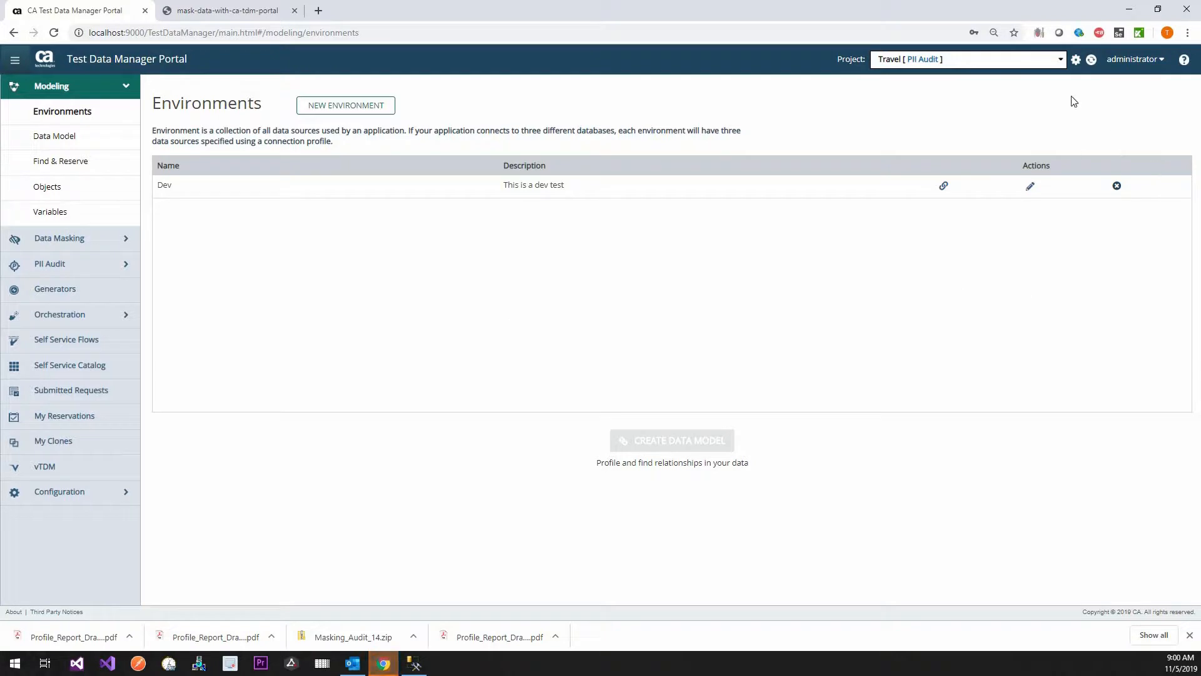
Step: Go to Manage Projects page 2 and expand the Travel project to list its versions
{"action": "left_click", "coordinate": [968, 59]}
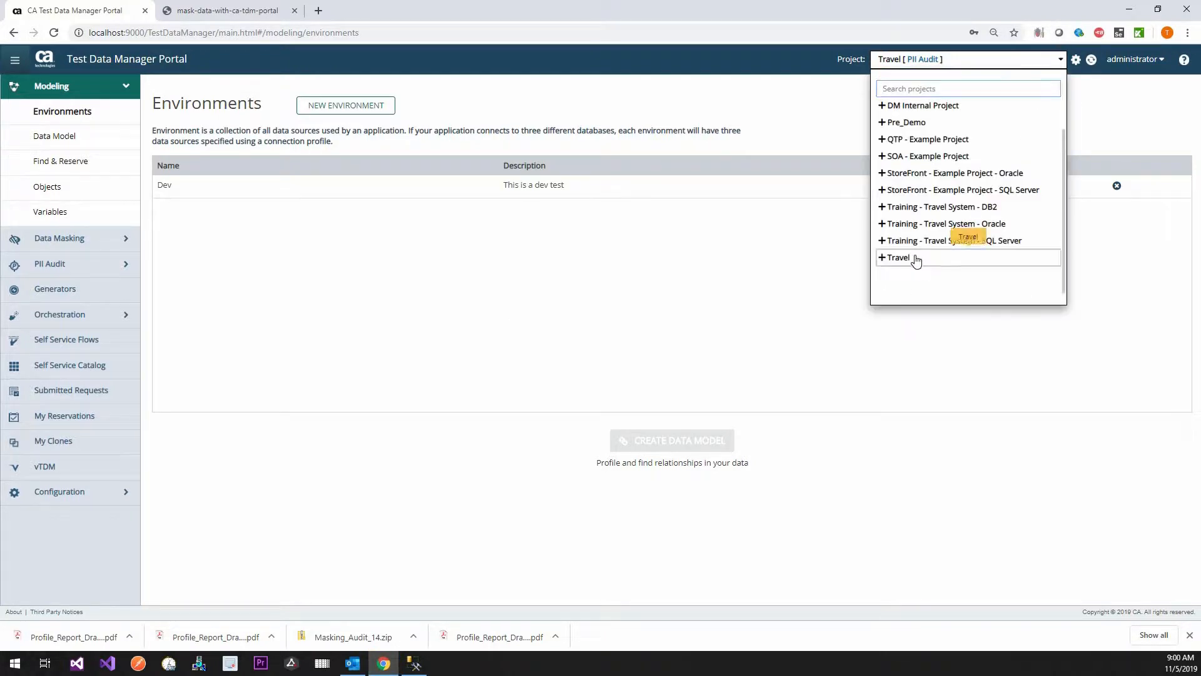
{"action": "left_click", "coordinate": [882, 257]}
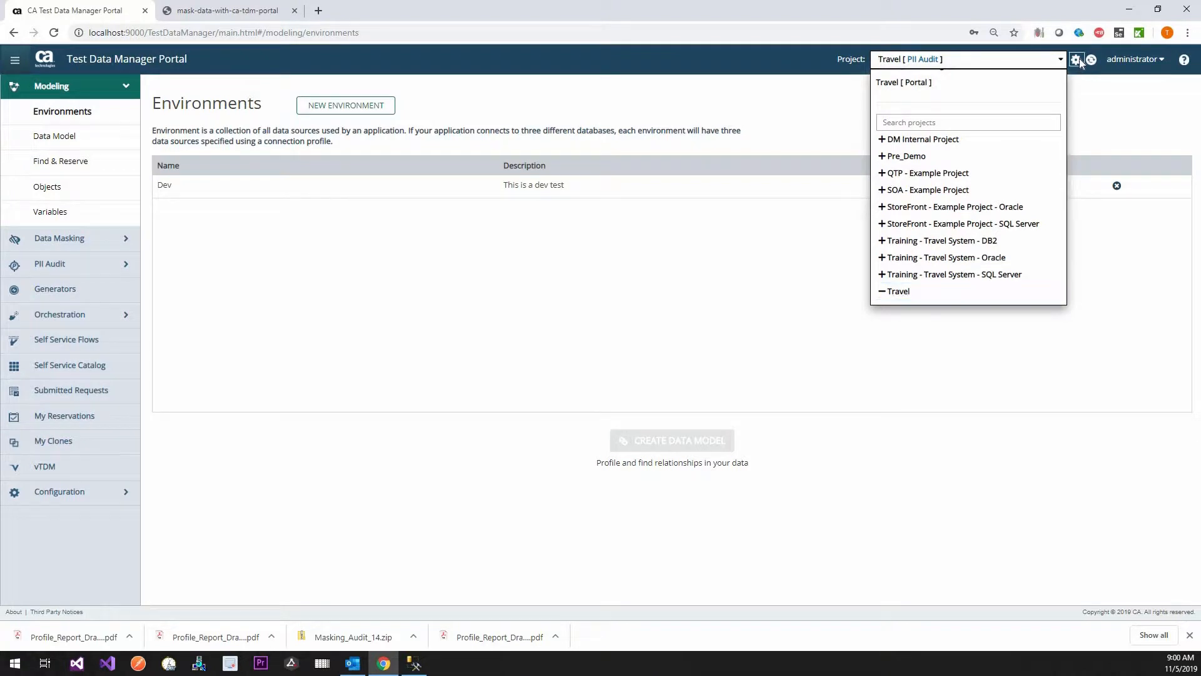
{"action": "left_click", "coordinate": [1076, 59]}
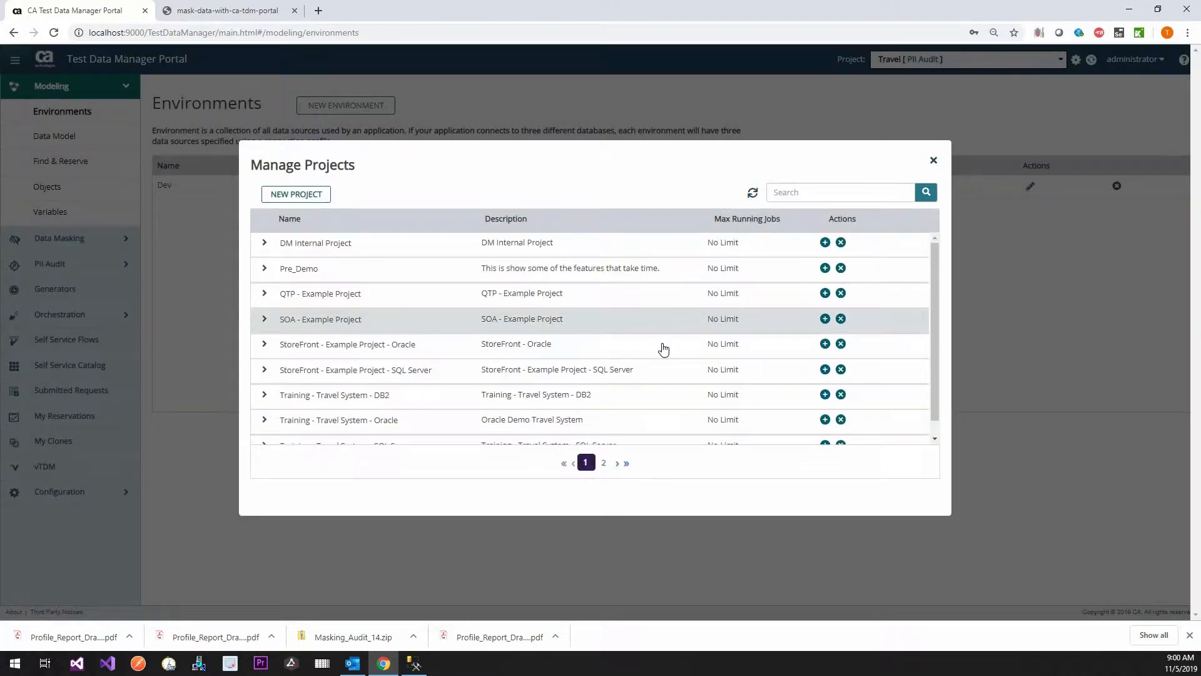
{"action": "scroll", "scroll_direction": "down", "scroll_amount": 3}
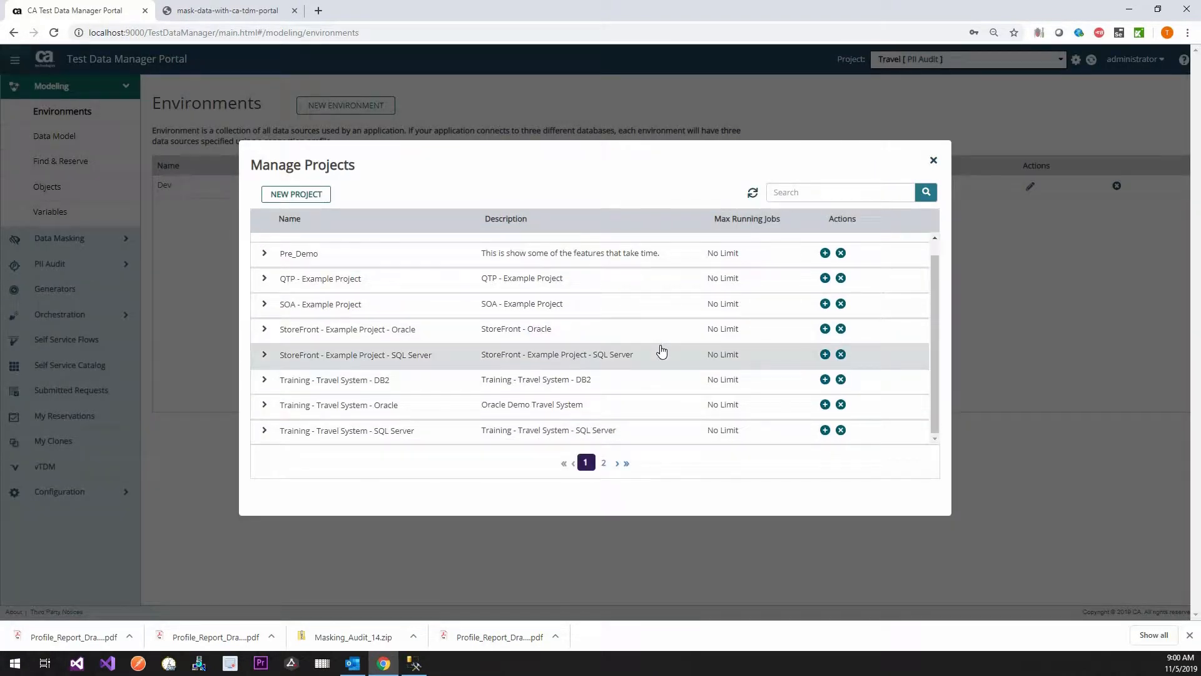
{"action": "mouse_move", "coordinate": [662, 350]}
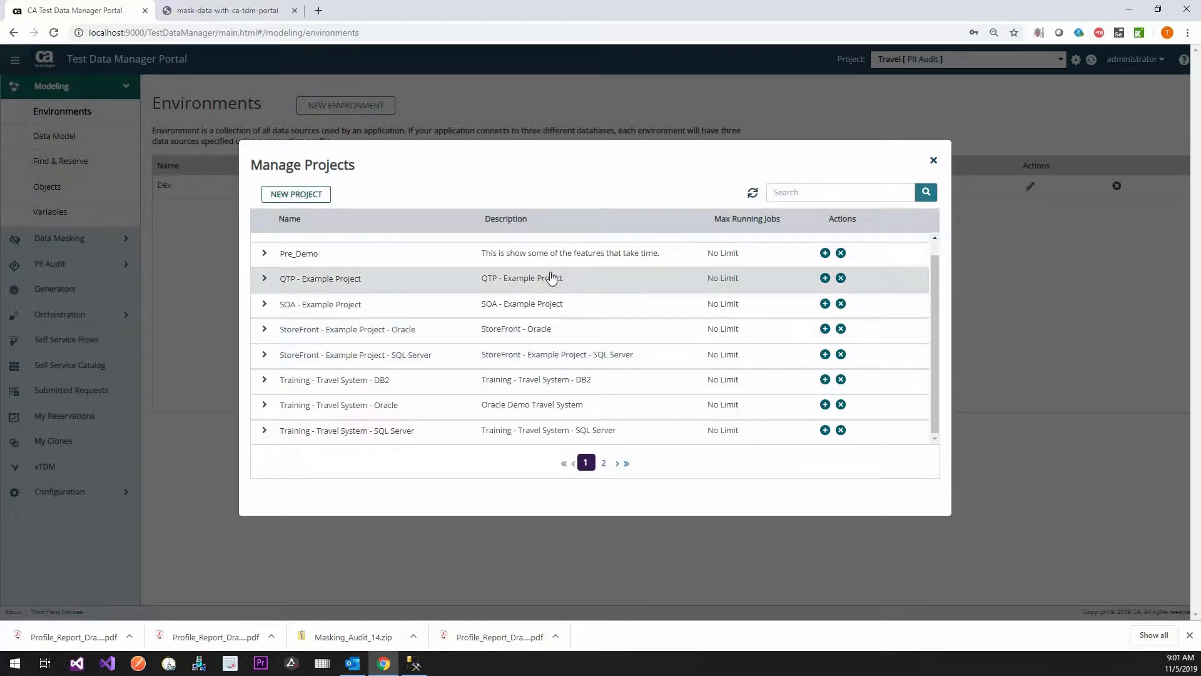
{"action": "mouse_move", "coordinate": [553, 329]}
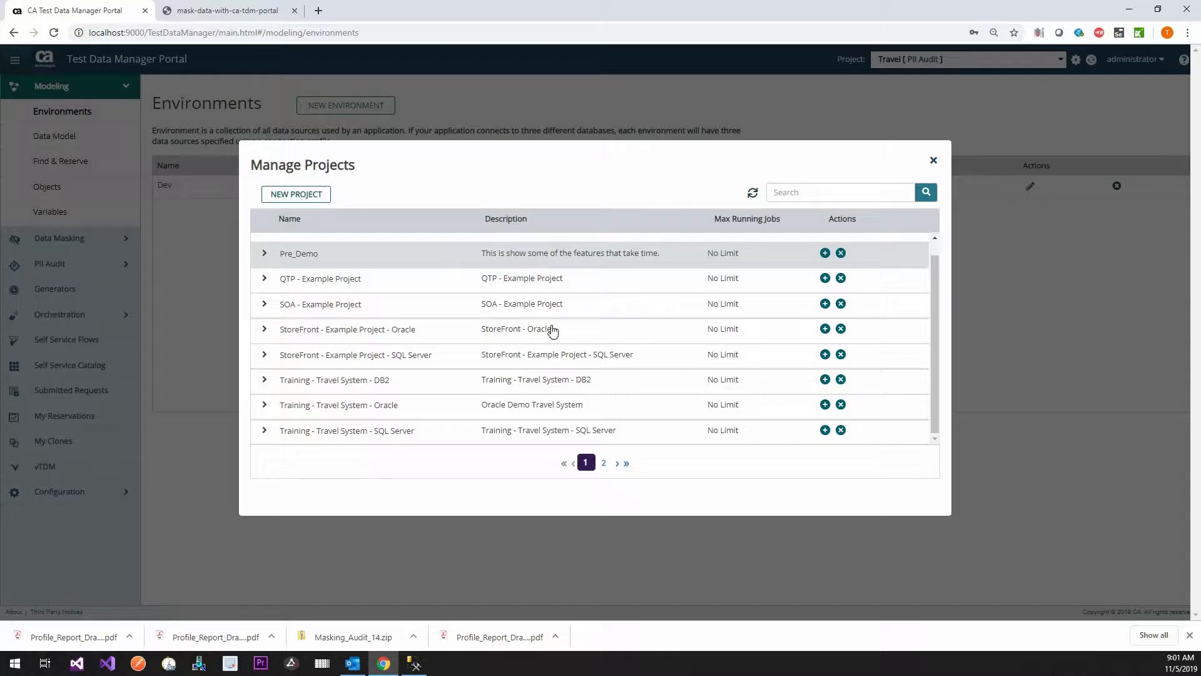
{"action": "left_click", "coordinate": [603, 461]}
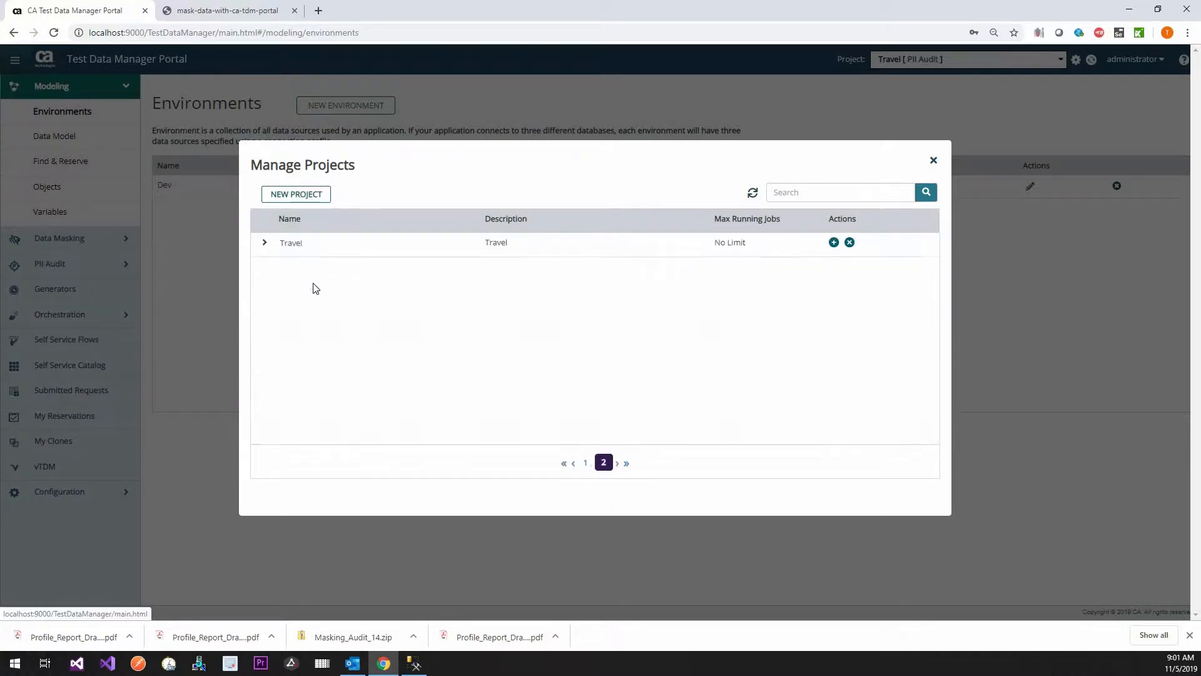
{"action": "left_click", "coordinate": [264, 243]}
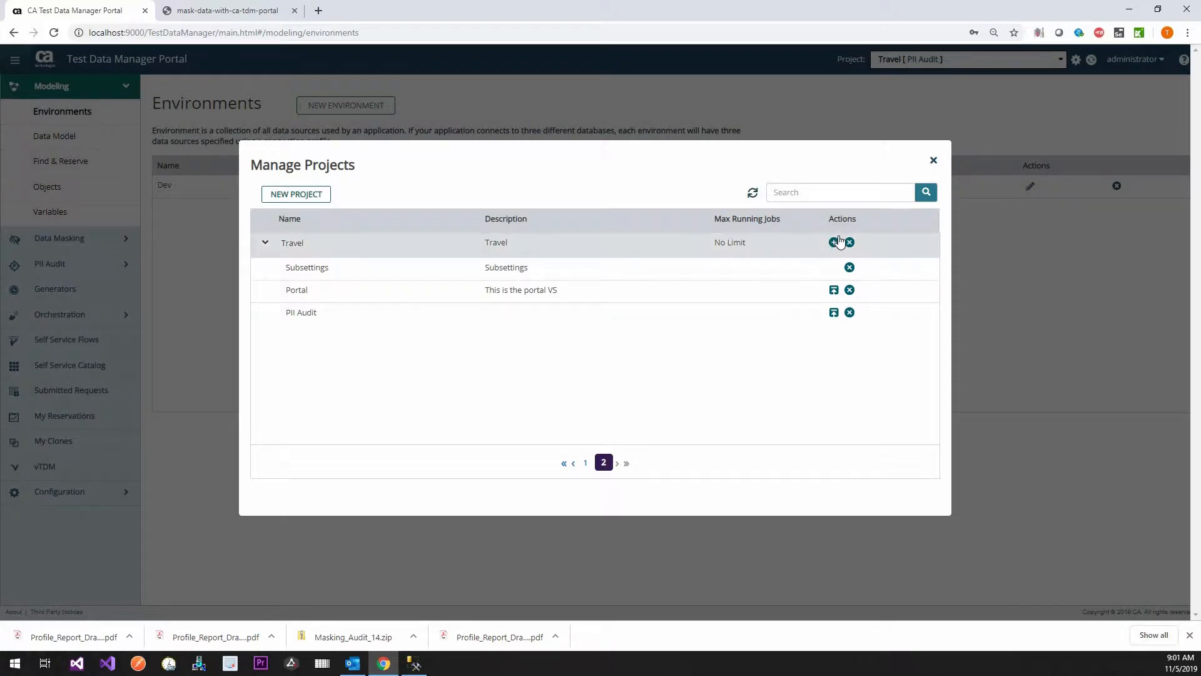
Step: Add a Travel version named 'Travel Data Masking' with description 'Data Masking Demo' and save it
{"action": "left_click", "coordinate": [833, 243]}
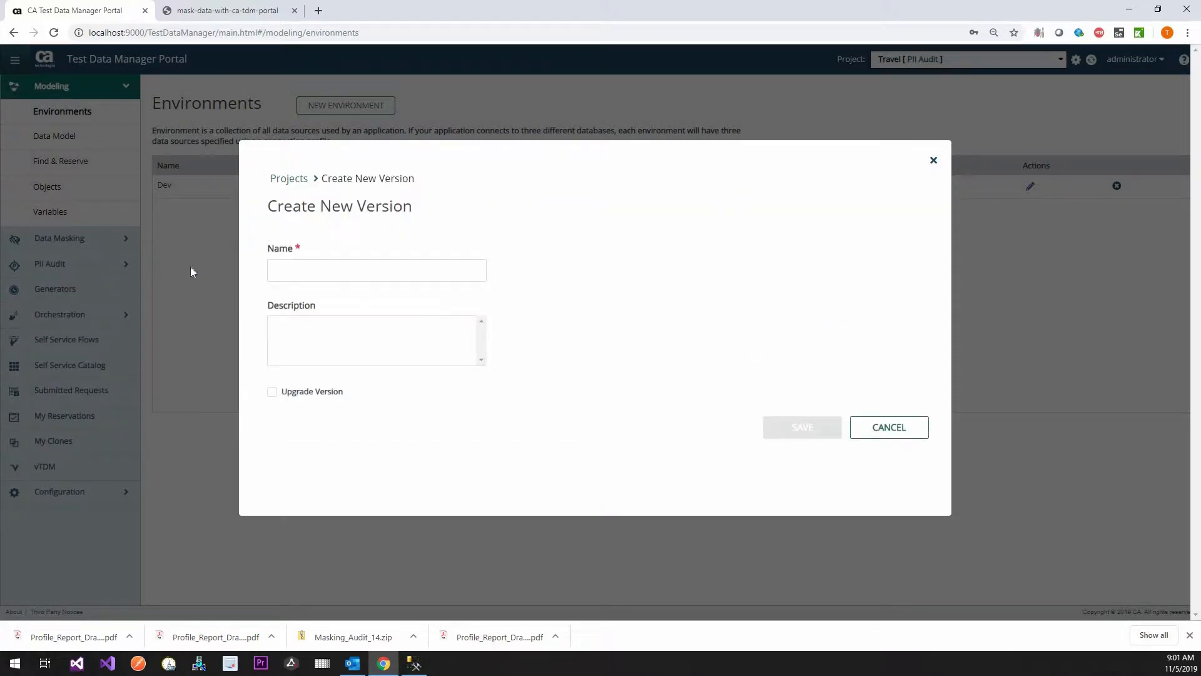
{"action": "type", "text": "T"}
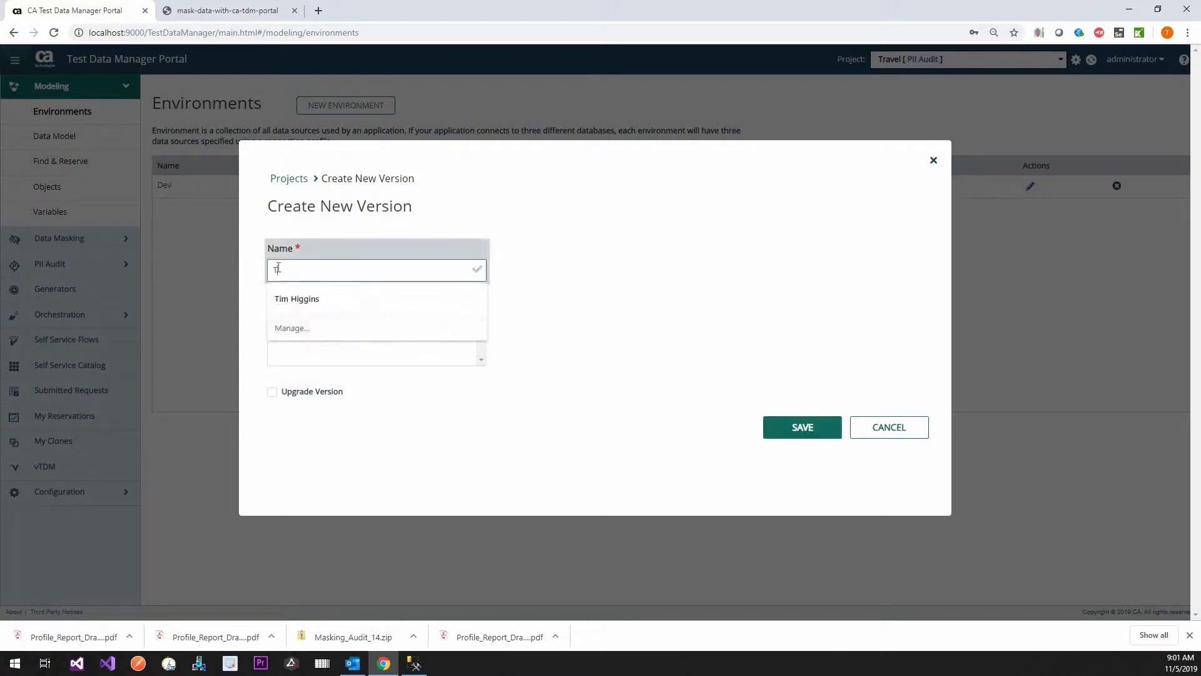
{"action": "type", "text": "Travel ma"}
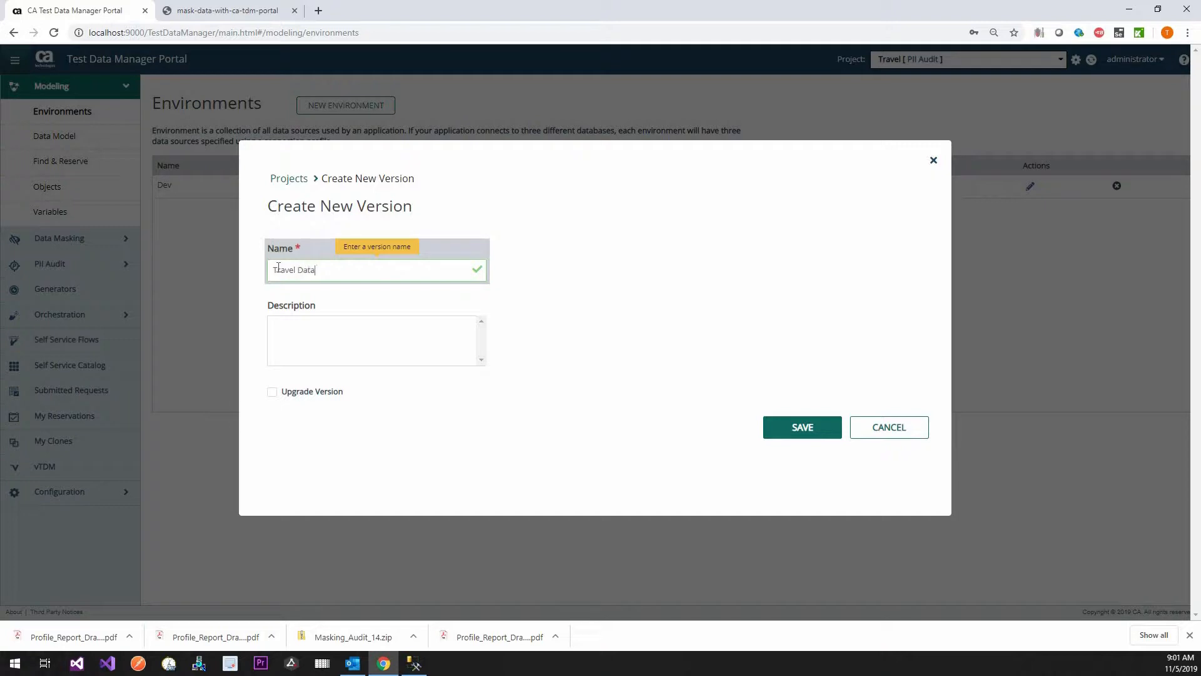
{"action": "type", "text": "Masking"}
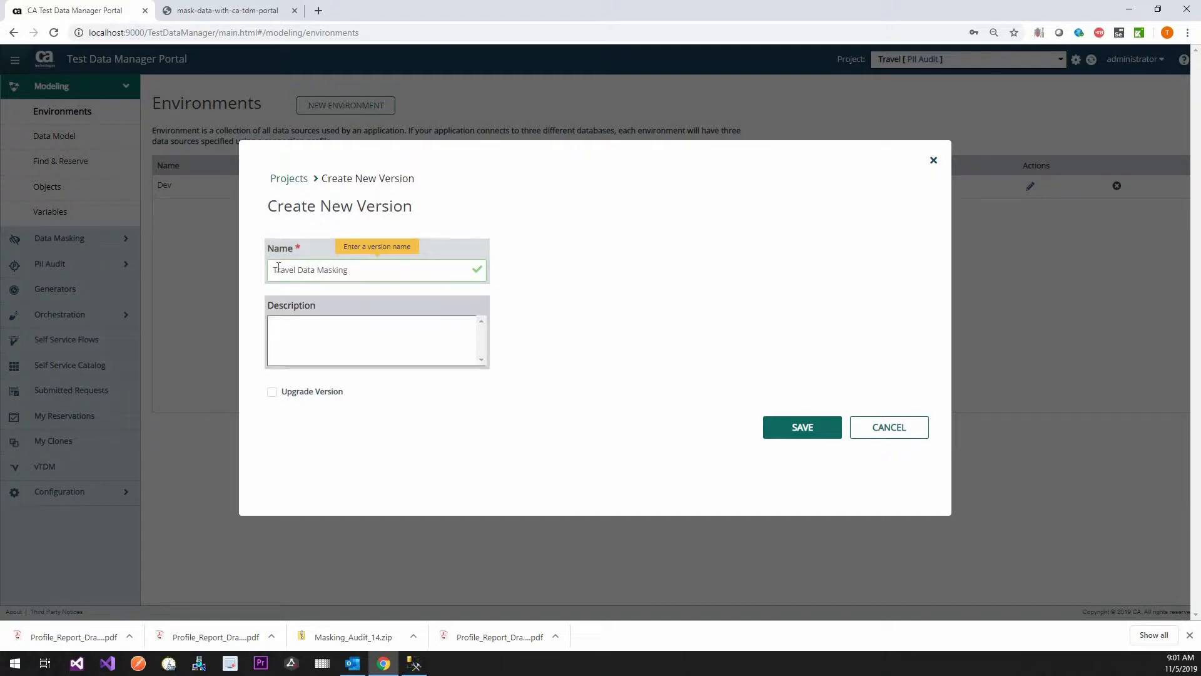
{"action": "type", "text": "Data ma"}
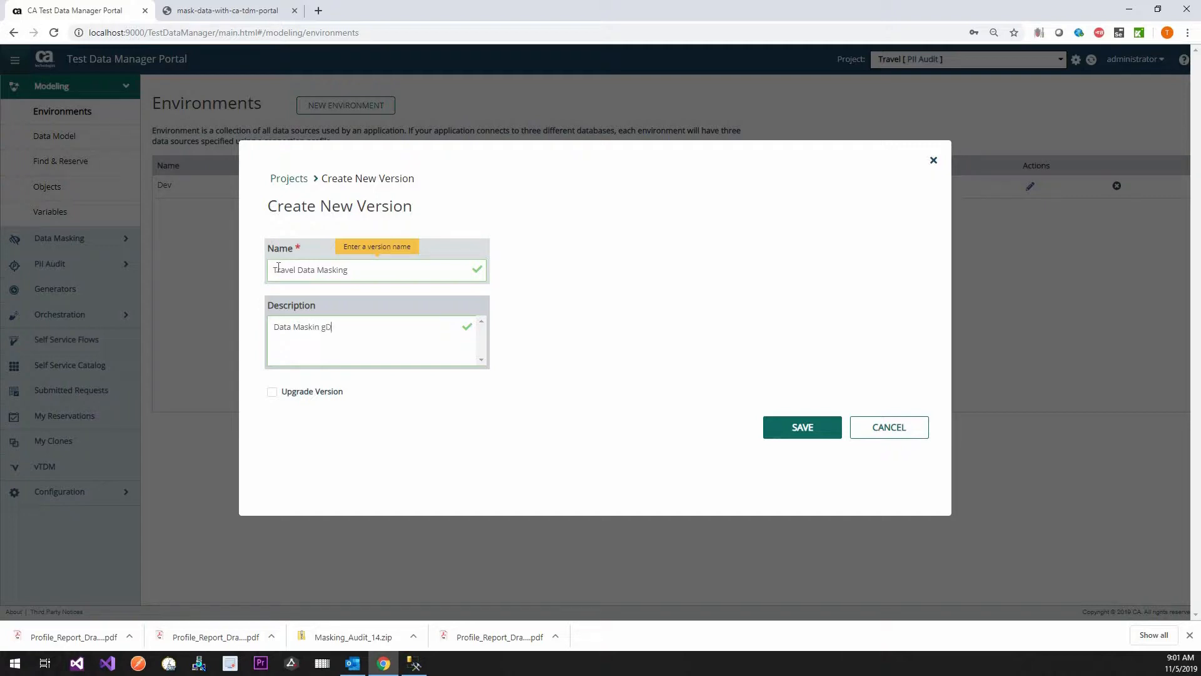
{"action": "type", "text": "Data Masking Demo"}
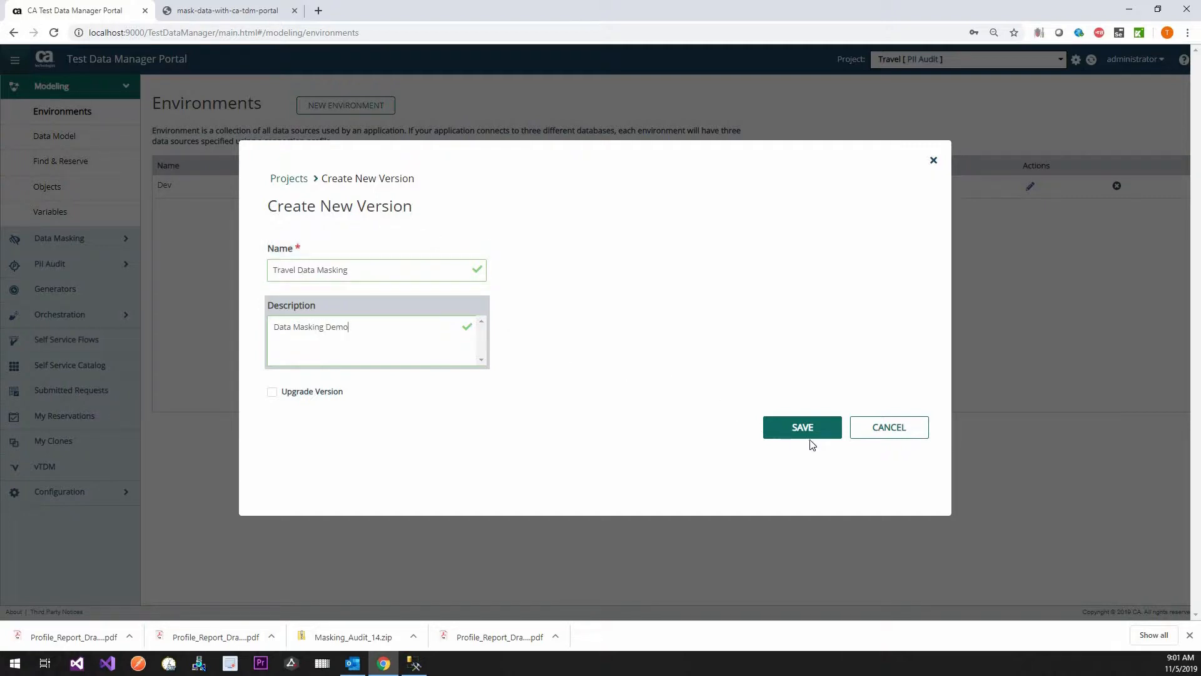
{"action": "left_click", "coordinate": [802, 427]}
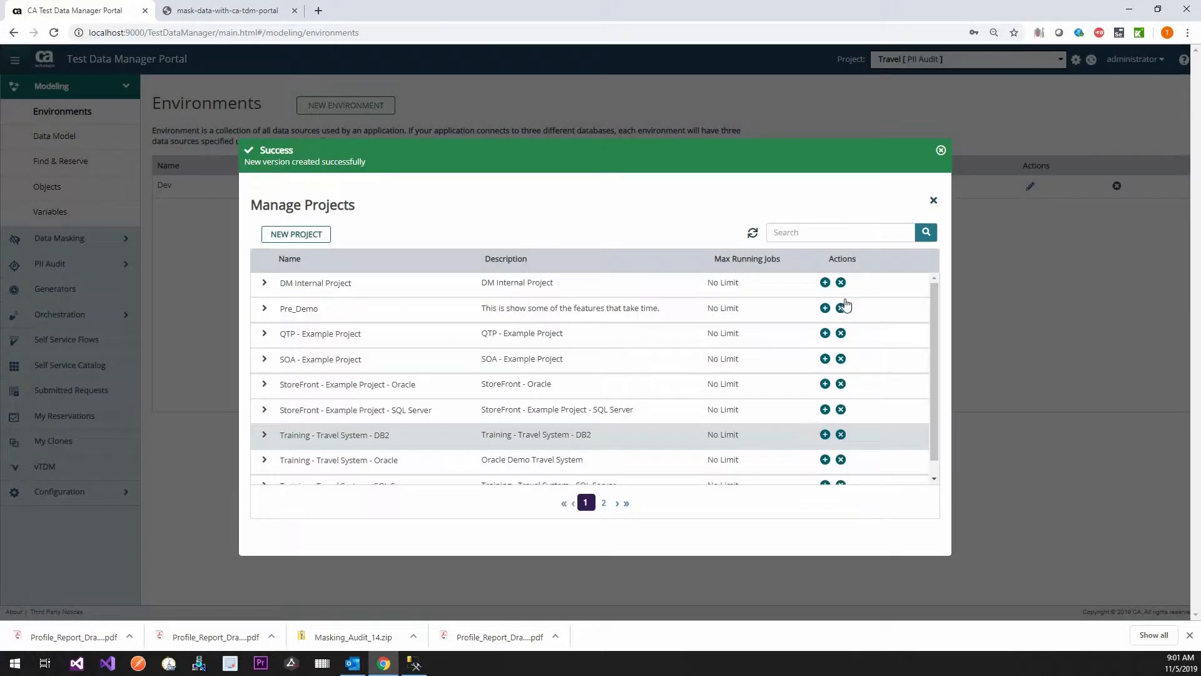
{"action": "left_click", "coordinate": [942, 150]}
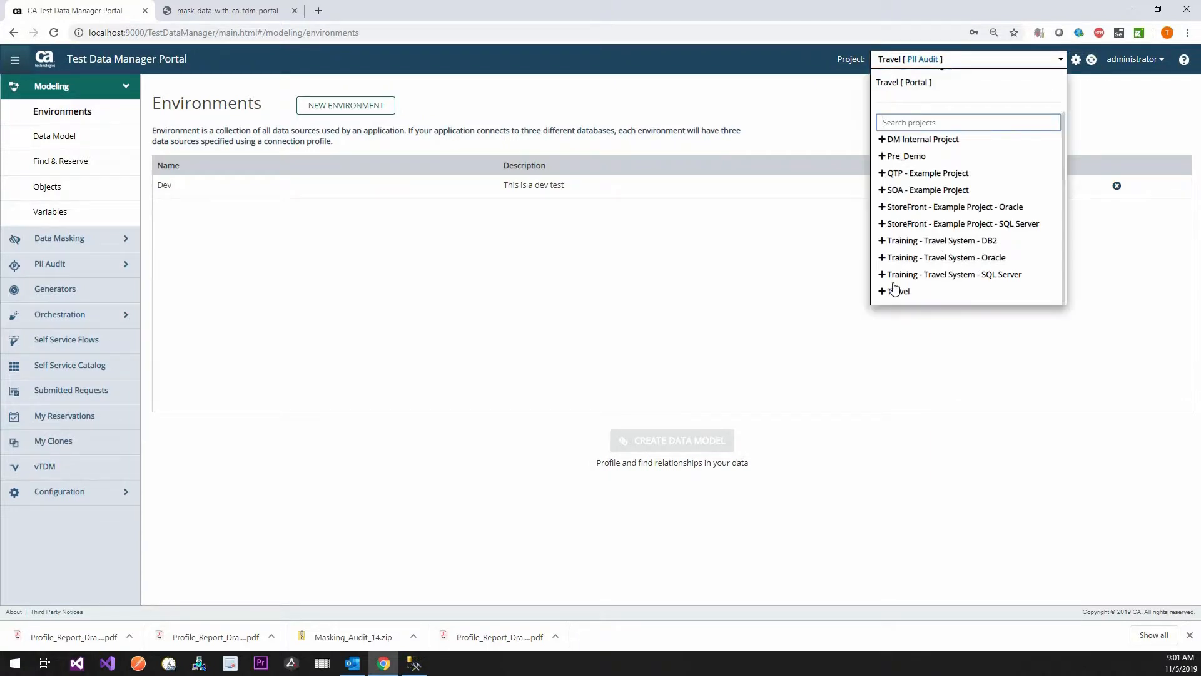
Step: Under Travel Data Masking, add a Dev environment with data source Travel_E using the Travel_E connection profile
{"action": "left_click", "coordinate": [882, 290]}
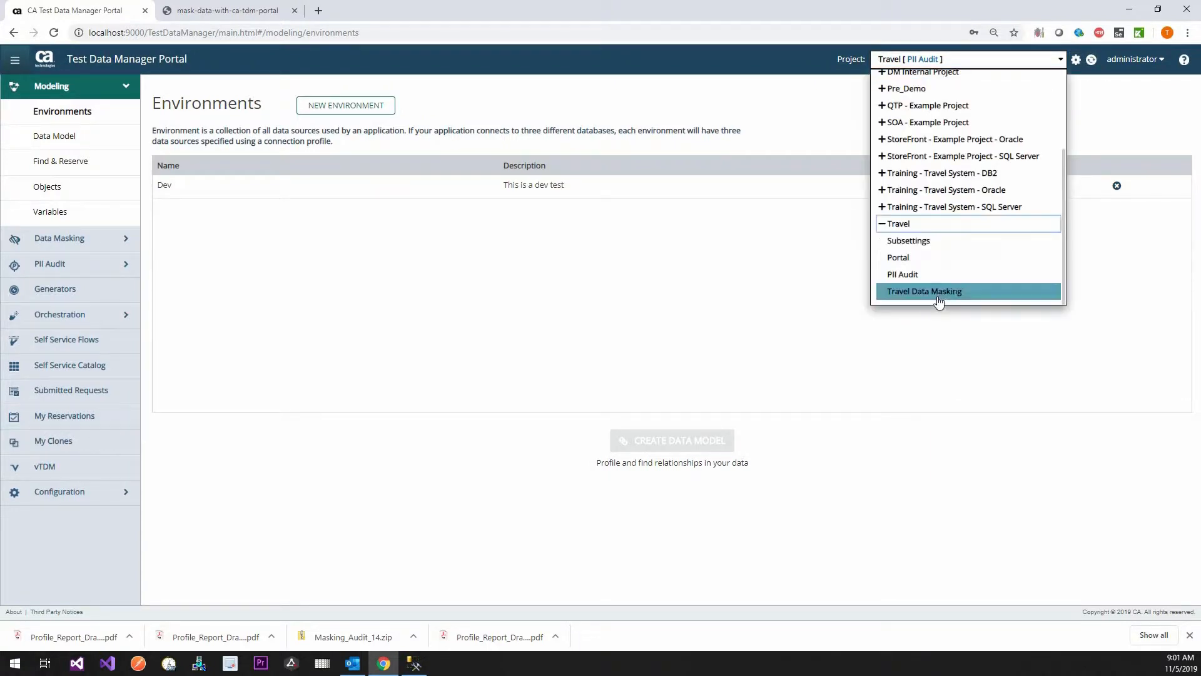
{"action": "left_click", "coordinate": [924, 292]}
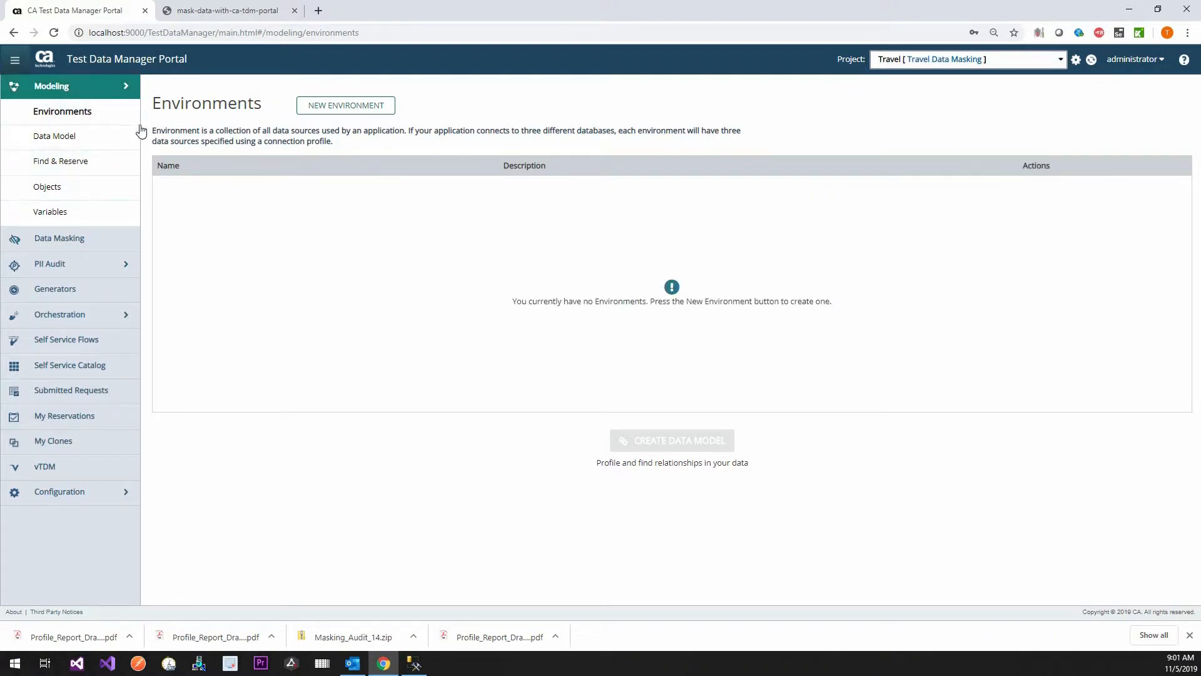
{"action": "left_click", "coordinate": [345, 105]}
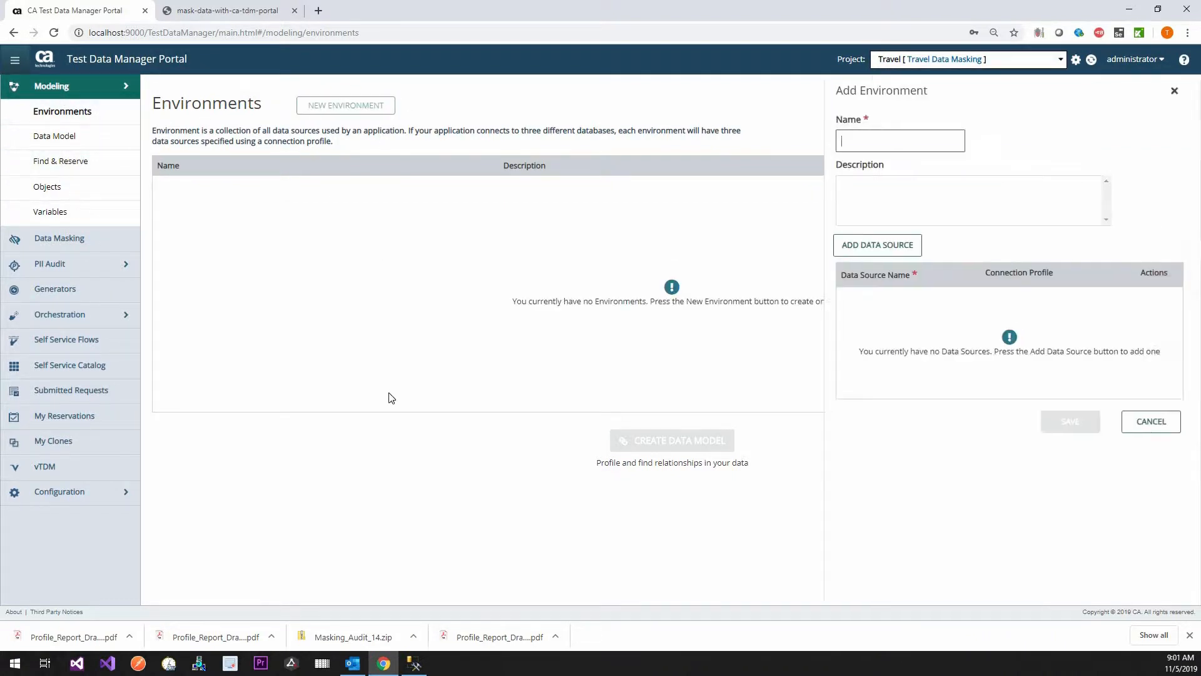
{"action": "type", "text": "This is a dev env"}
{"action": "type", "text": "Treav"}
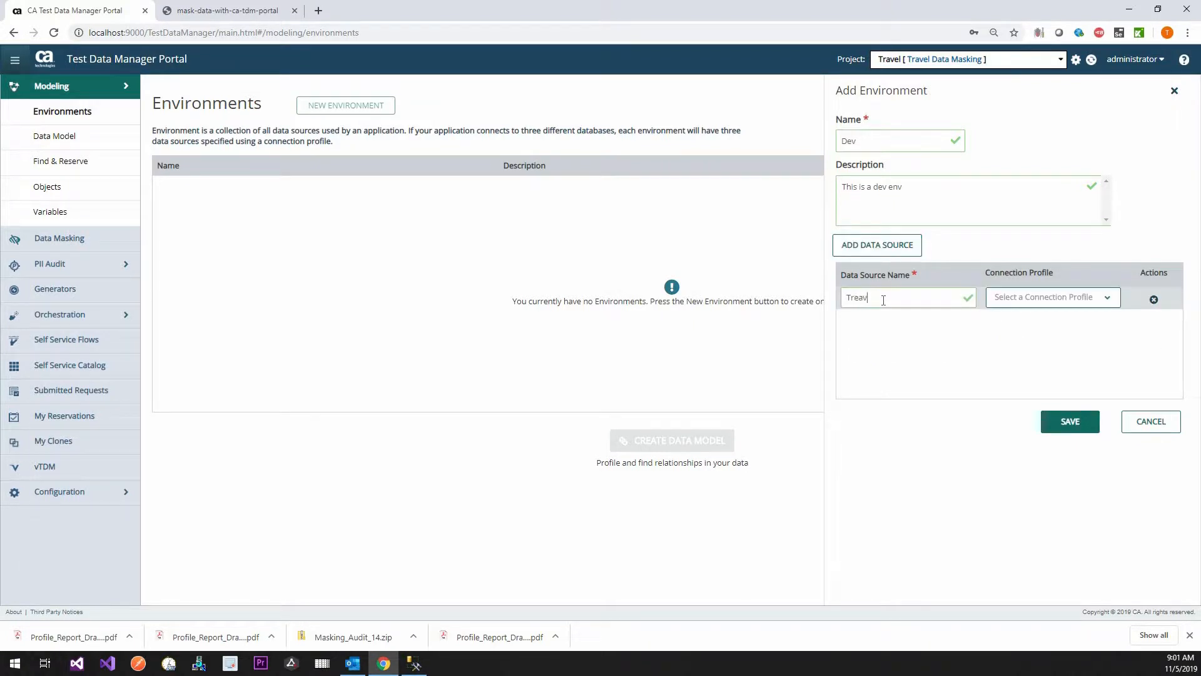
{"action": "type", "text": "Travel_E"}
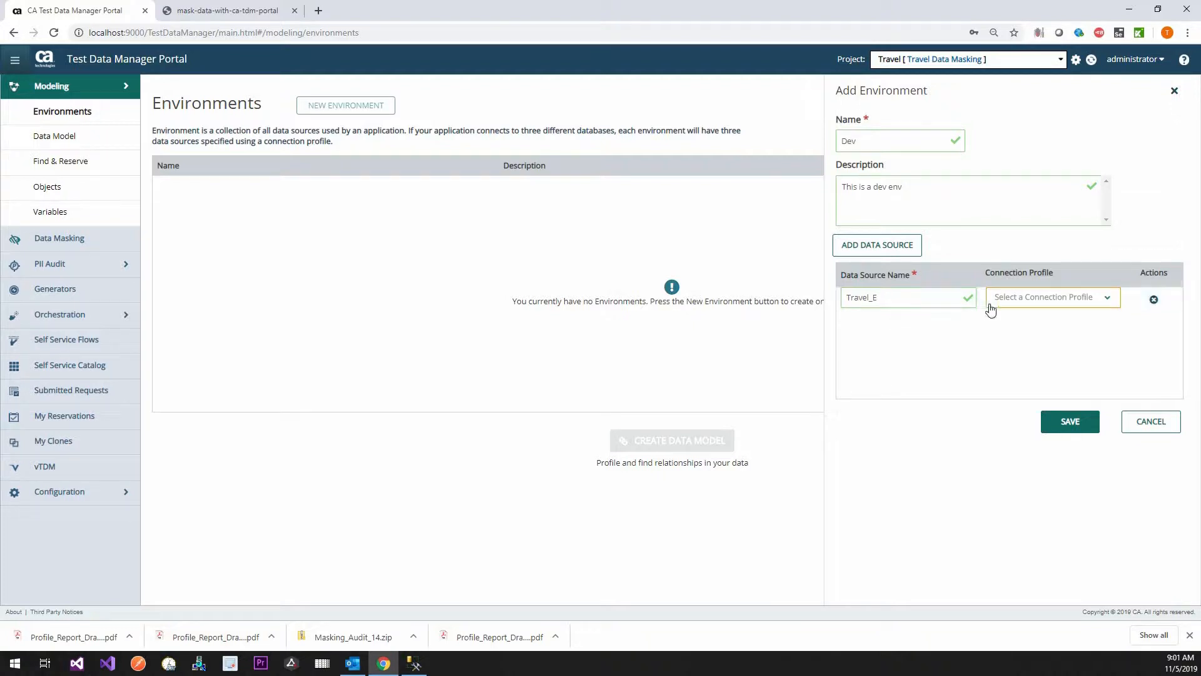
{"action": "left_click", "coordinate": [1050, 297]}
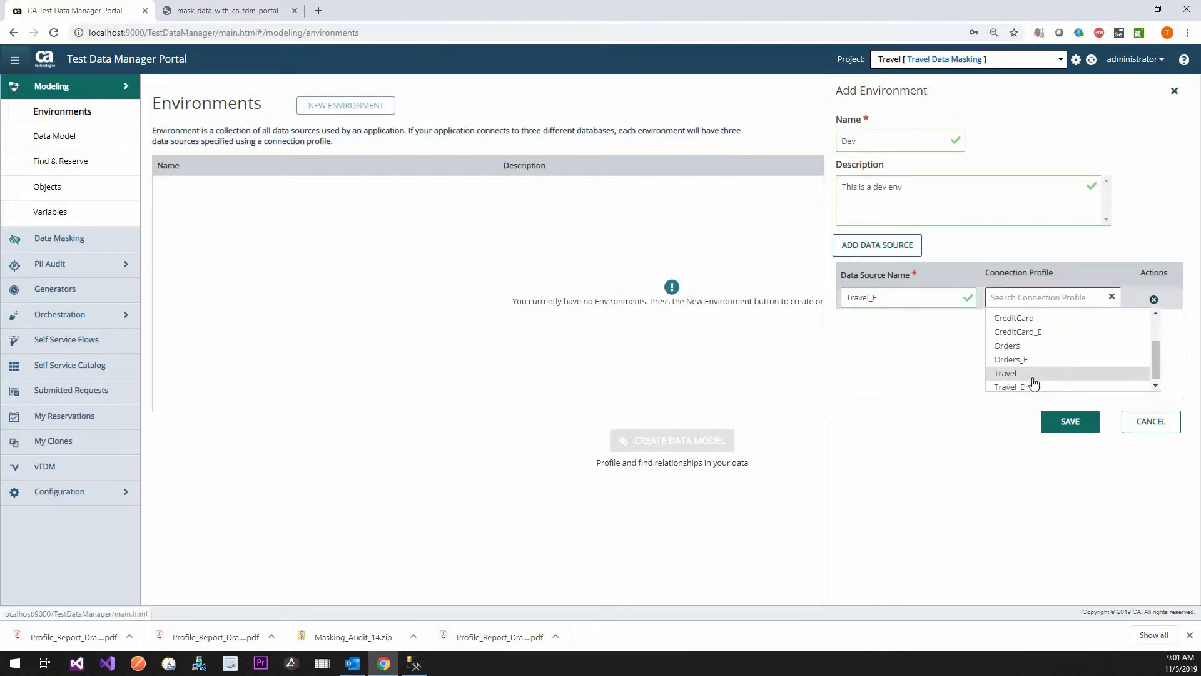
{"action": "left_click", "coordinate": [1009, 387]}
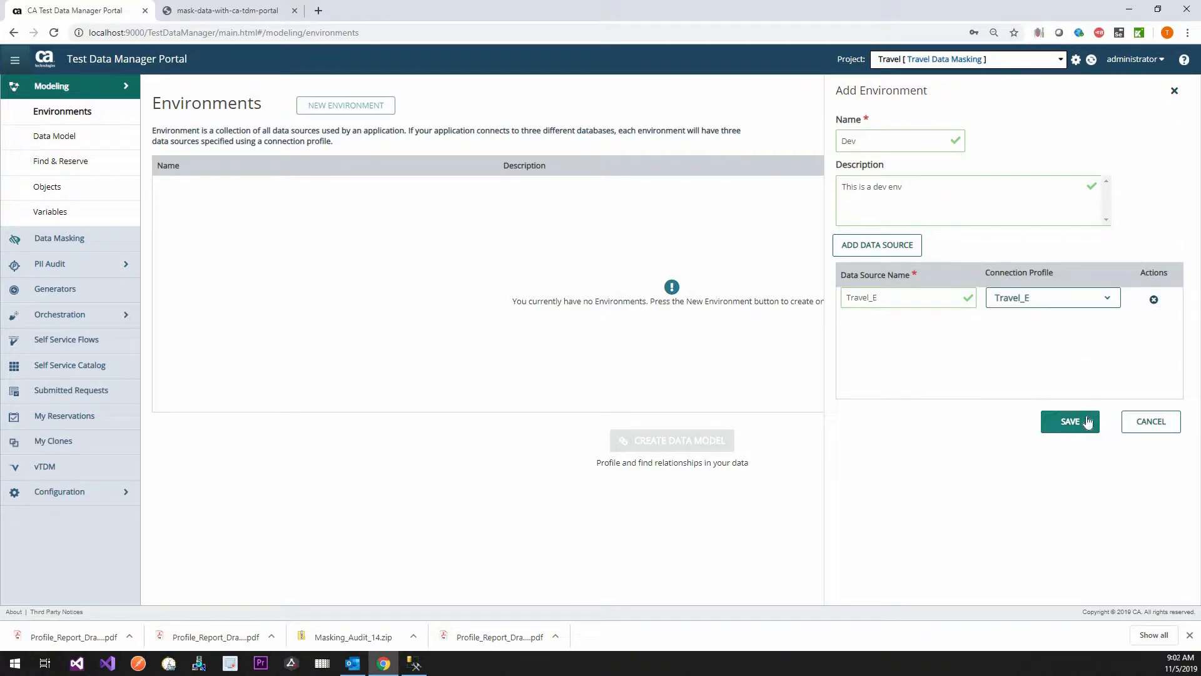
{"action": "left_click", "coordinate": [1070, 422]}
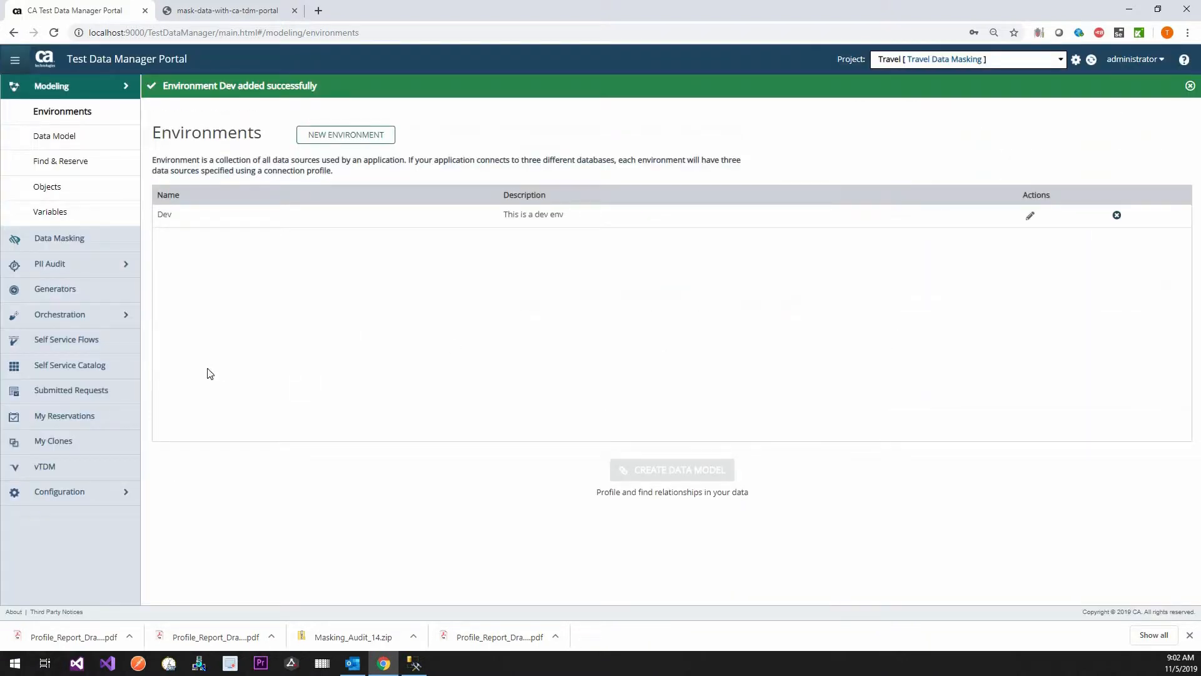
{"action": "mouse_move", "coordinate": [109, 533]}
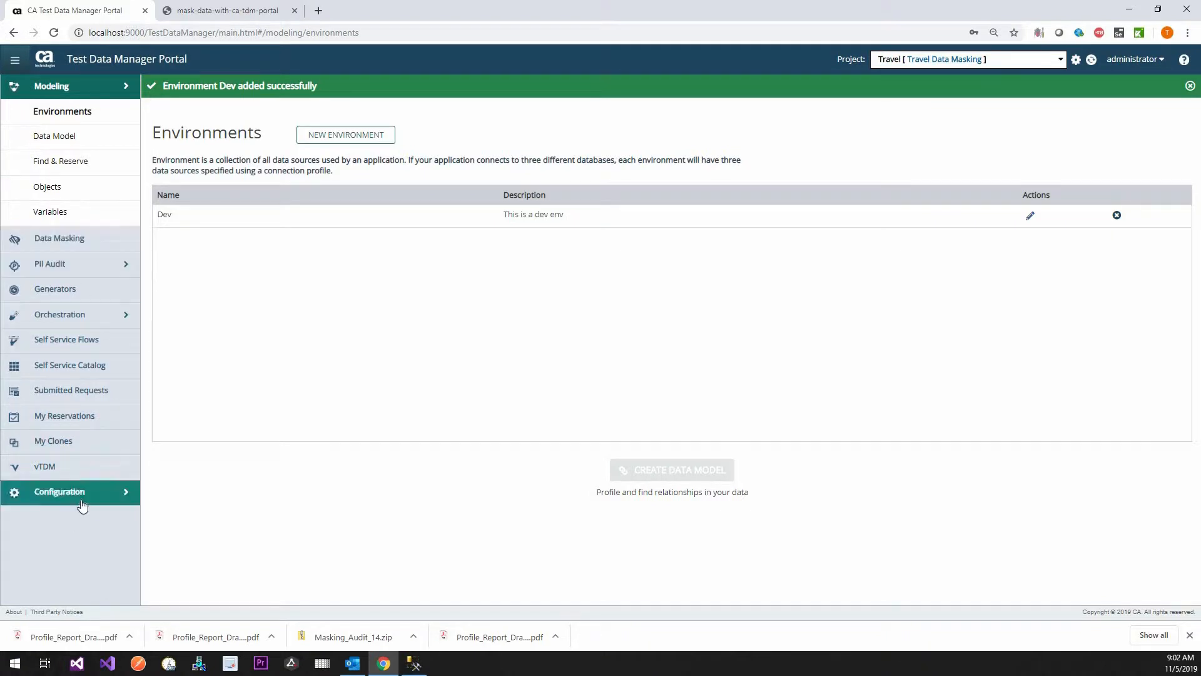
Step: Review the masking seedlist configuration, then scroll the imported classifiers from Common down to Germany
{"action": "left_click", "coordinate": [59, 491]}
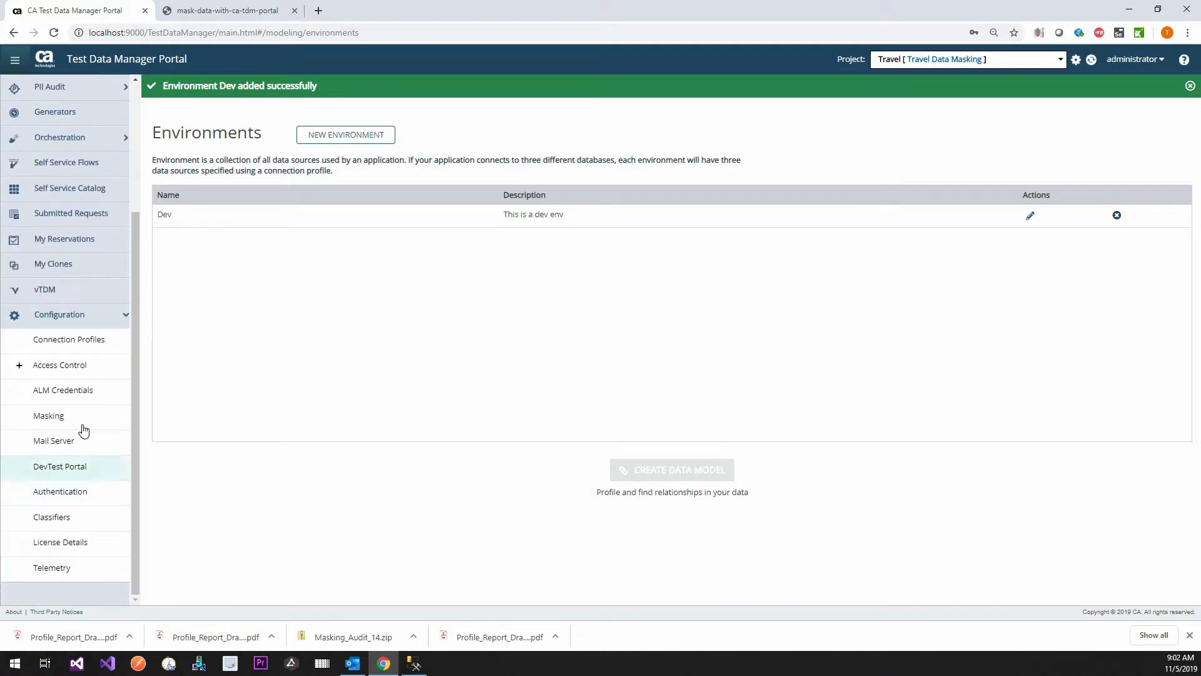
{"action": "left_click", "coordinate": [48, 416]}
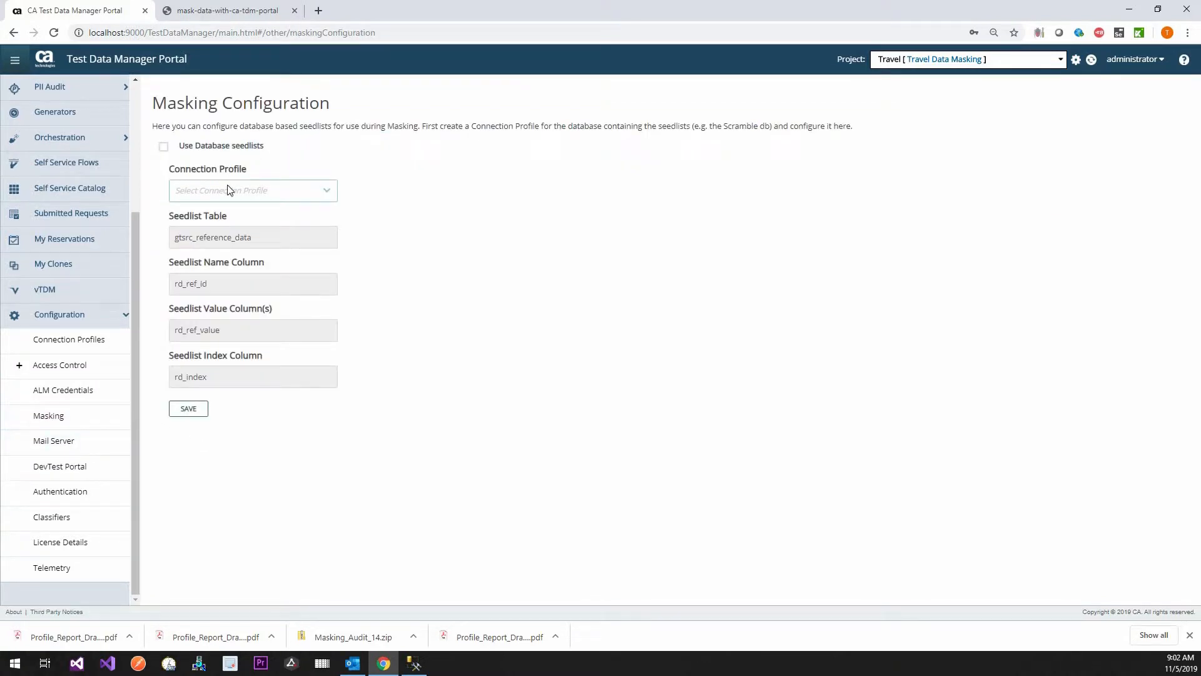
{"action": "mouse_move", "coordinate": [371, 205]}
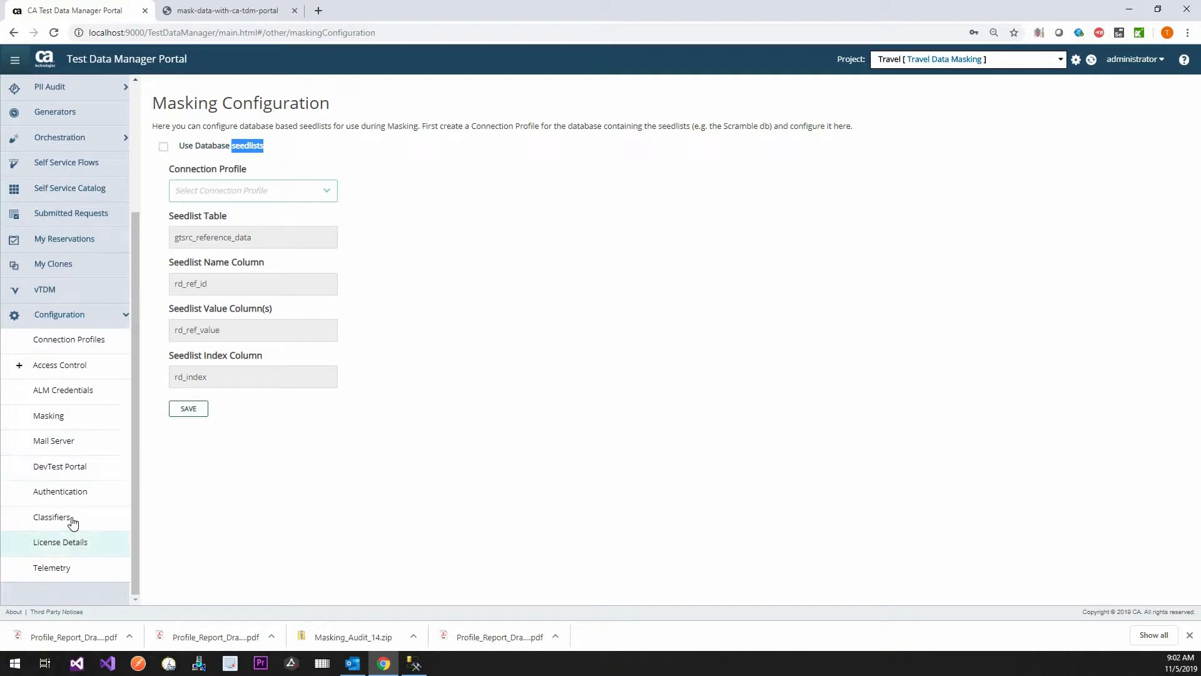
{"action": "left_click", "coordinate": [52, 517]}
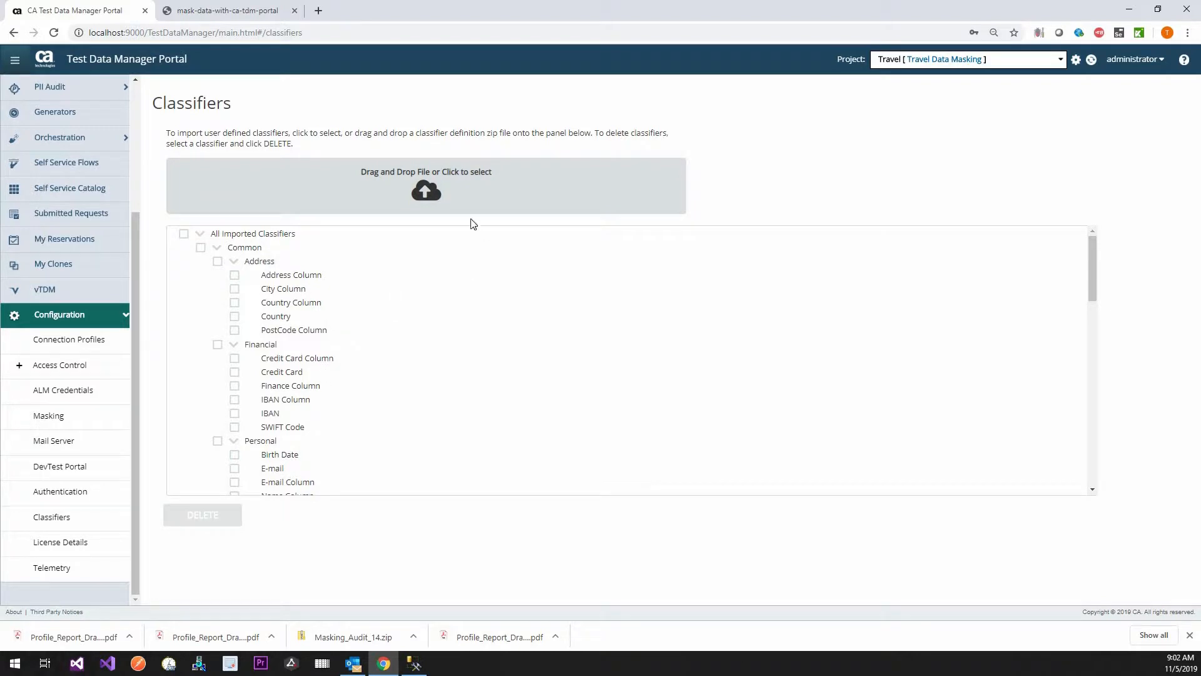
{"action": "mouse_move", "coordinate": [493, 234]}
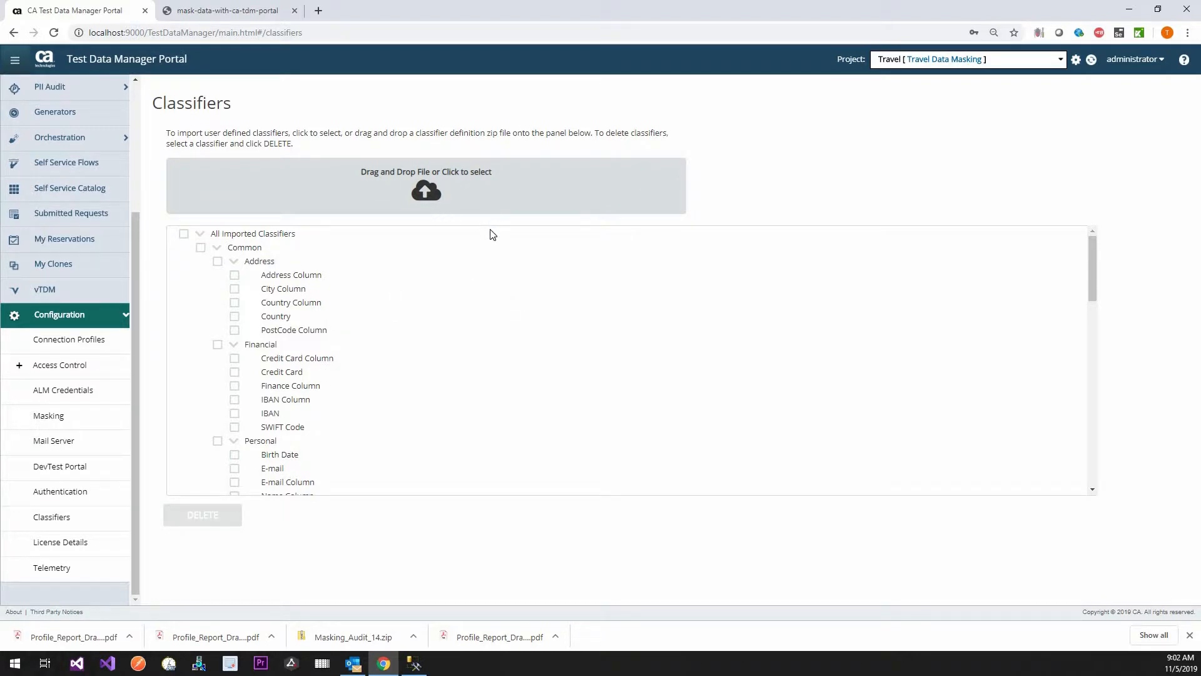
{"action": "scroll", "scroll_direction": "down", "scroll_amount": 3}
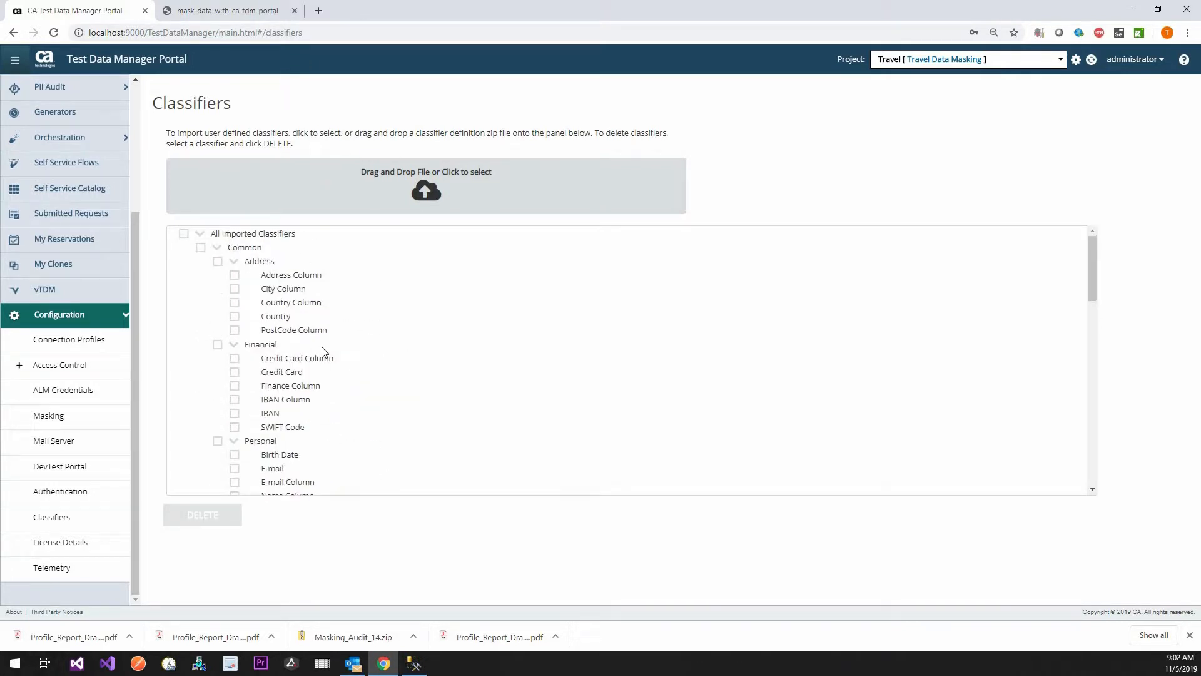
{"action": "mouse_move", "coordinate": [345, 303]}
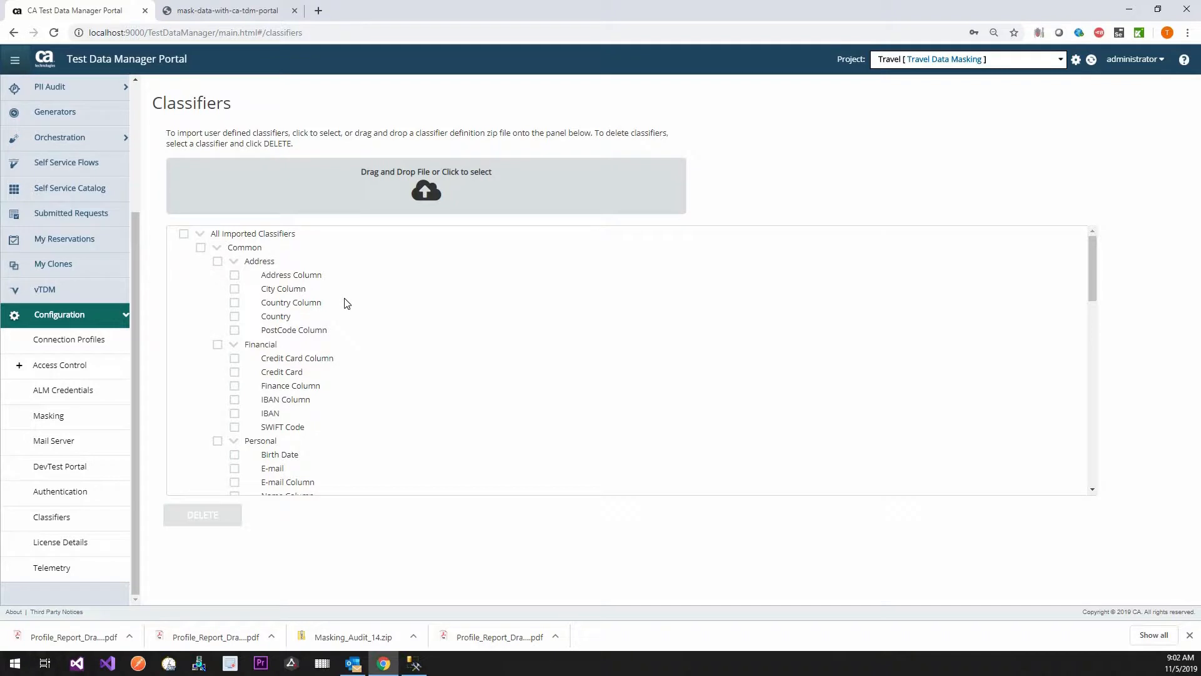
{"action": "scroll", "scroll_direction": "down", "scroll_amount": 3}
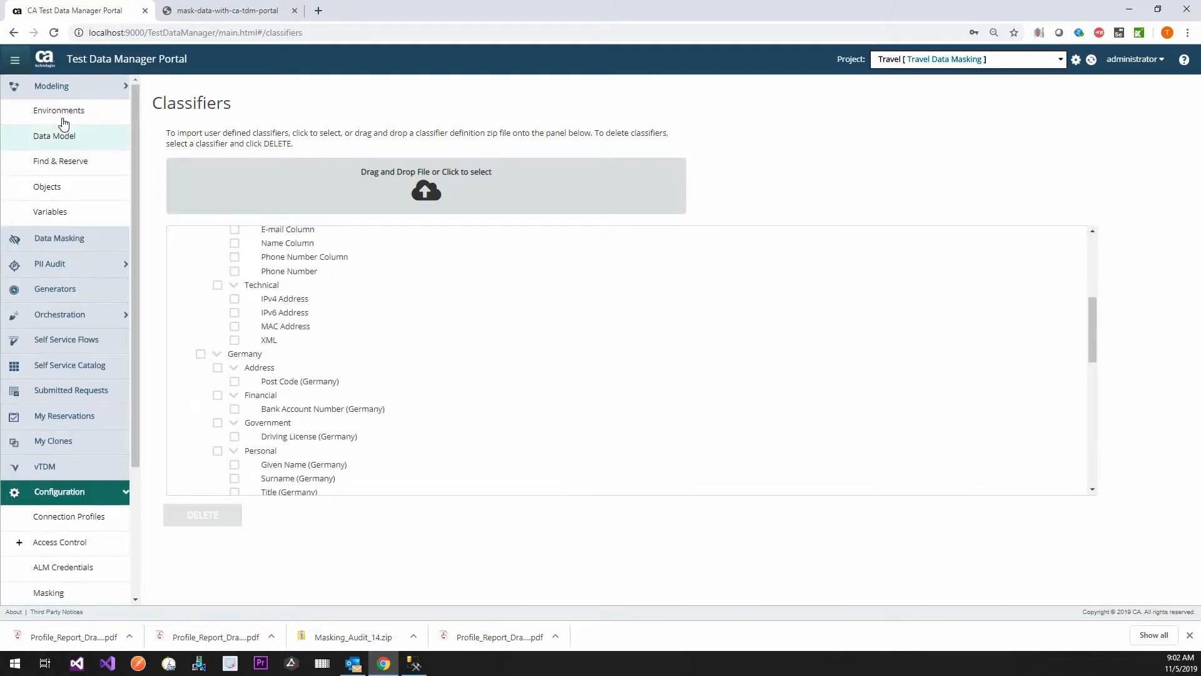
Step: From Data Model, start a Basic-level data discovery scan of the Dev environment
{"action": "left_click", "coordinate": [58, 110]}
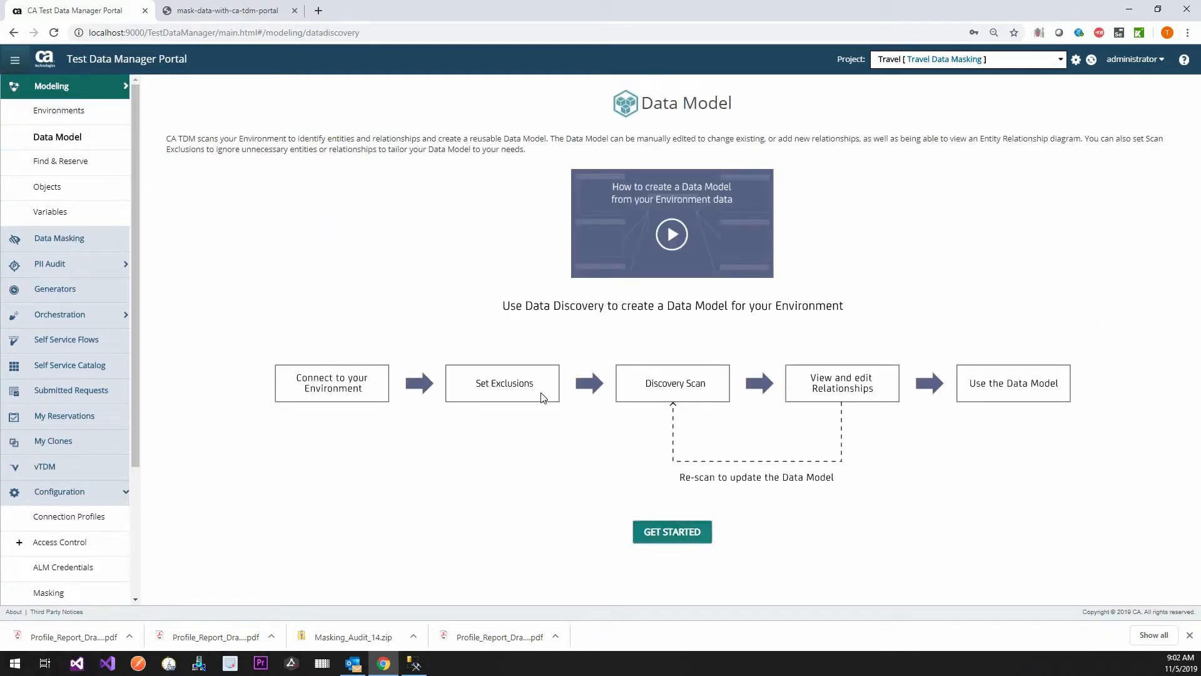
{"action": "left_click", "coordinate": [672, 530]}
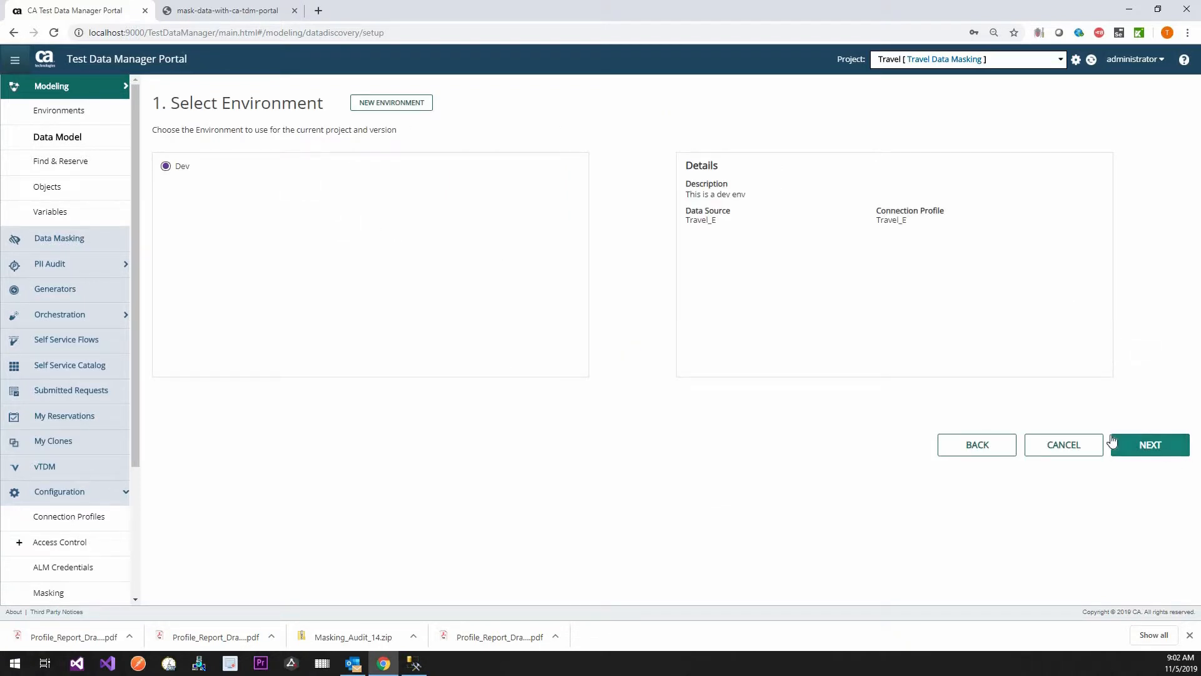
{"action": "left_click", "coordinate": [1149, 445]}
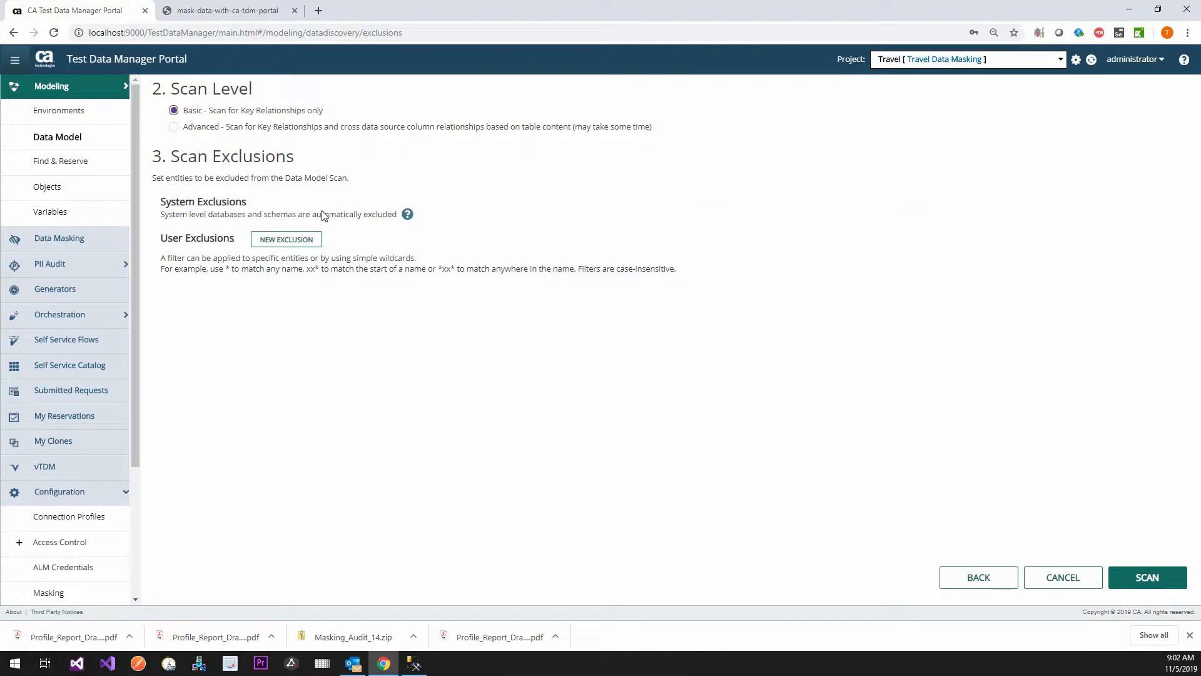
{"action": "mouse_move", "coordinate": [406, 308]}
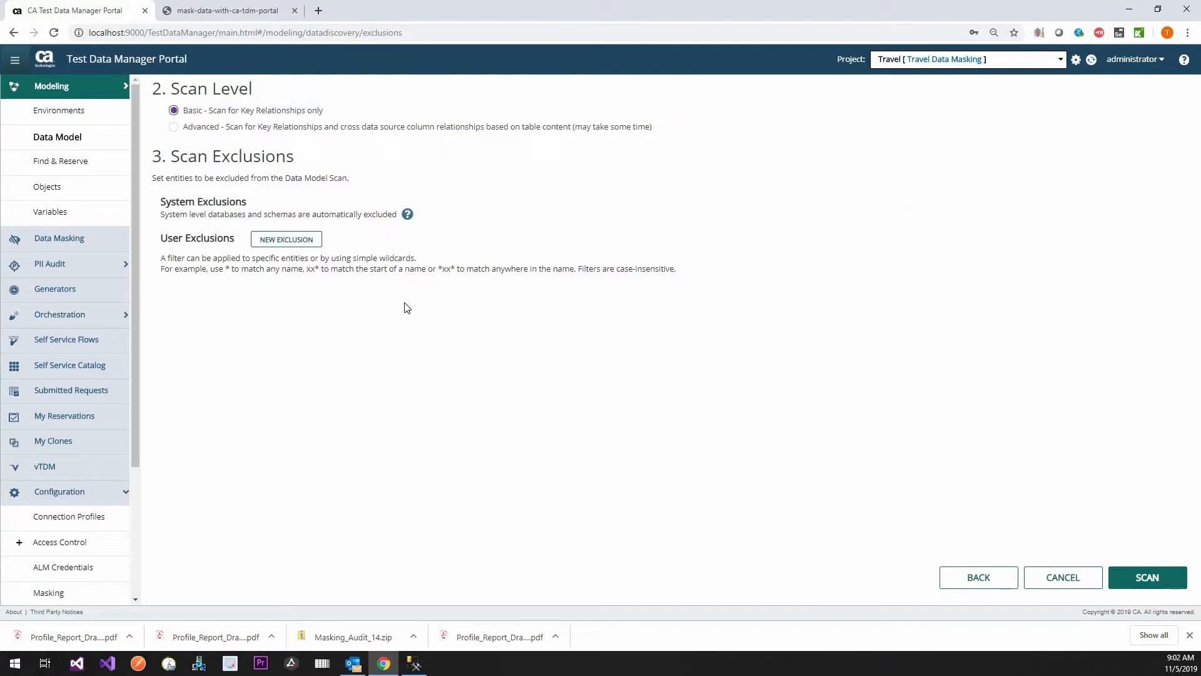
{"action": "mouse_move", "coordinate": [996, 359]}
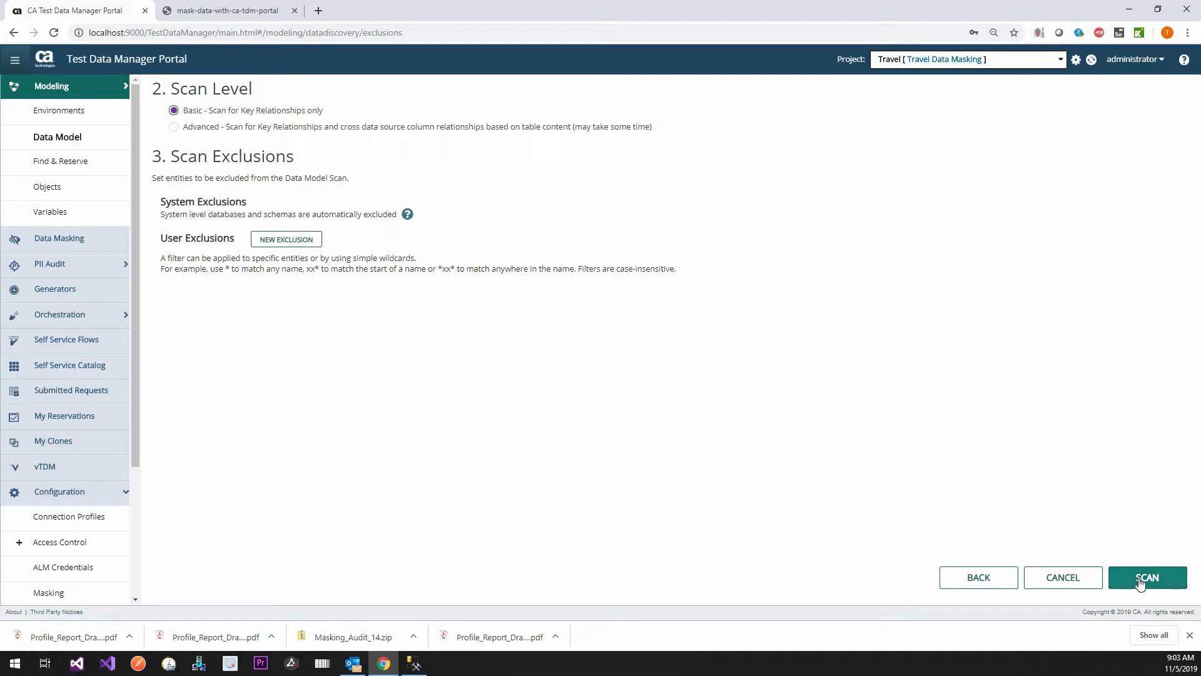
{"action": "left_click", "coordinate": [1147, 577]}
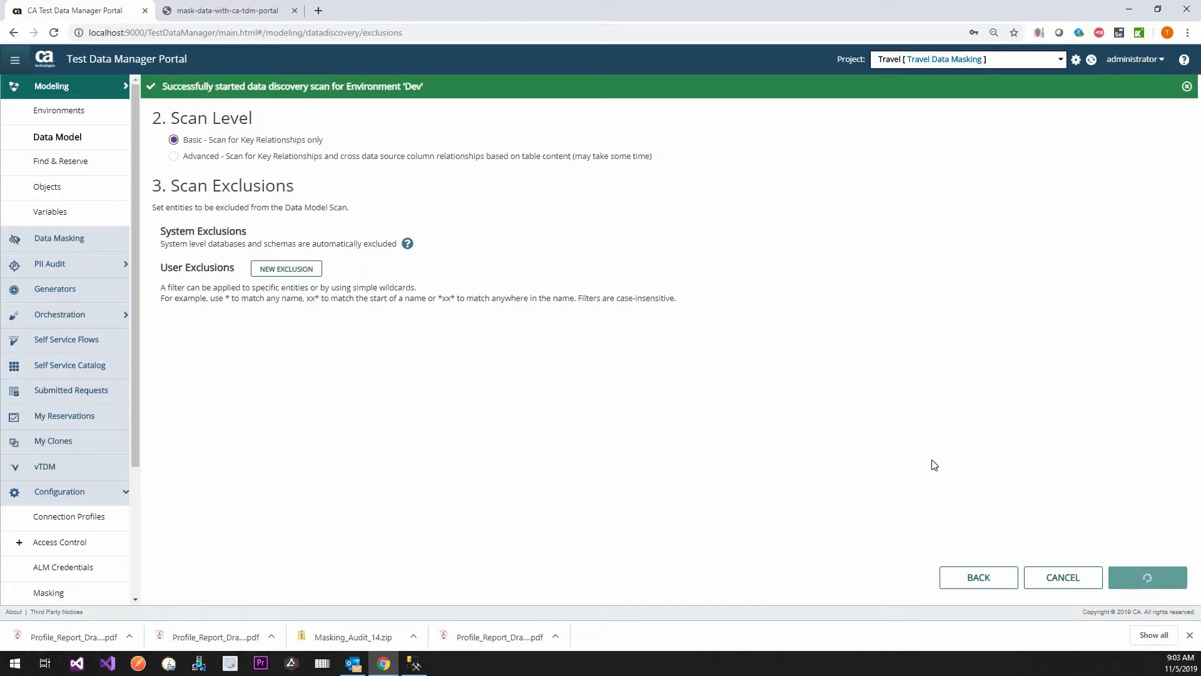
{"action": "left_click", "coordinate": [1148, 576]}
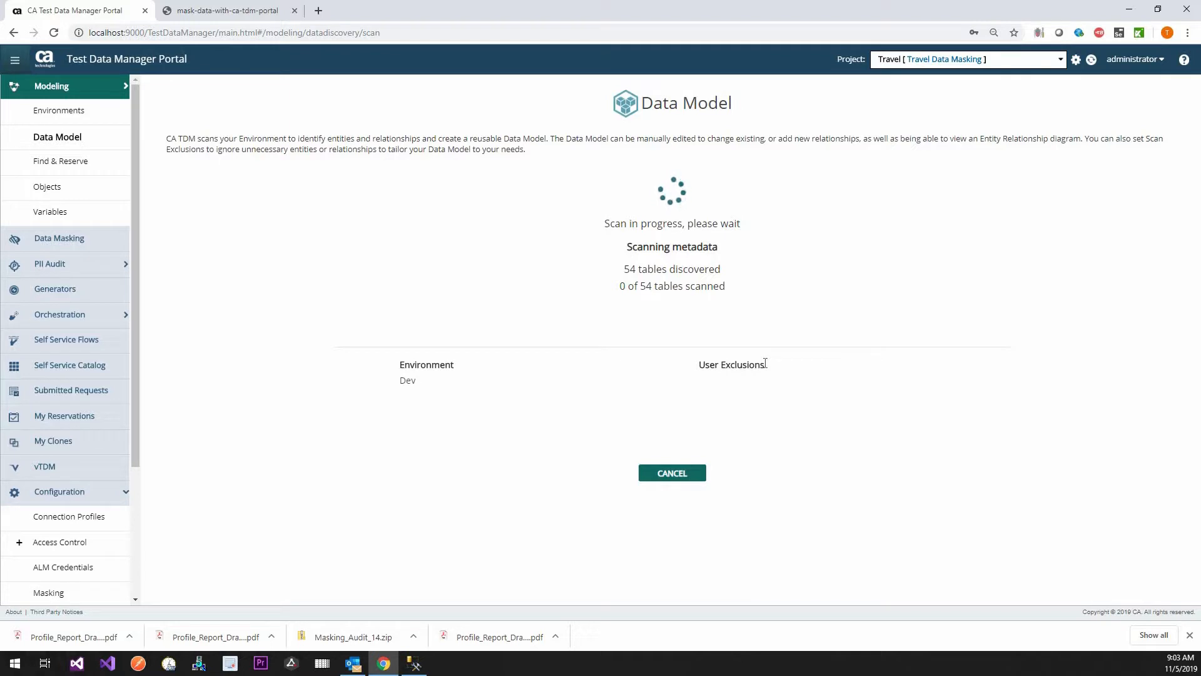
{"action": "mouse_move", "coordinate": [764, 366]}
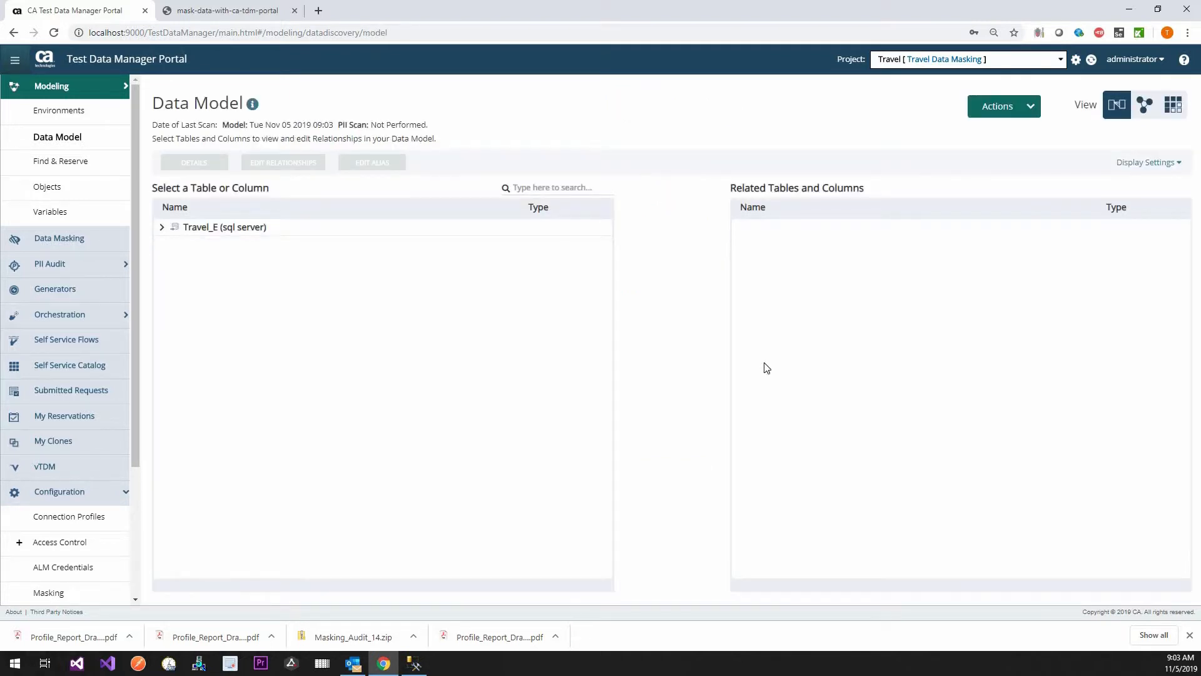
{"action": "mouse_move", "coordinate": [747, 363]}
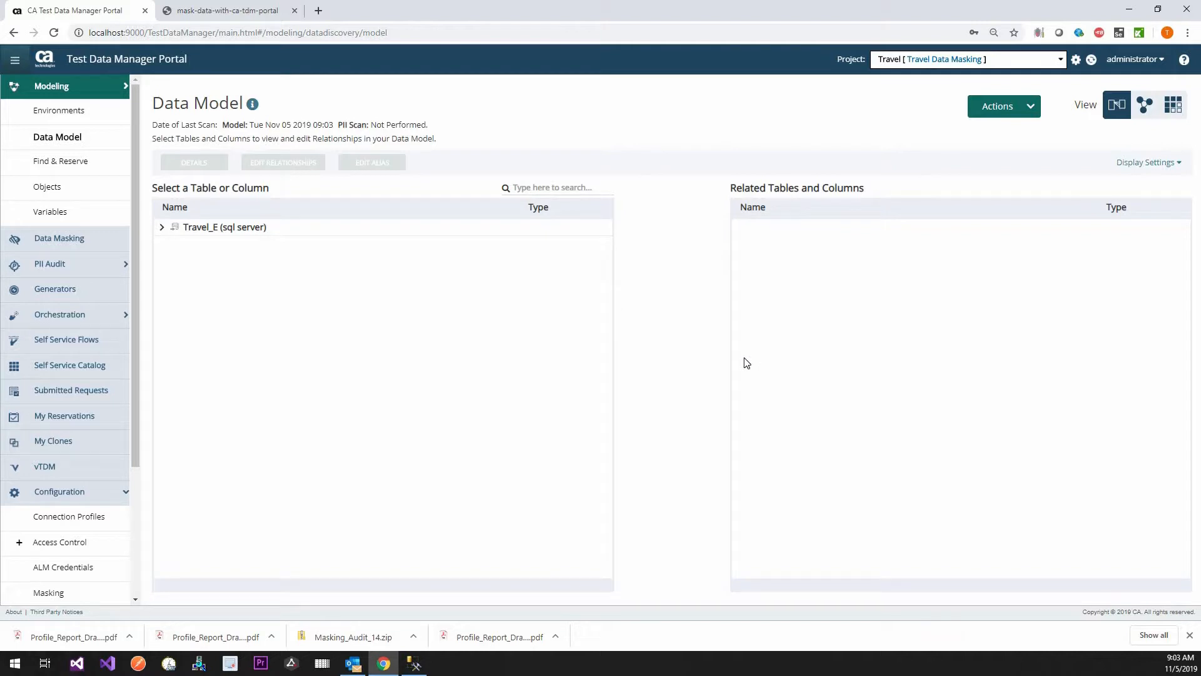
{"action": "mouse_move", "coordinate": [169, 242]}
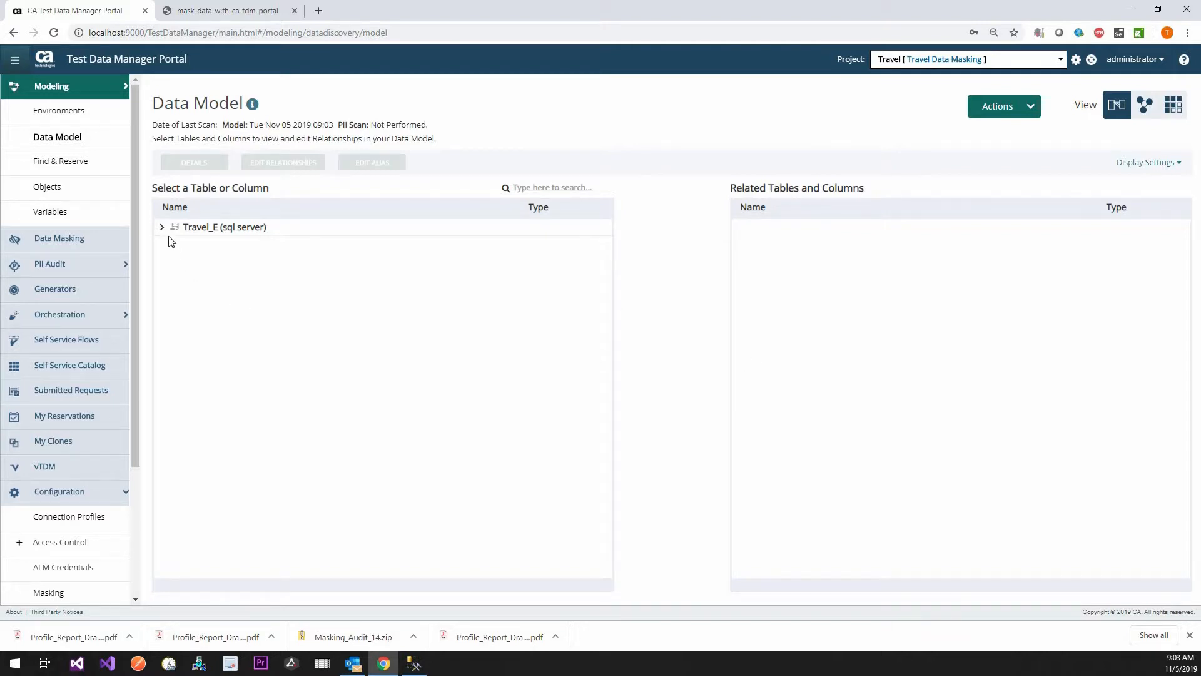
Step: Expand Travel_E's SQL Server tables and open the PEOPLE table to show its columns and relationships
{"action": "left_click", "coordinate": [161, 226]}
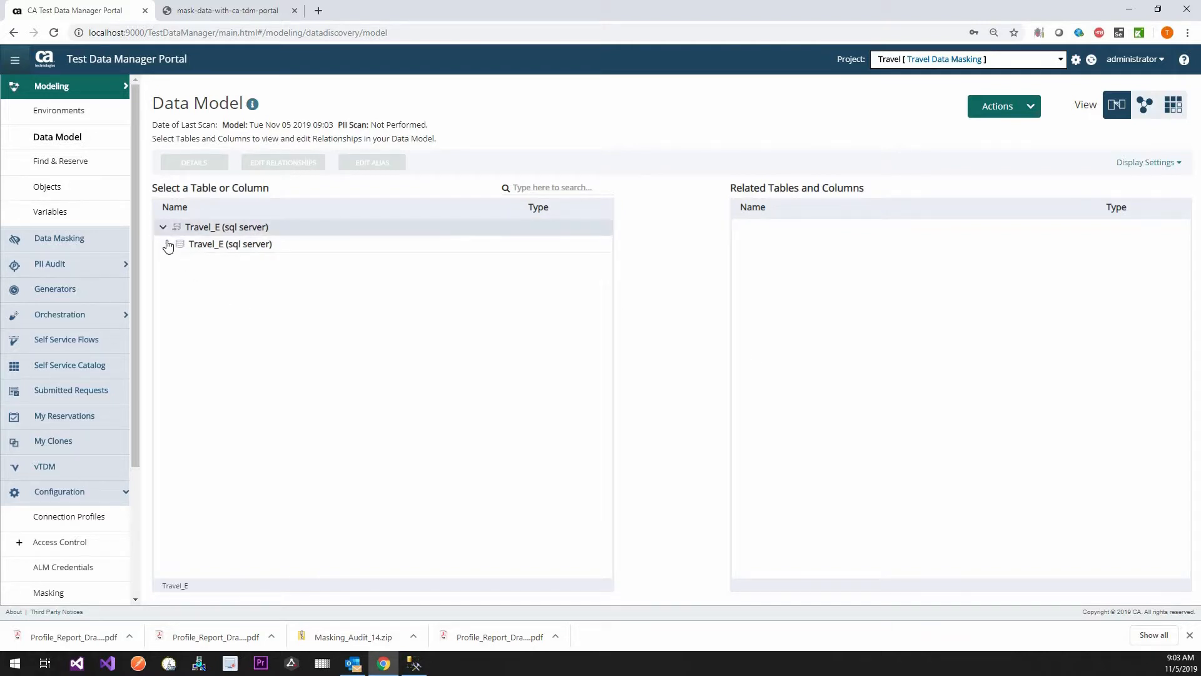
{"action": "left_click", "coordinate": [167, 244]}
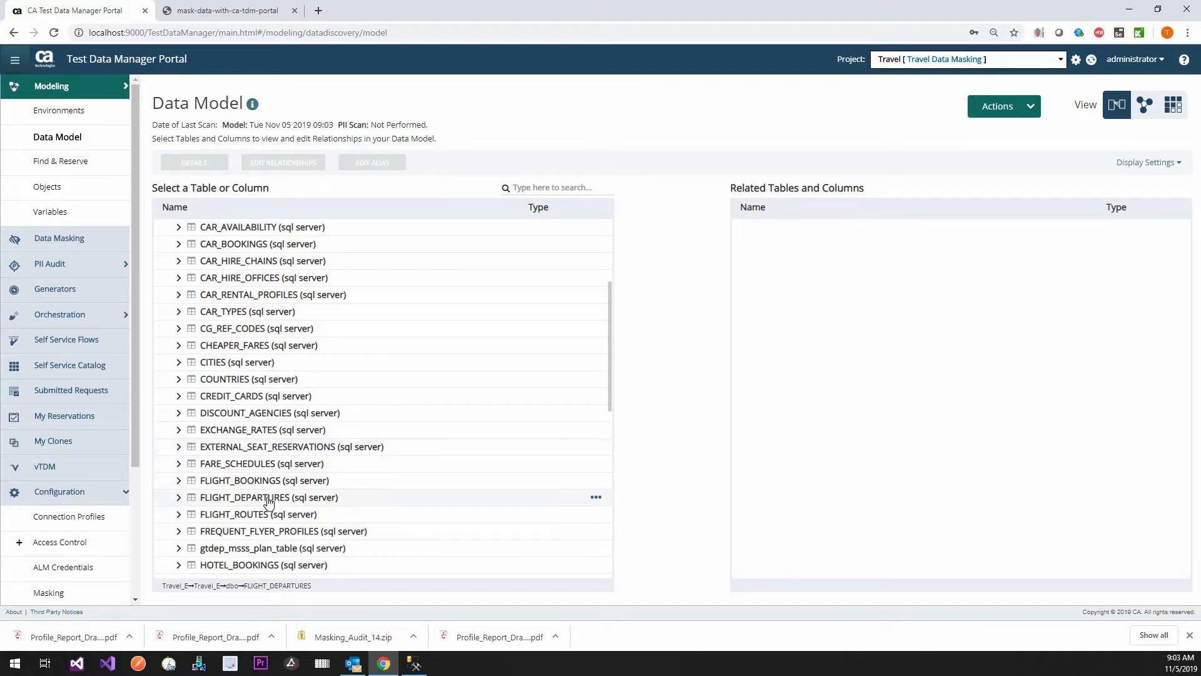
{"action": "scroll", "scroll_direction": "down", "scroll_amount": 3}
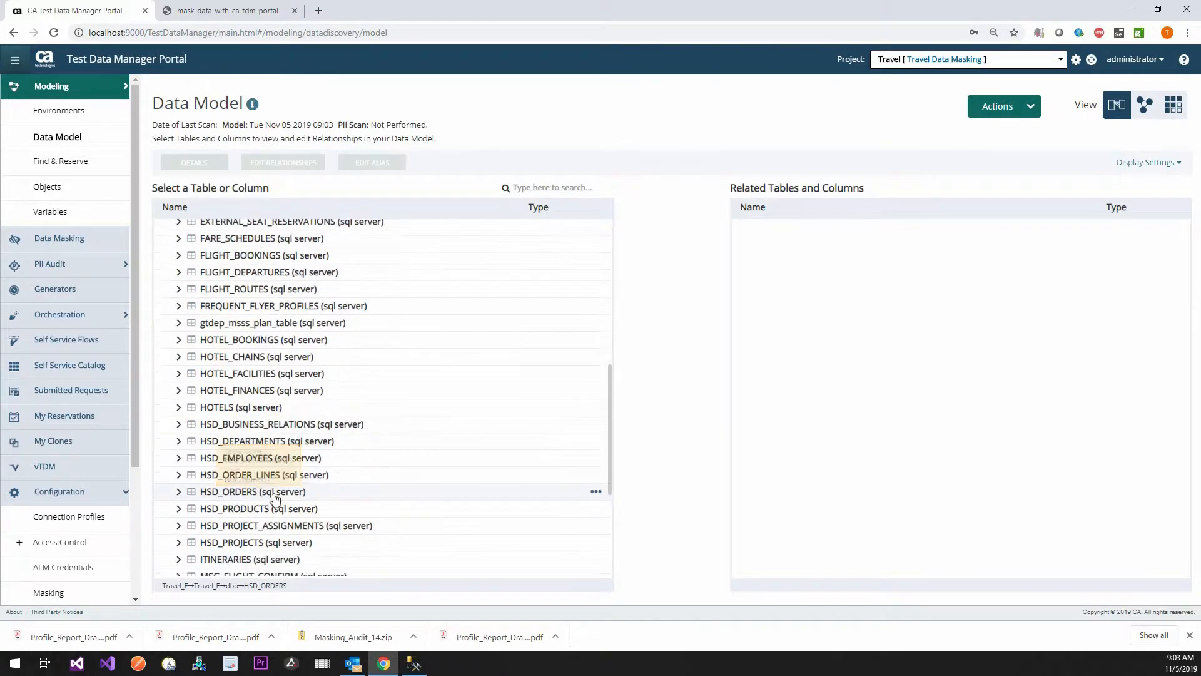
{"action": "scroll", "scroll_direction": "down", "scroll_amount": 3}
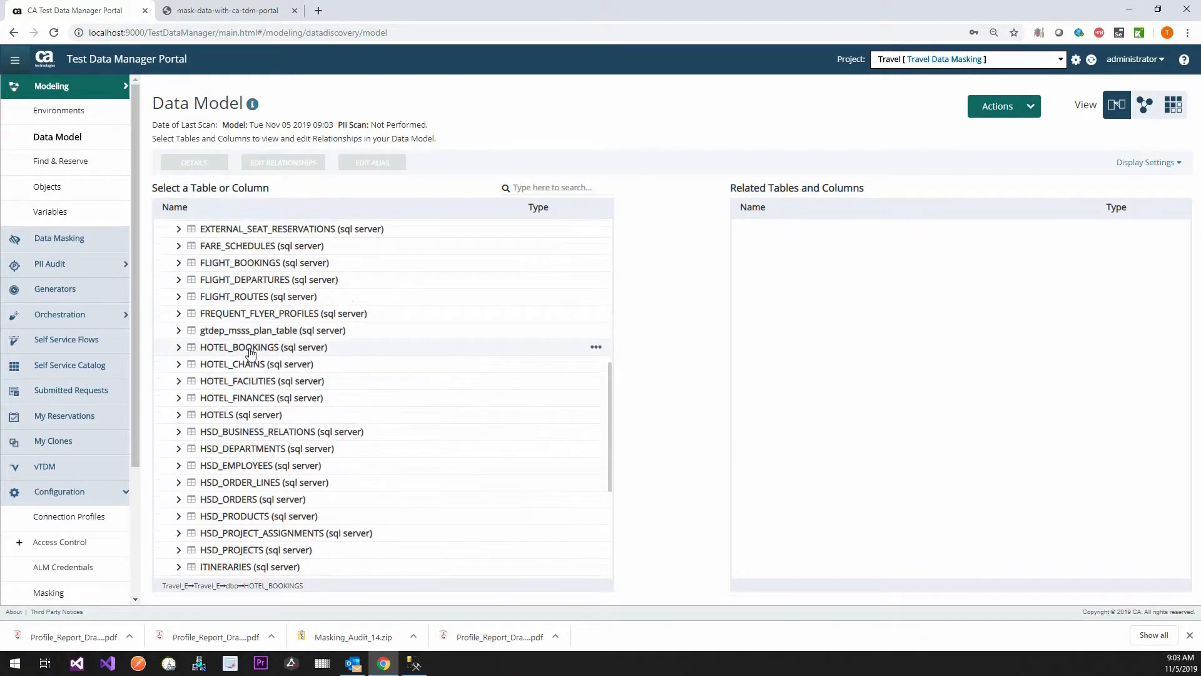
{"action": "scroll", "scroll_direction": "down", "scroll_amount": 3}
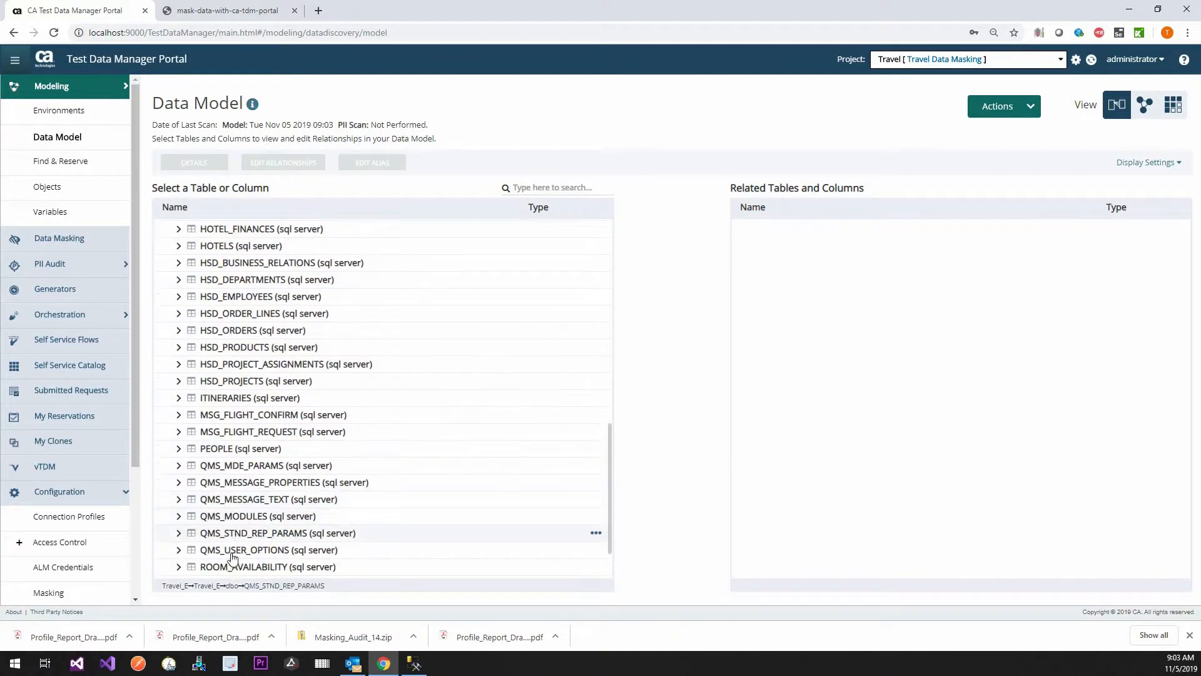
{"action": "left_click", "coordinate": [240, 448]}
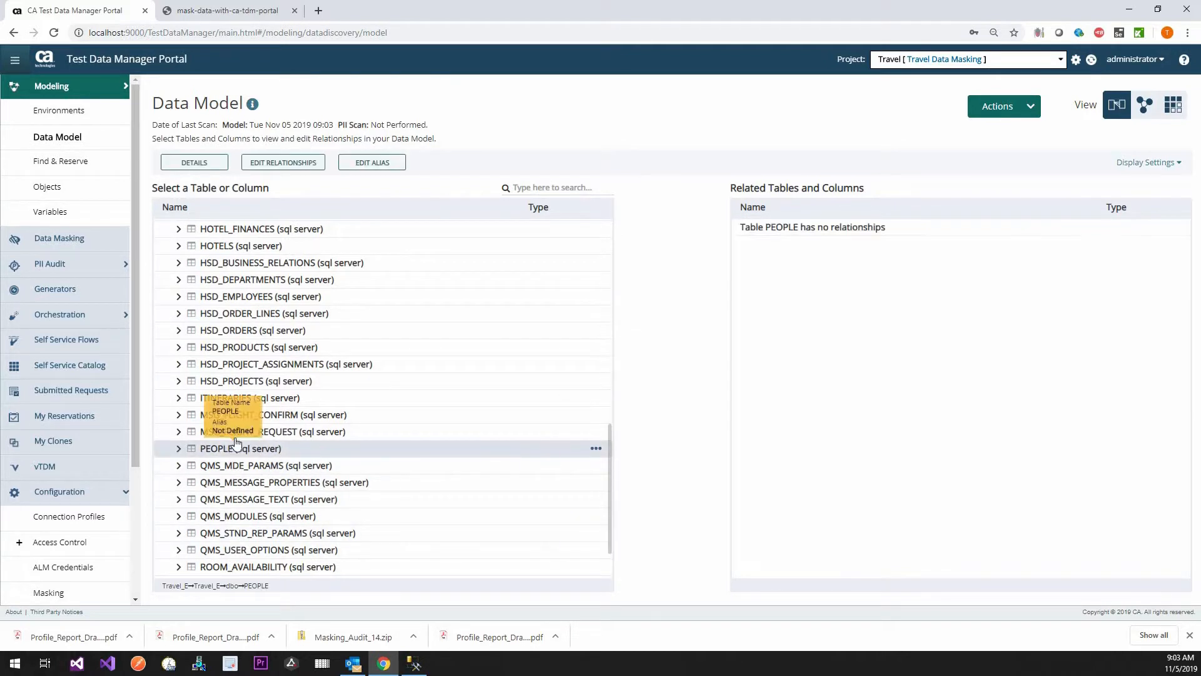
{"action": "left_click", "coordinate": [178, 448]}
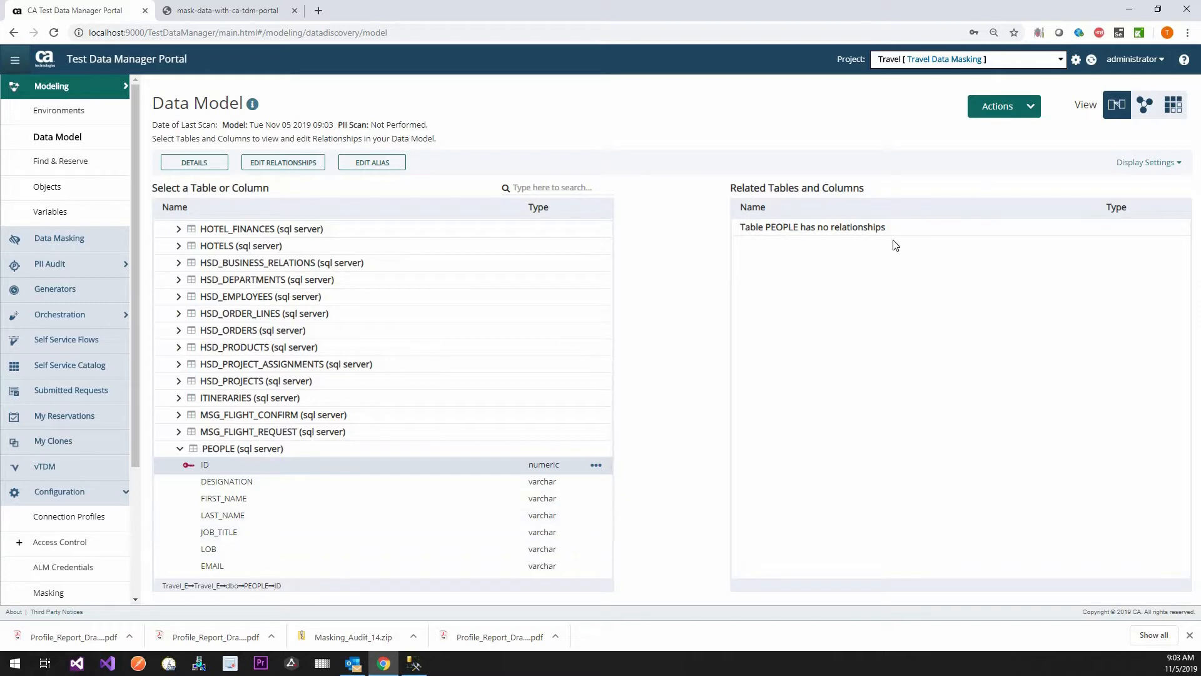
{"action": "mouse_move", "coordinate": [576, 264]}
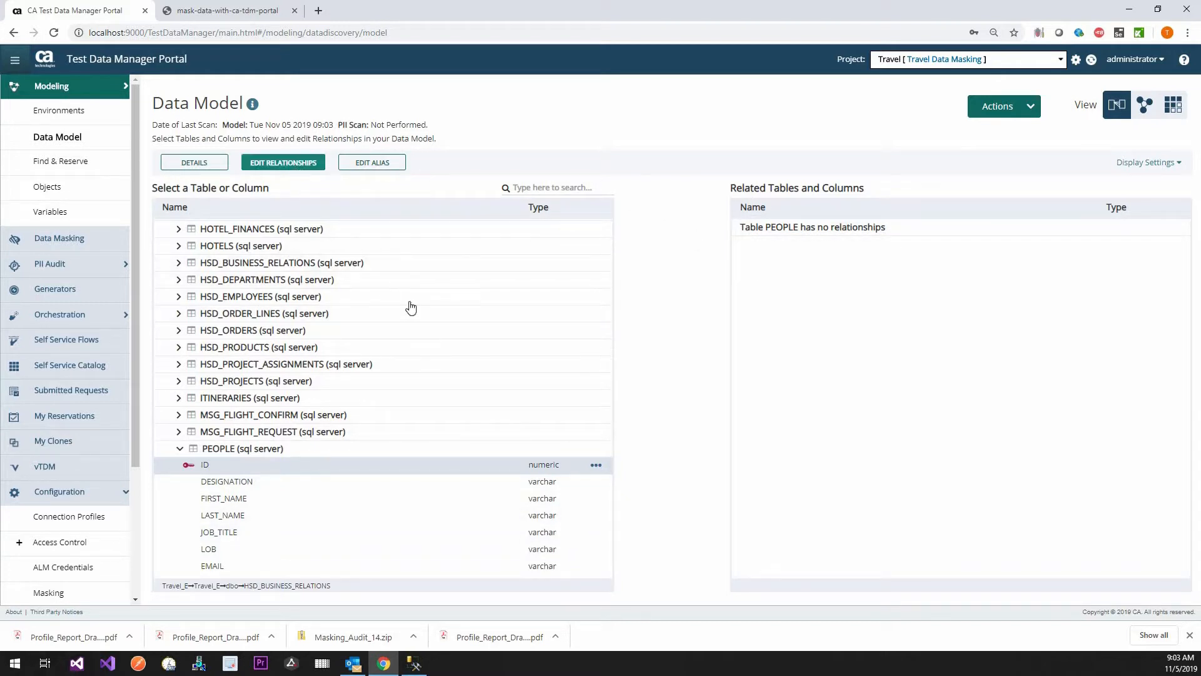
{"action": "left_click", "coordinate": [283, 161]}
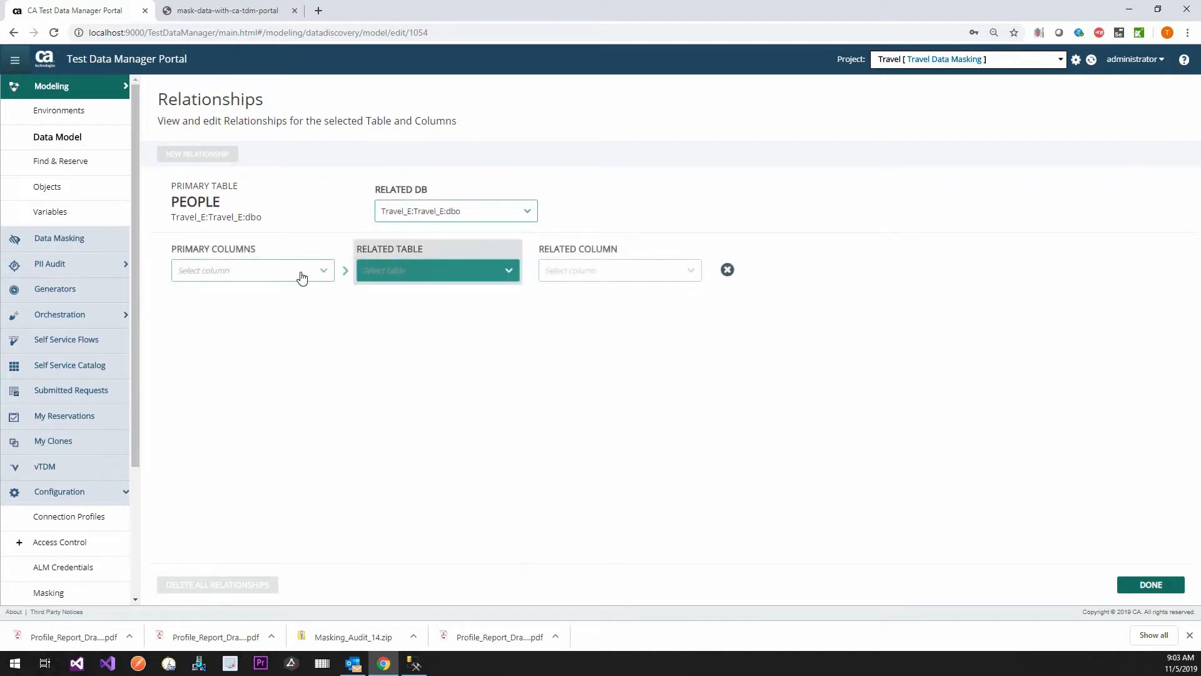
{"action": "left_click", "coordinate": [438, 271]}
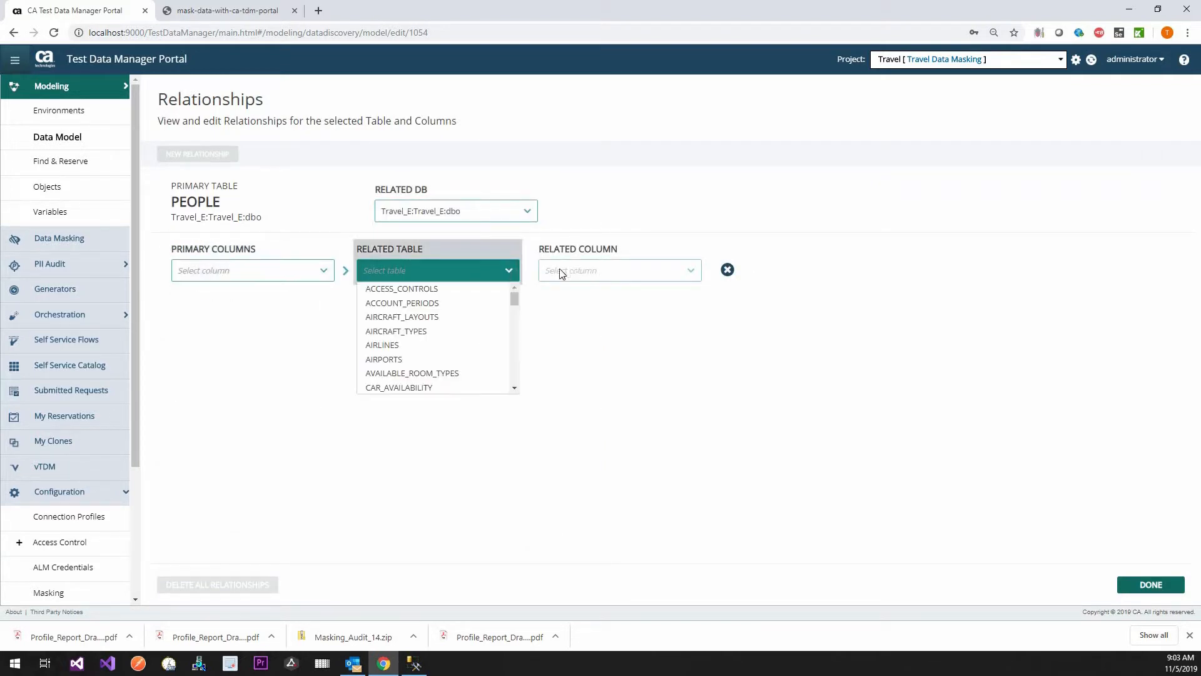
{"action": "left_click", "coordinate": [456, 210]}
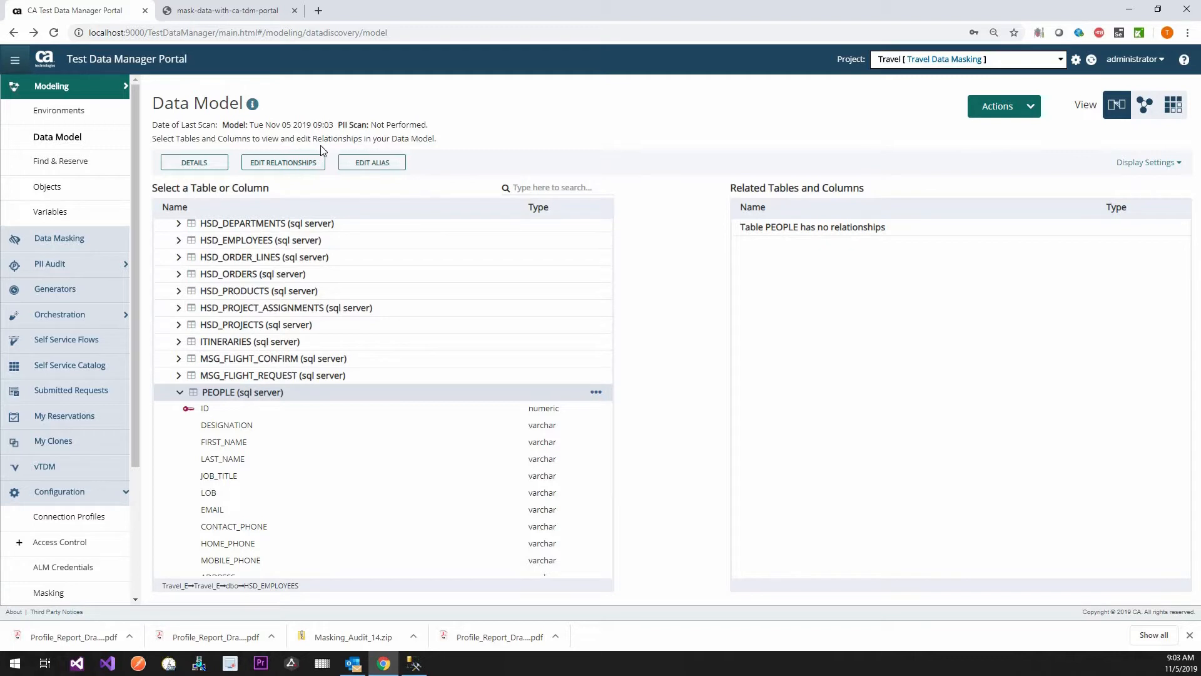
{"action": "left_click", "coordinate": [595, 392]}
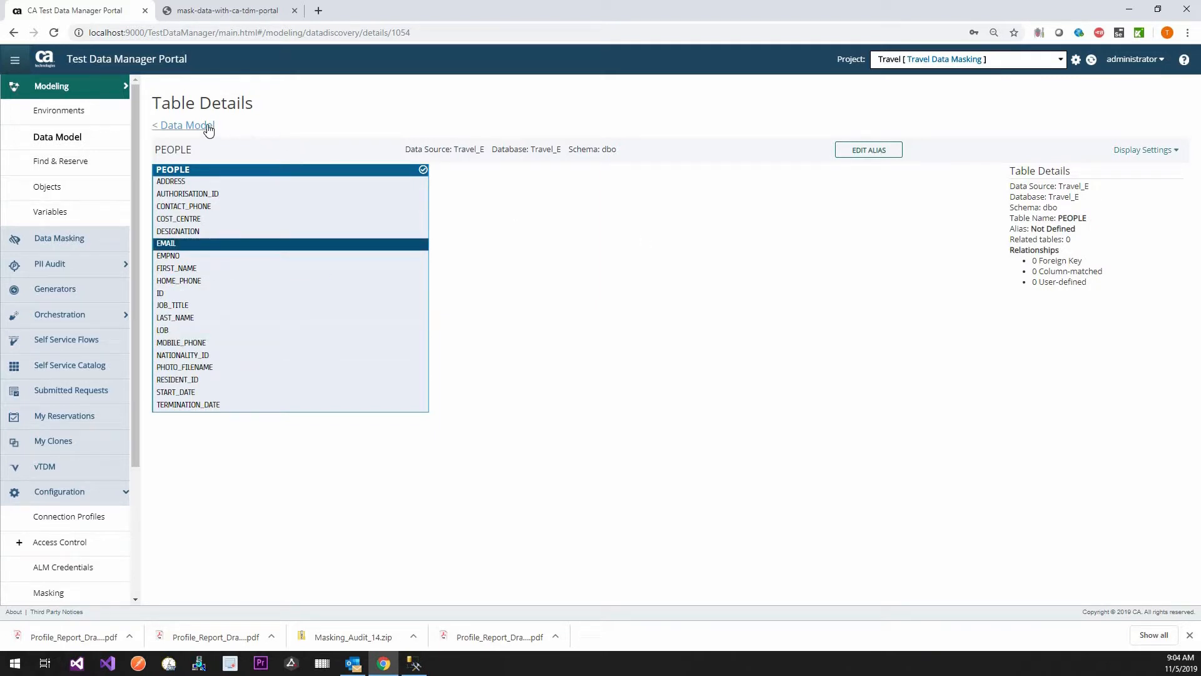
{"action": "left_click", "coordinate": [183, 125]}
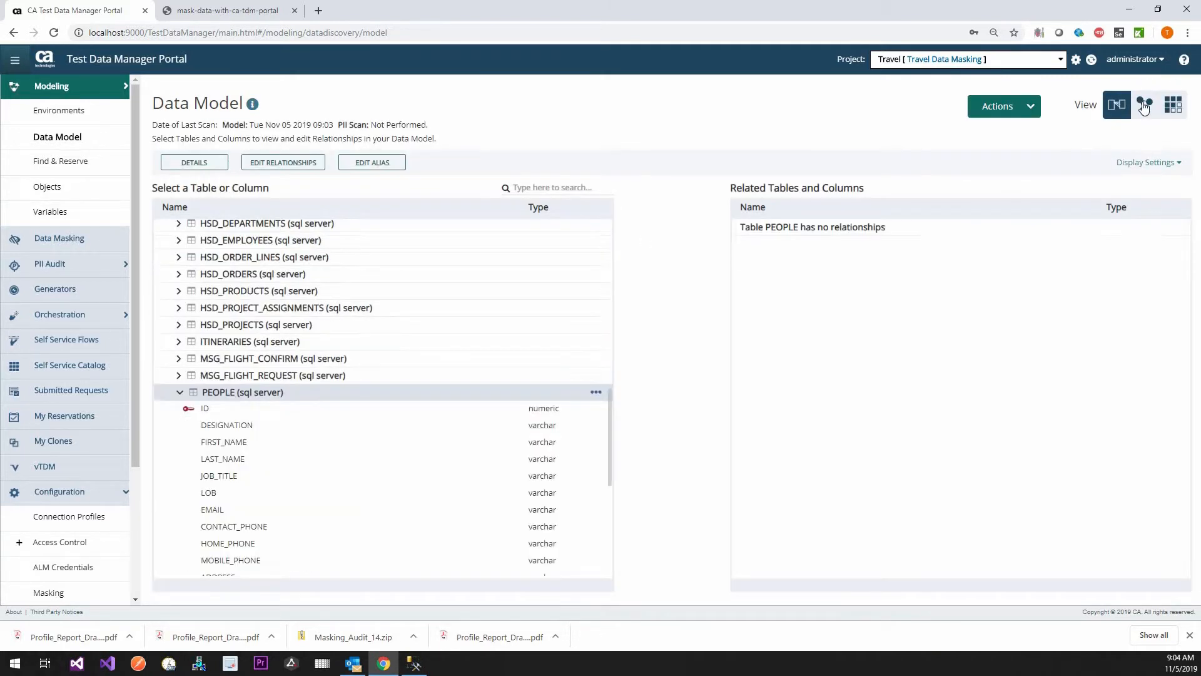
Step: View the Travel_E ER diagram table details, then switch to the PII heatmap of all 54 tables
{"action": "left_click", "coordinate": [1144, 105]}
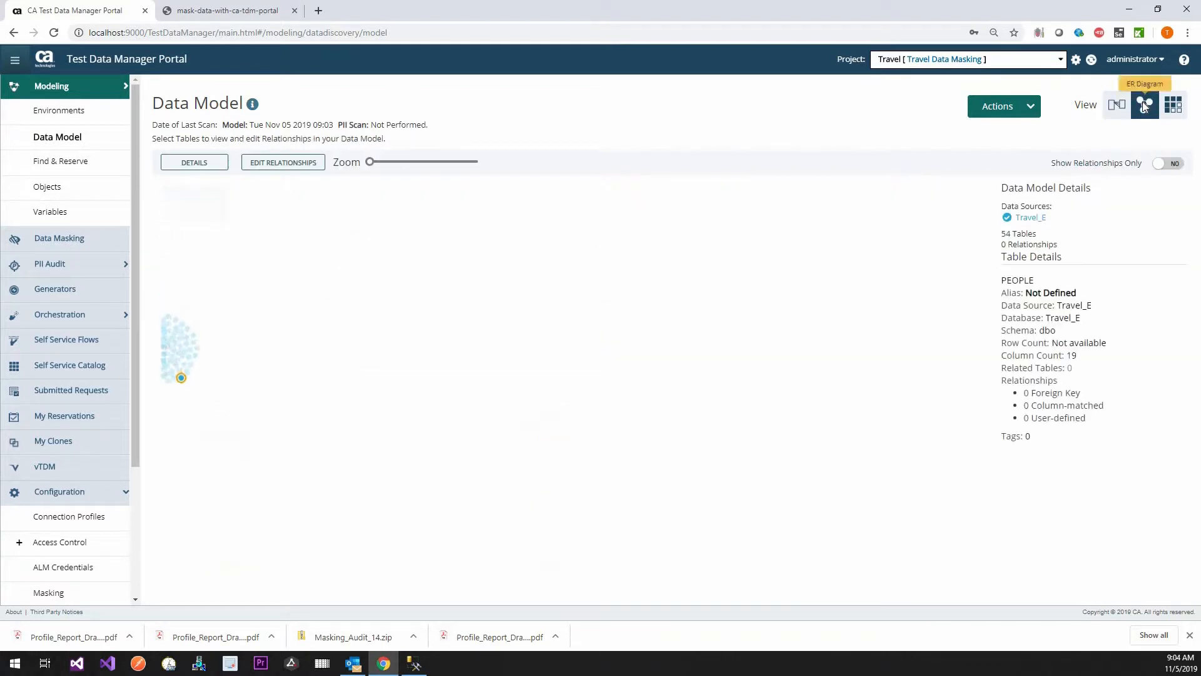
{"action": "left_click", "coordinate": [1145, 105]}
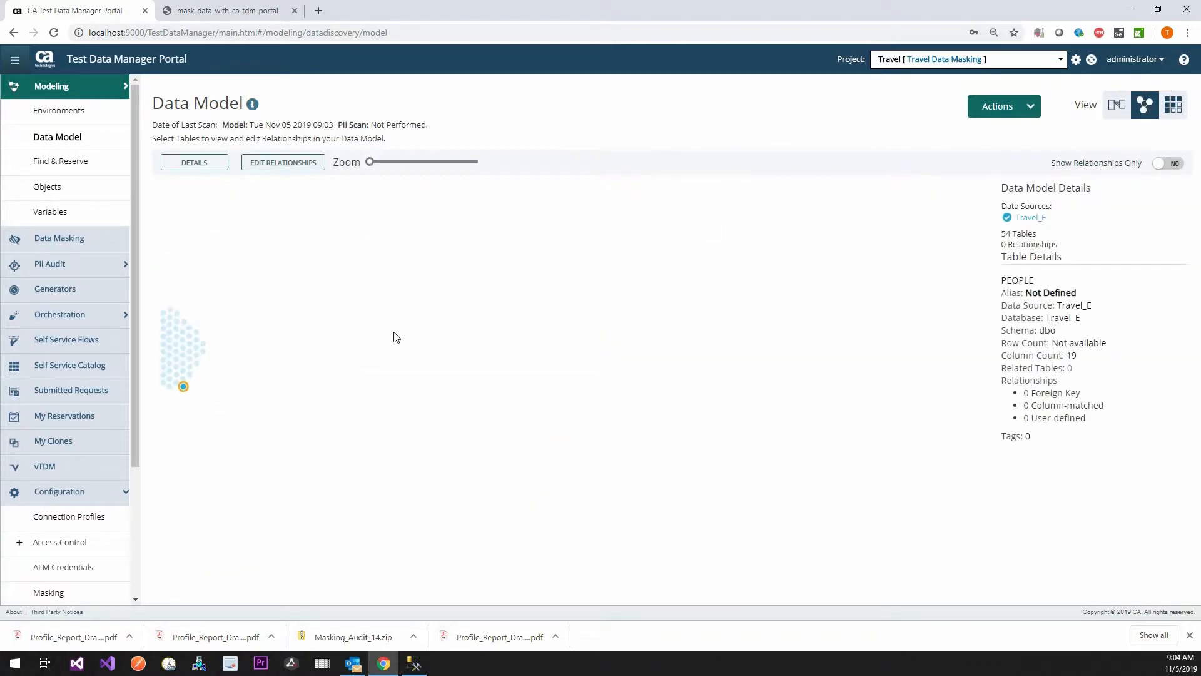
{"action": "mouse_move", "coordinate": [165, 351]}
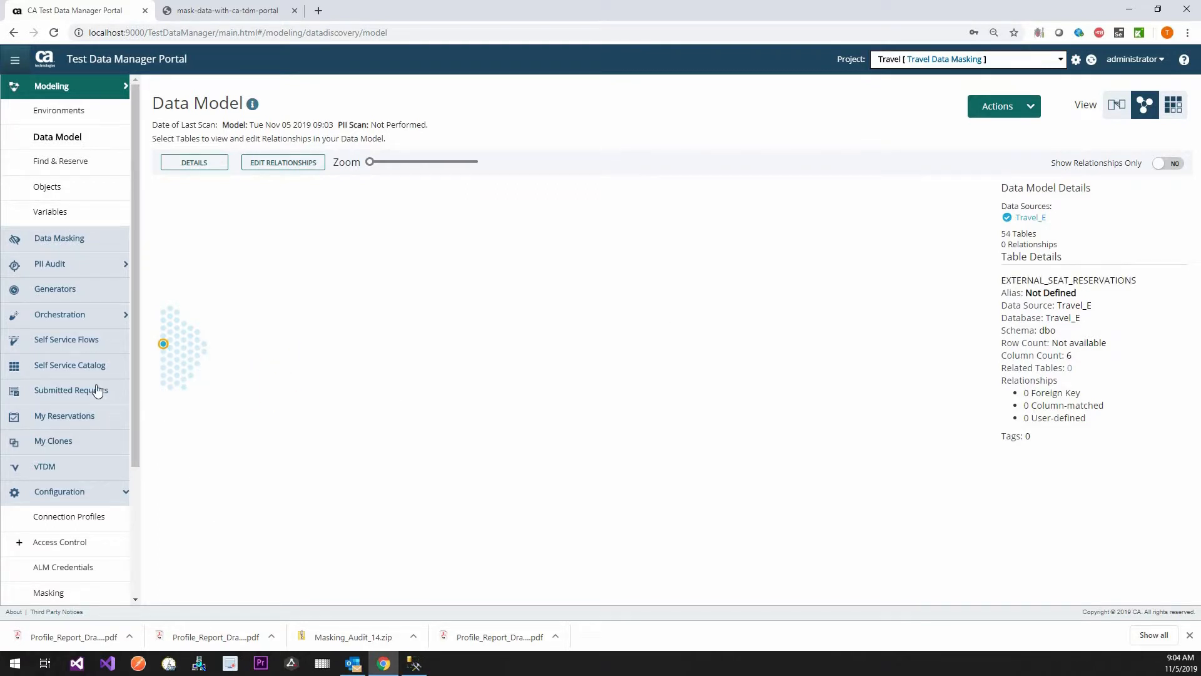
{"action": "mouse_move", "coordinate": [804, 226]}
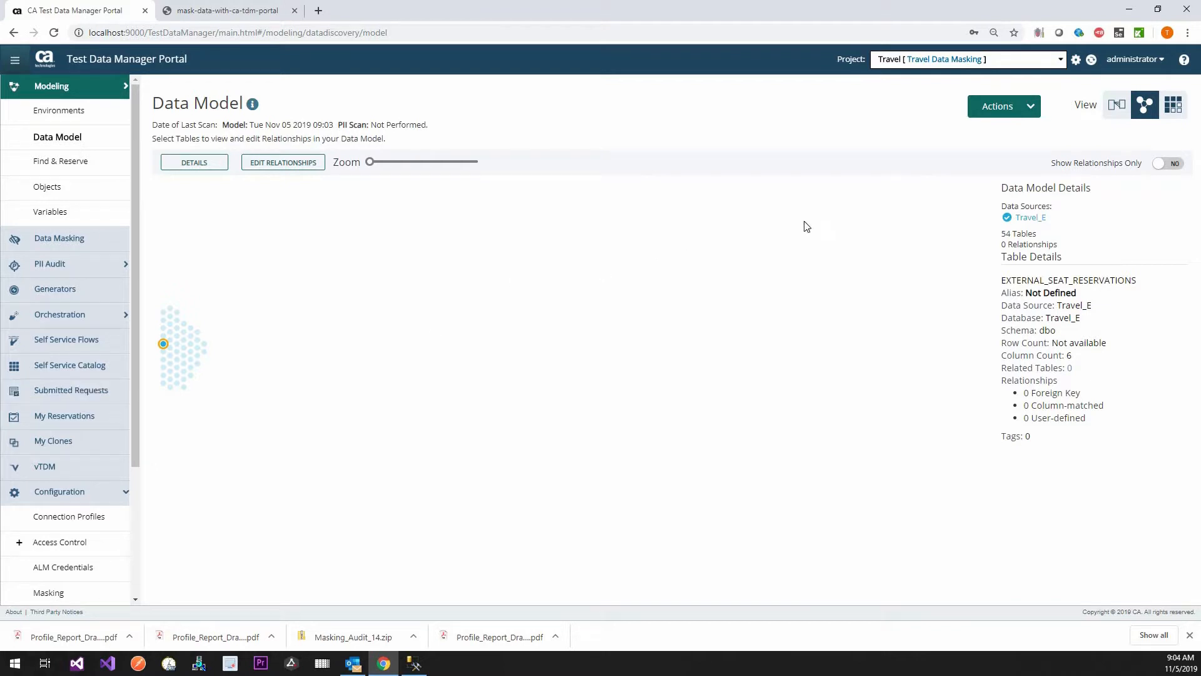
{"action": "left_click", "coordinate": [1172, 105]}
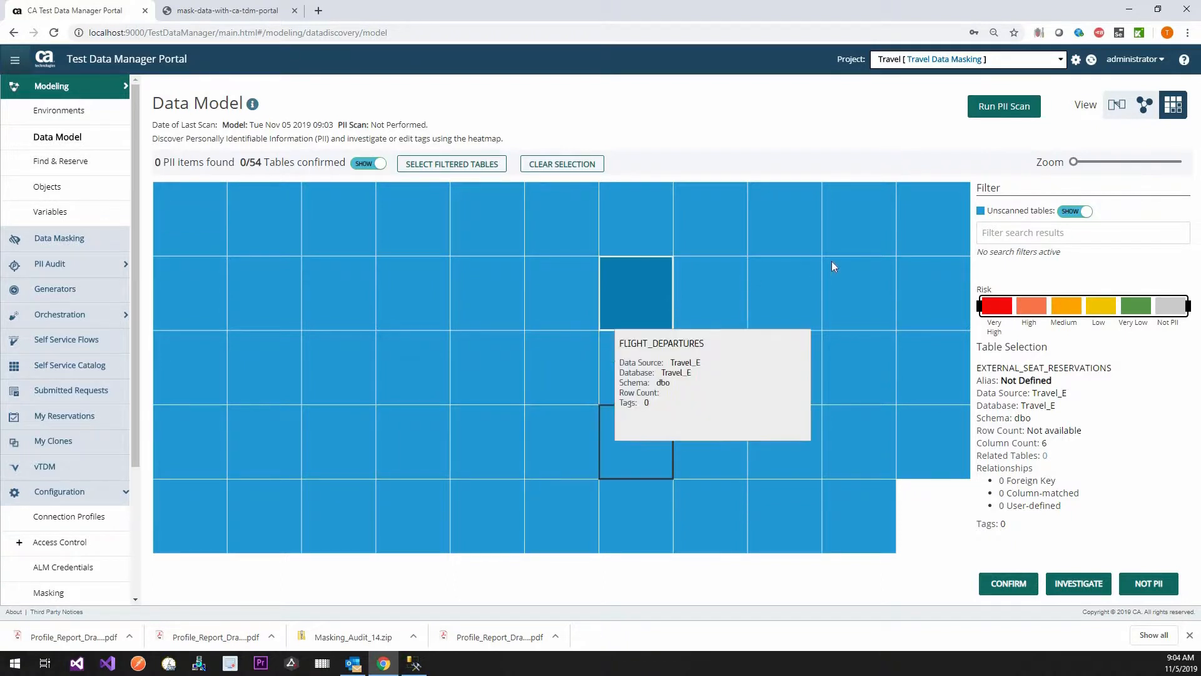
Step: Start a PII scan with only the Common and USA classifier packs and review the Basic scan level description
{"action": "left_click", "coordinate": [1004, 106]}
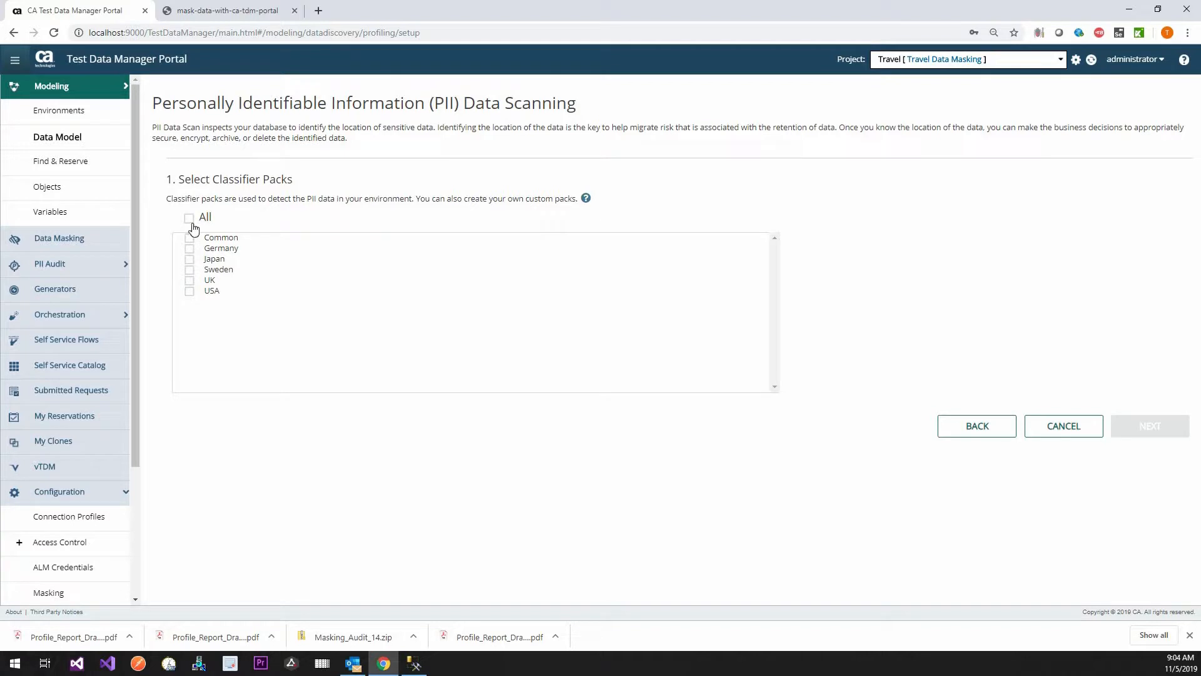
{"action": "left_click", "coordinate": [189, 217]}
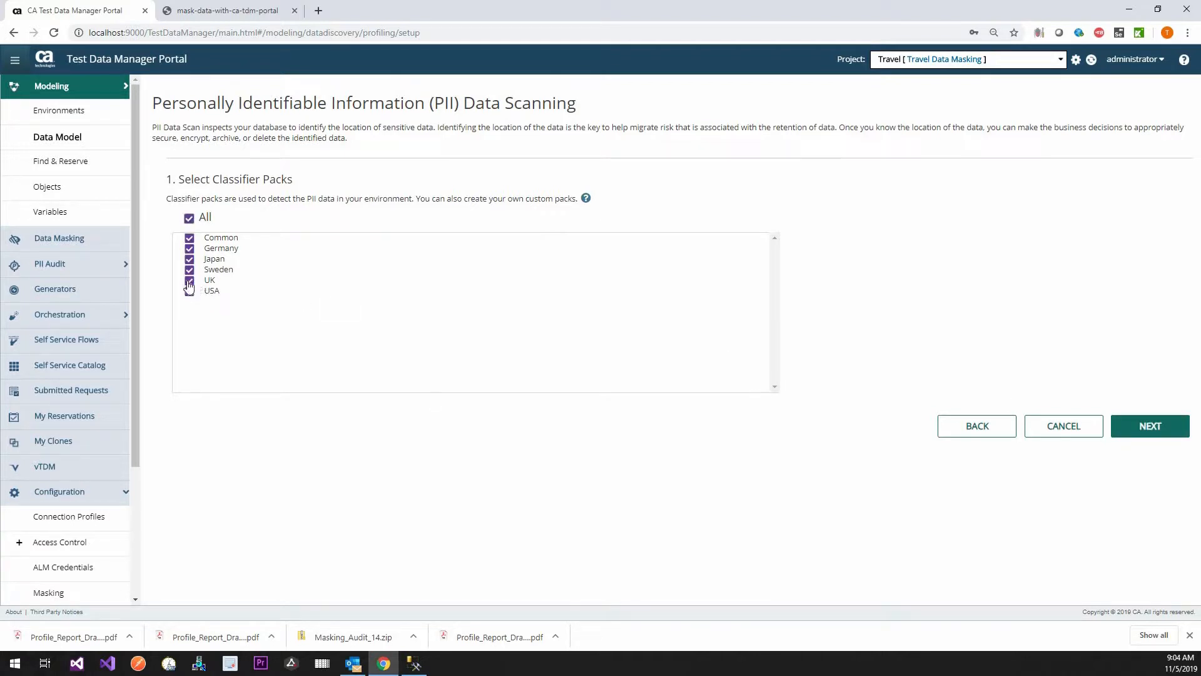
{"action": "left_click", "coordinate": [189, 279]}
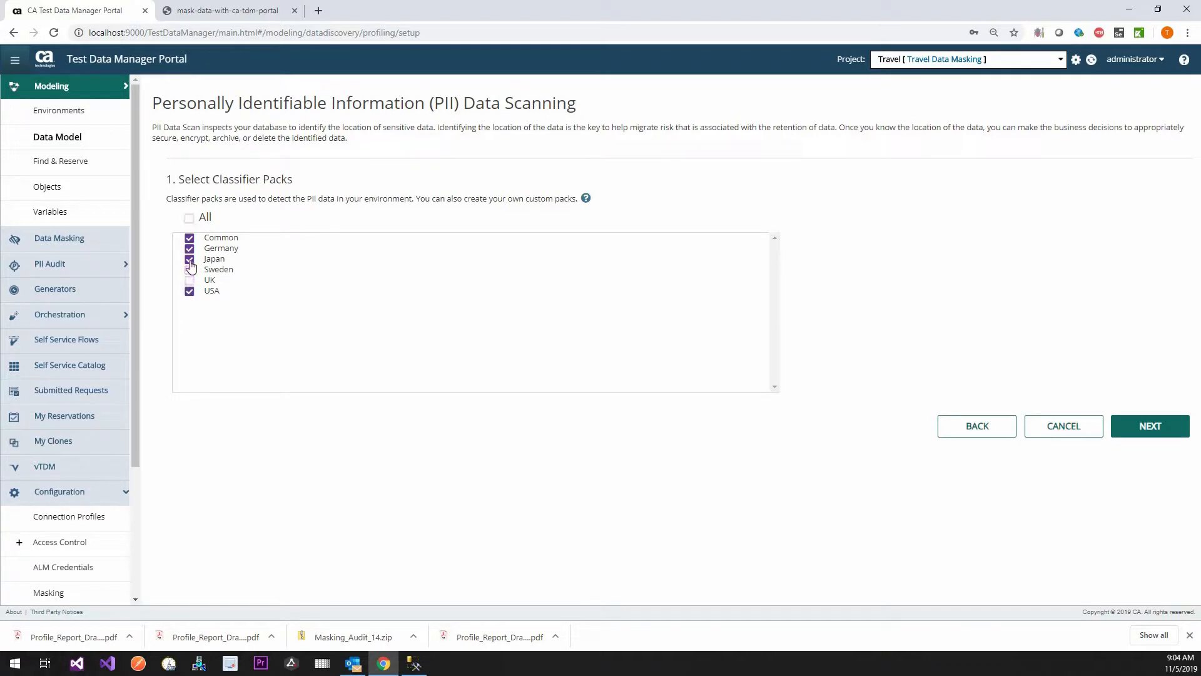
{"action": "left_click", "coordinate": [190, 259]}
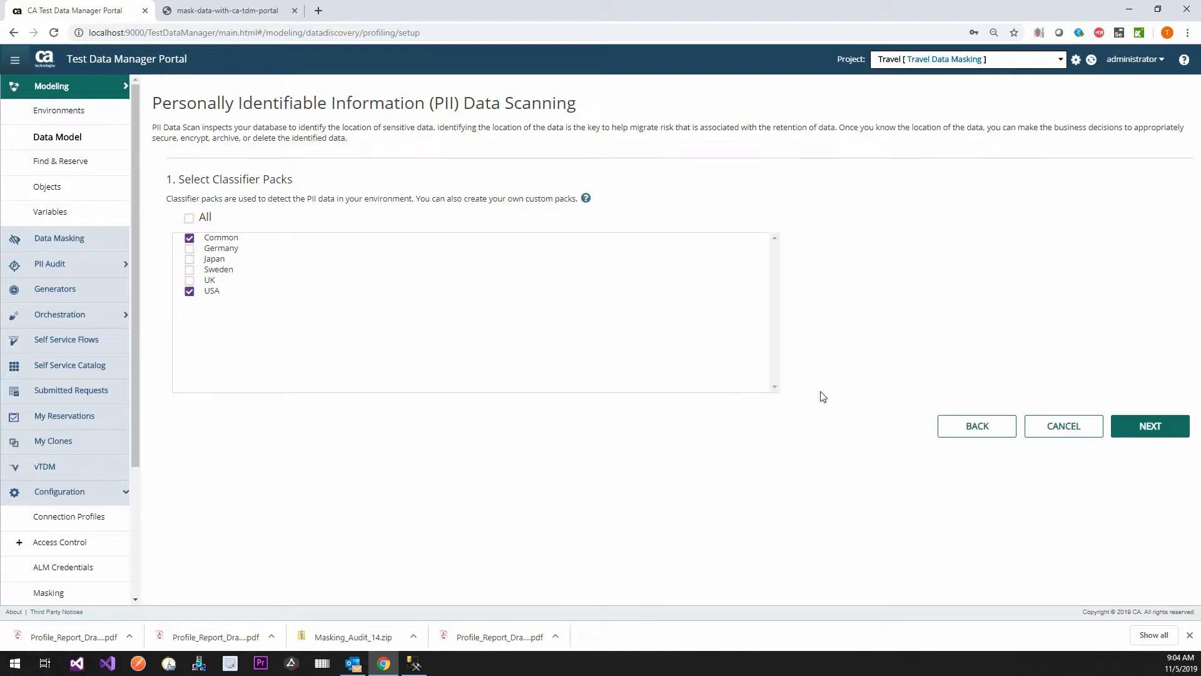
{"action": "left_click", "coordinate": [1149, 426]}
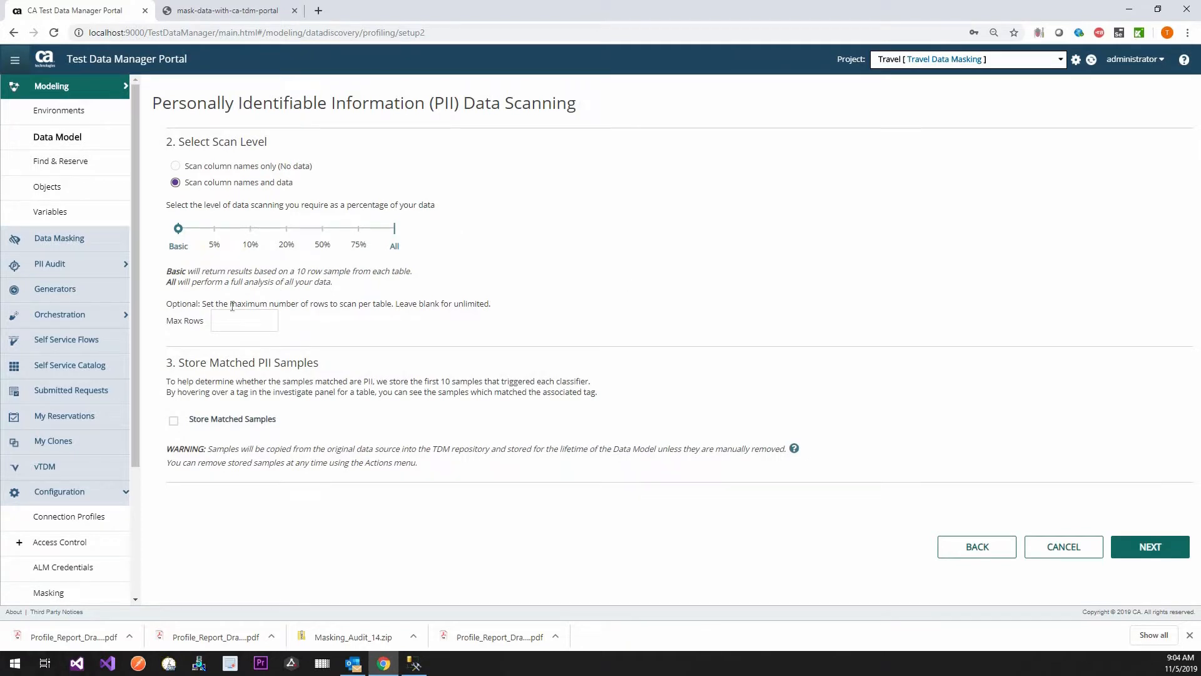
{"action": "mouse_move", "coordinate": [285, 223]}
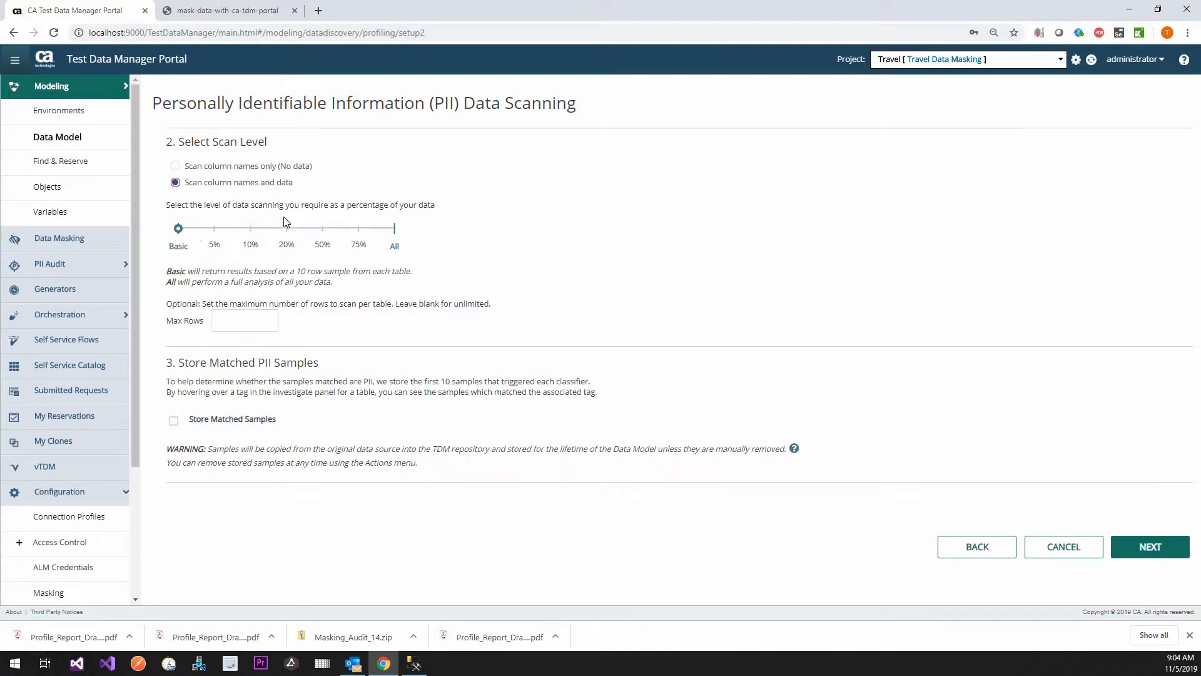
{"action": "left_click_drag", "start_coordinate": [278, 271], "coordinate": [246, 282]}
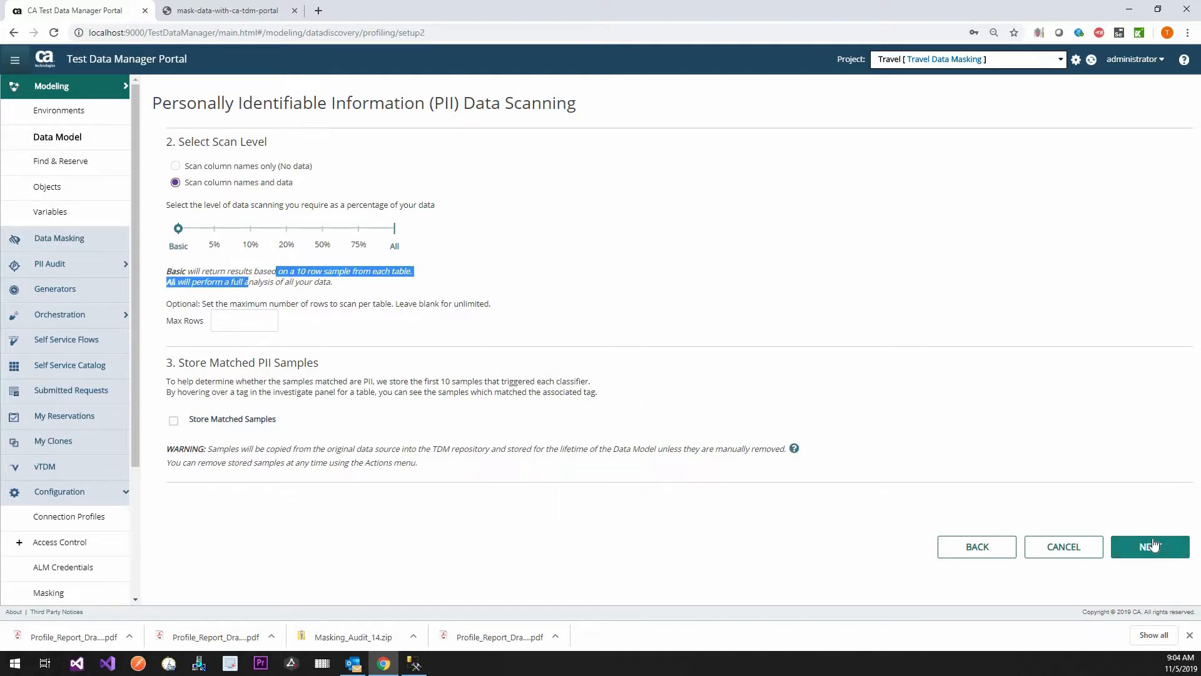
{"action": "mouse_move", "coordinate": [1150, 545]}
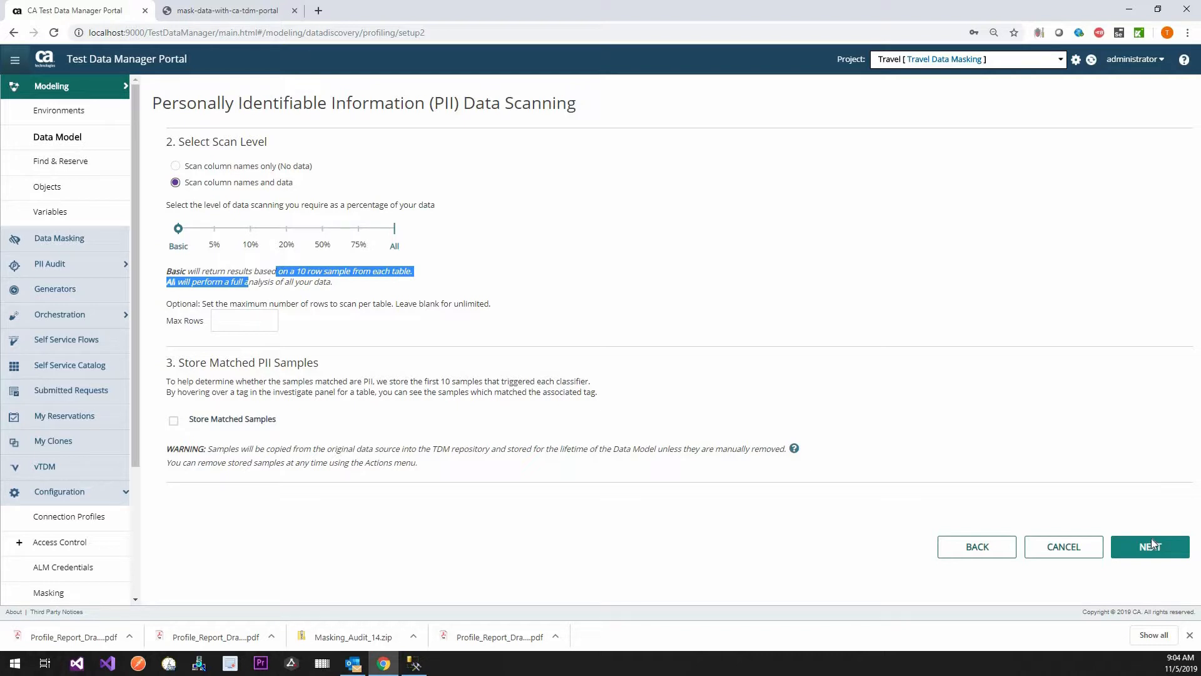
Step: Exclude numeric key columns, choose Include mode and add a filter on Travel_E's dbo schema
{"action": "left_click", "coordinate": [1150, 547]}
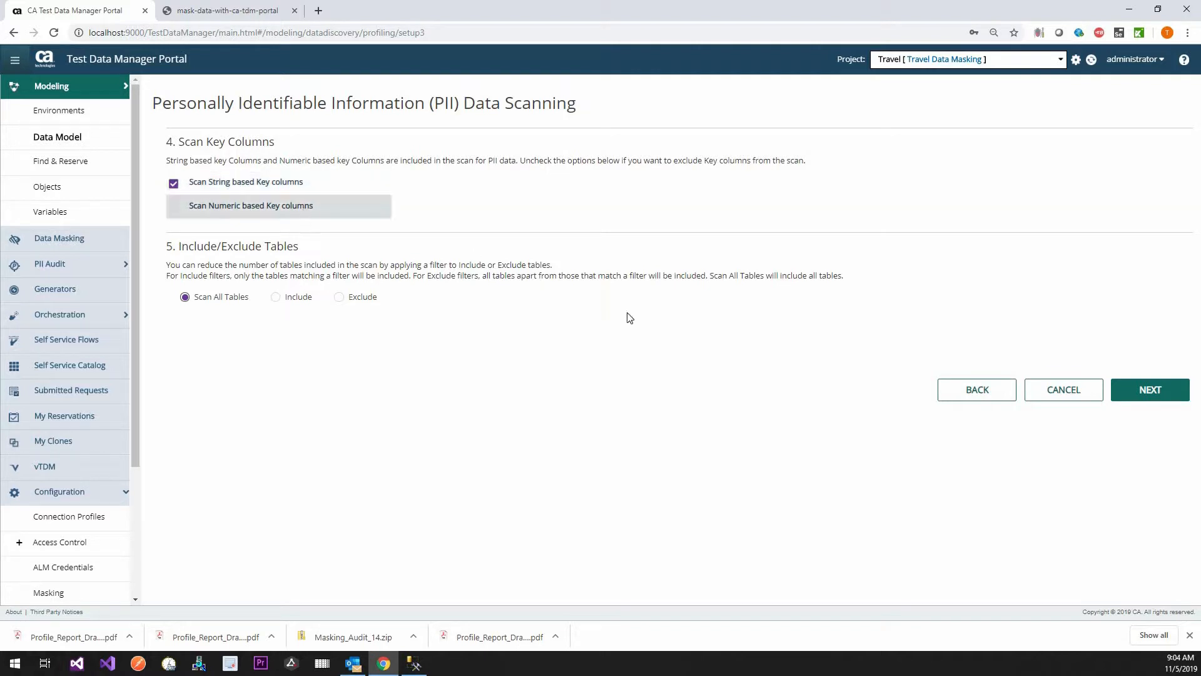
{"action": "left_click", "coordinate": [172, 207]}
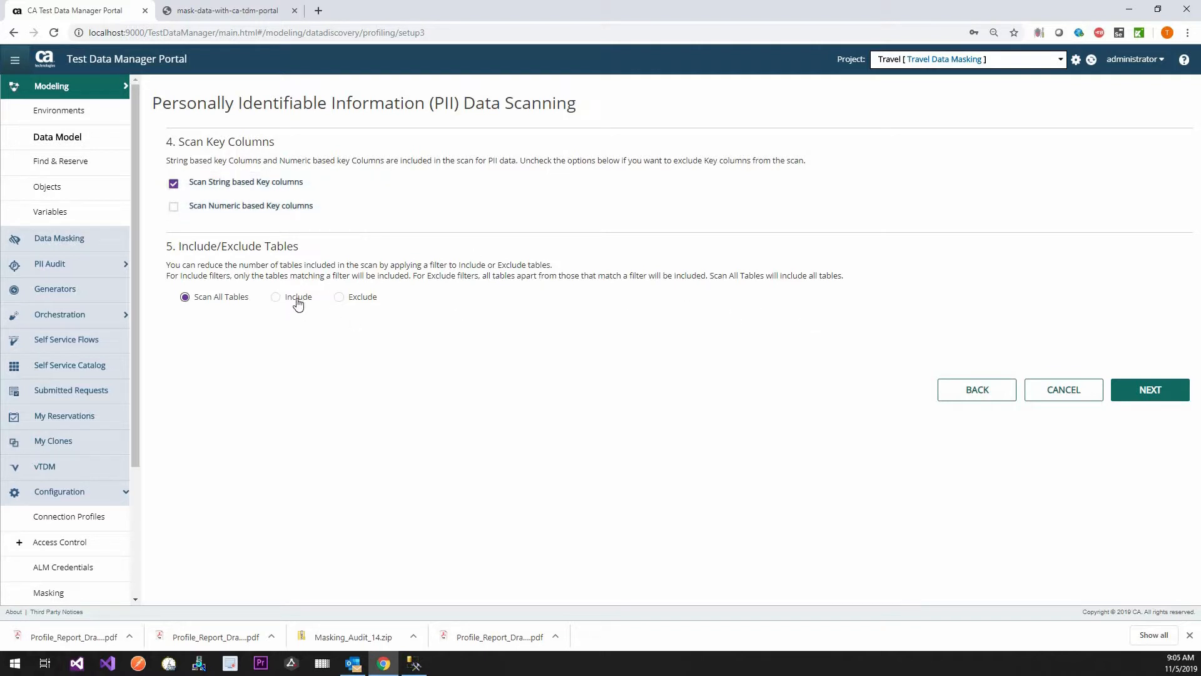
{"action": "left_click", "coordinate": [276, 296]}
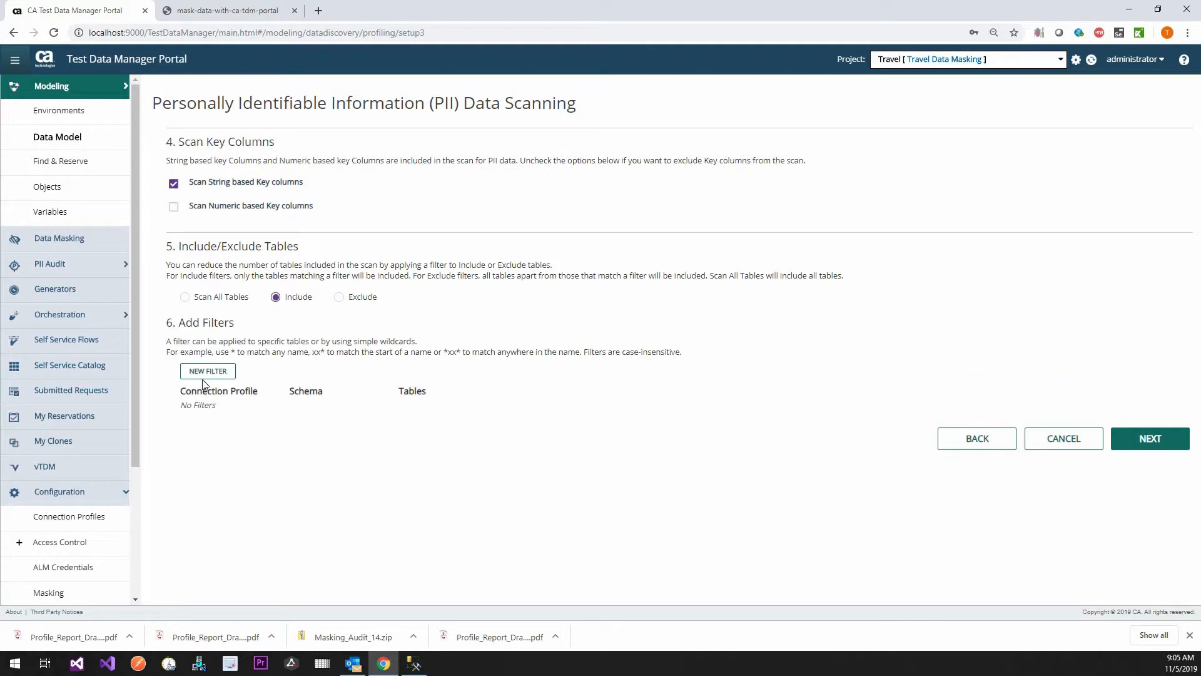
{"action": "left_click", "coordinate": [207, 370]}
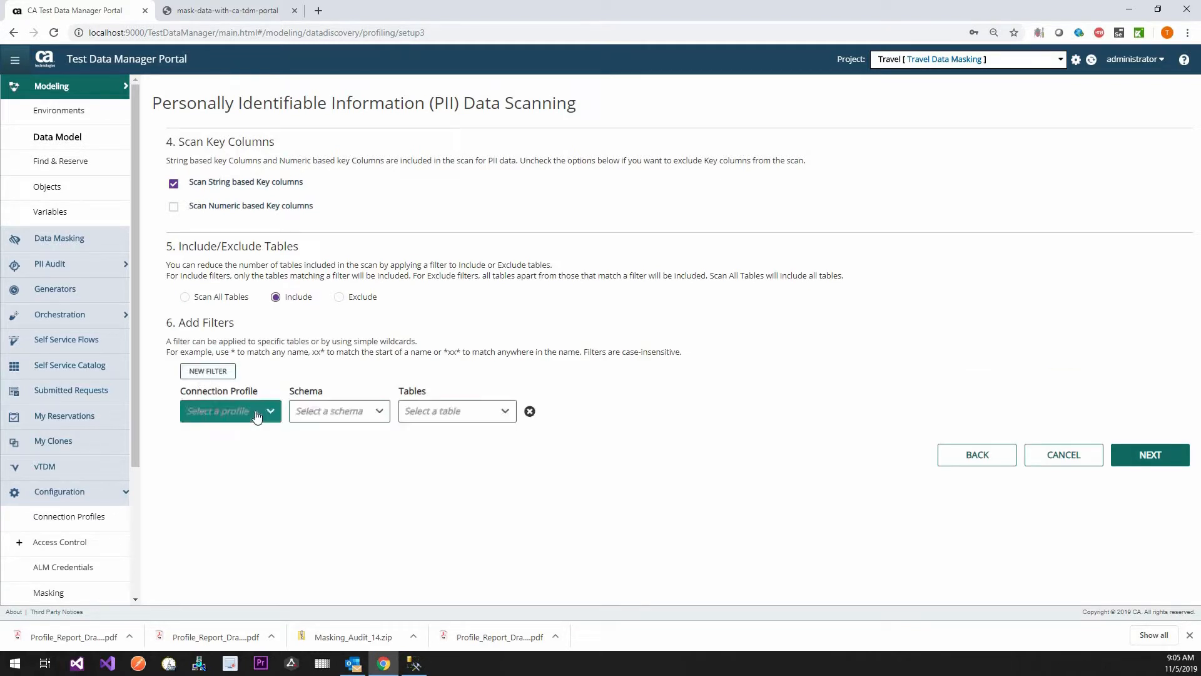
{"action": "left_click", "coordinate": [230, 410]}
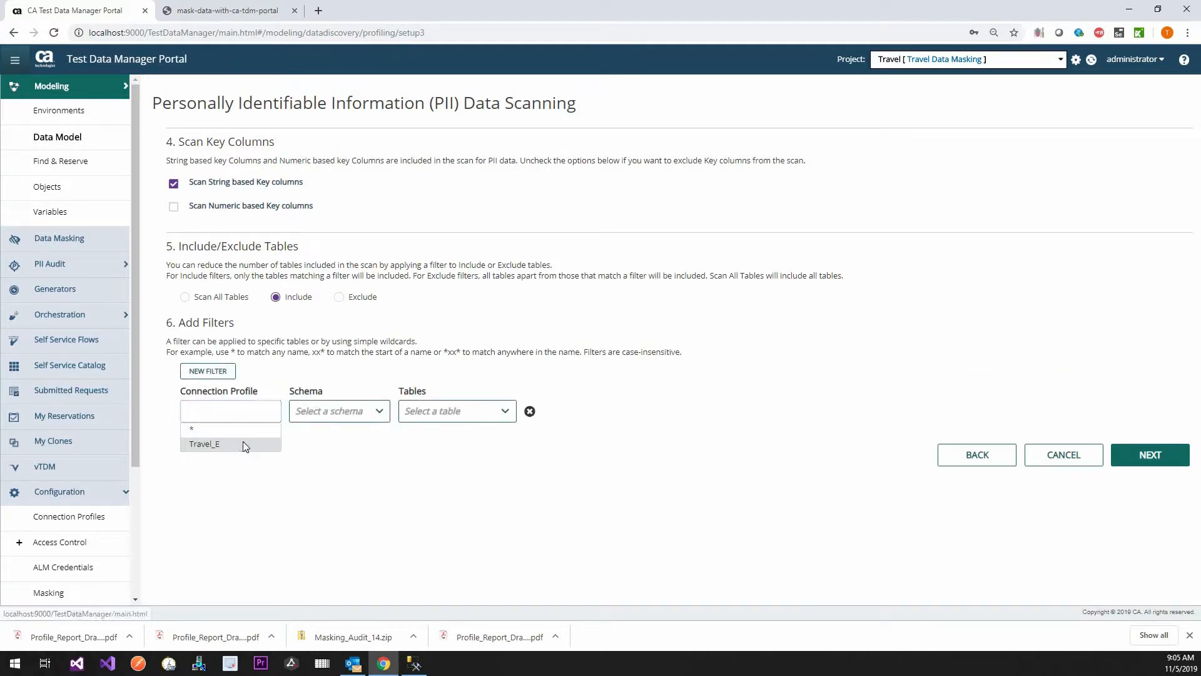
{"action": "left_click", "coordinate": [204, 443]}
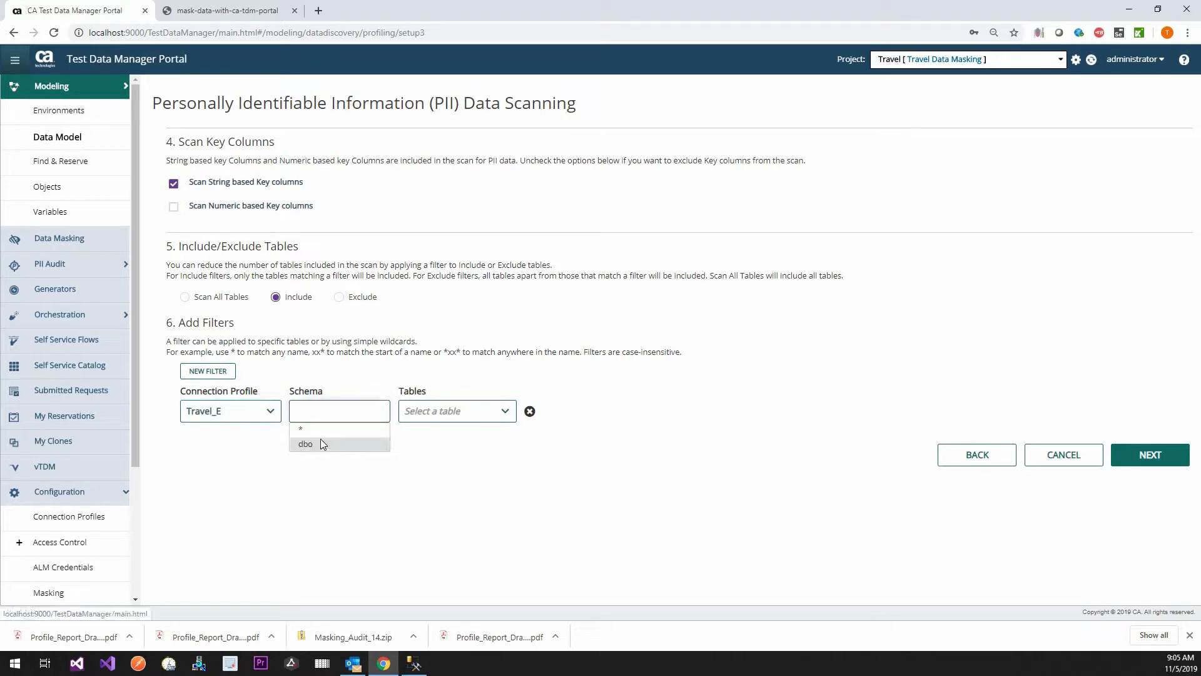
{"action": "left_click", "coordinate": [305, 443]}
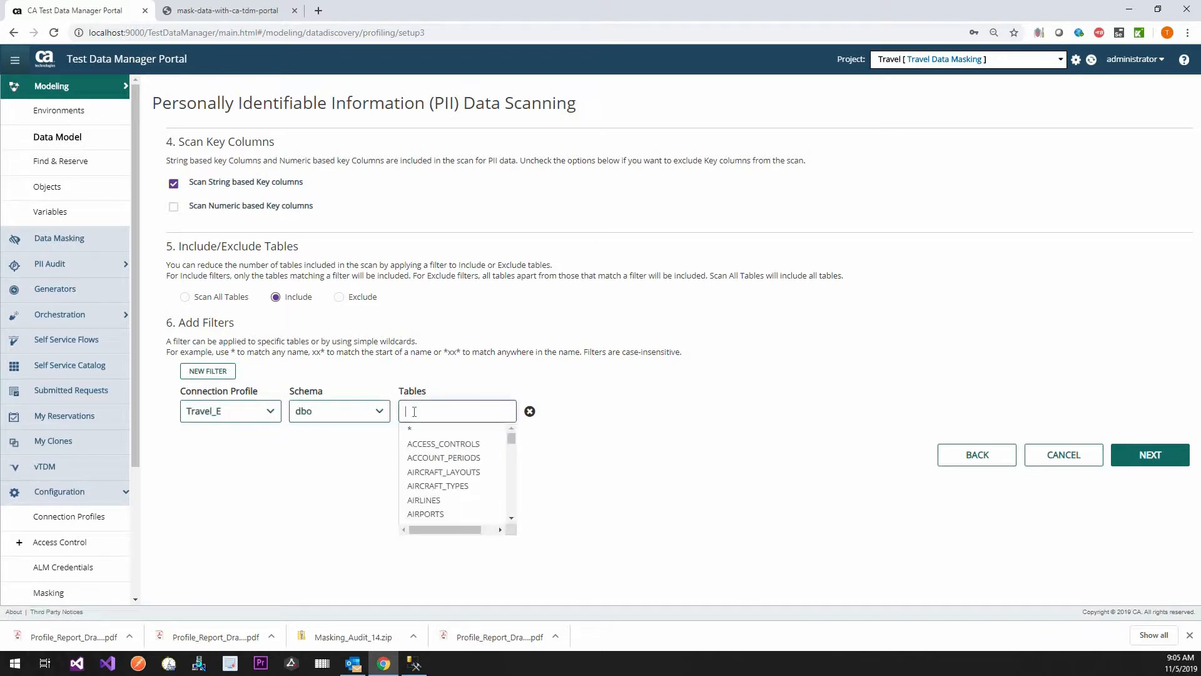
Step: Include the PEOPLE, CREDIT_CARDS and AIRPORTS tables in the scan filter
{"action": "type", "text": "Peo"}
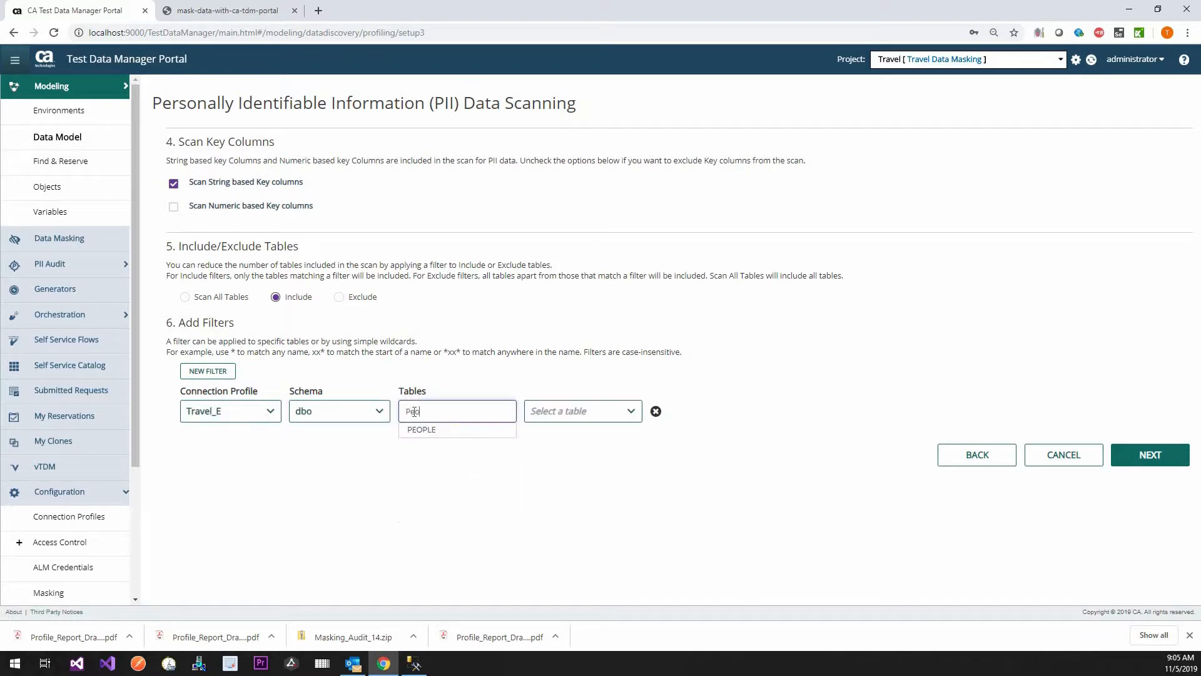
{"action": "left_click", "coordinate": [421, 429]}
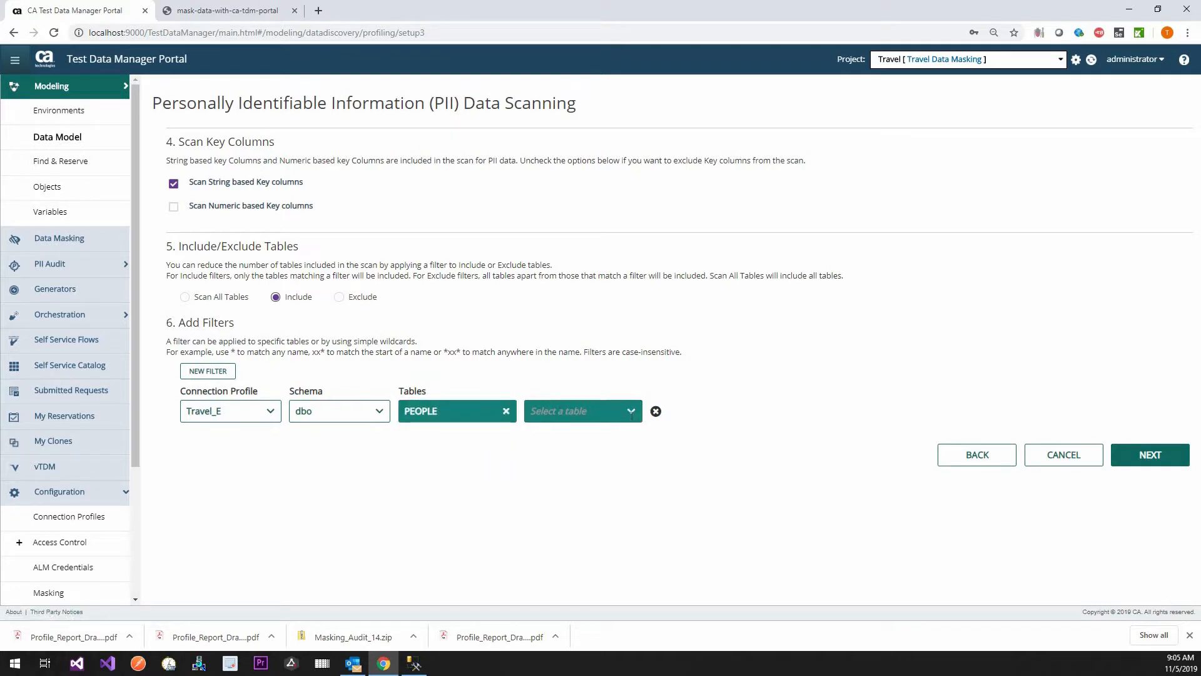
{"action": "left_click", "coordinate": [576, 410]}
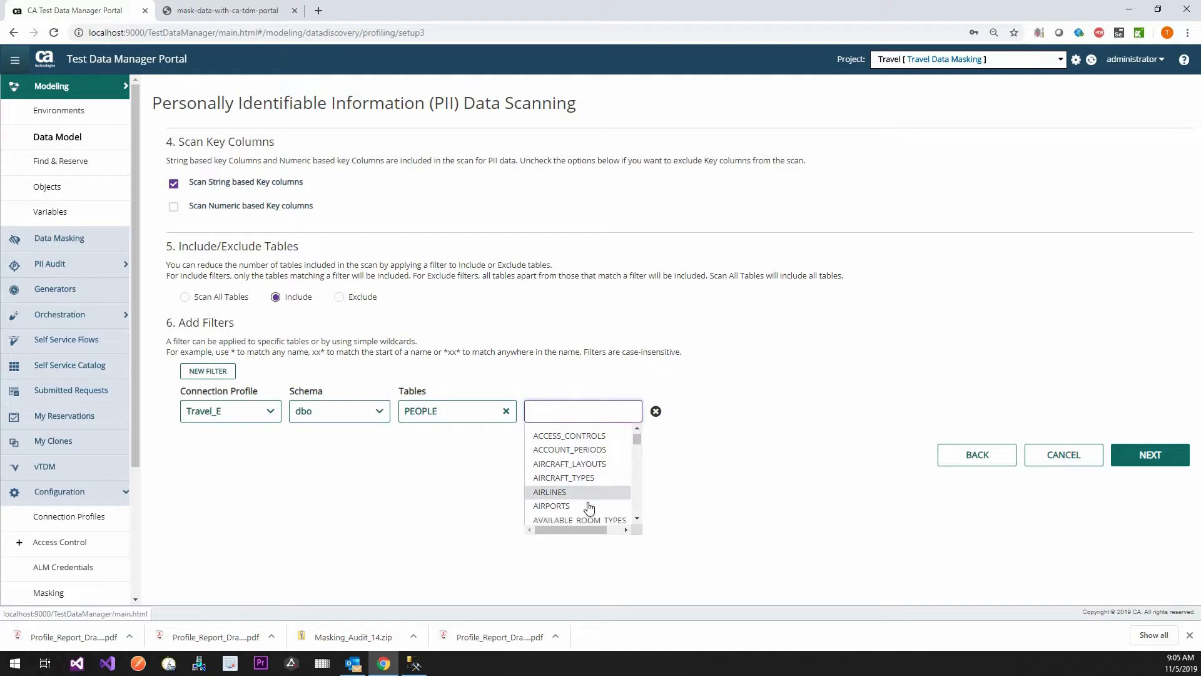
{"action": "scroll", "scroll_direction": "down", "scroll_amount": 3}
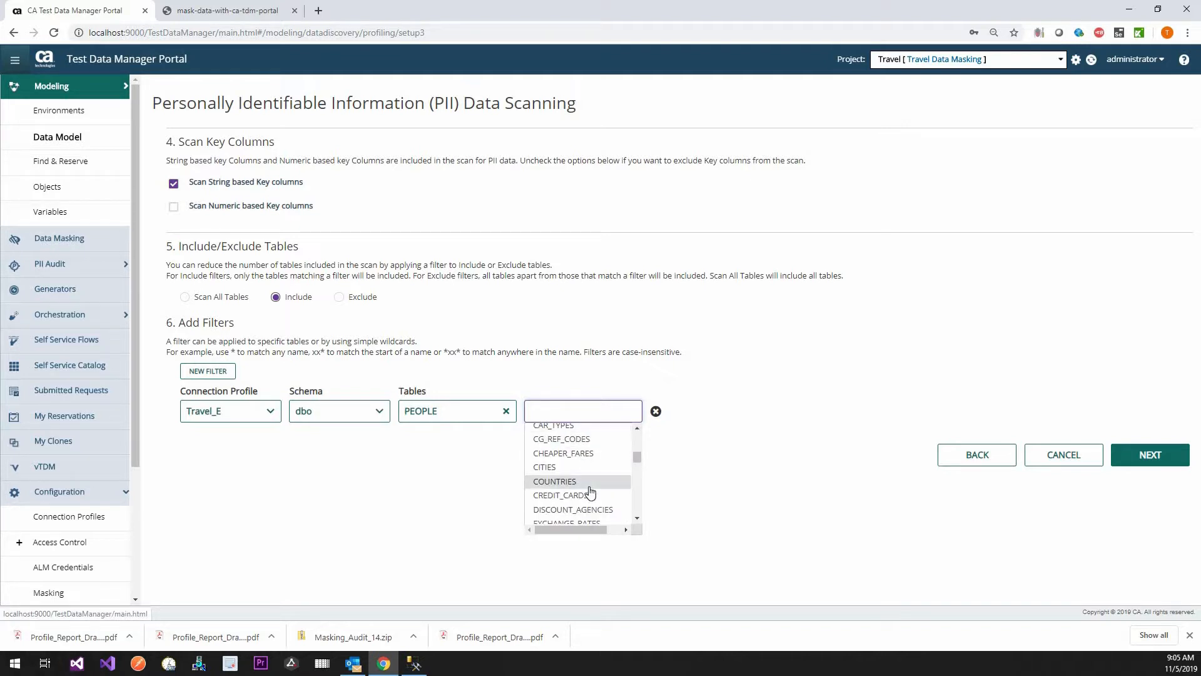
{"action": "mouse_move", "coordinate": [562, 494]}
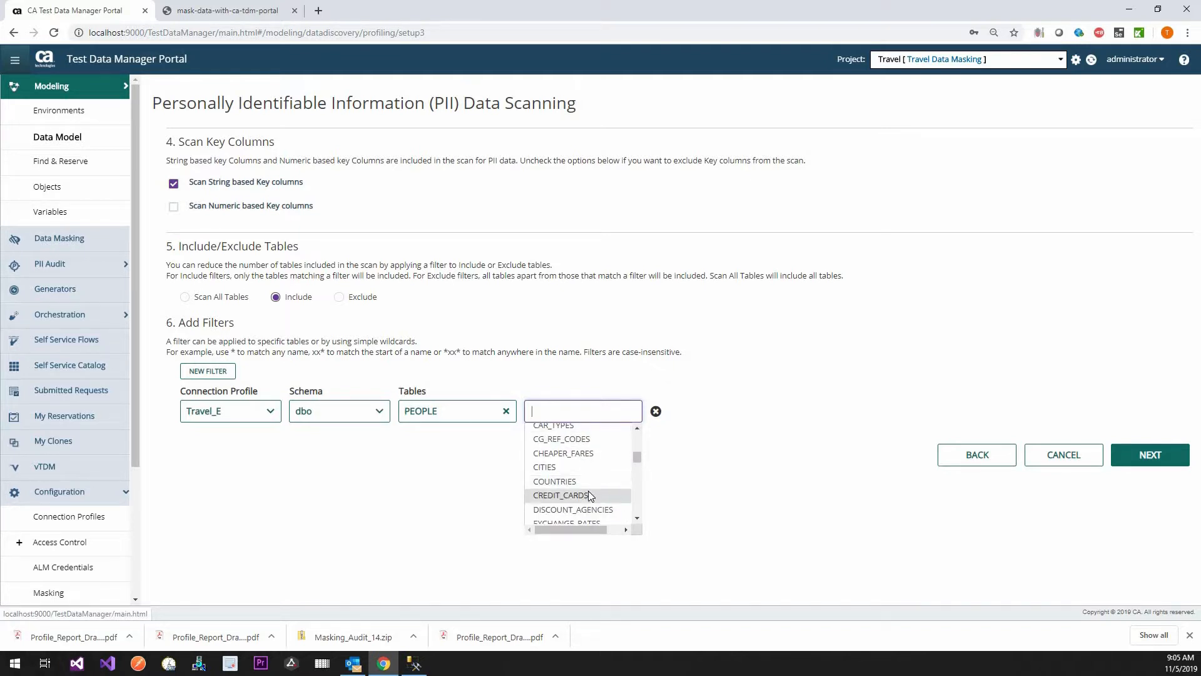
{"action": "left_click", "coordinate": [562, 496]}
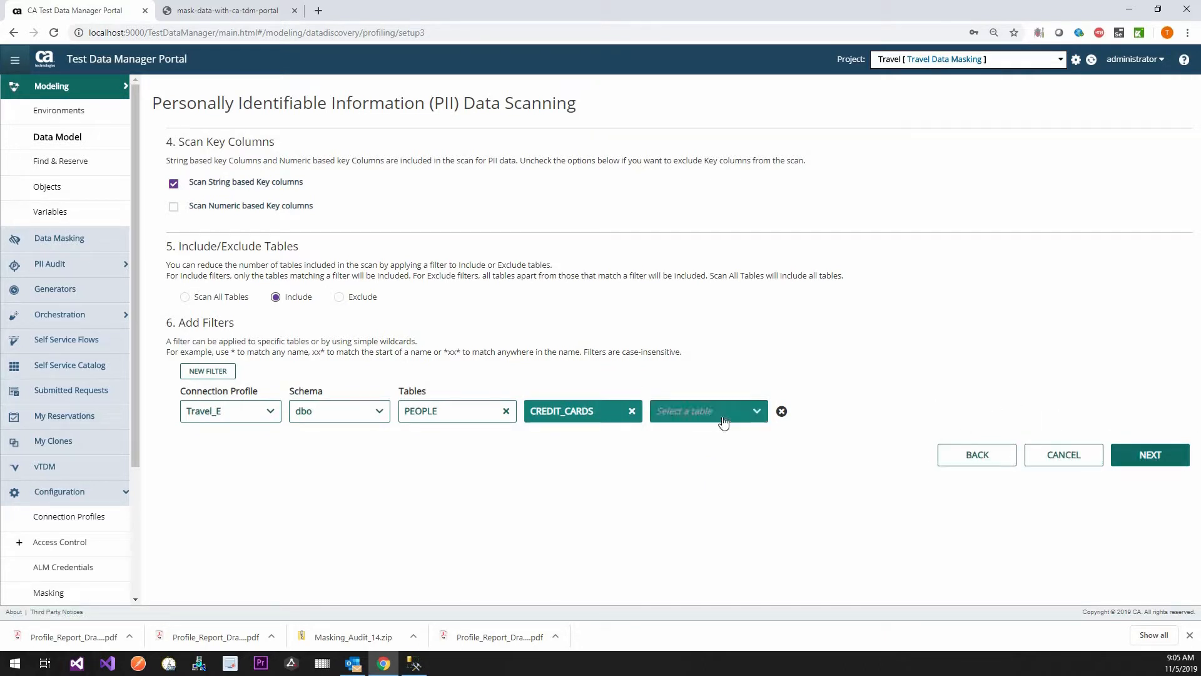
{"action": "left_click", "coordinate": [700, 411]}
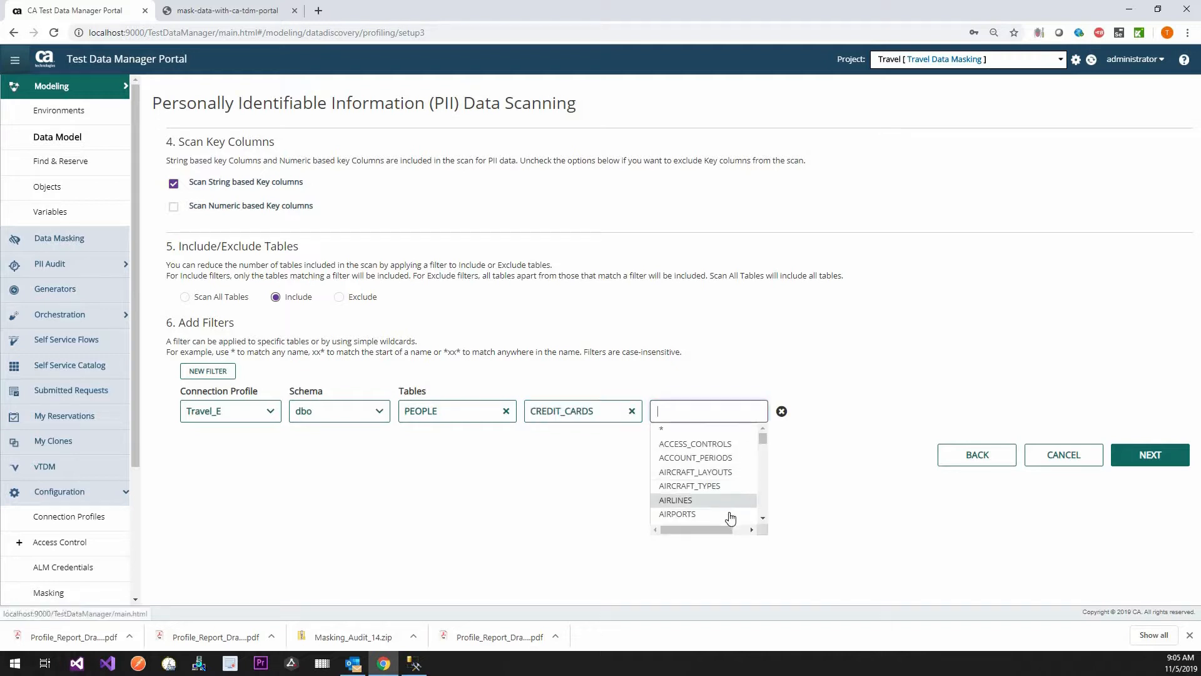
{"action": "left_click", "coordinate": [677, 514]}
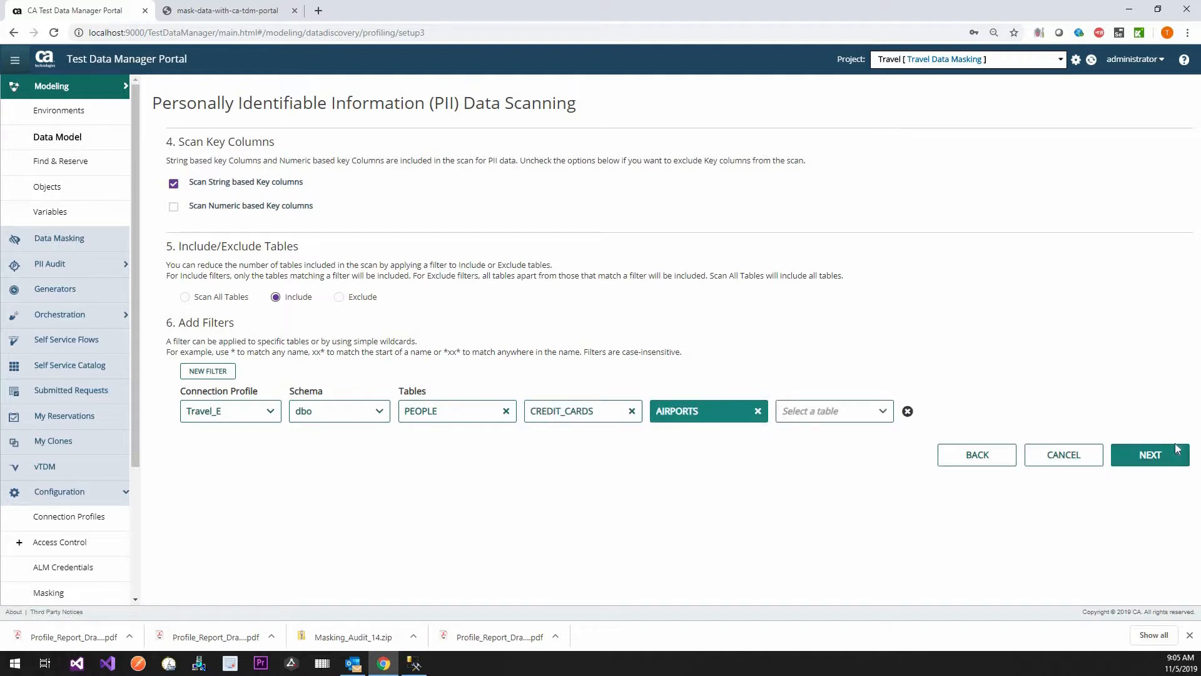
Step: Execute the PII data scan on Dev with the Now schedule
{"action": "left_click", "coordinate": [1150, 454]}
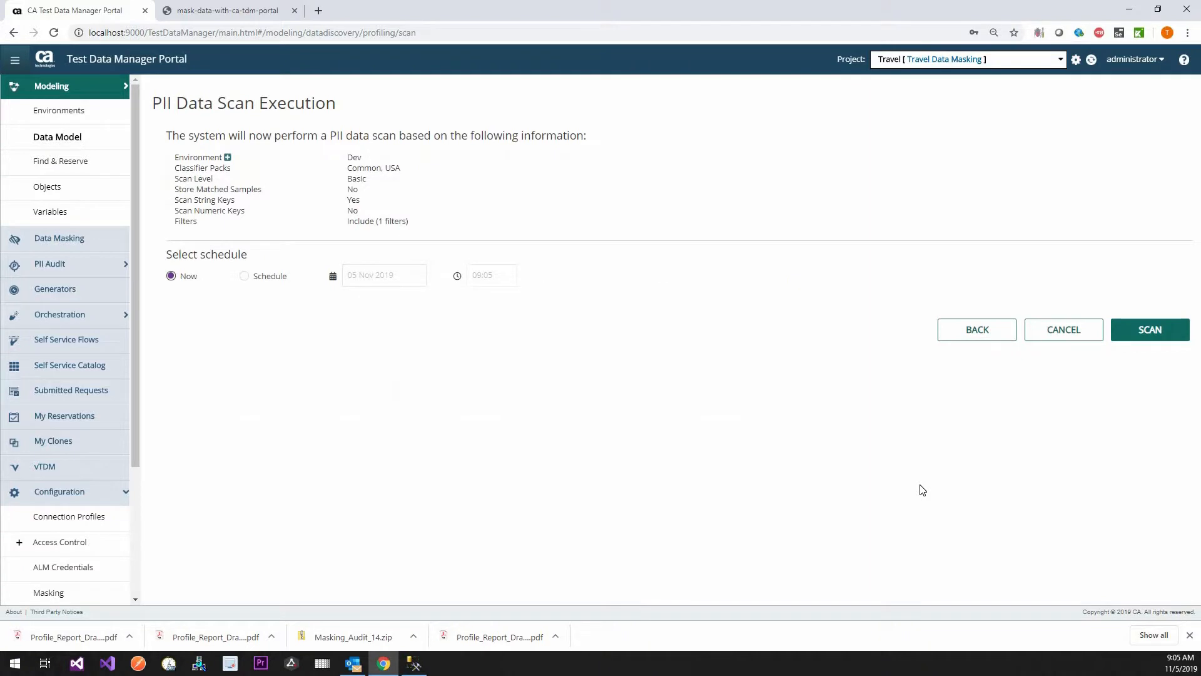
{"action": "mouse_move", "coordinate": [1149, 329]}
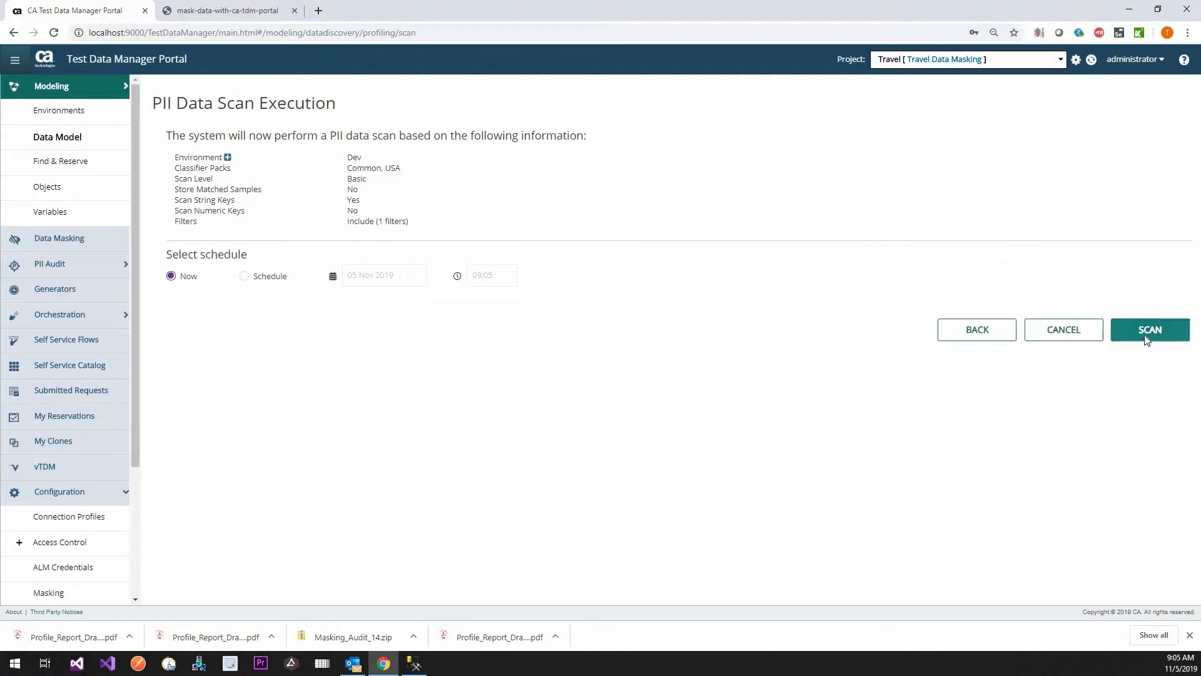
{"action": "left_click", "coordinate": [1149, 330]}
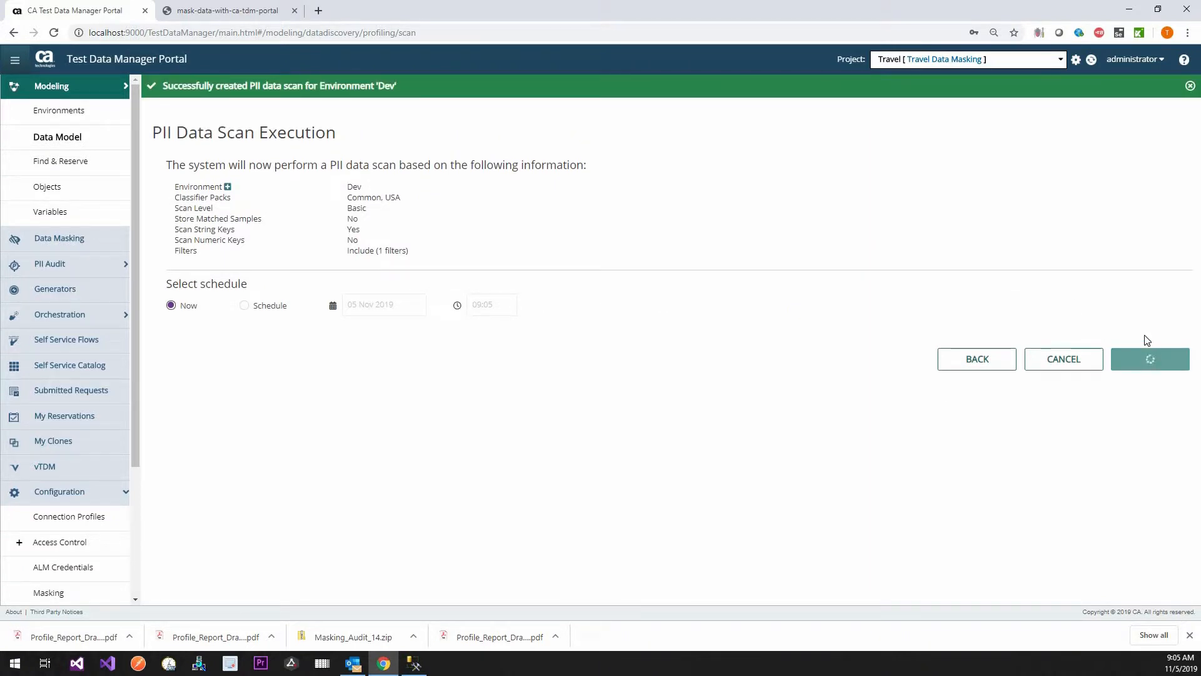
{"action": "left_click", "coordinate": [1149, 359]}
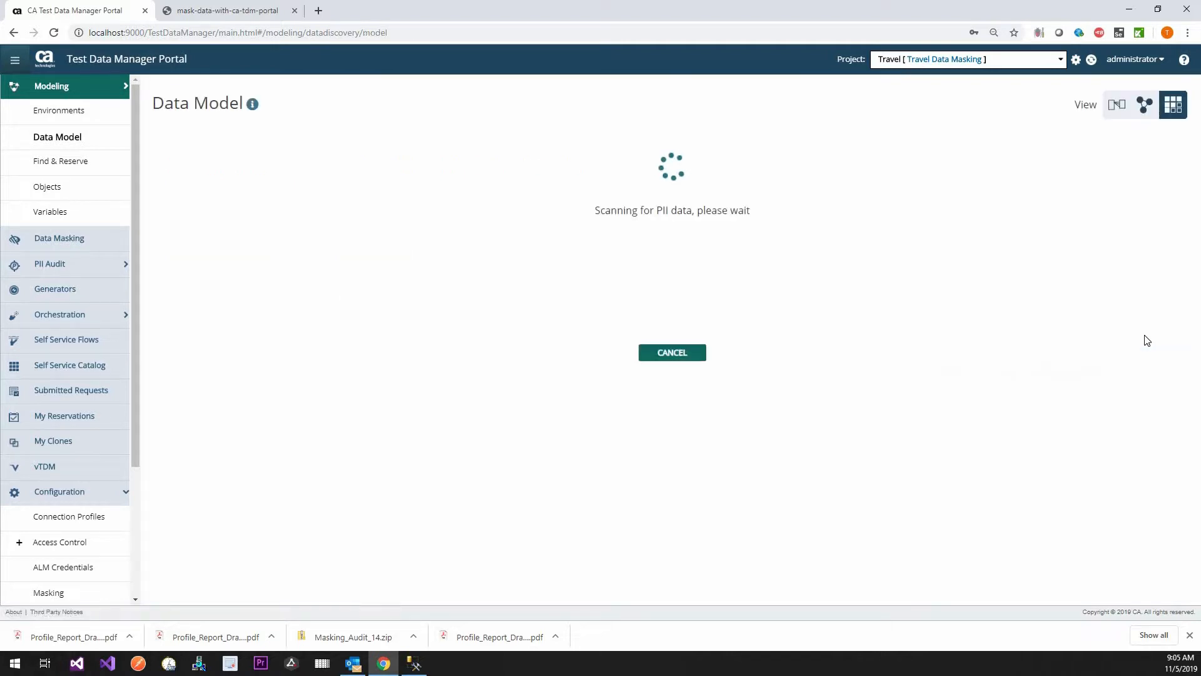
{"action": "mouse_move", "coordinate": [883, 335]}
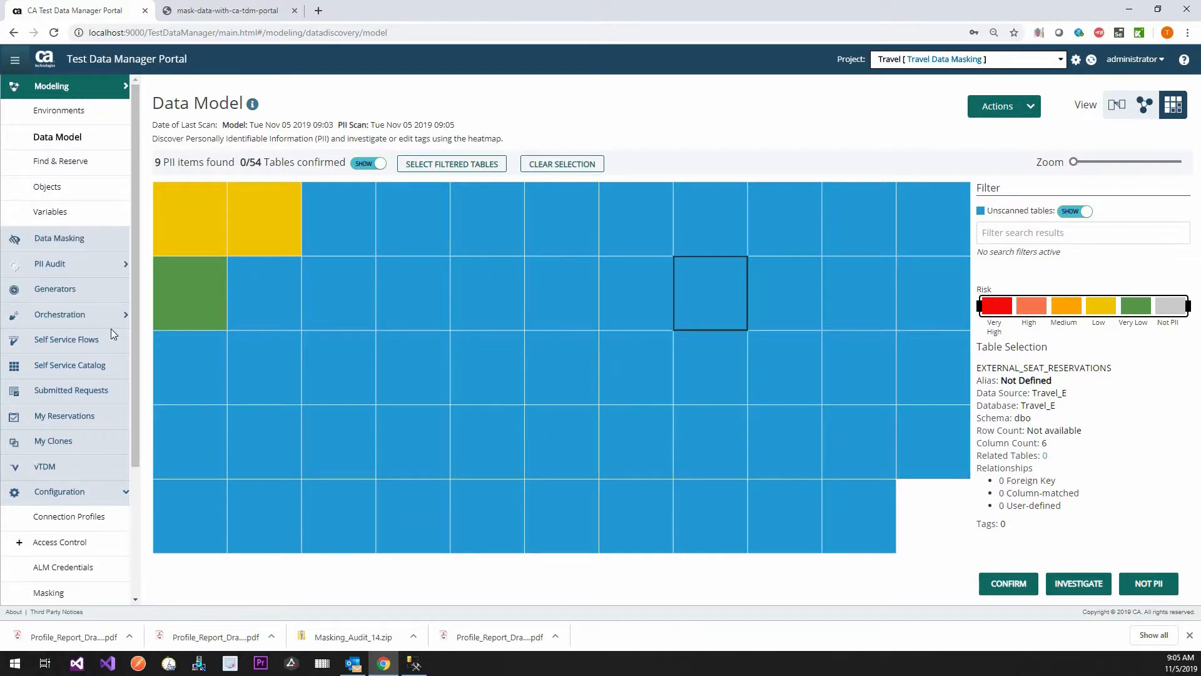
Step: From the 9-item PII heatmap, open the PEOPLE table's details showing its tagged columns
{"action": "left_click", "coordinate": [189, 293]}
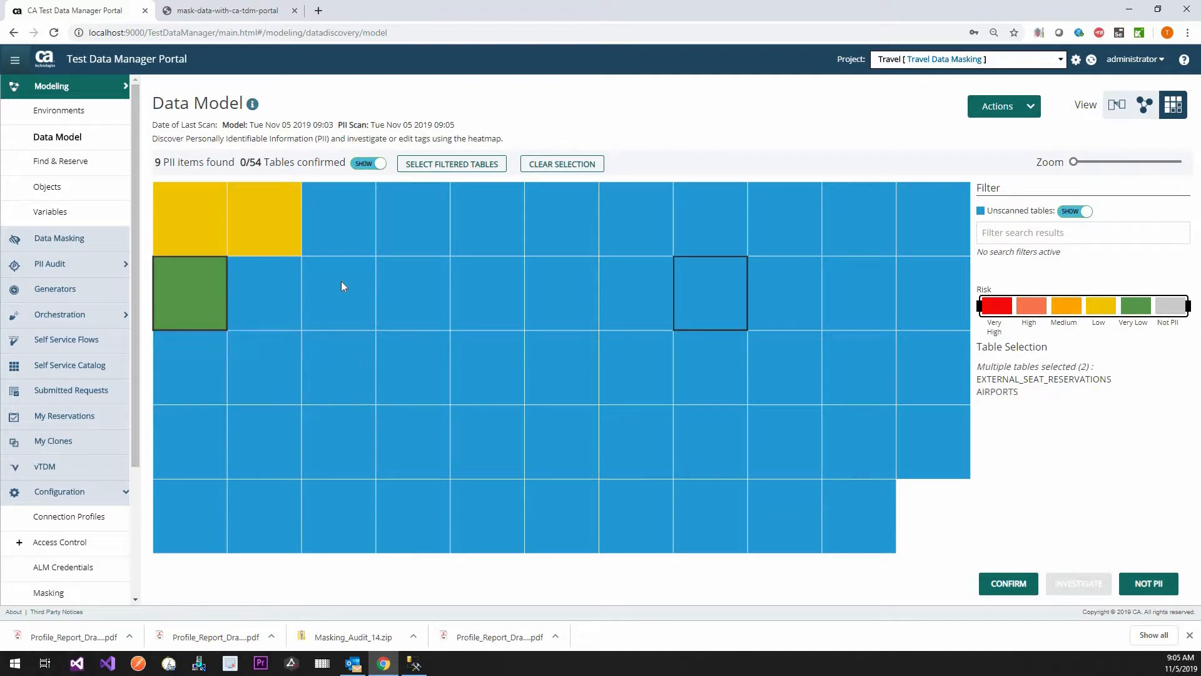
{"action": "left_click", "coordinate": [338, 367]}
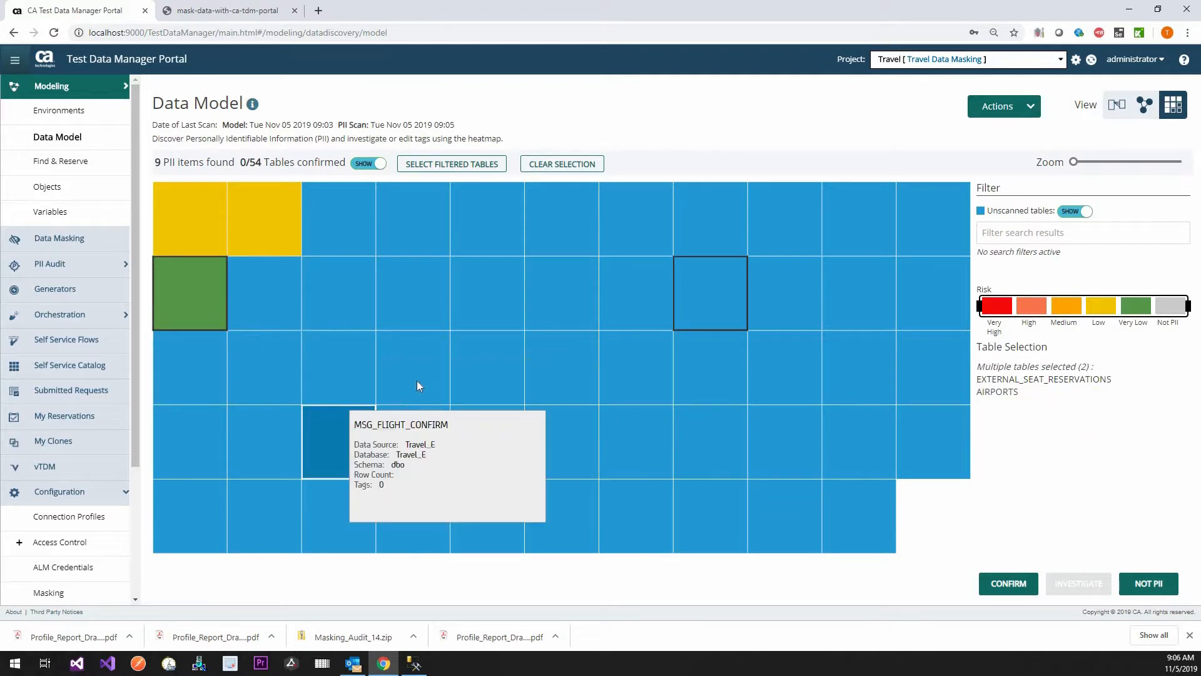
{"action": "left_click", "coordinate": [189, 218]}
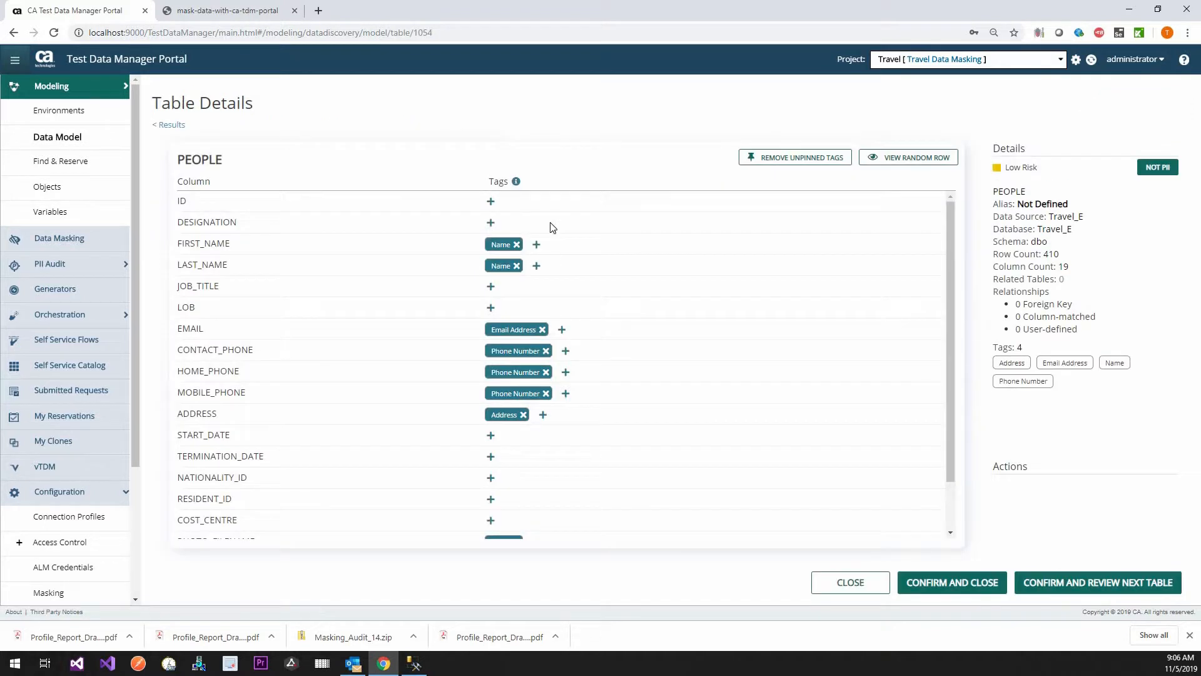
Step: Confirm PEOPLE's PII tags and advance to the CREDIT_CARDS table details
{"action": "scroll", "scroll_direction": "down", "scroll_amount": 3}
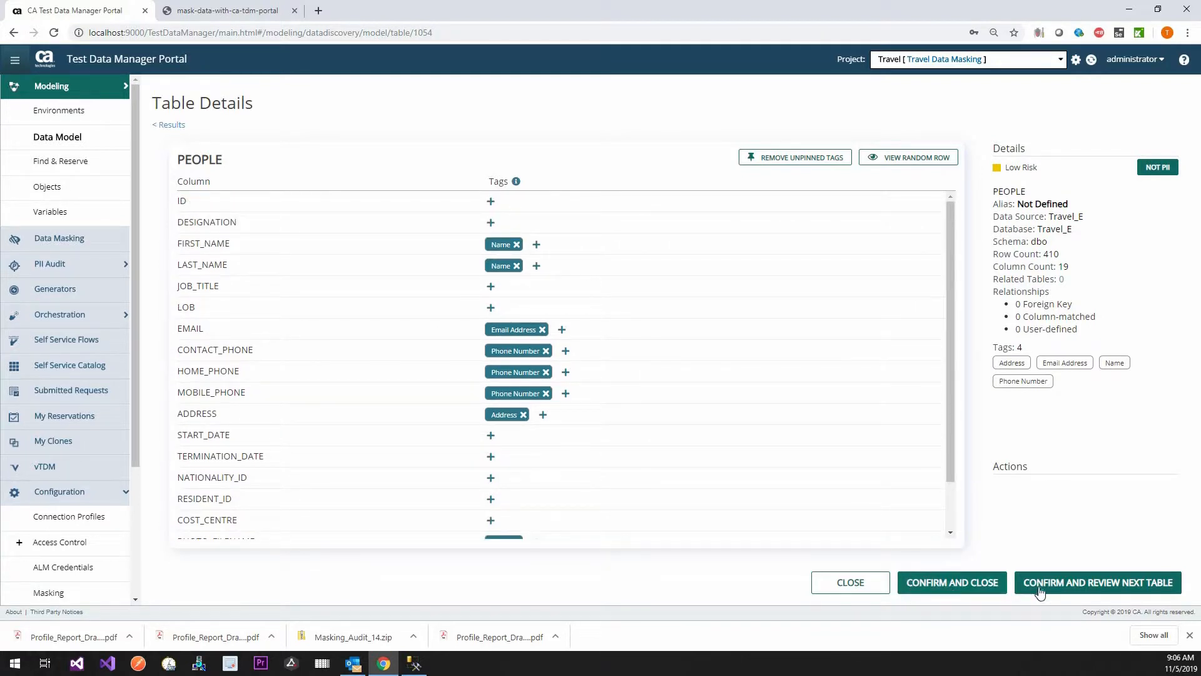
{"action": "left_click", "coordinate": [1098, 582]}
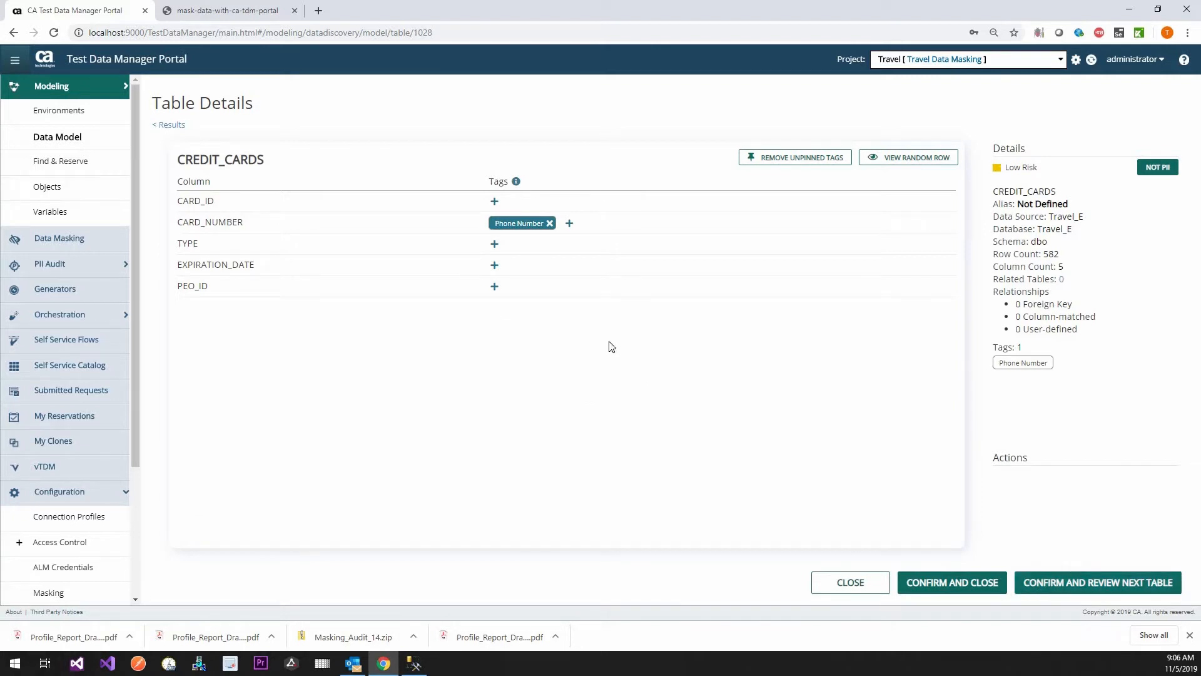
{"action": "left_click", "coordinate": [550, 223]}
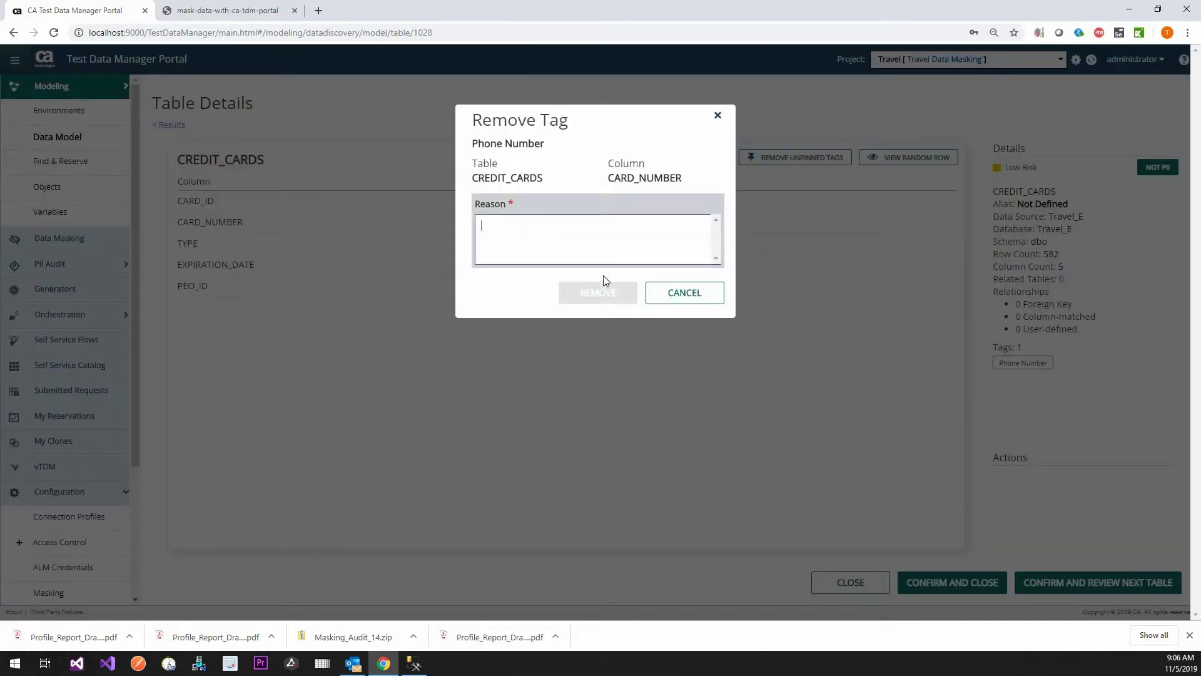
{"action": "type", "text": "Note A"}
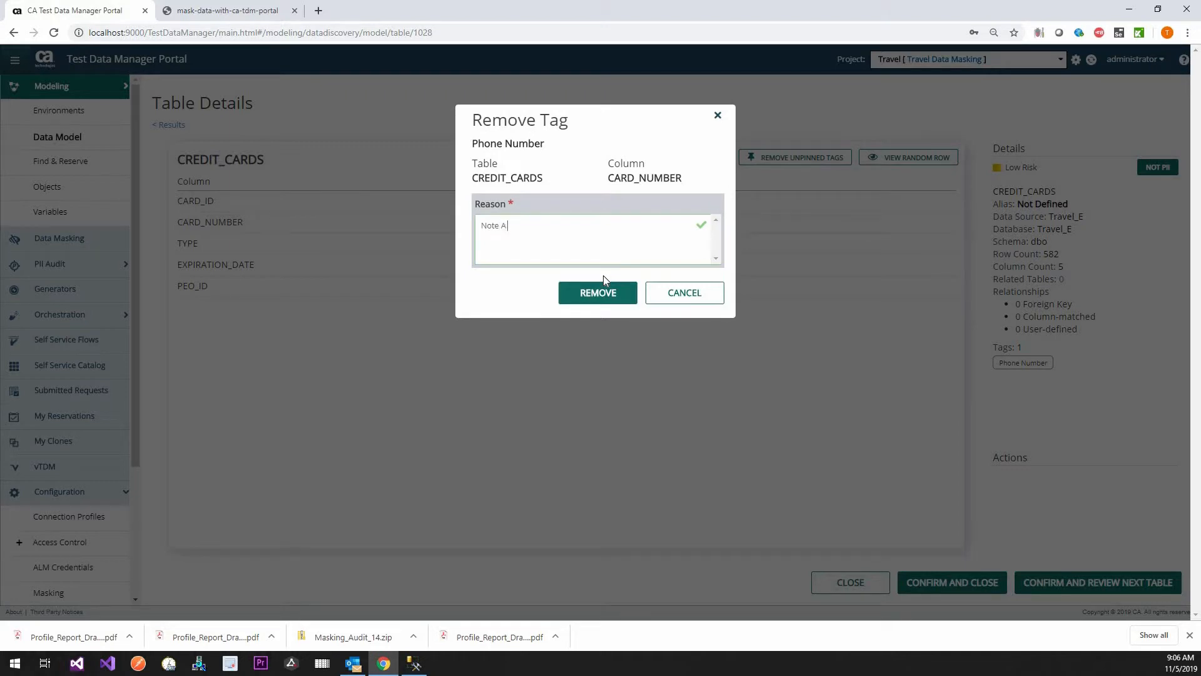
{"action": "key", "text": "Backspace"}
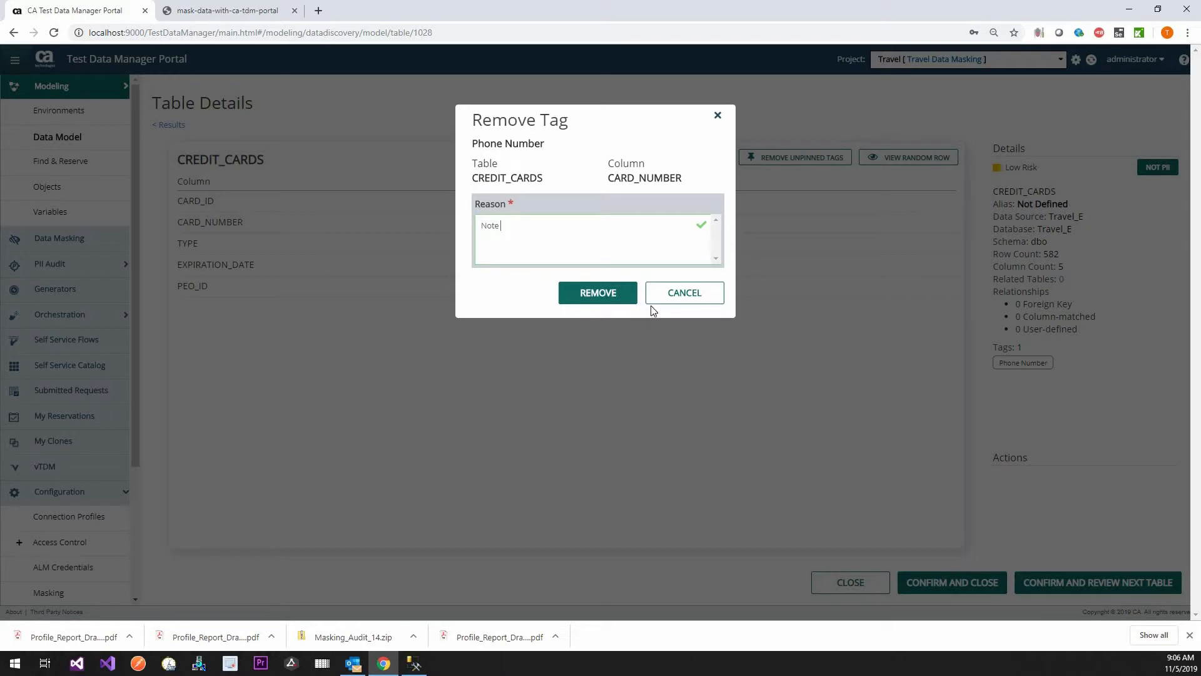
{"action": "left_click", "coordinate": [683, 291]}
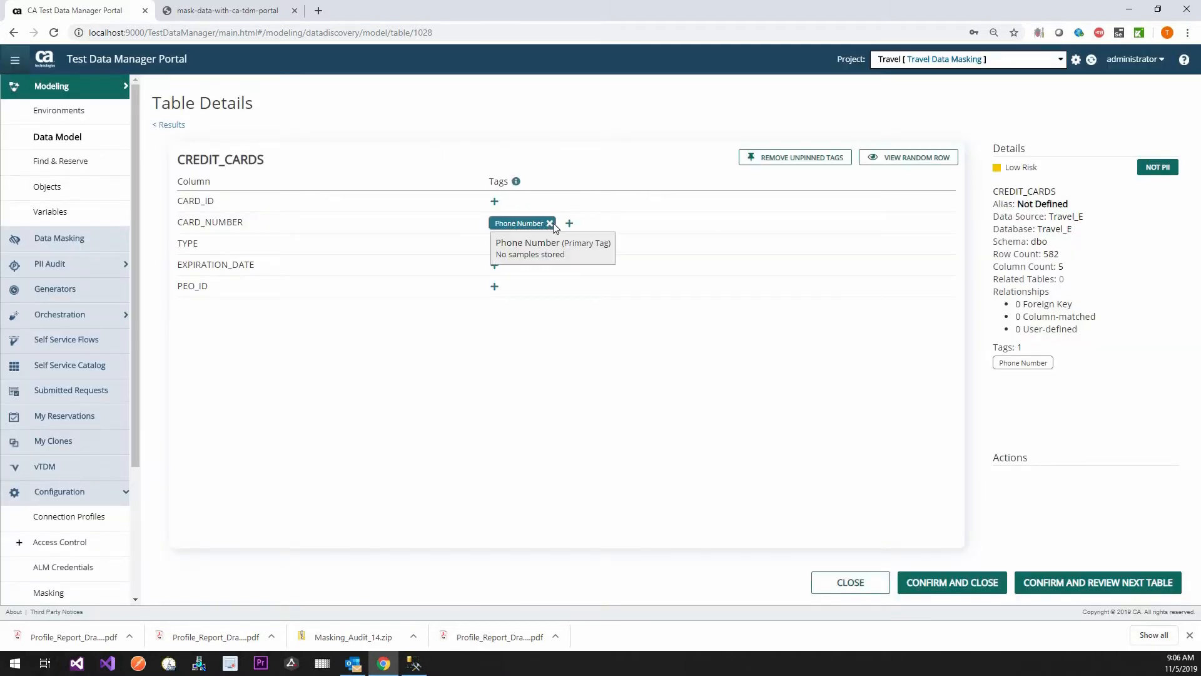
{"action": "left_click", "coordinate": [568, 223]}
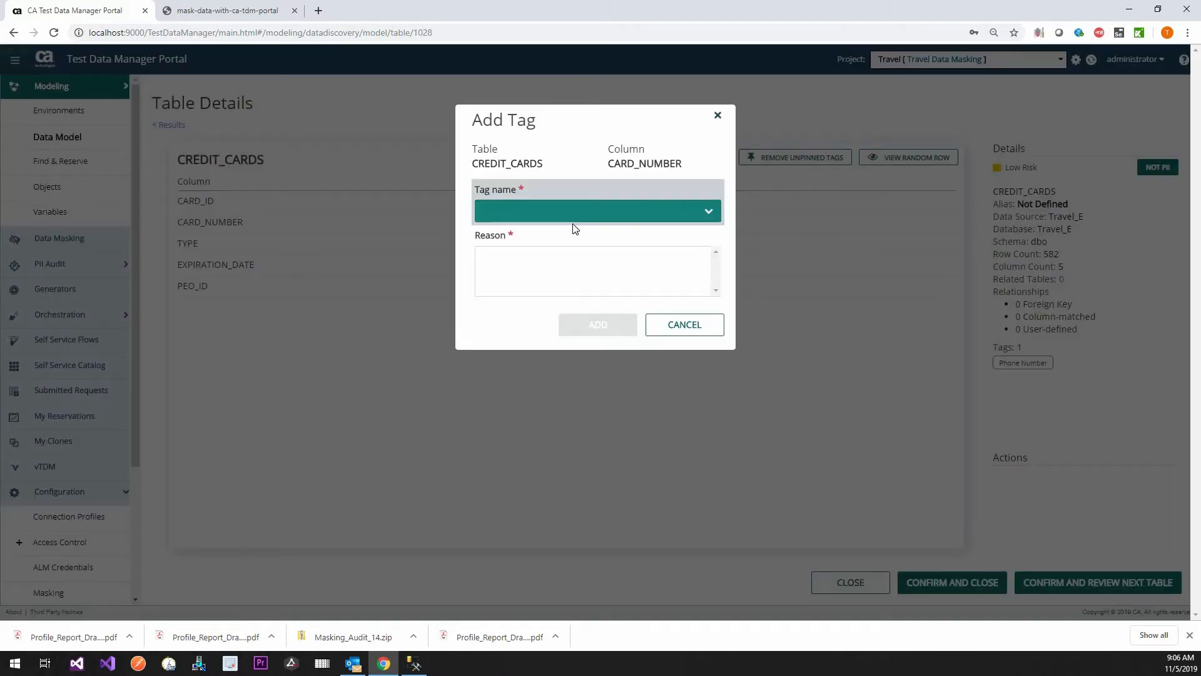
{"action": "type", "text": "C"}
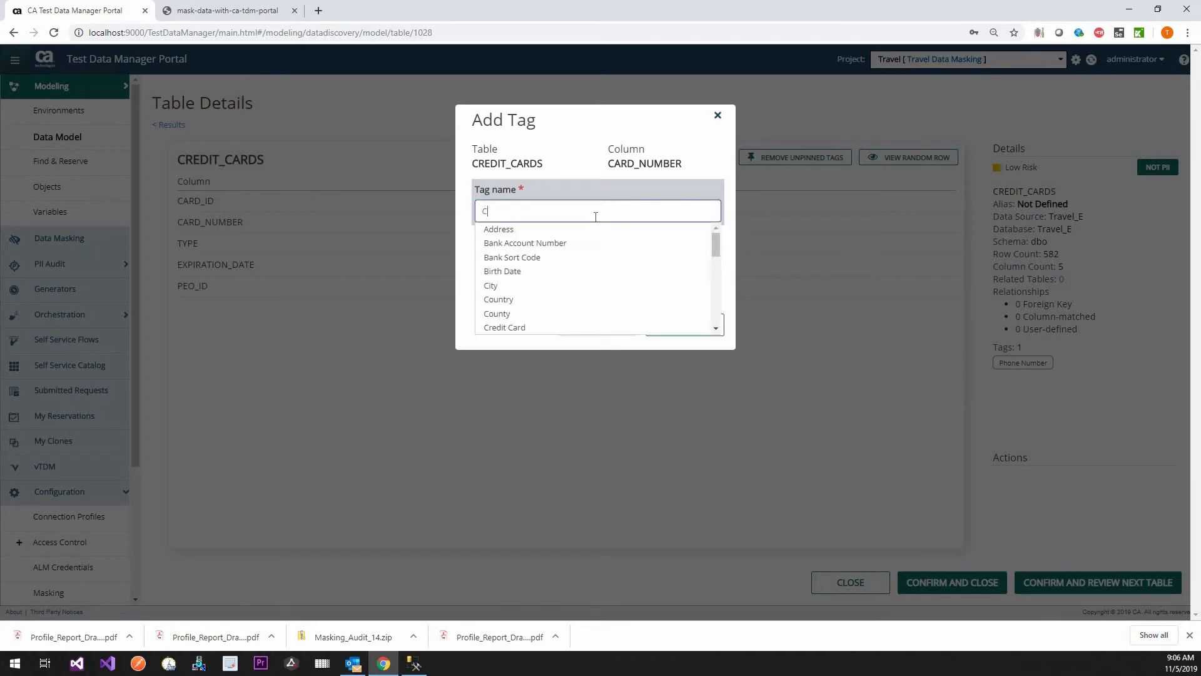
{"action": "type", "text": "red"}
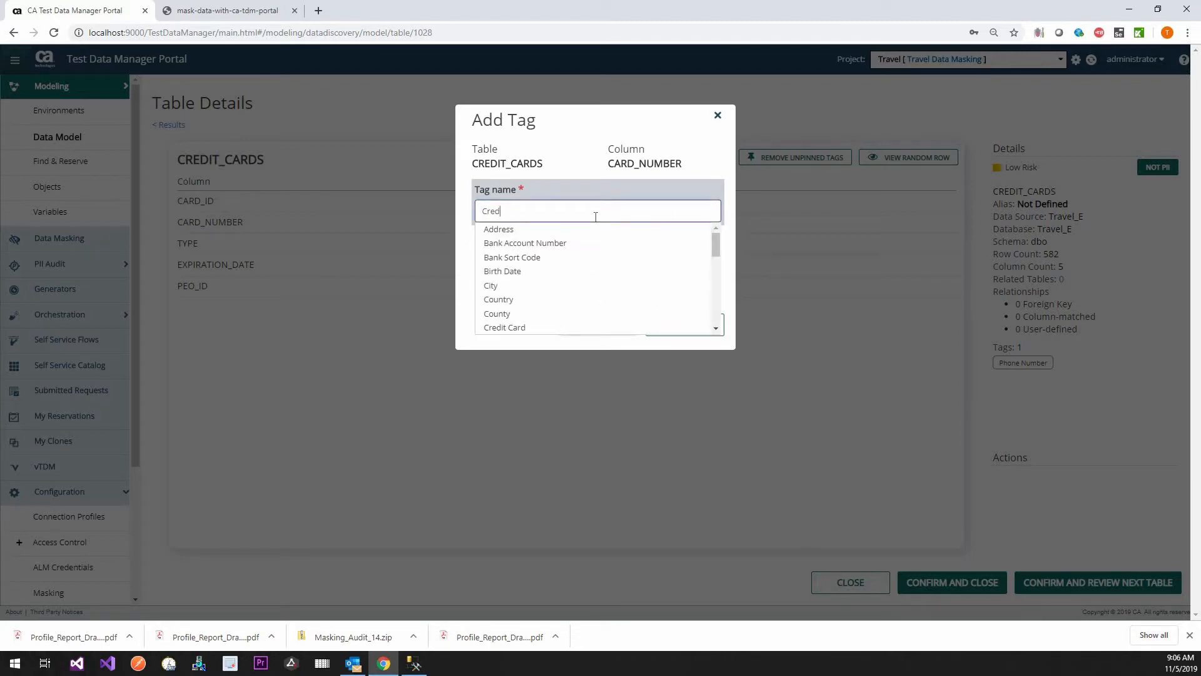
{"action": "mouse_move", "coordinate": [525, 243]}
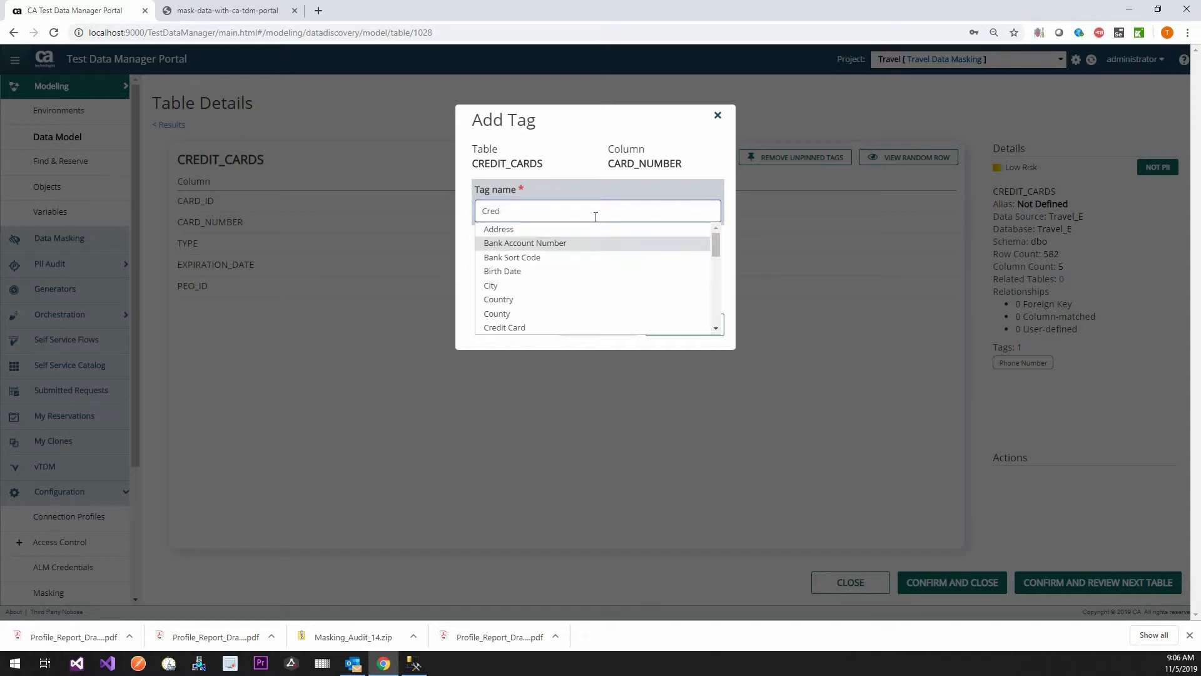
{"action": "scroll", "scroll_direction": "down", "scroll_amount": 3}
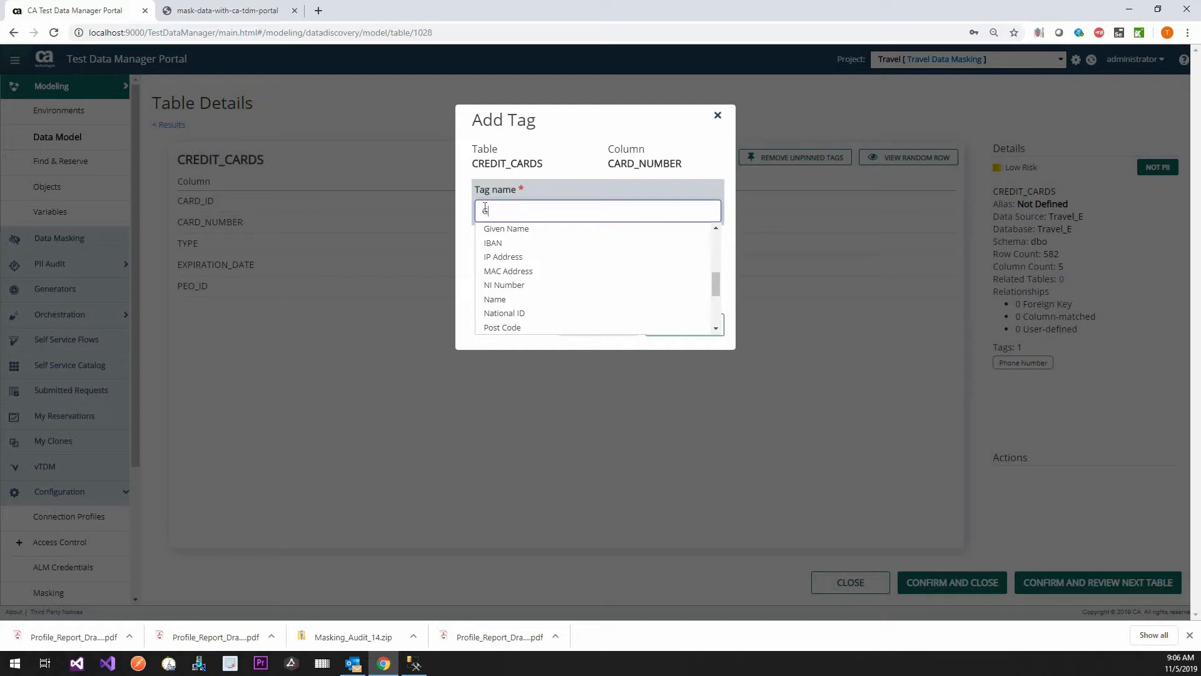
{"action": "type", "text": "card"}
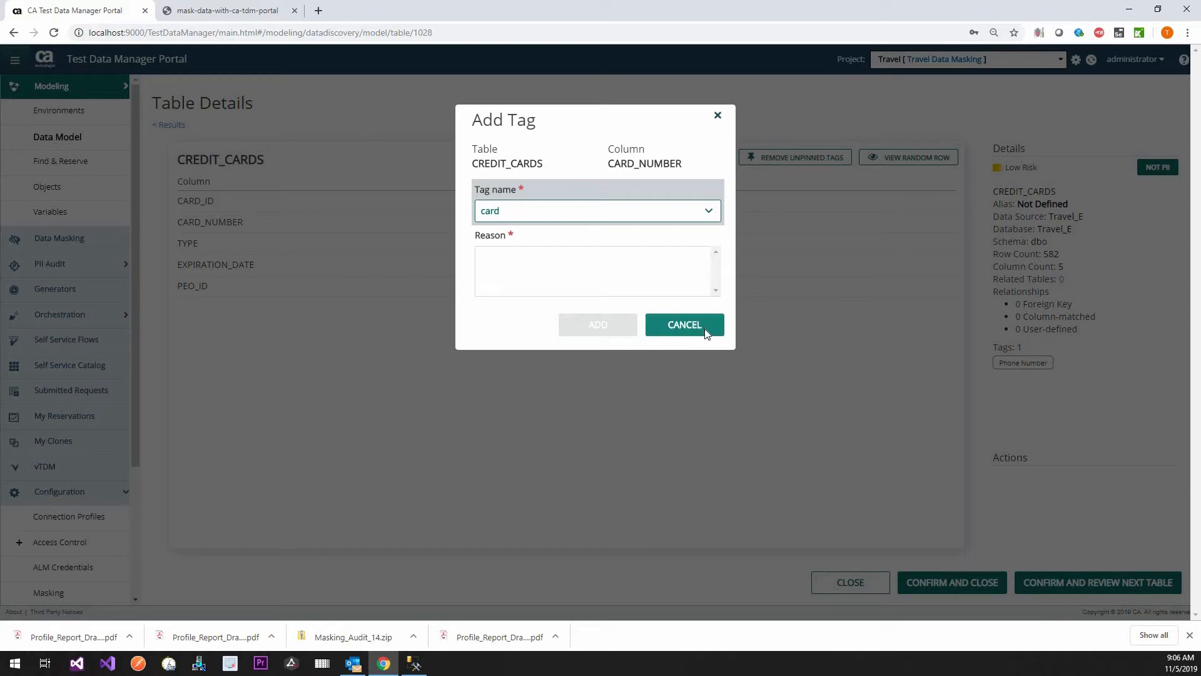
{"action": "left_click", "coordinate": [683, 324]}
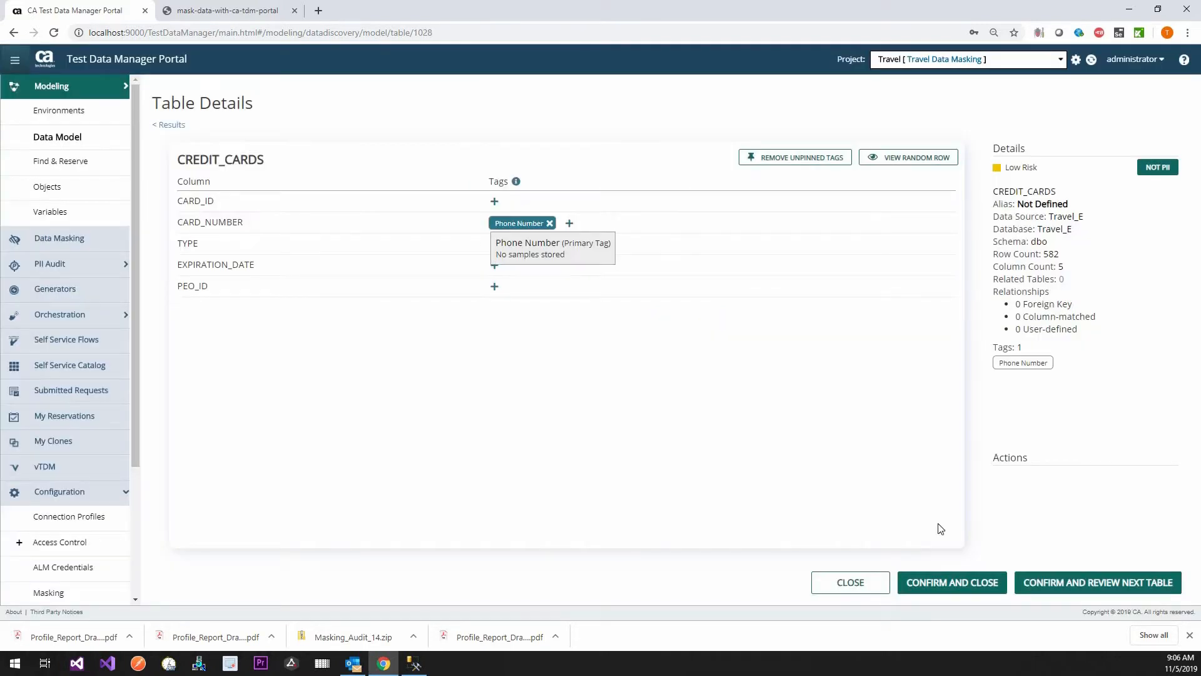
{"action": "mouse_move", "coordinate": [425, 215]}
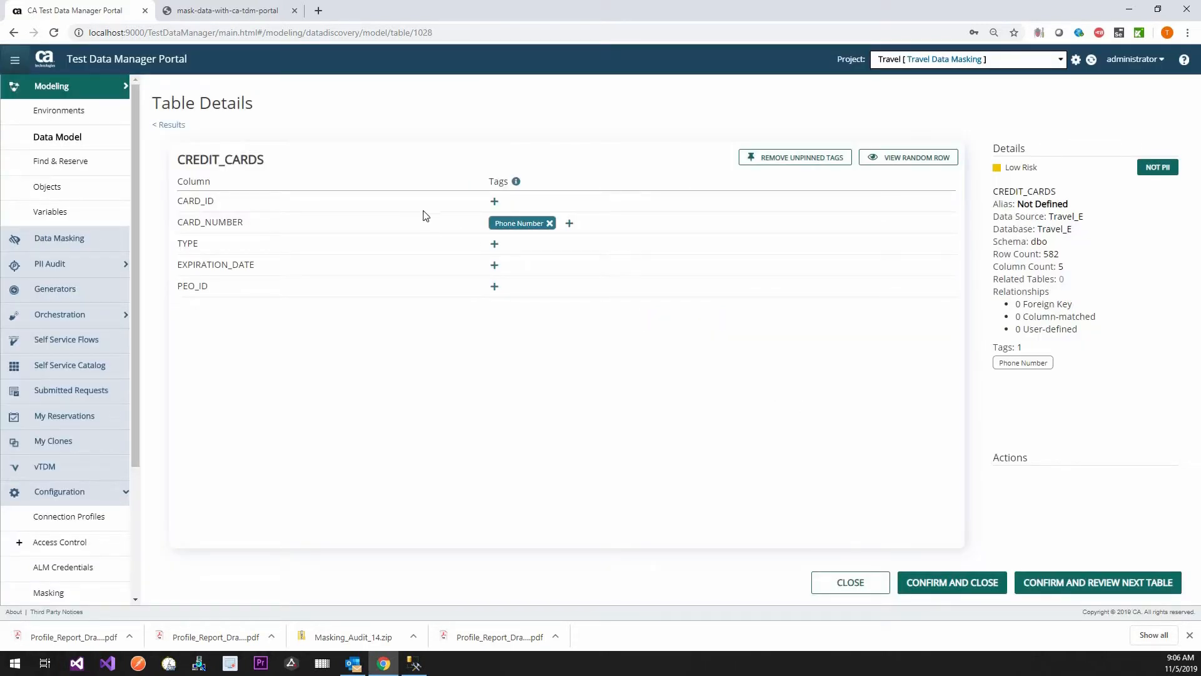
{"action": "mouse_move", "coordinate": [811, 501]}
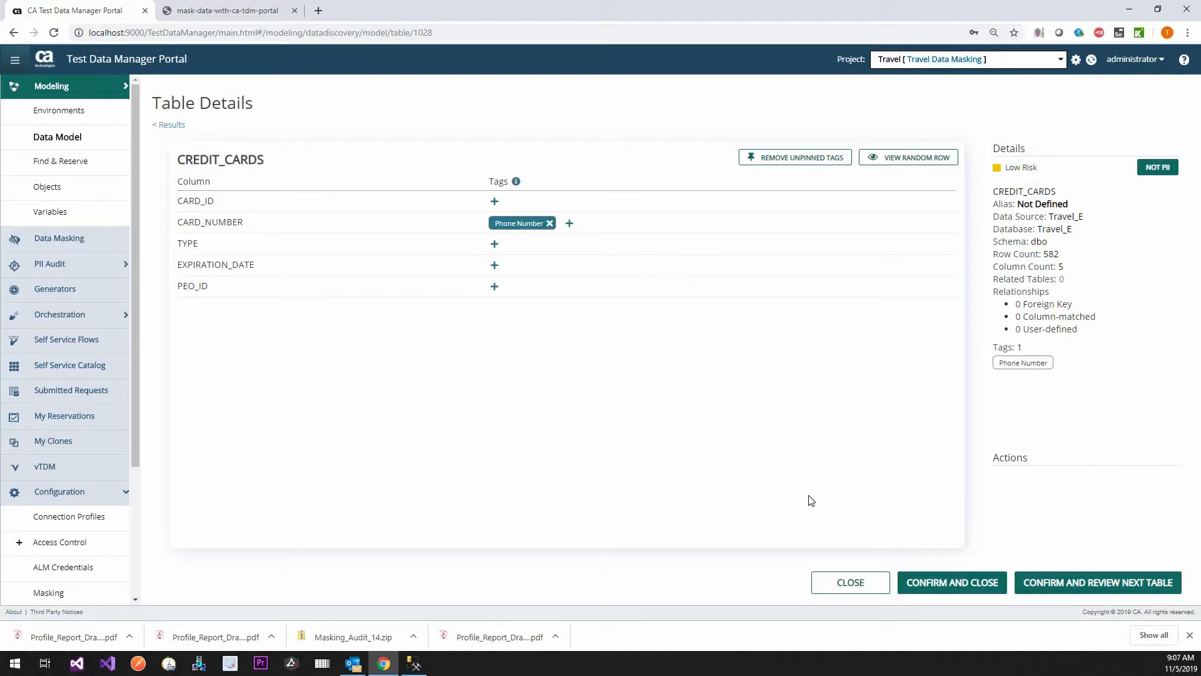
{"action": "mouse_move", "coordinate": [913, 554]}
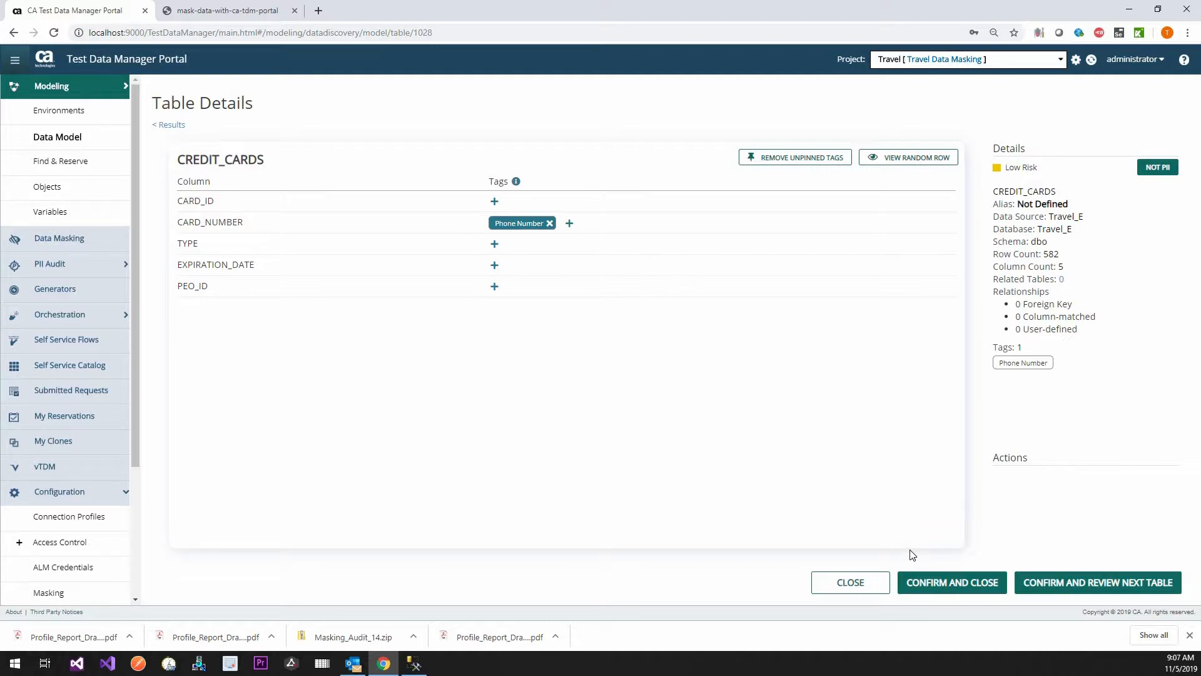
Step: Confirm CREDIT_CARDS and AIRPORTS, returning to the heatmap at 3/54 tables confirmed
{"action": "left_click", "coordinate": [1098, 582]}
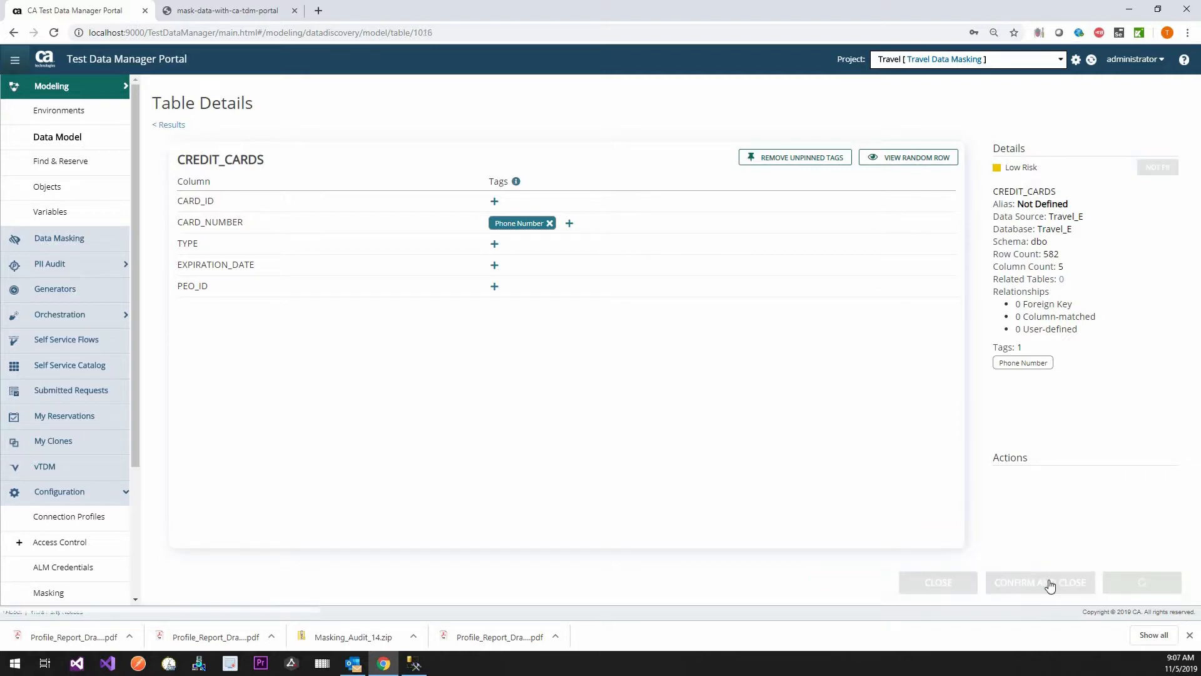
{"action": "left_click", "coordinate": [1098, 582]}
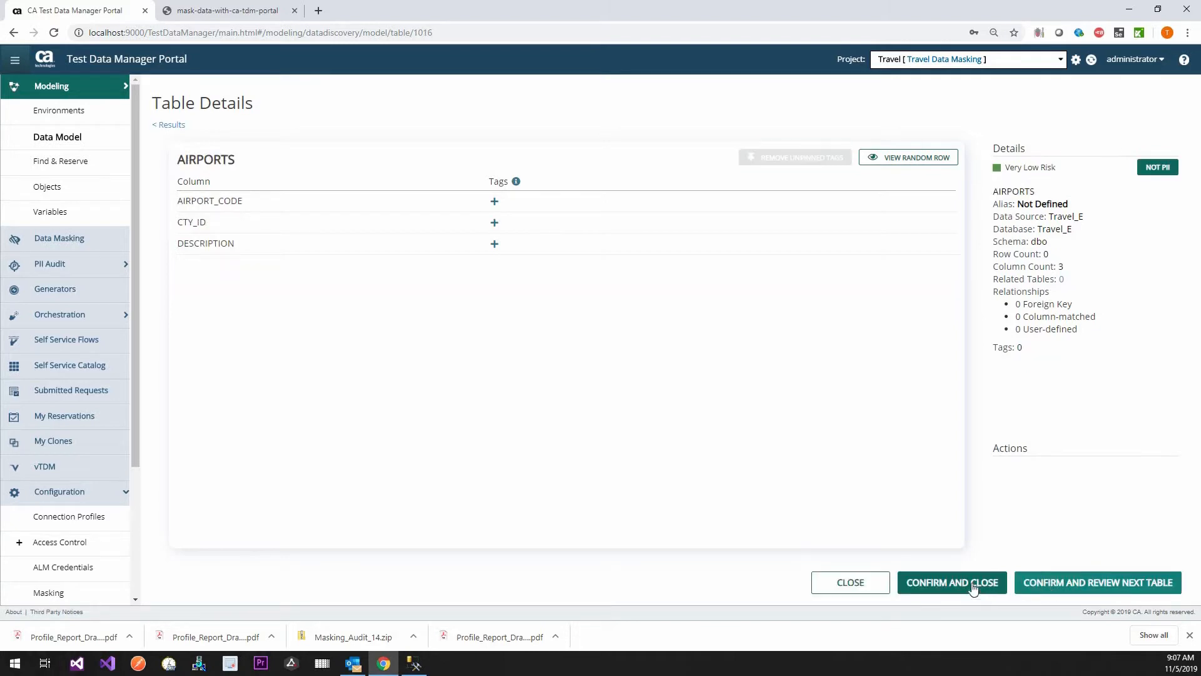
{"action": "left_click", "coordinate": [951, 582]}
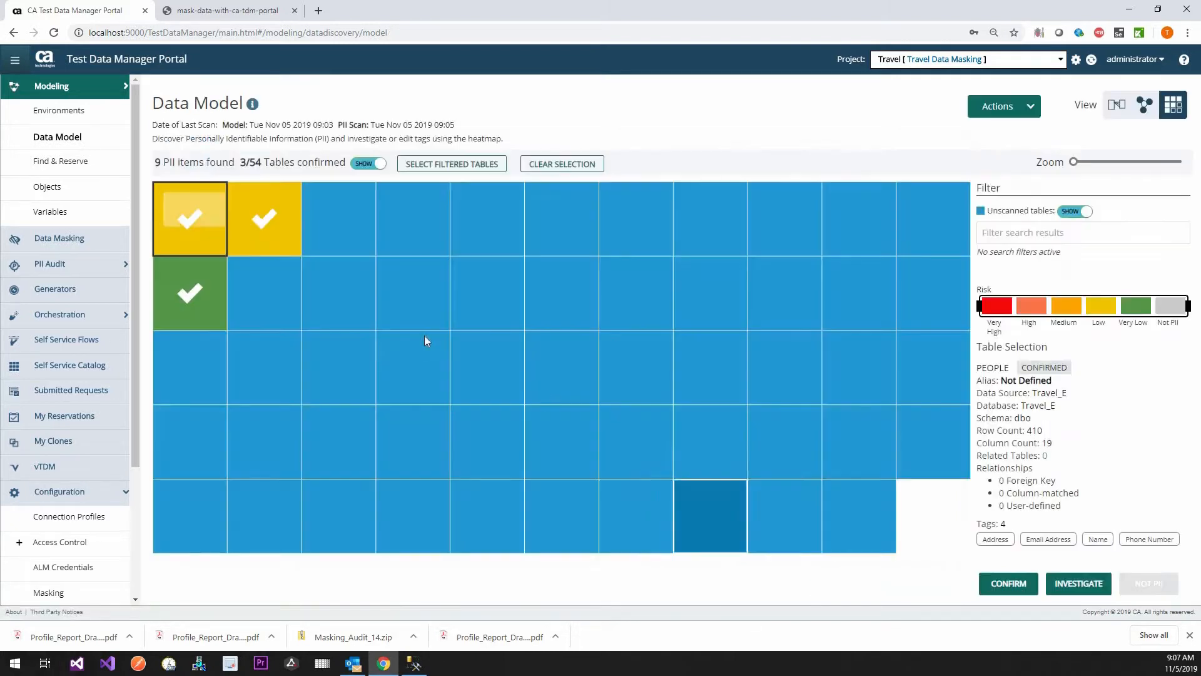
{"action": "mouse_move", "coordinate": [635, 440]}
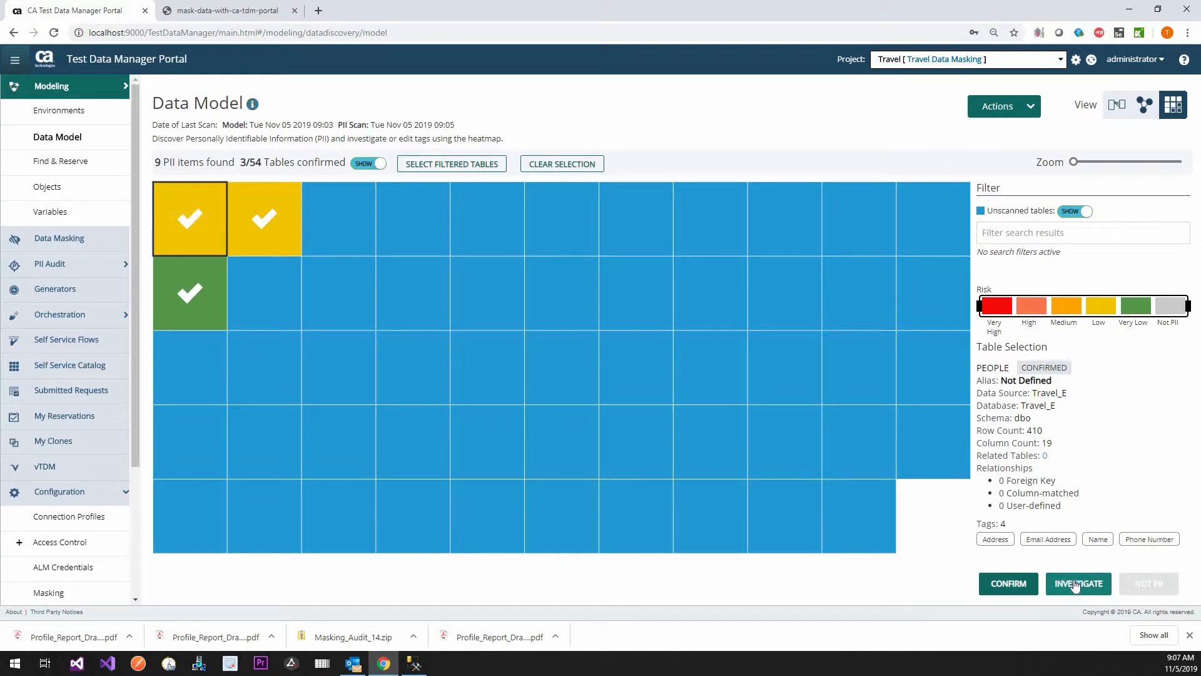
{"action": "mouse_move", "coordinate": [1009, 353]}
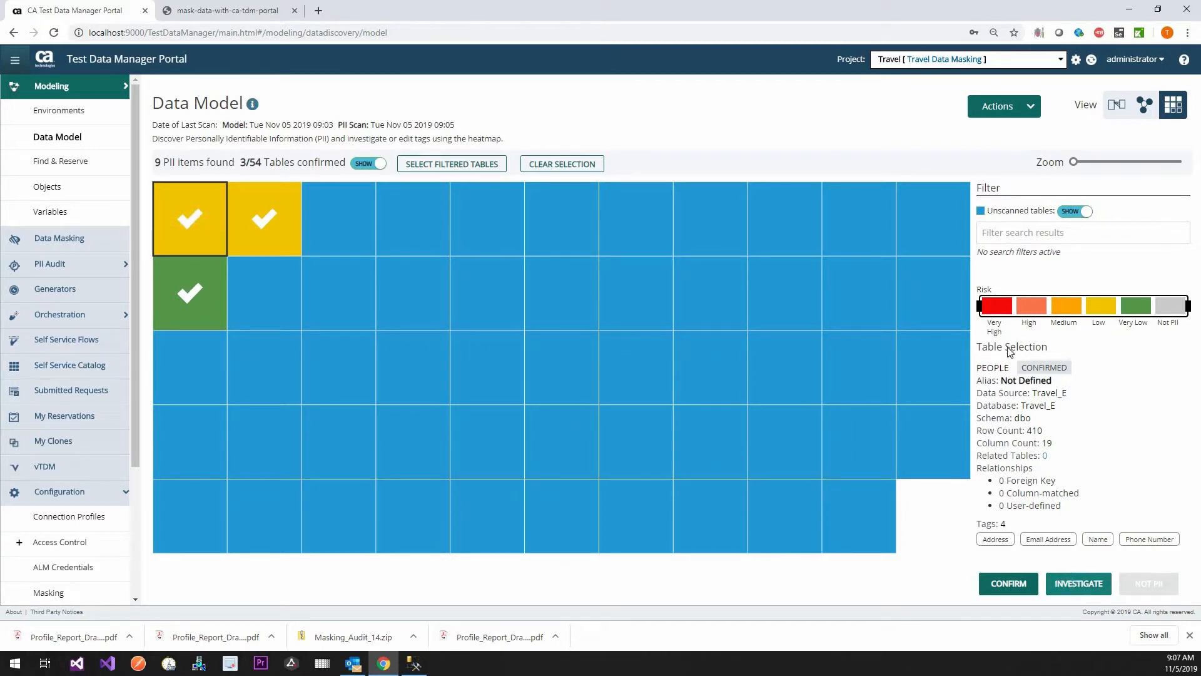
{"action": "left_click", "coordinate": [1003, 105]}
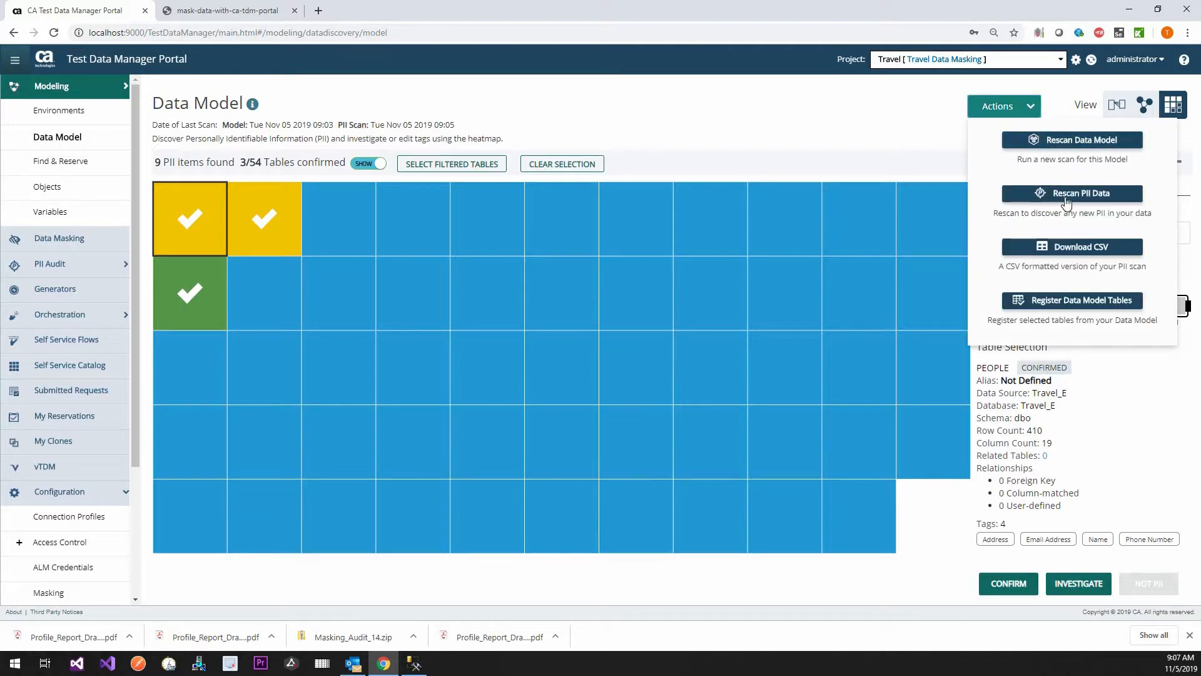
{"action": "mouse_move", "coordinate": [1081, 310]}
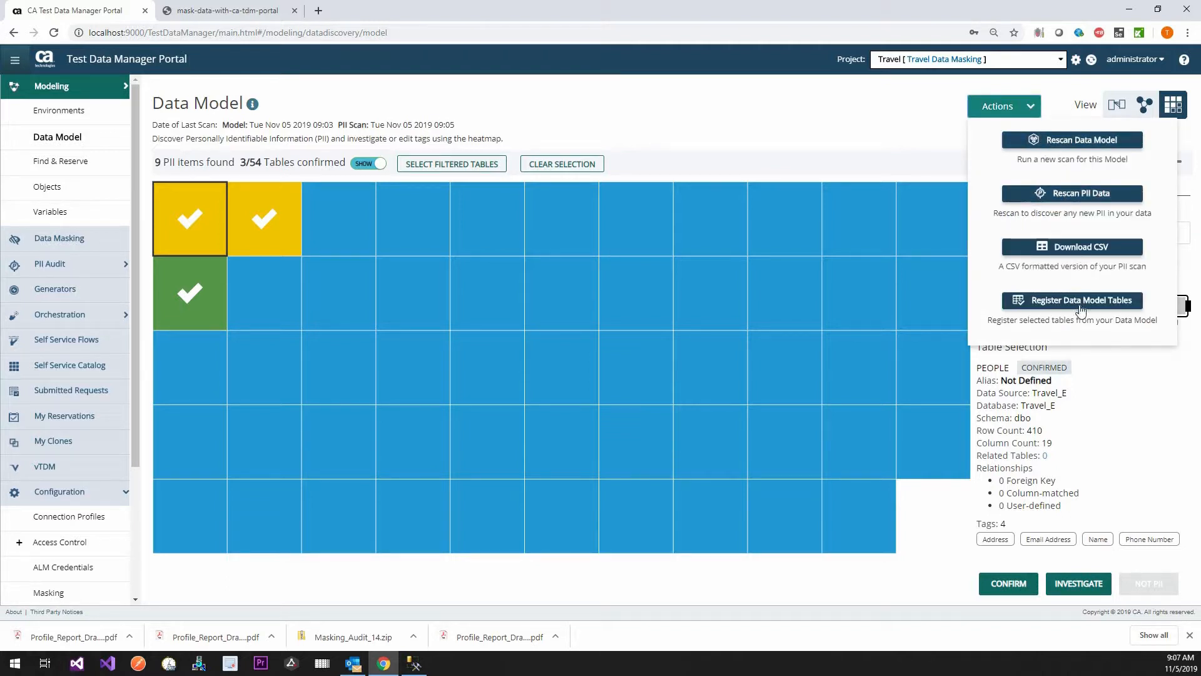
{"action": "mouse_move", "coordinate": [668, 146]}
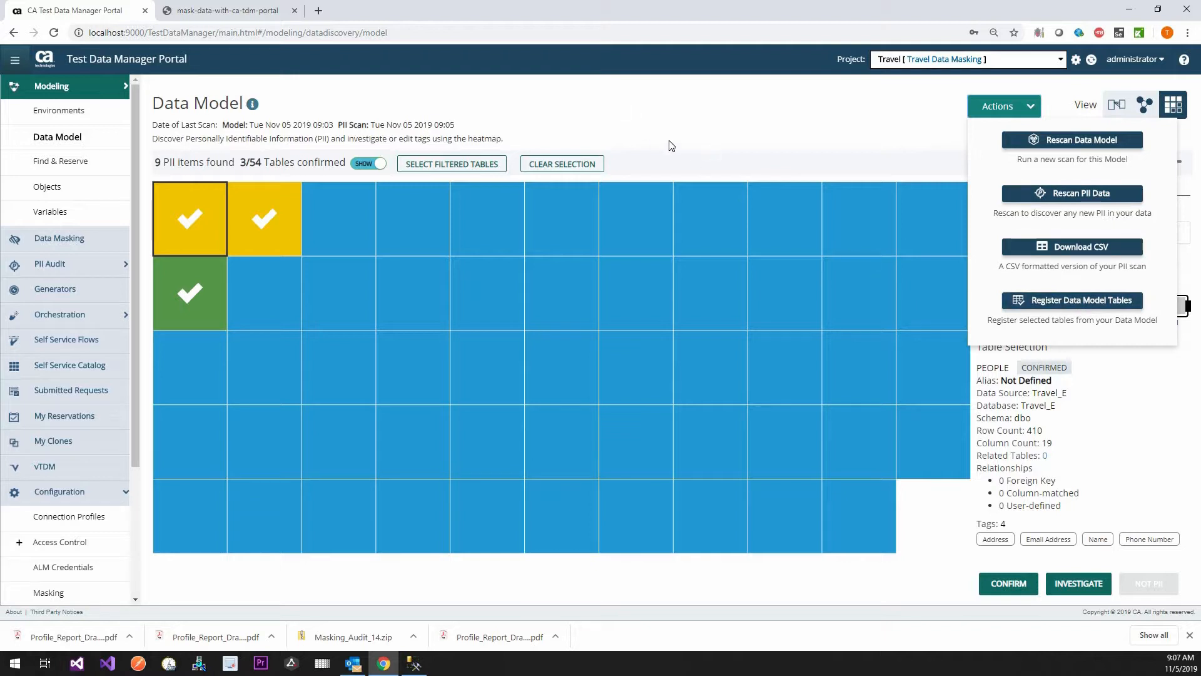
{"action": "left_click", "coordinate": [1005, 105]}
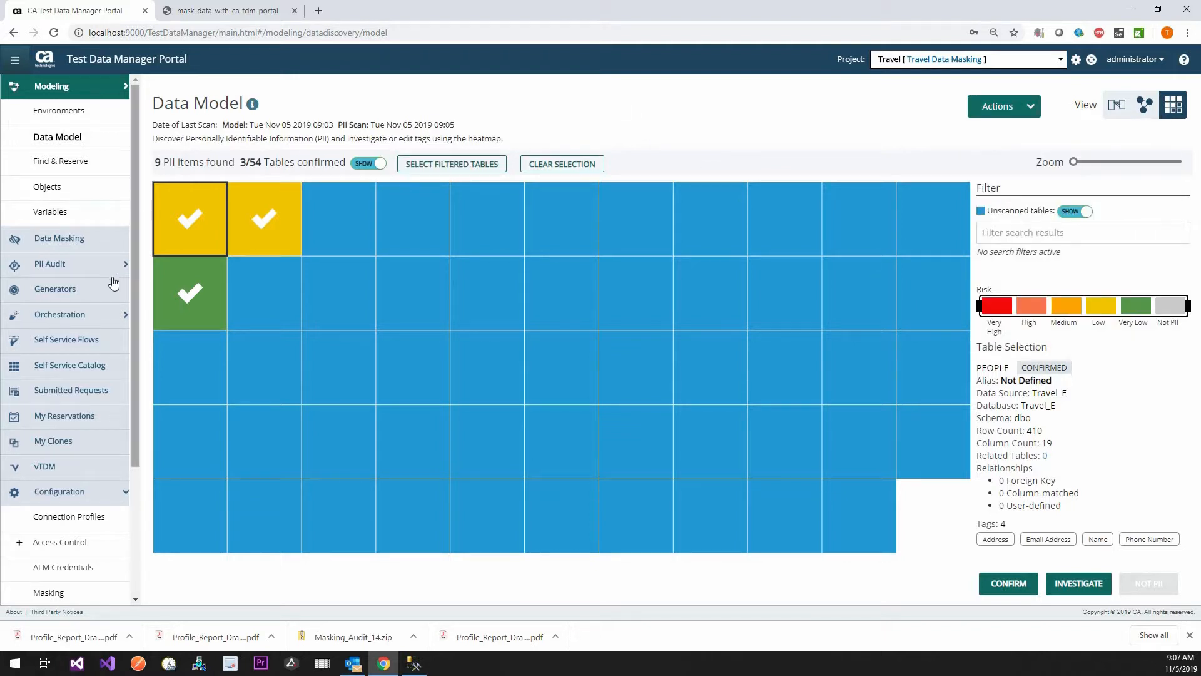
Step: Reach Data Masking Configure and expand PEOPLE to show its eight columns' masking functions
{"action": "left_click", "coordinate": [59, 238]}
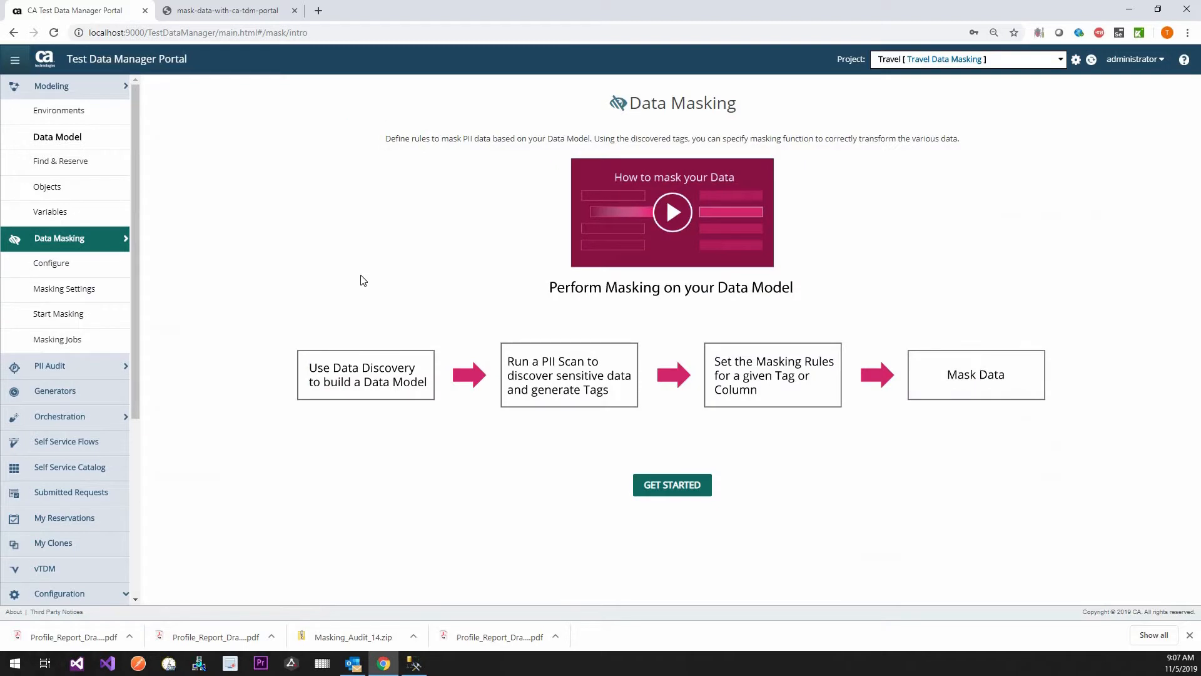
{"action": "left_click", "coordinate": [671, 485]}
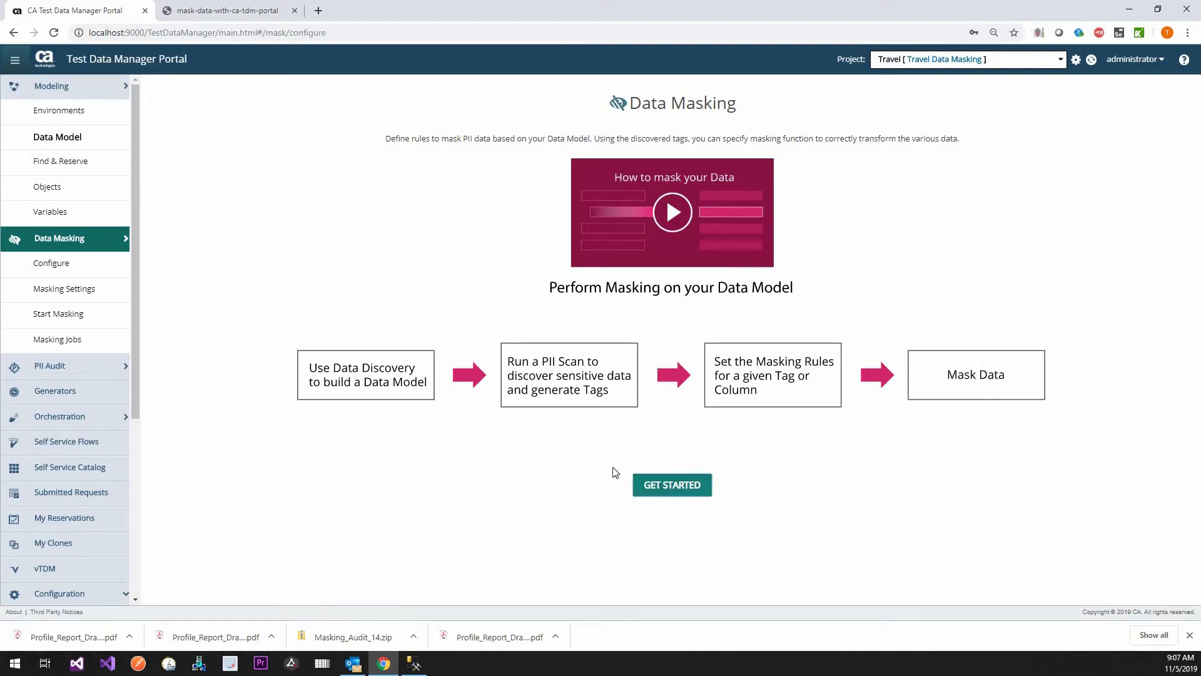
{"action": "left_click", "coordinate": [671, 484]}
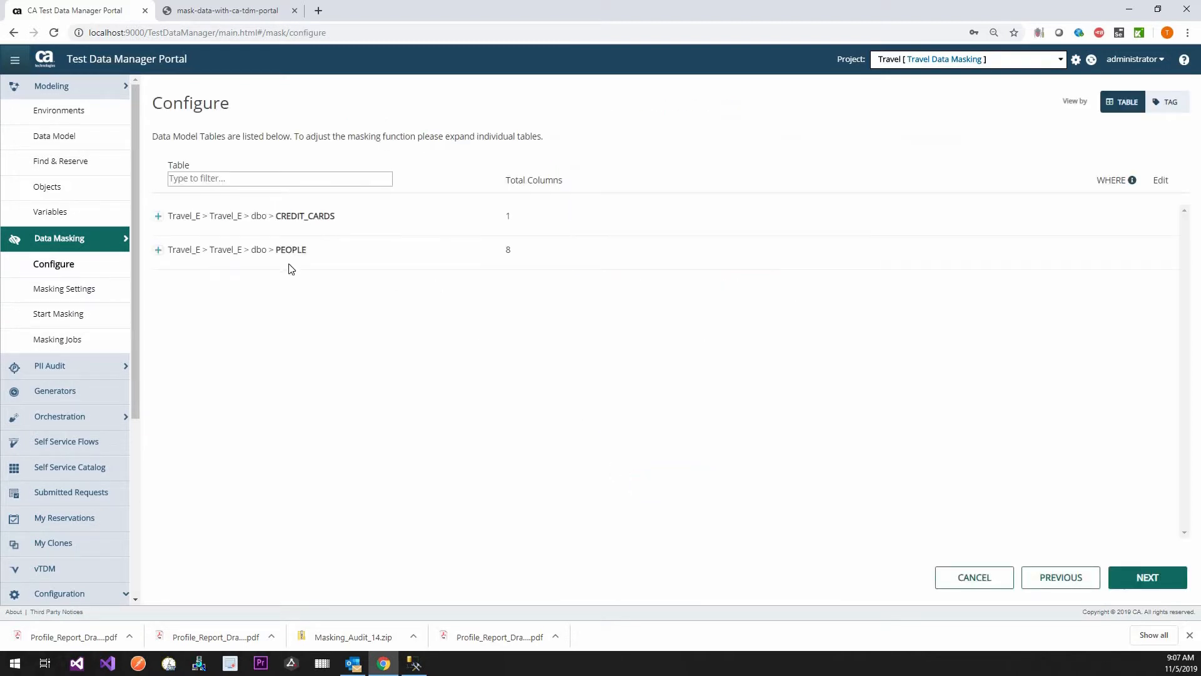
{"action": "mouse_move", "coordinate": [250, 244]}
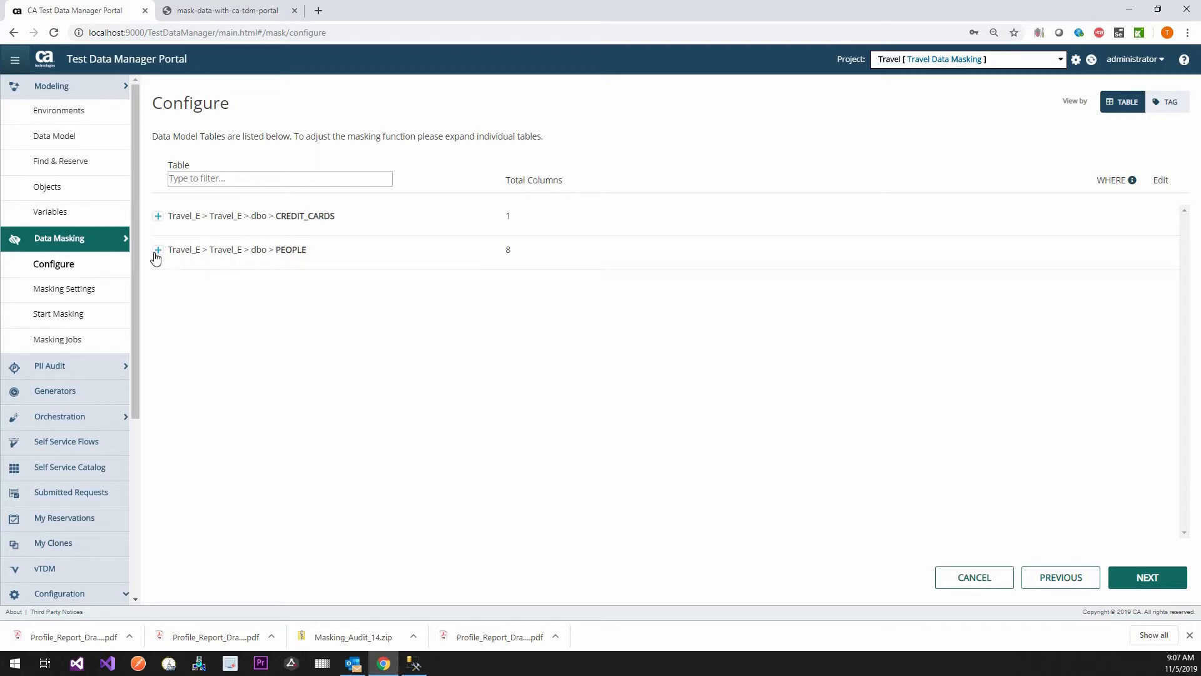
{"action": "left_click", "coordinate": [158, 249]}
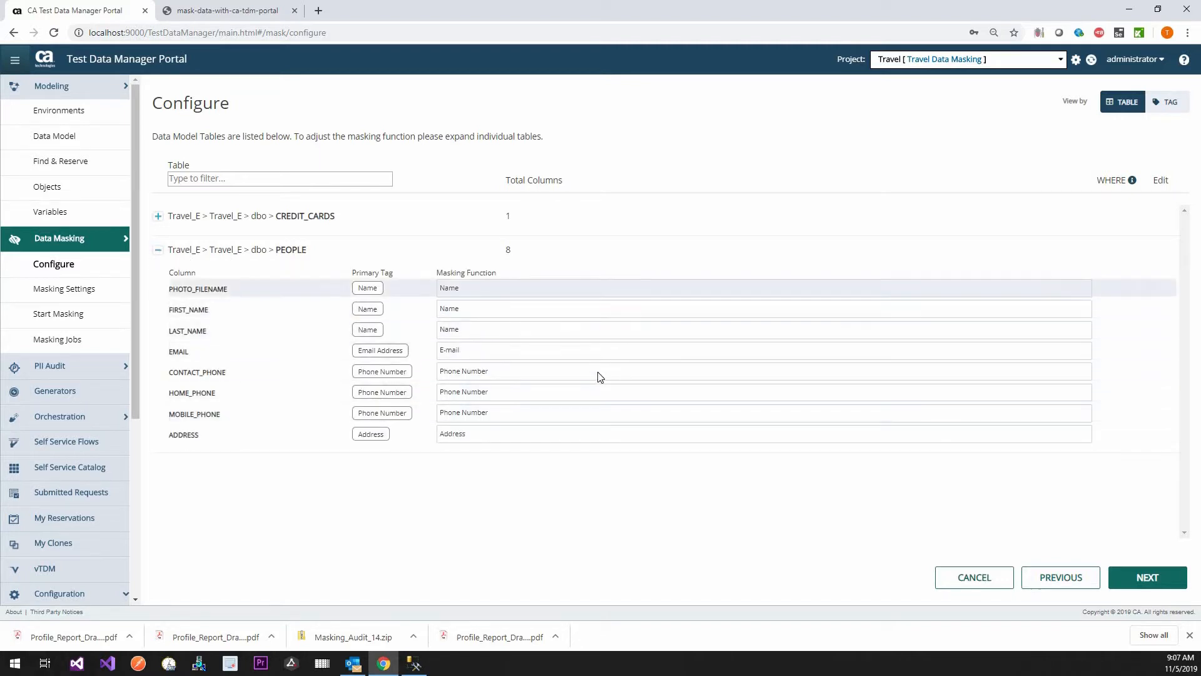
{"action": "mouse_move", "coordinate": [547, 304]}
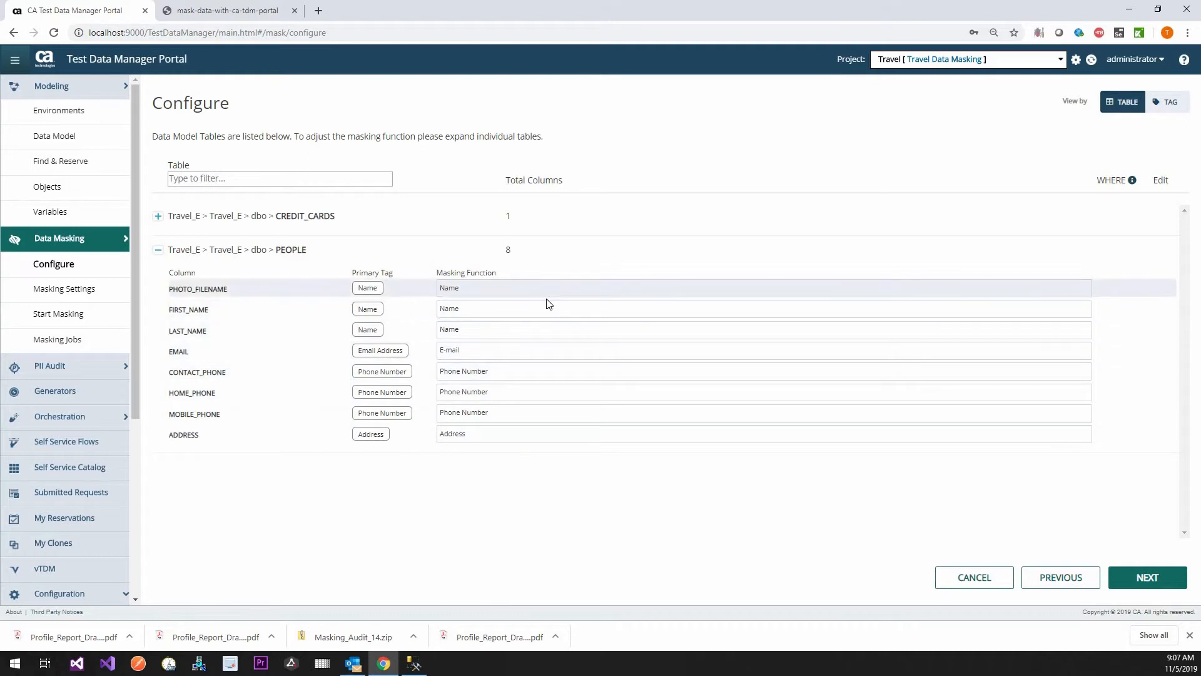
{"action": "mouse_move", "coordinate": [541, 336]}
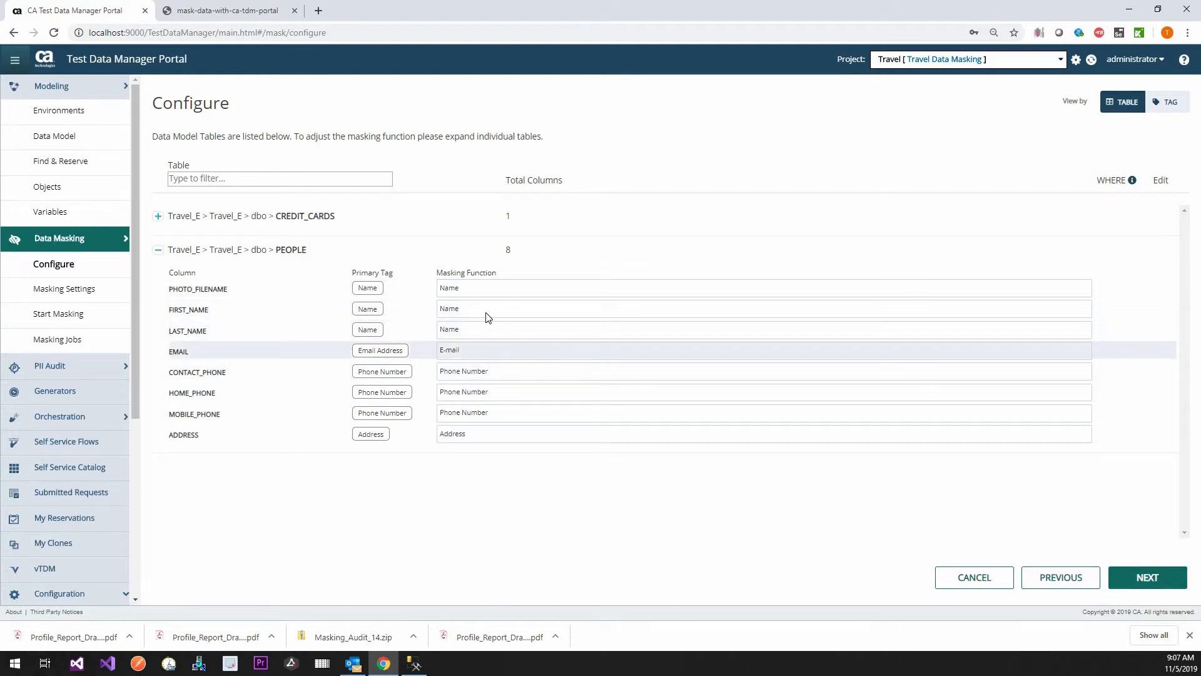
{"action": "mouse_move", "coordinate": [538, 394]}
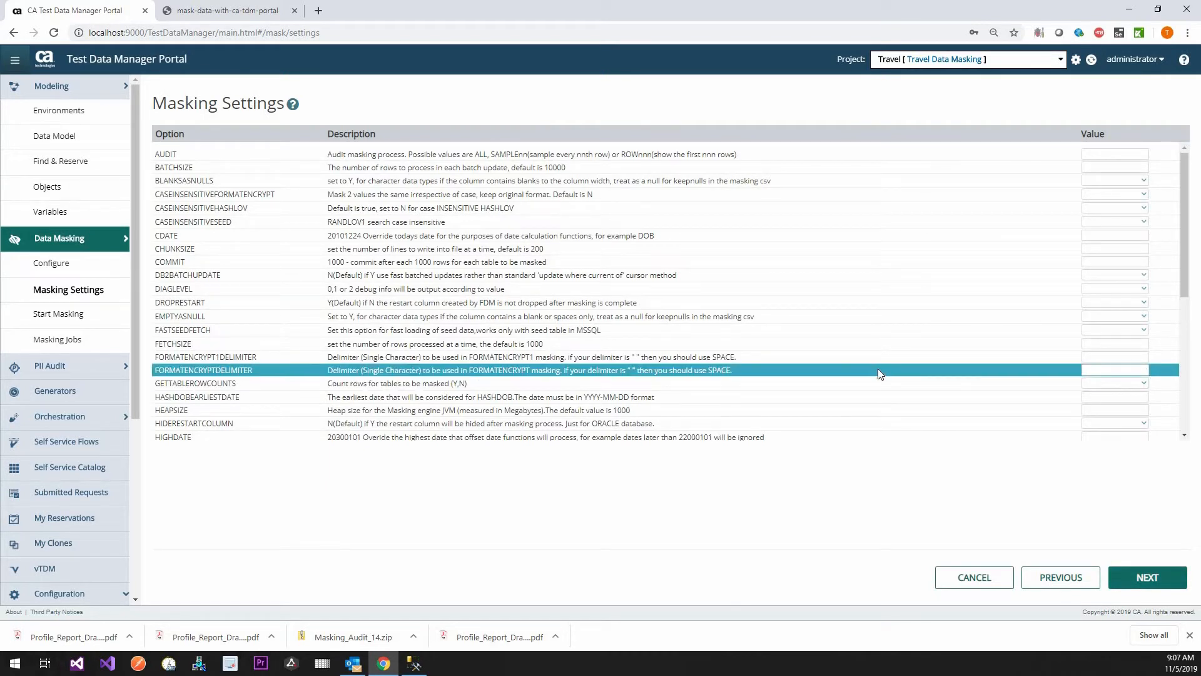
{"action": "mouse_move", "coordinate": [884, 234]}
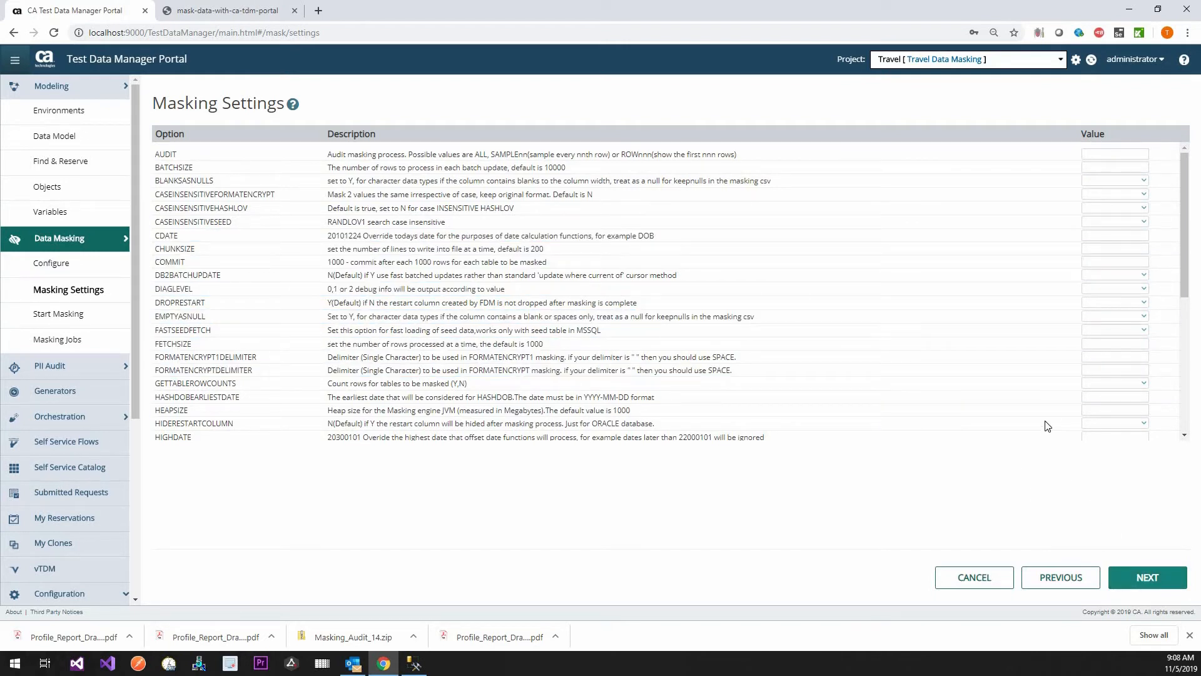
Step: Scroll through the Masking Settings options list before moving to Start Masking
{"action": "scroll", "scroll_direction": "down", "scroll_amount": 3}
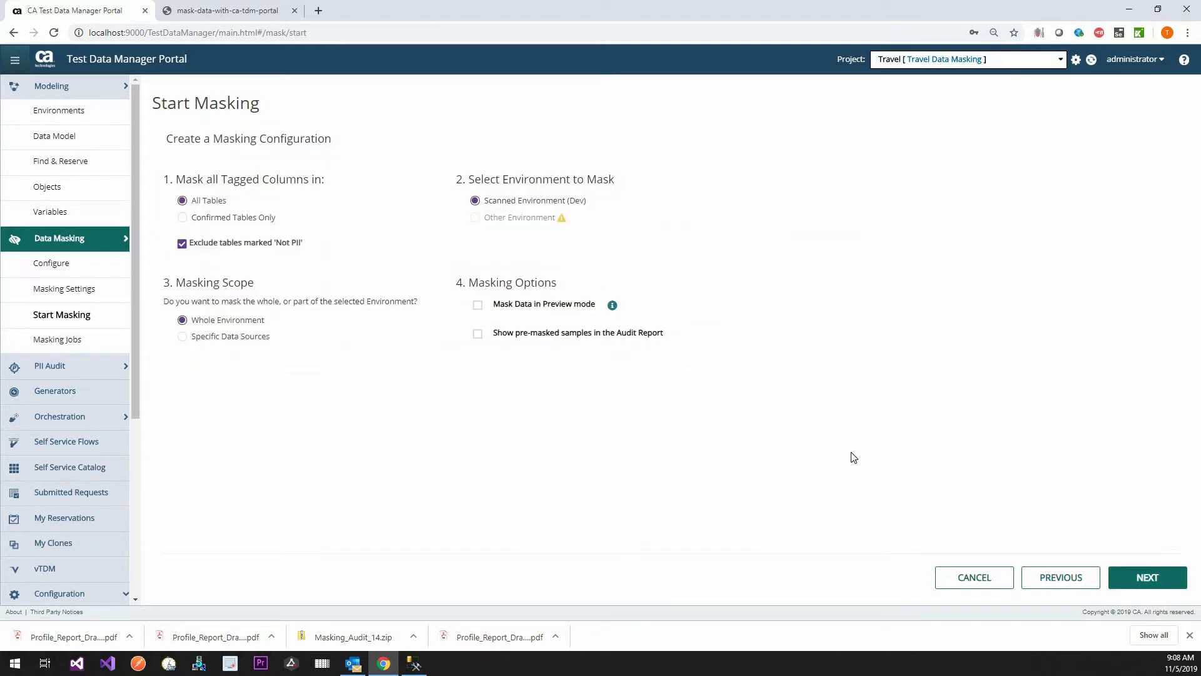
{"action": "mouse_move", "coordinate": [458, 665]}
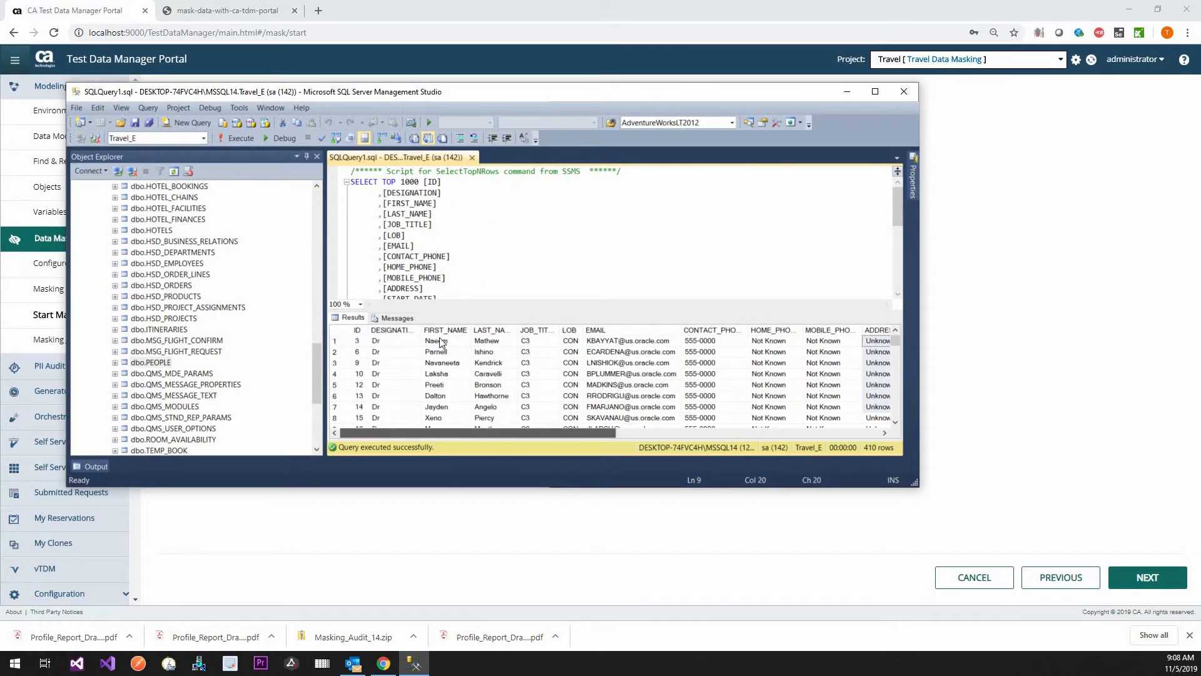
Step: Inspect the unmasked PEOPLE rows returned by the SELECT TOP 1000 query in SSMS
{"action": "left_click", "coordinate": [445, 341]}
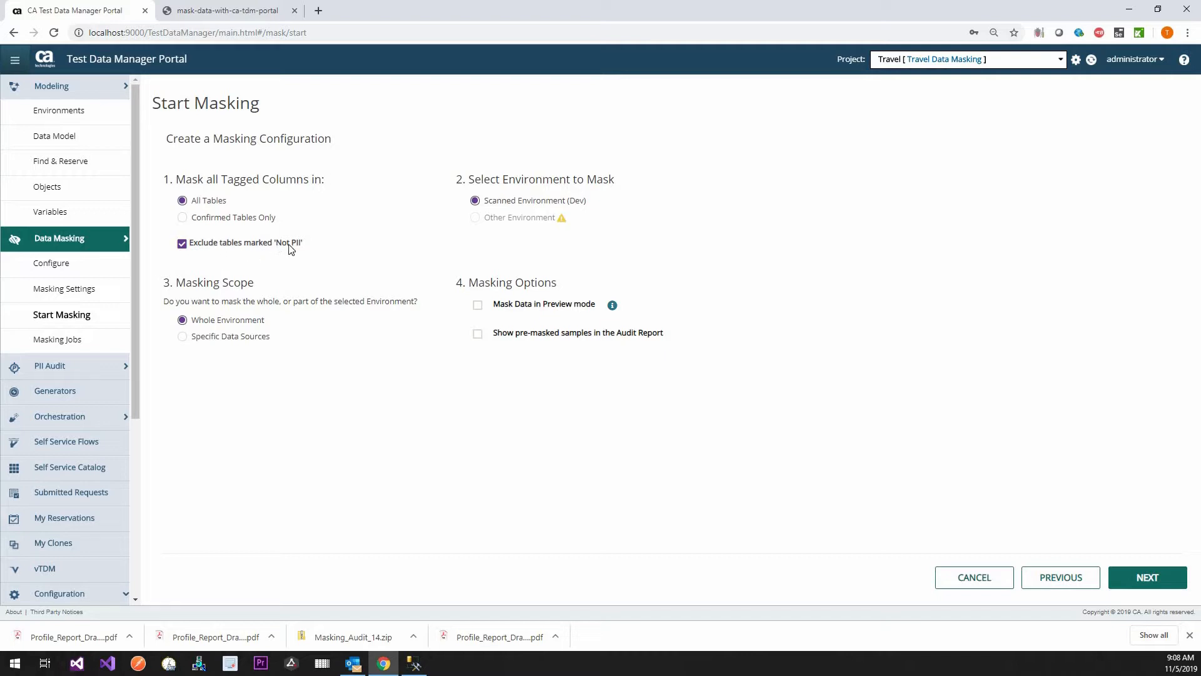
{"action": "mouse_move", "coordinate": [238, 262]}
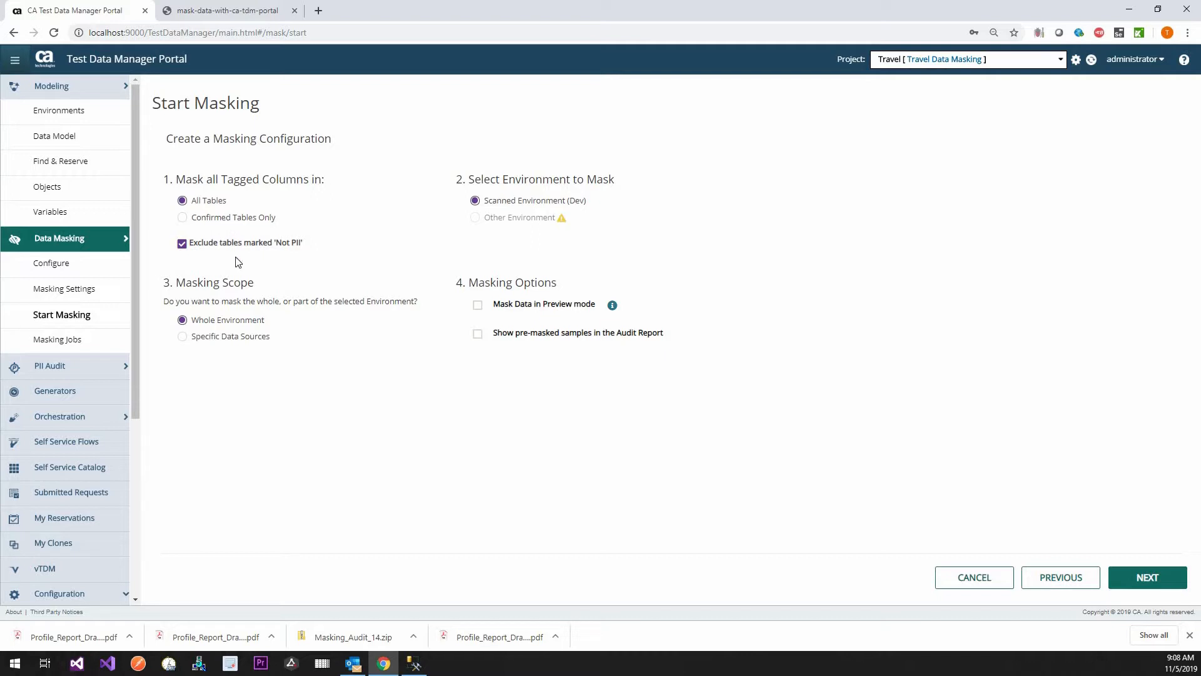
Step: Choose Confirmed Tables Only, Whole Environment scope and pre-masked samples in the audit report, then reach the summary
{"action": "left_click", "coordinate": [182, 216]}
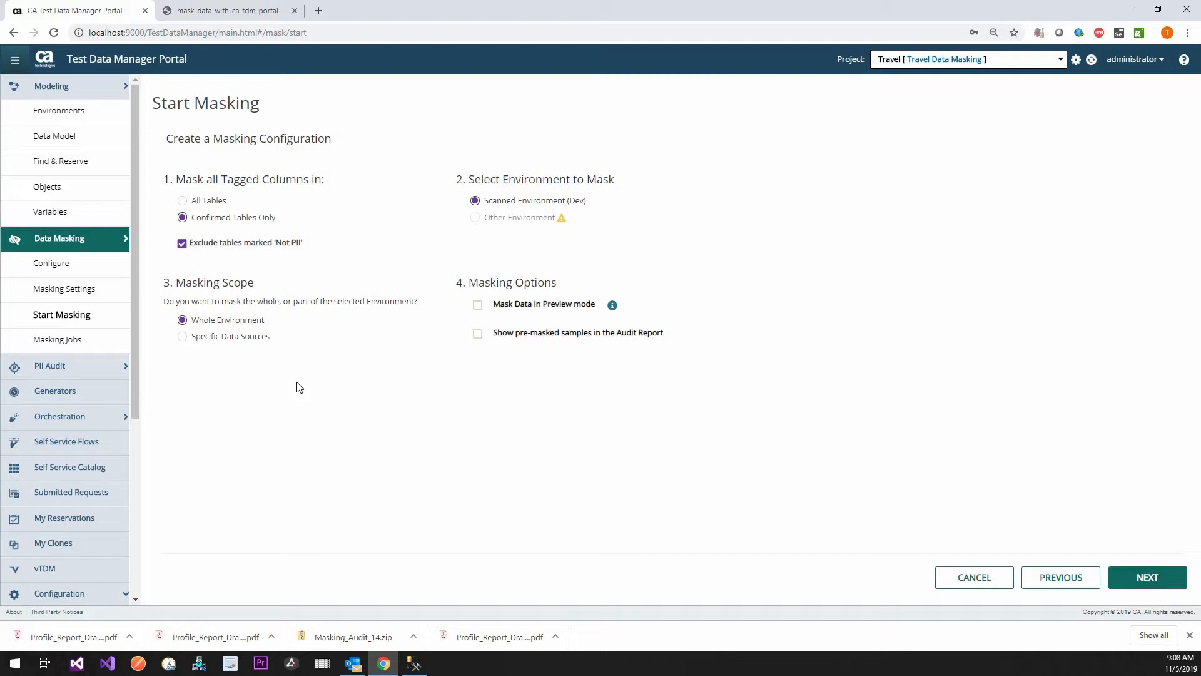
{"action": "mouse_move", "coordinate": [242, 322]}
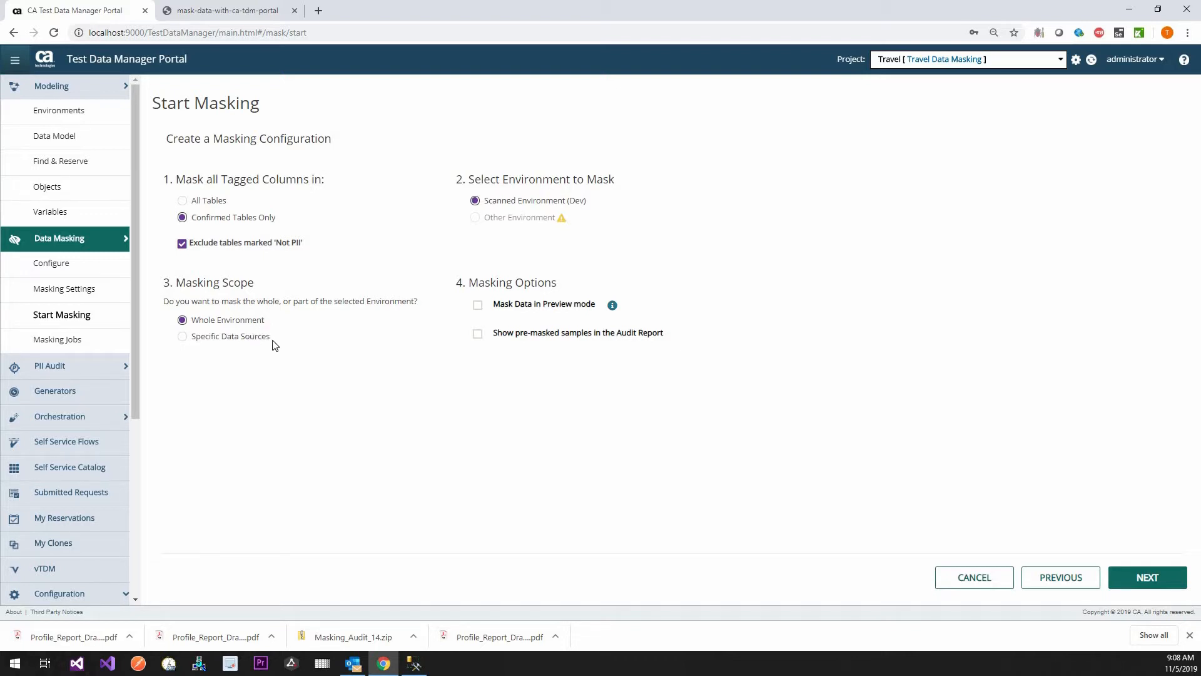
{"action": "mouse_move", "coordinate": [267, 343]}
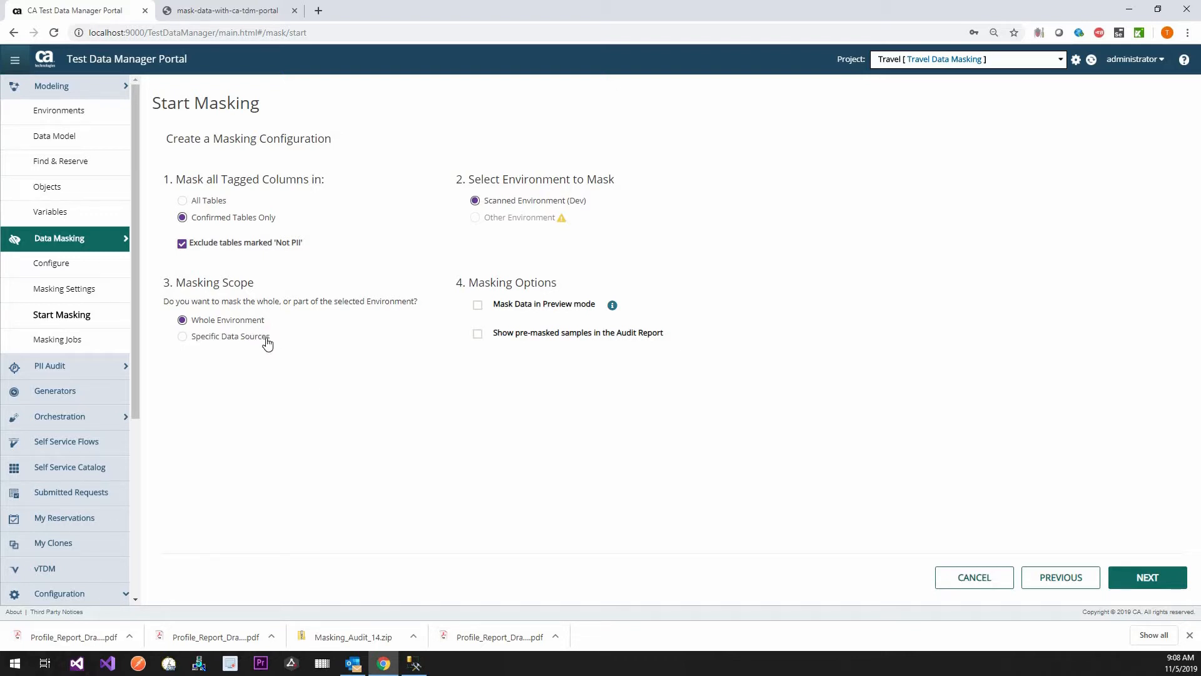
{"action": "left_click", "coordinate": [183, 336]}
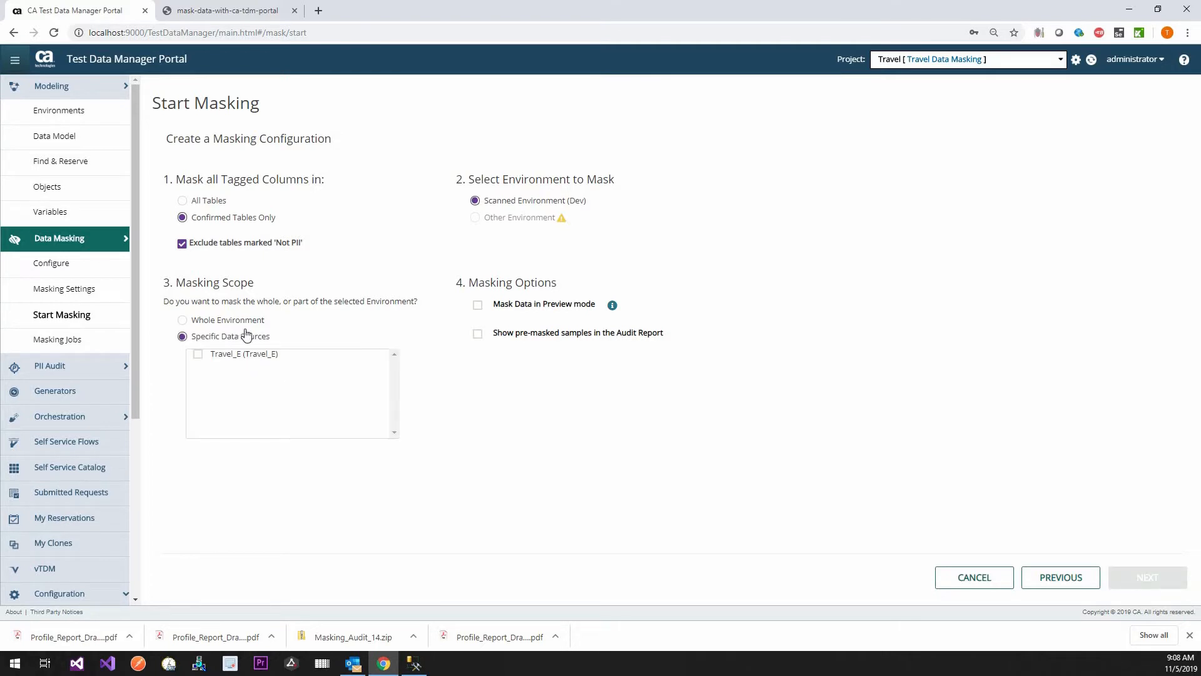
{"action": "left_click", "coordinate": [182, 319]}
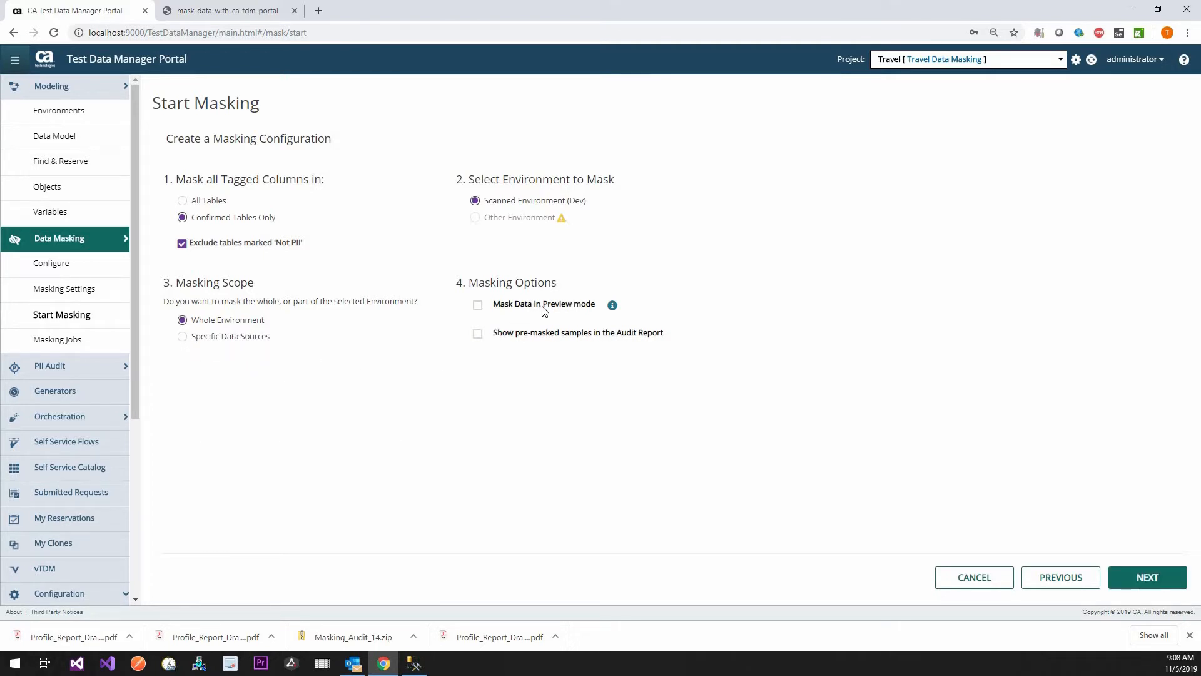
{"action": "mouse_move", "coordinate": [547, 321]}
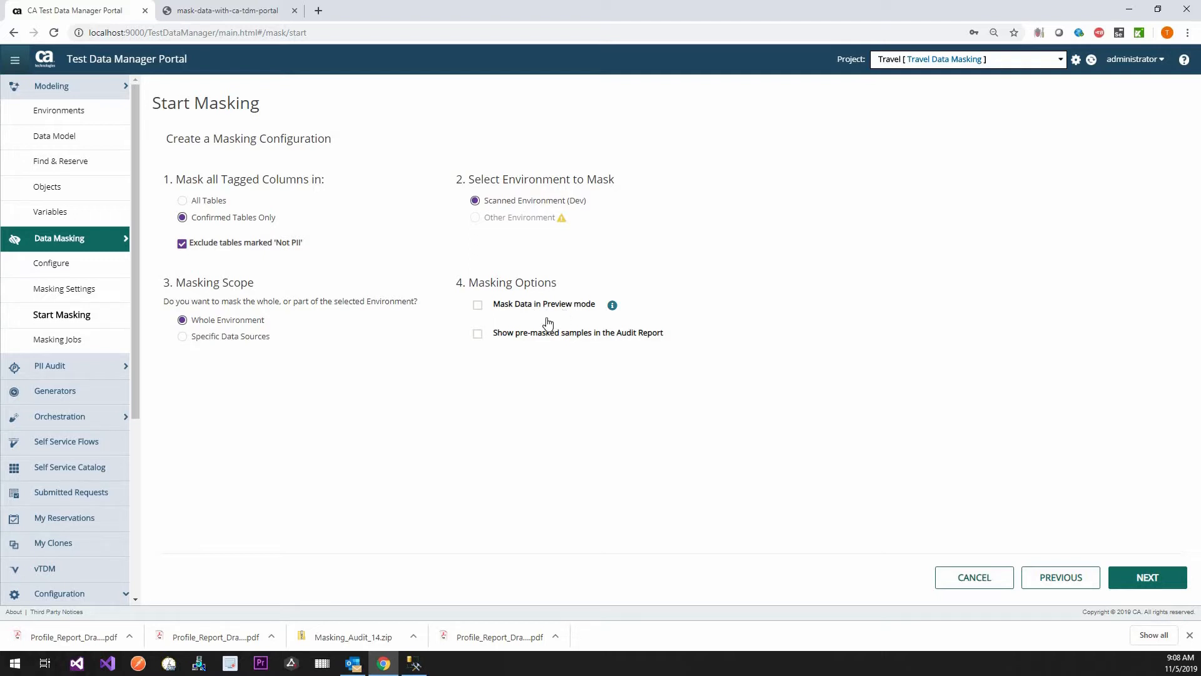
{"action": "mouse_move", "coordinate": [548, 372]}
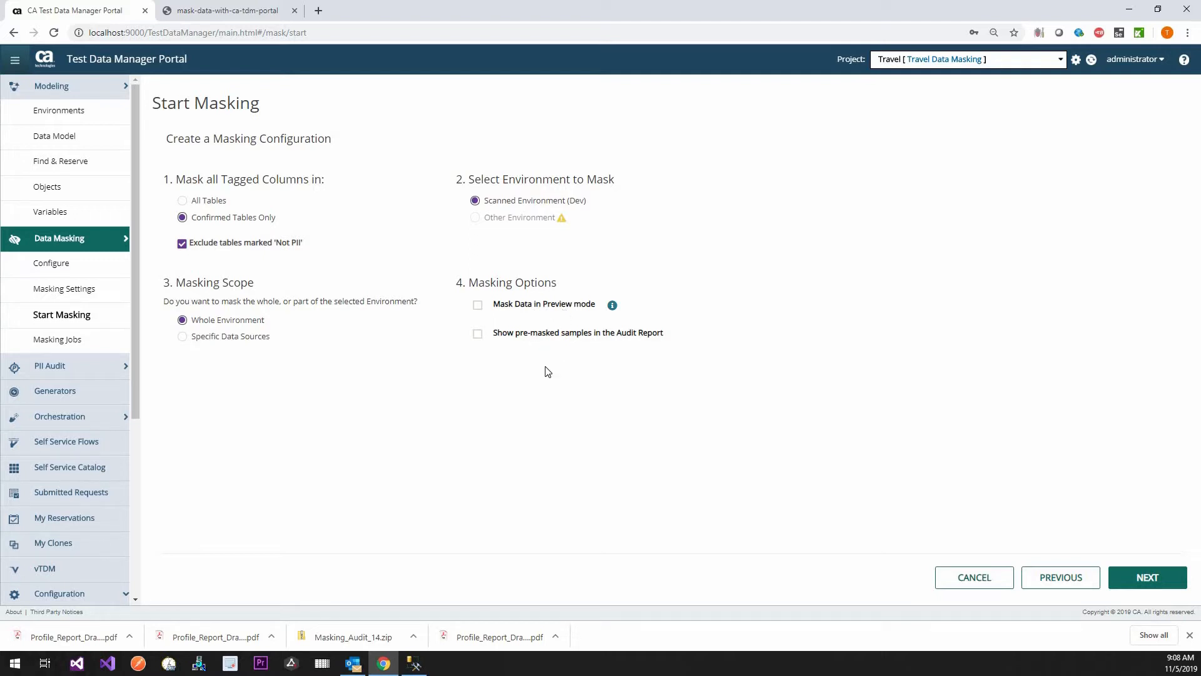
{"action": "mouse_move", "coordinate": [606, 341]}
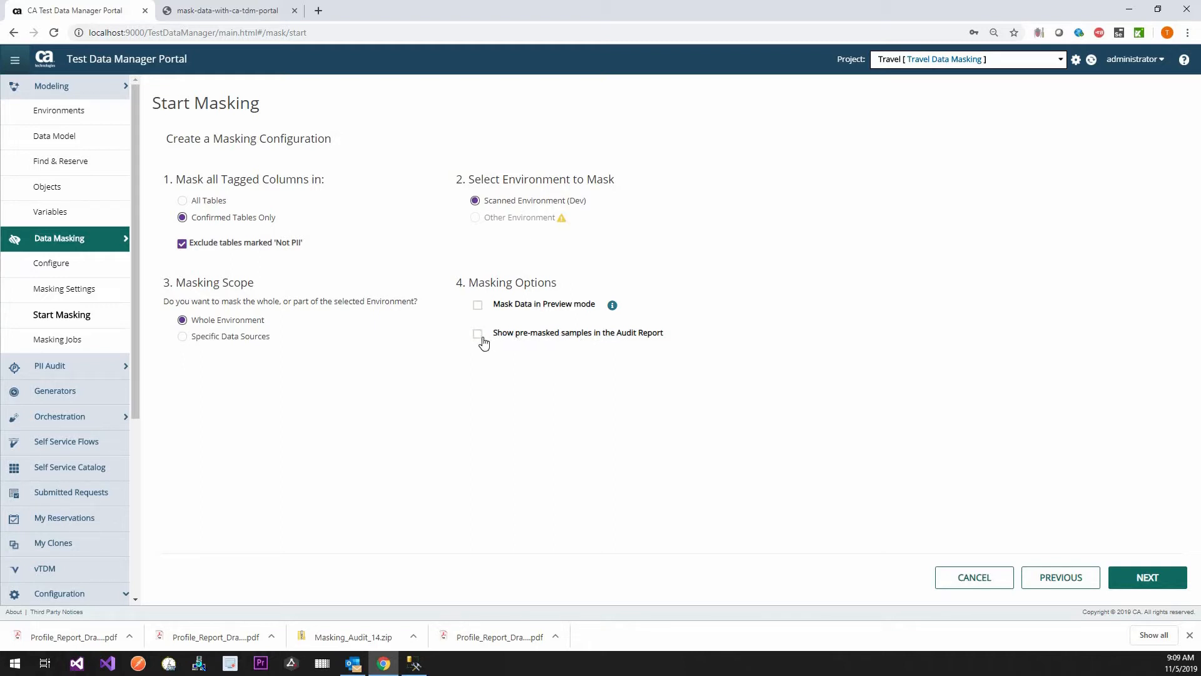
{"action": "left_click", "coordinate": [477, 333]}
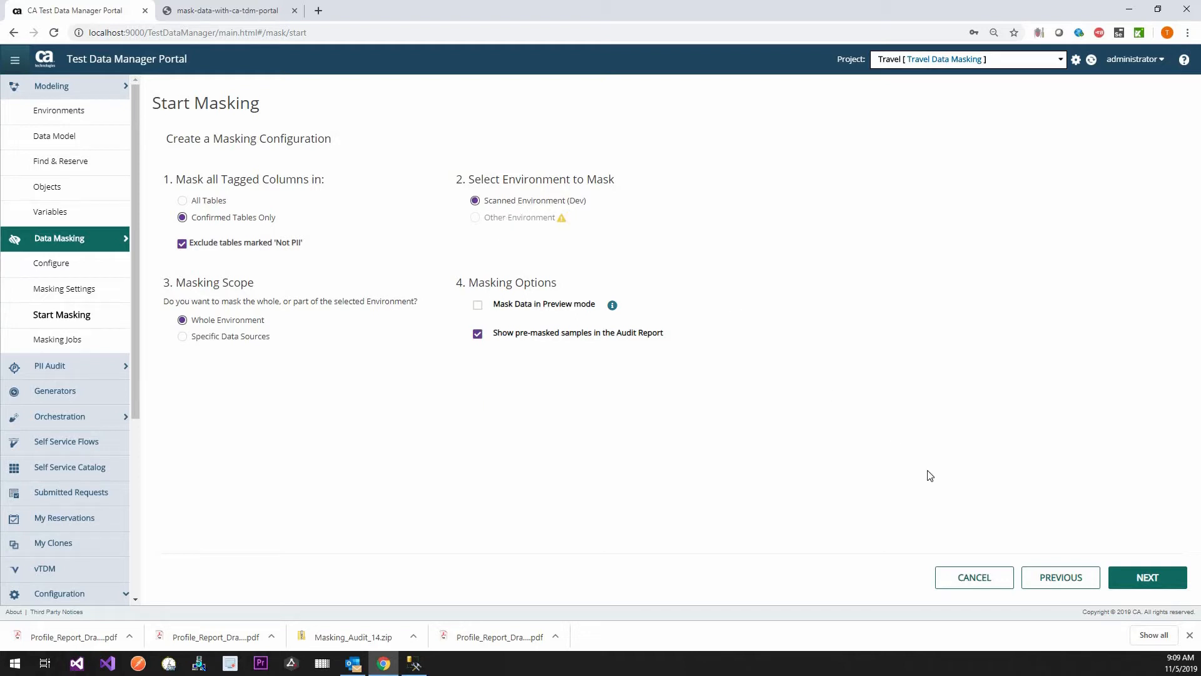
{"action": "left_click", "coordinate": [1148, 577]}
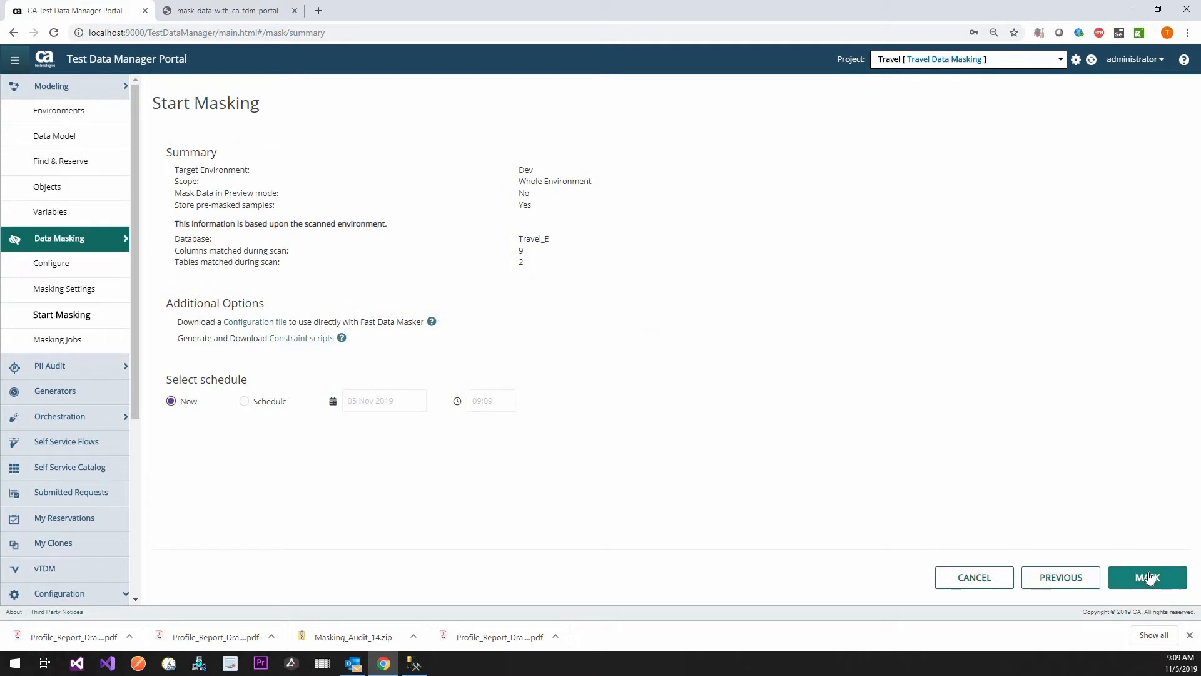
Step: Submit masking job 24 for Travel_E in Dev, acknowledging the irreversible-masking warning
{"action": "left_click", "coordinate": [1147, 577]}
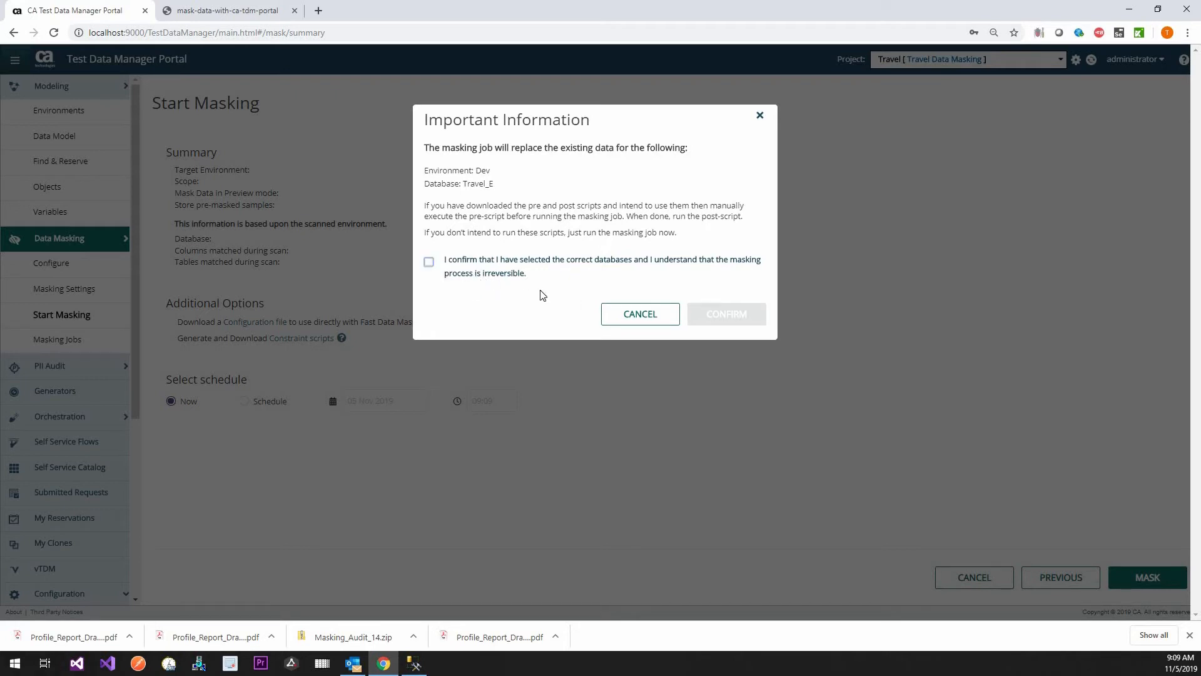
{"action": "left_click", "coordinate": [428, 261]}
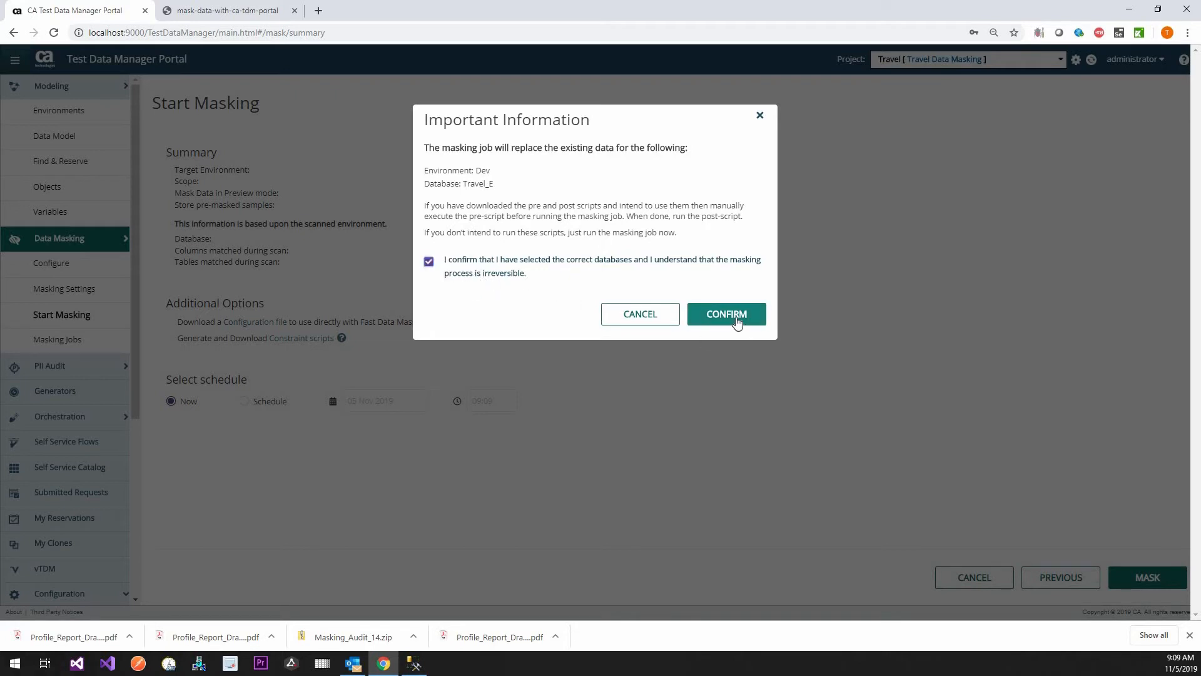
{"action": "left_click", "coordinate": [726, 314]}
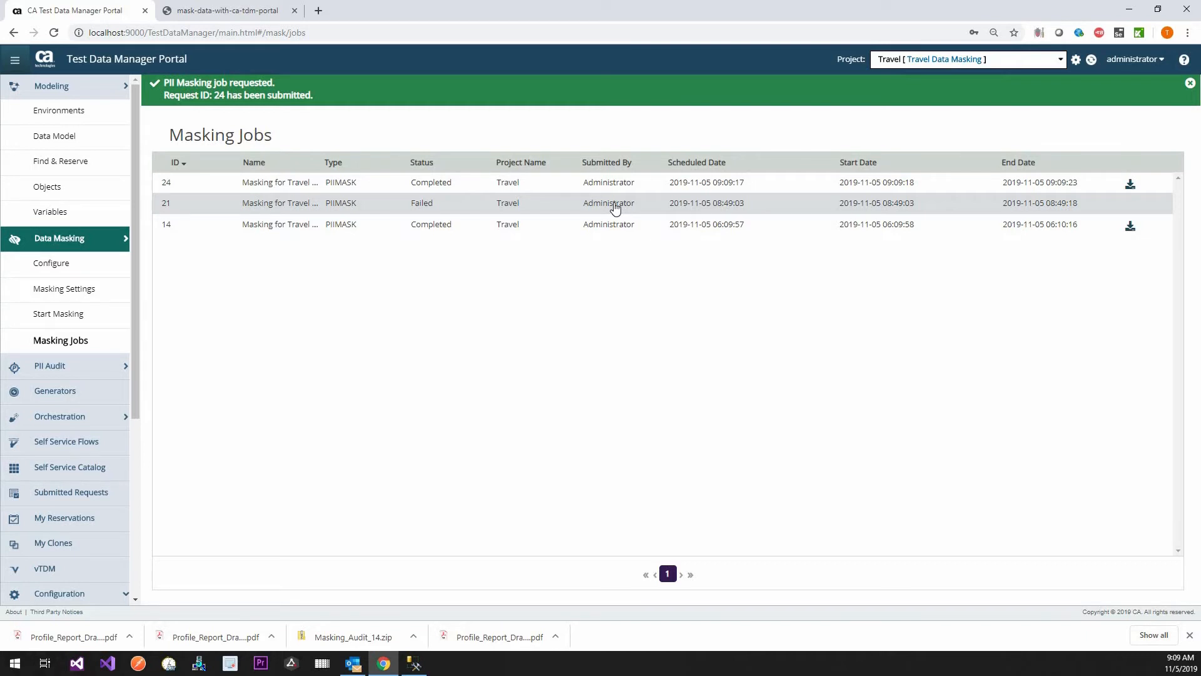
{"action": "mouse_move", "coordinate": [1148, 192]}
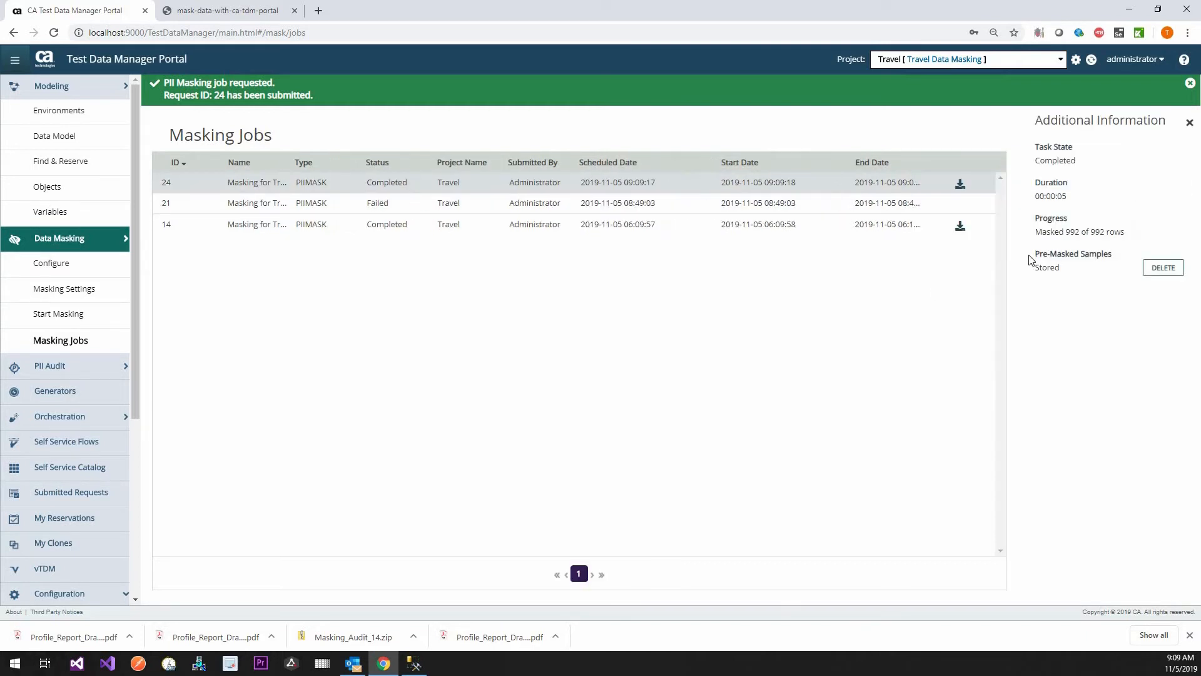
Step: Open job 24's downloaded Masking_Audit_24.zip to list audit.csv, config.txt and the Travel_E CSV
{"action": "left_click", "coordinate": [958, 183]}
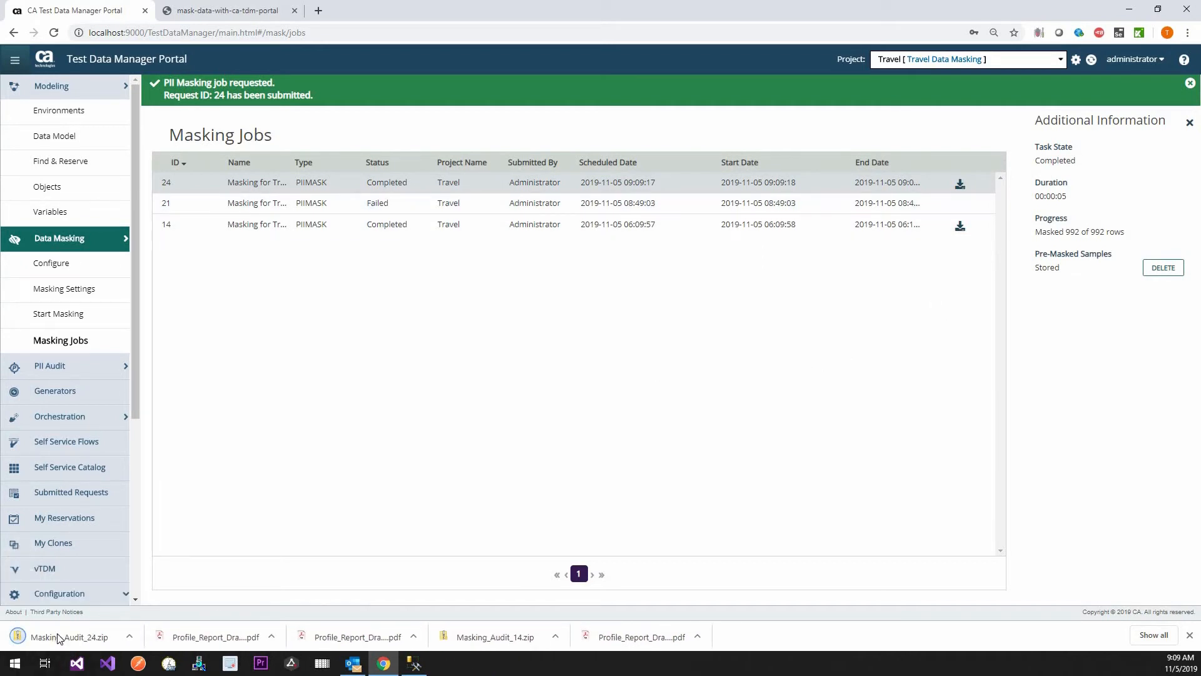
{"action": "left_click", "coordinate": [69, 637]}
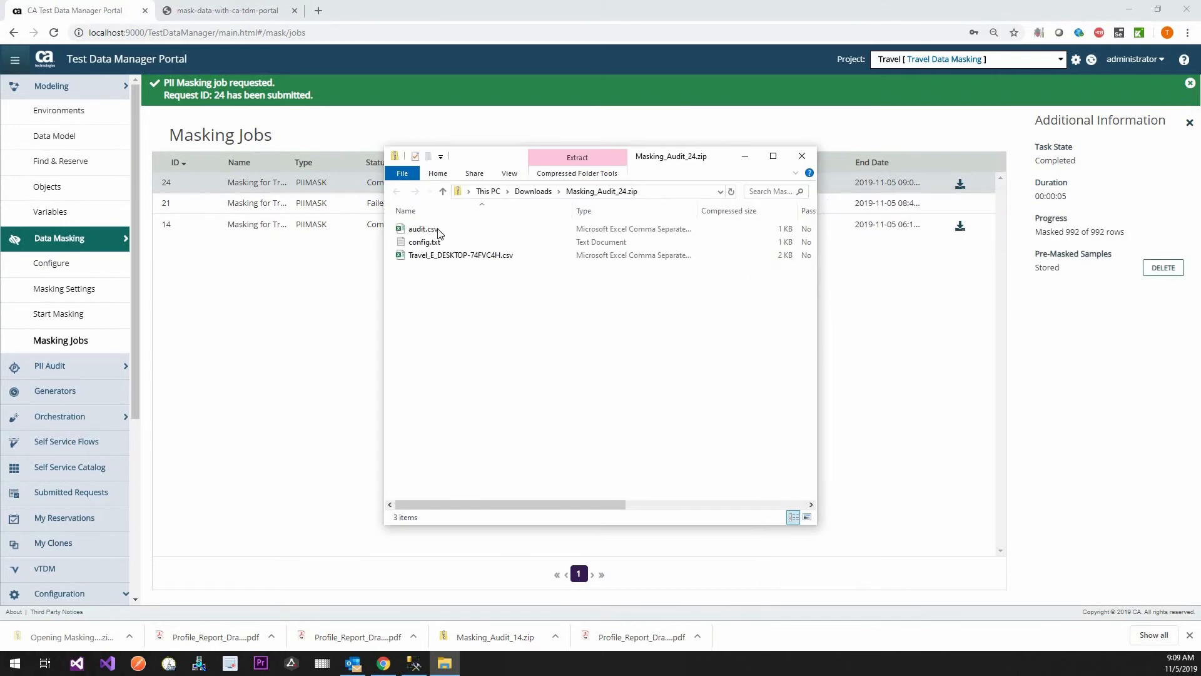
Step: Open audit.csv and select the FUNCTION cells showing FORMATENCRYPT and HASHLOV per column
{"action": "left_click", "coordinate": [425, 227]}
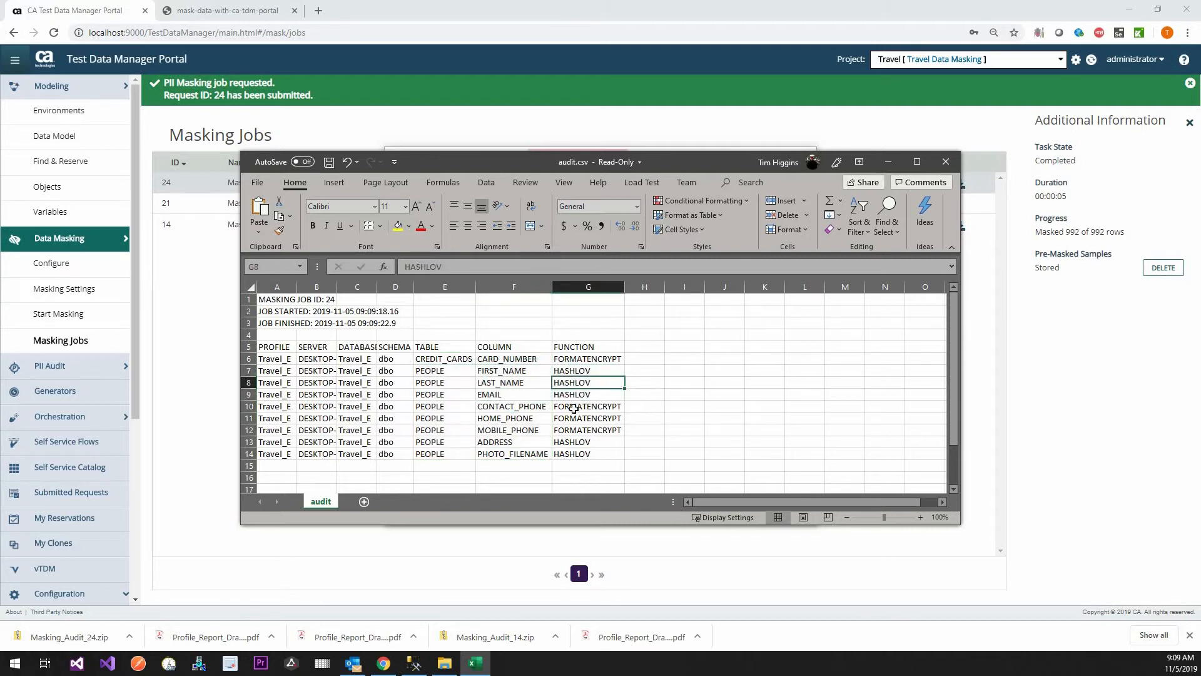
{"action": "left_click_drag", "start_coordinate": [588, 406], "coordinate": [588, 429]}
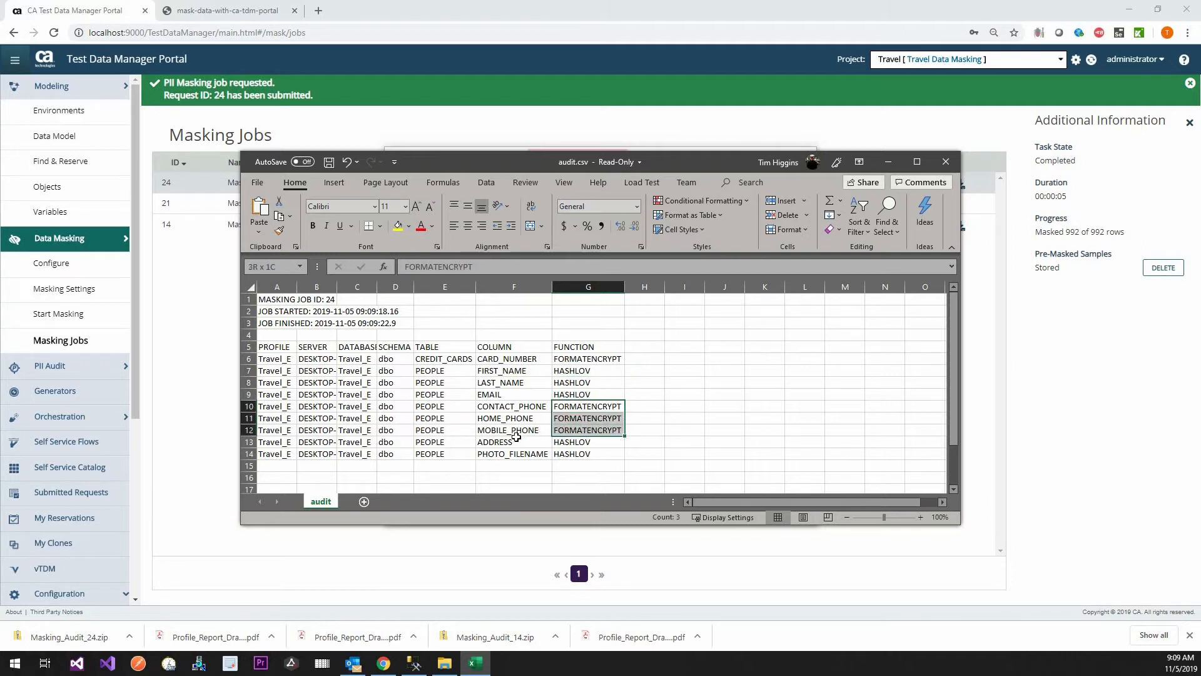
{"action": "left_click", "coordinate": [513, 441]}
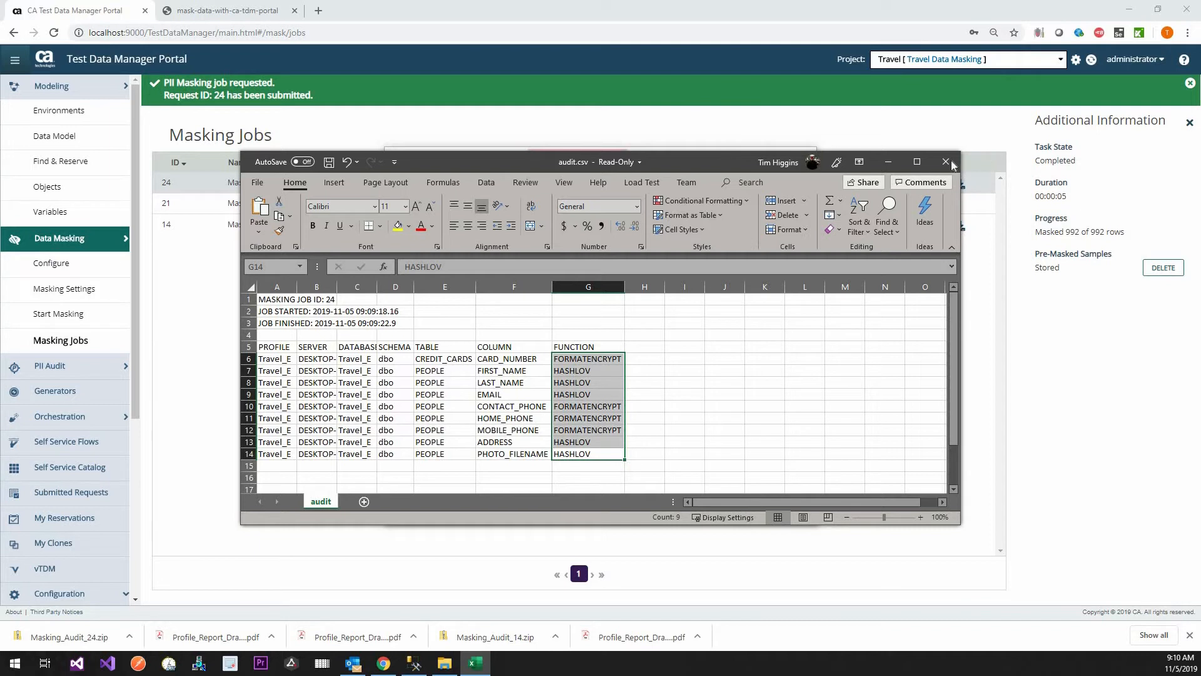
Step: Close the audit workbook without saving changes
{"action": "left_click", "coordinate": [946, 162]}
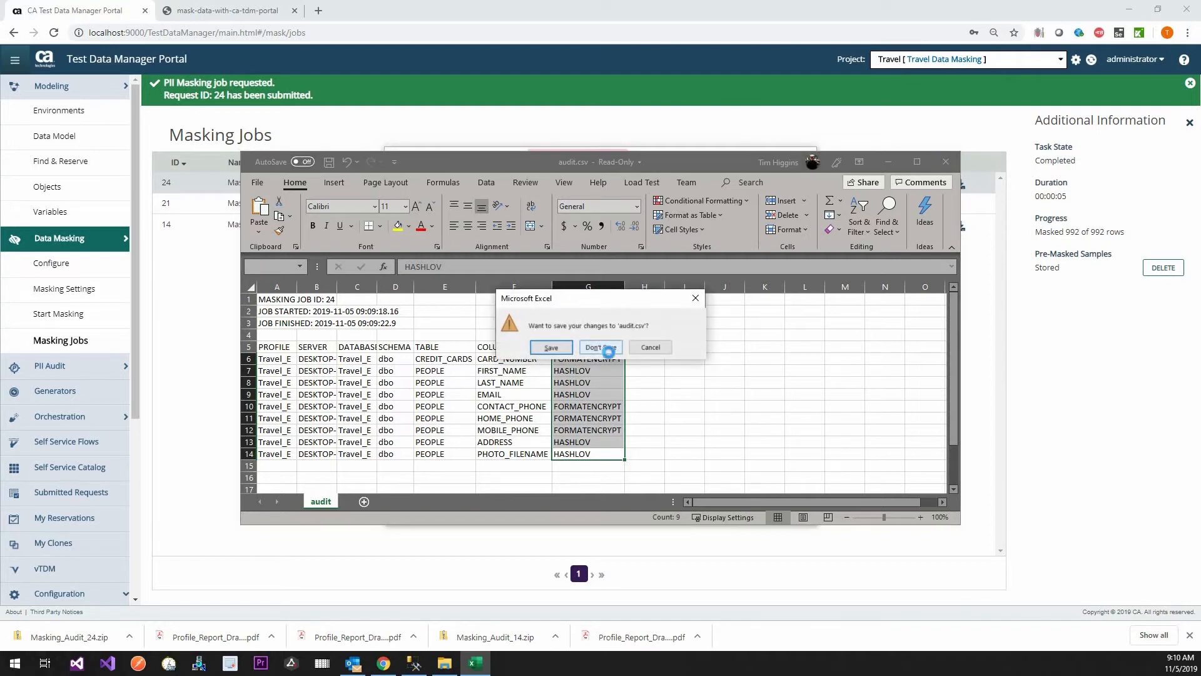
{"action": "left_click", "coordinate": [599, 346]}
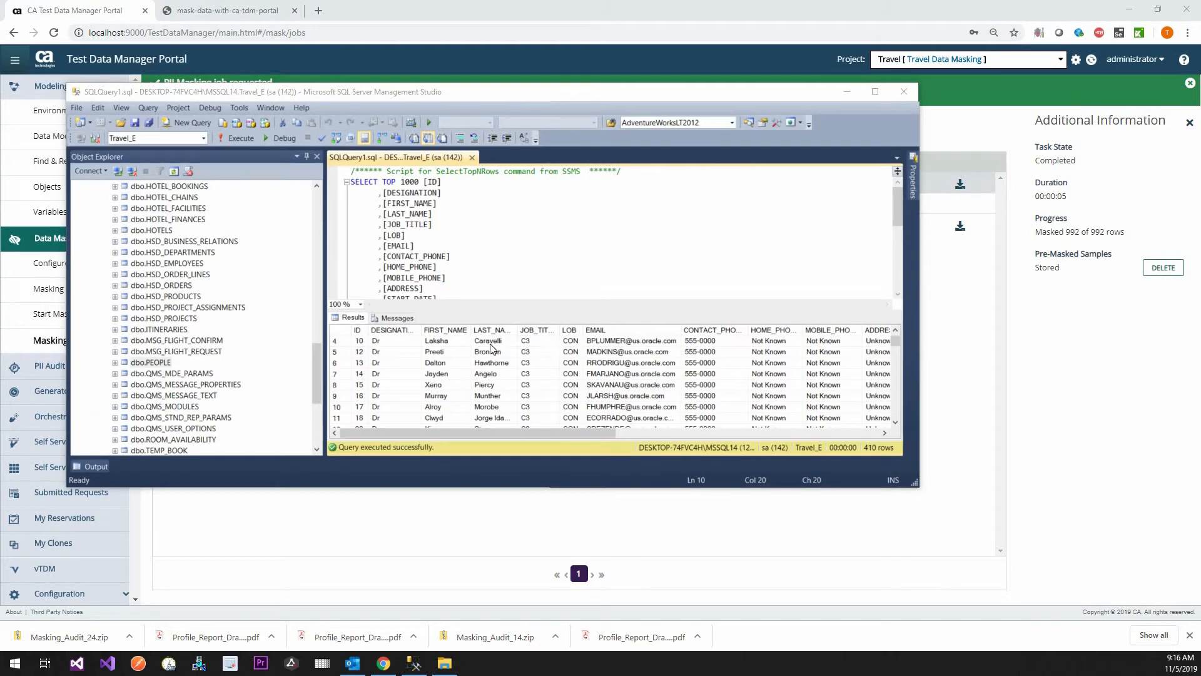
Step: Filter the PEOPLE query with WHERE FIRST_NAME = 'Laksha', which returns 0 rows
{"action": "left_click", "coordinate": [444, 340]}
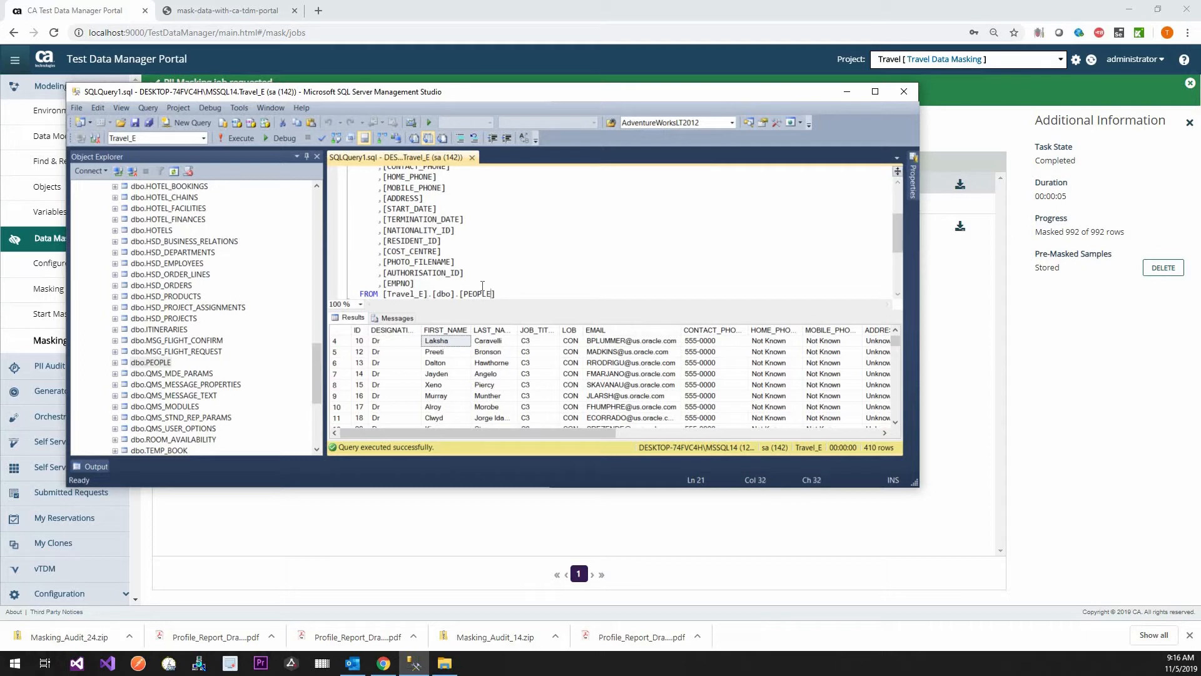
{"action": "type", "text": "where"}
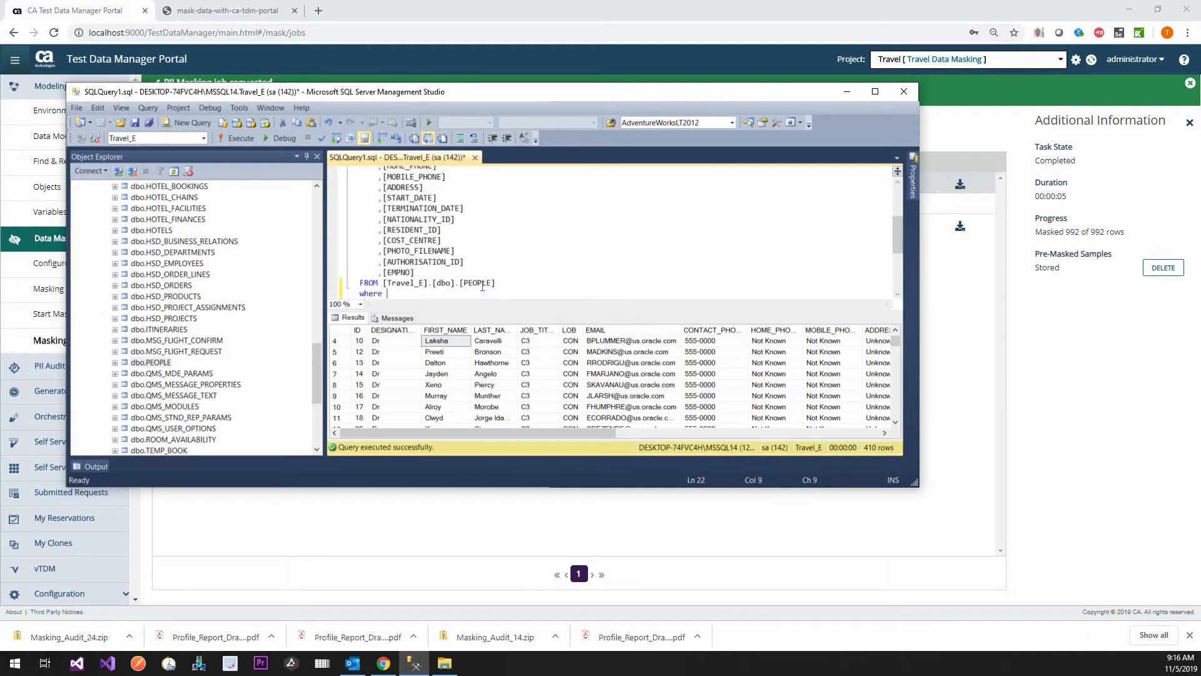
{"action": "type", "text": "Fir"}
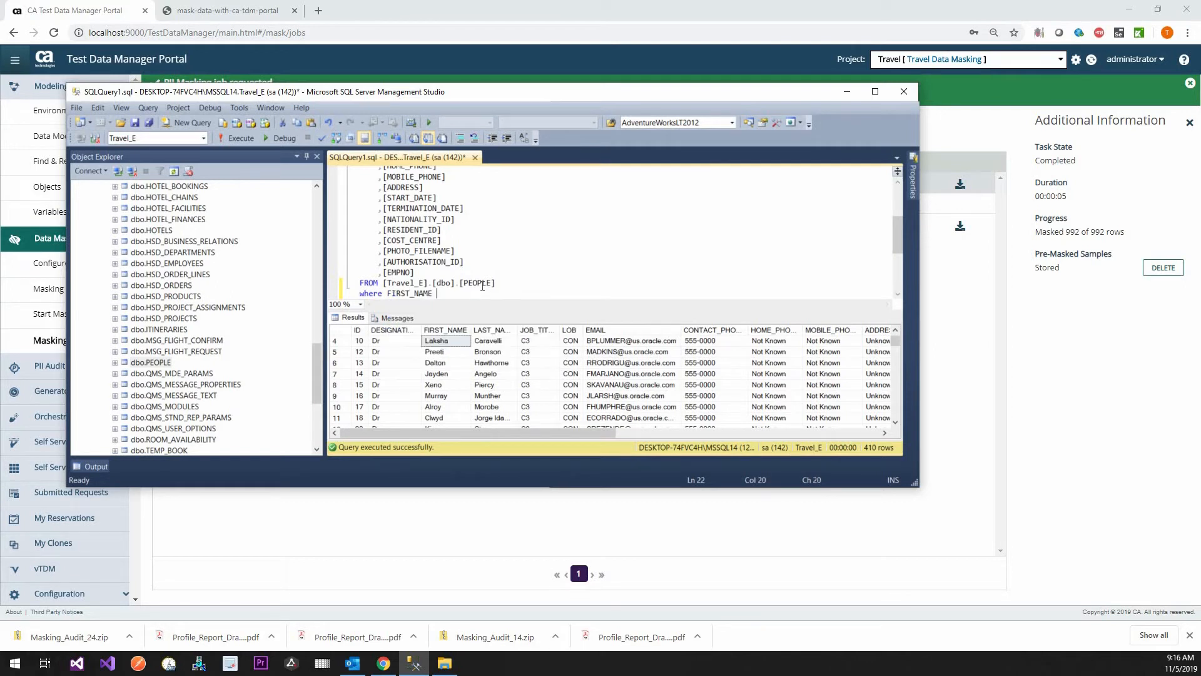
{"action": "type", "text": "= 'Laksha"}
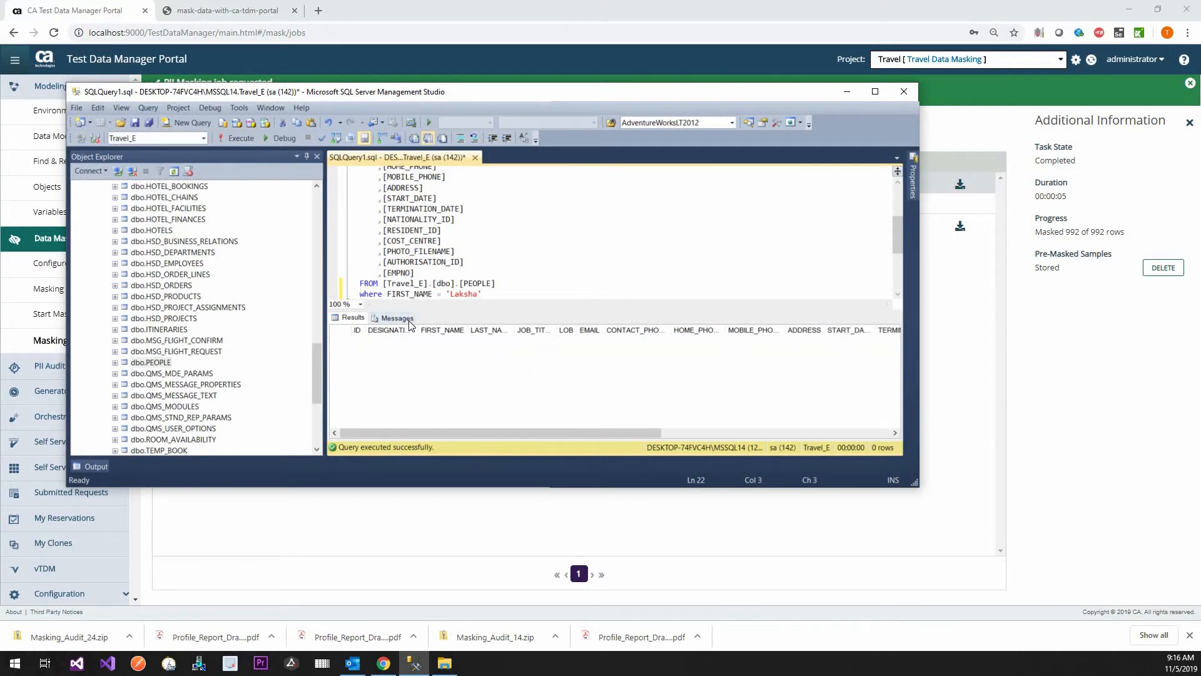
Step: Comment out the WHERE line and rerun to list all 410 masked PEOPLE rows
{"action": "type", "text": "--"}
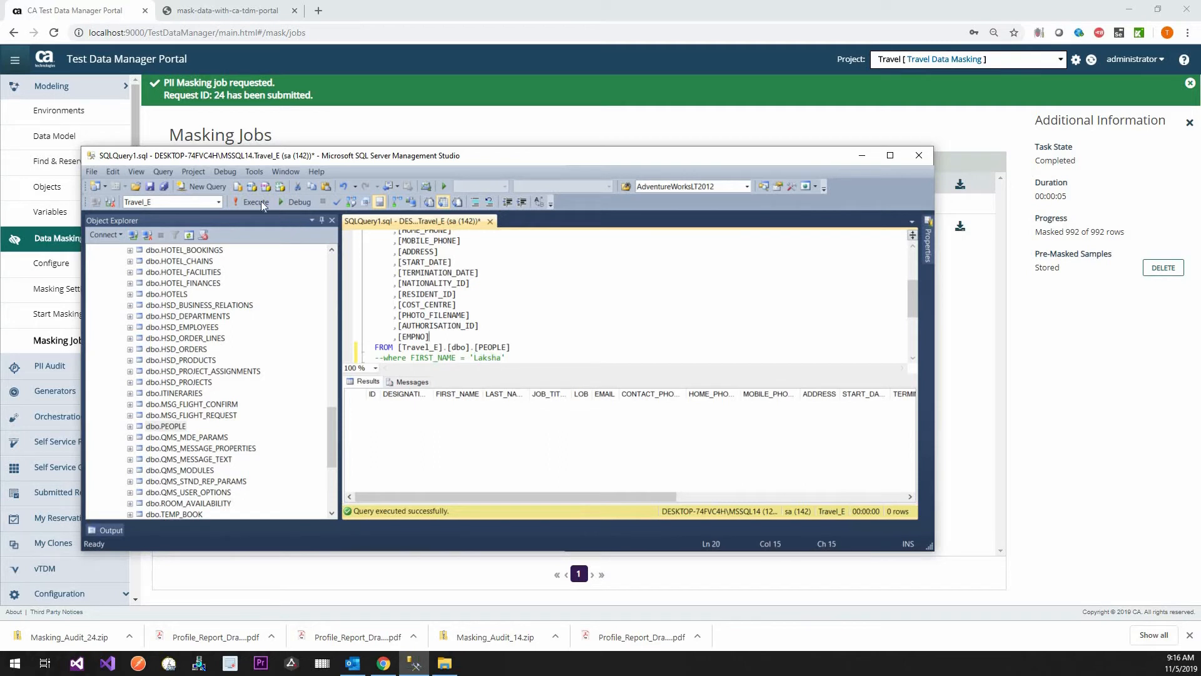
{"action": "left_click", "coordinate": [255, 201]}
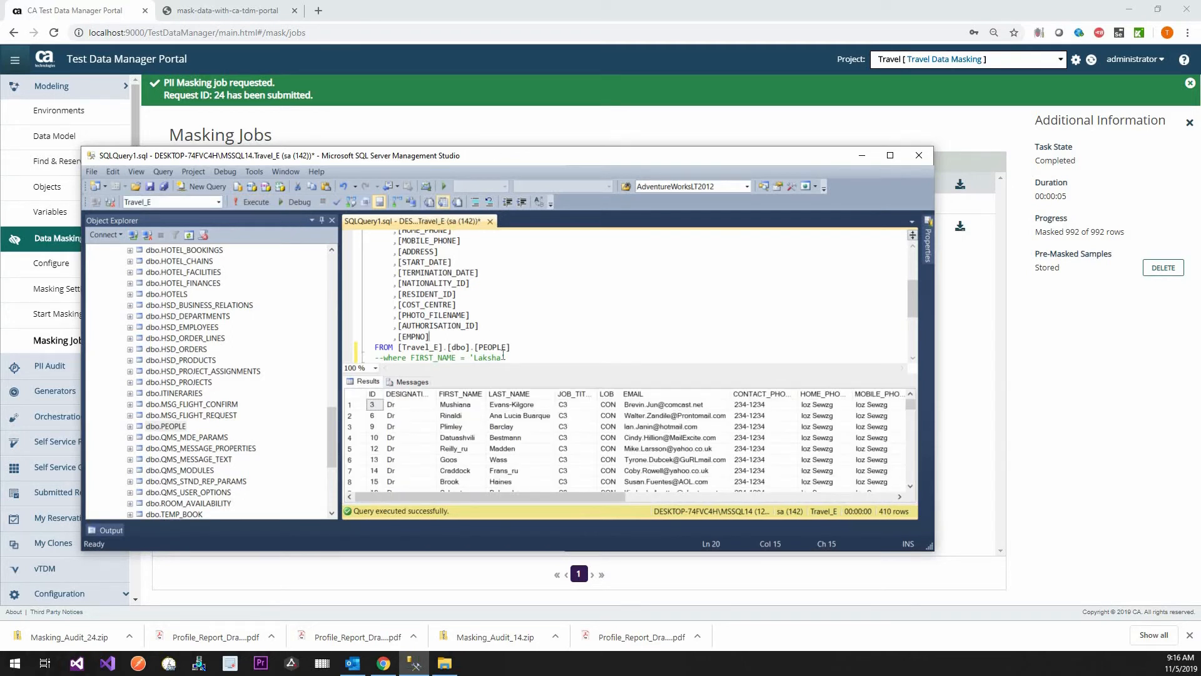
{"action": "left_click", "coordinate": [459, 404]}
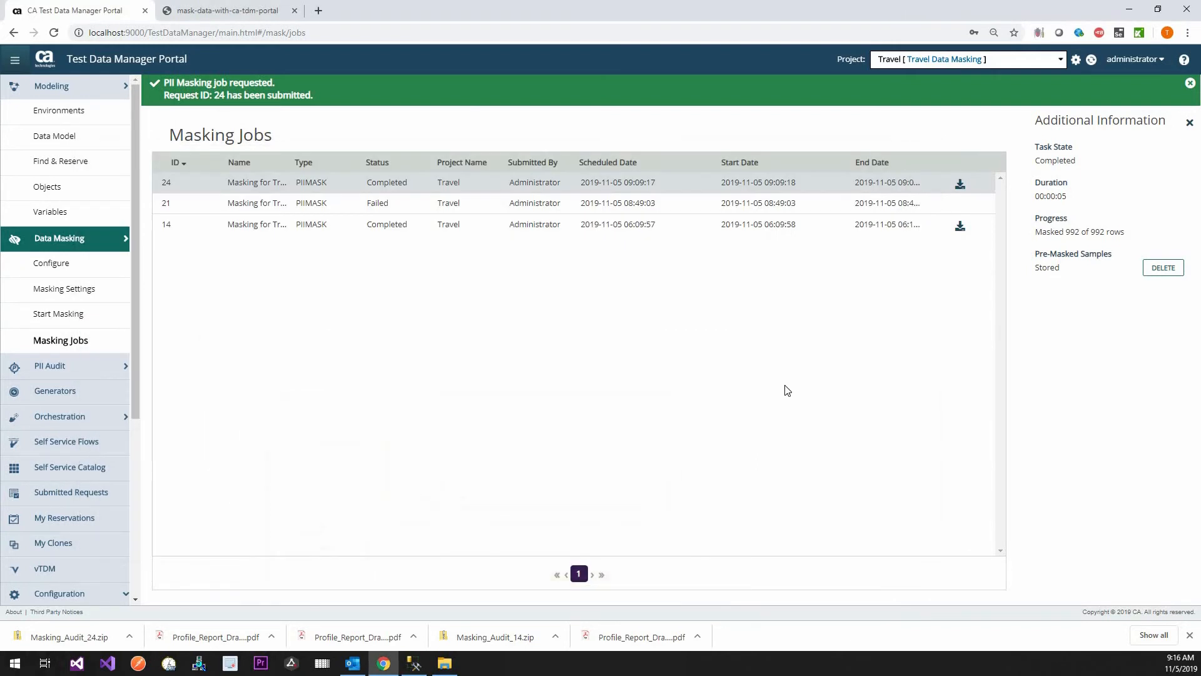
{"action": "mouse_move", "coordinate": [752, 368]}
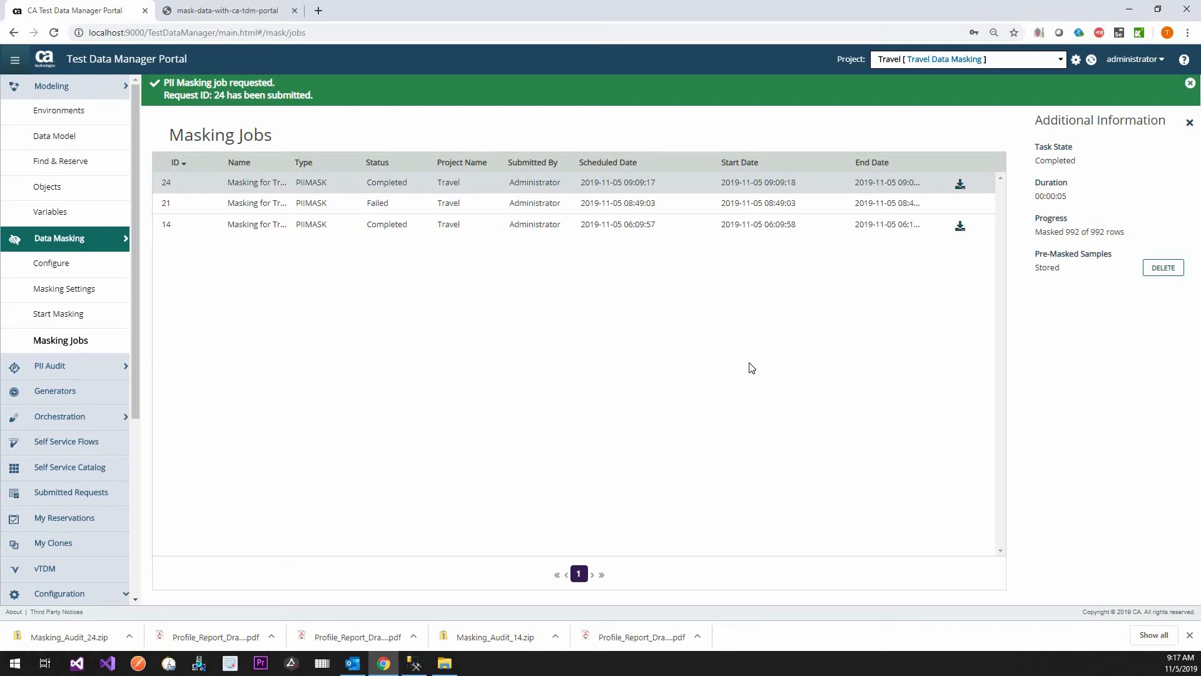
{"action": "mouse_move", "coordinate": [107, 153]}
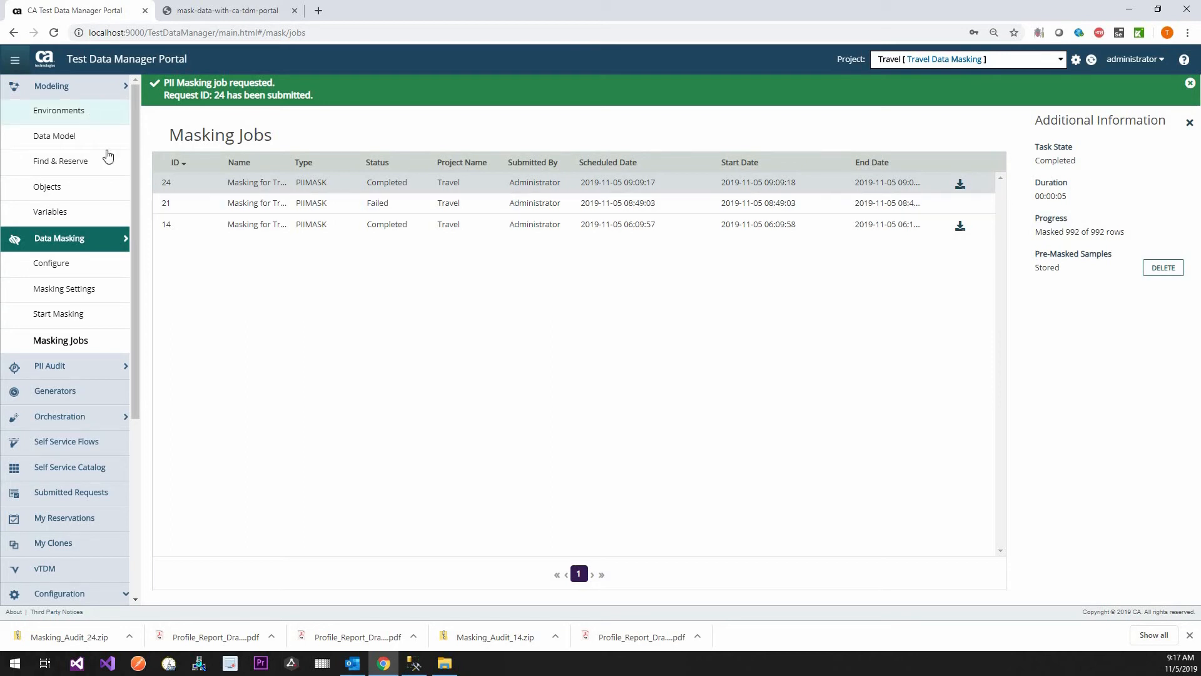
Step: Visit the PII Audit Scan and Job Requests pages, then return to the Data Model heatmap
{"action": "left_click", "coordinate": [54, 137]}
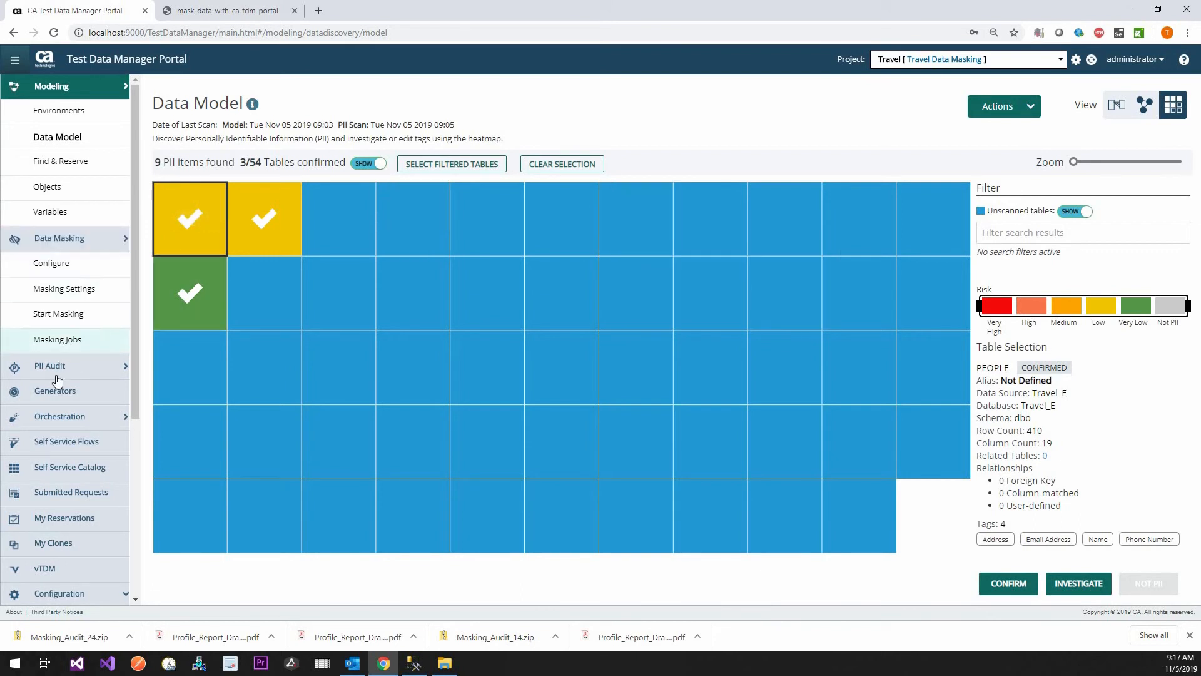
{"action": "left_click", "coordinate": [49, 366]}
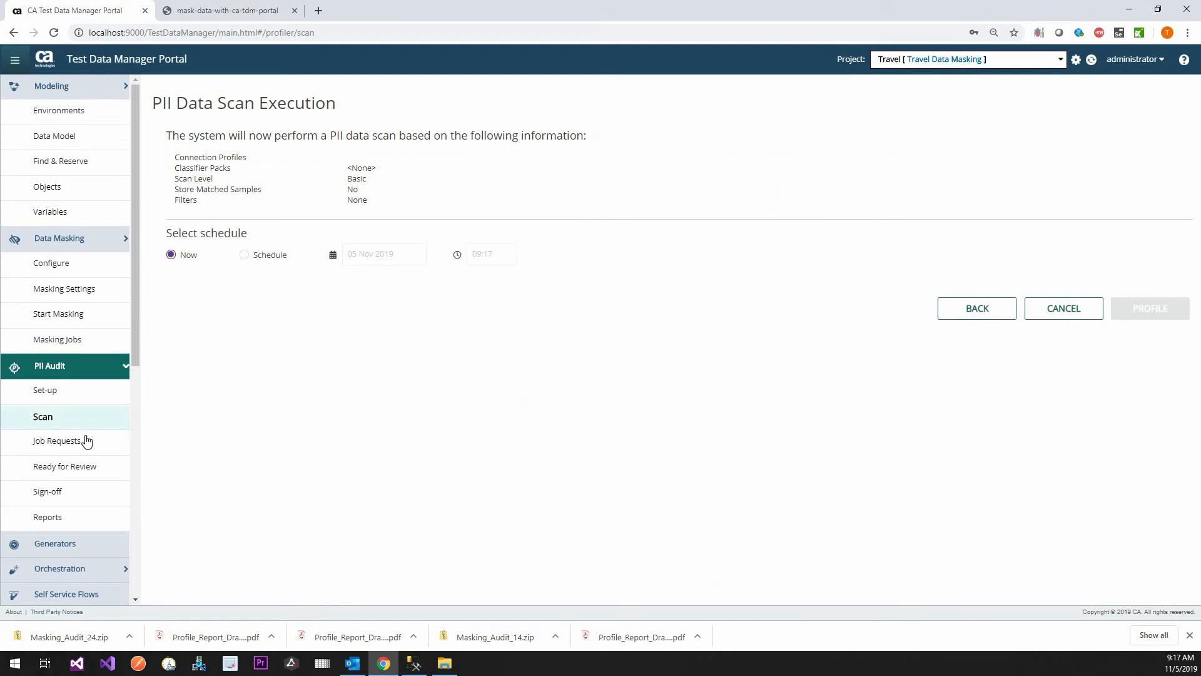
{"action": "left_click", "coordinate": [59, 442]}
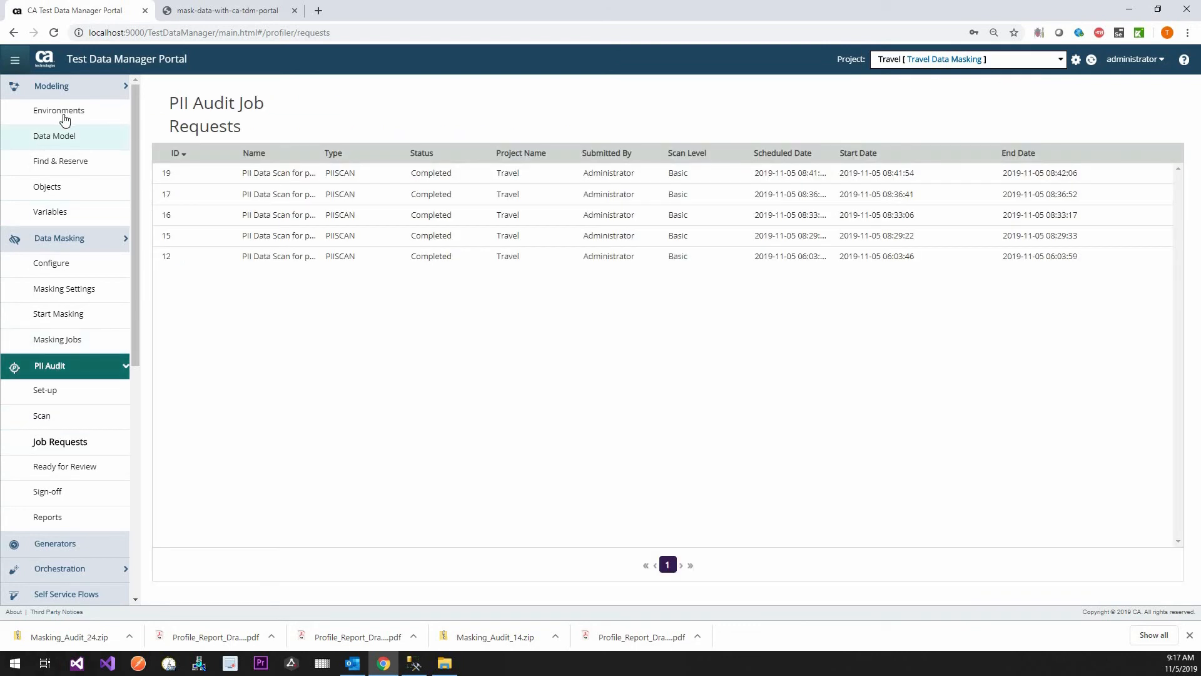
{"action": "left_click", "coordinate": [54, 136]}
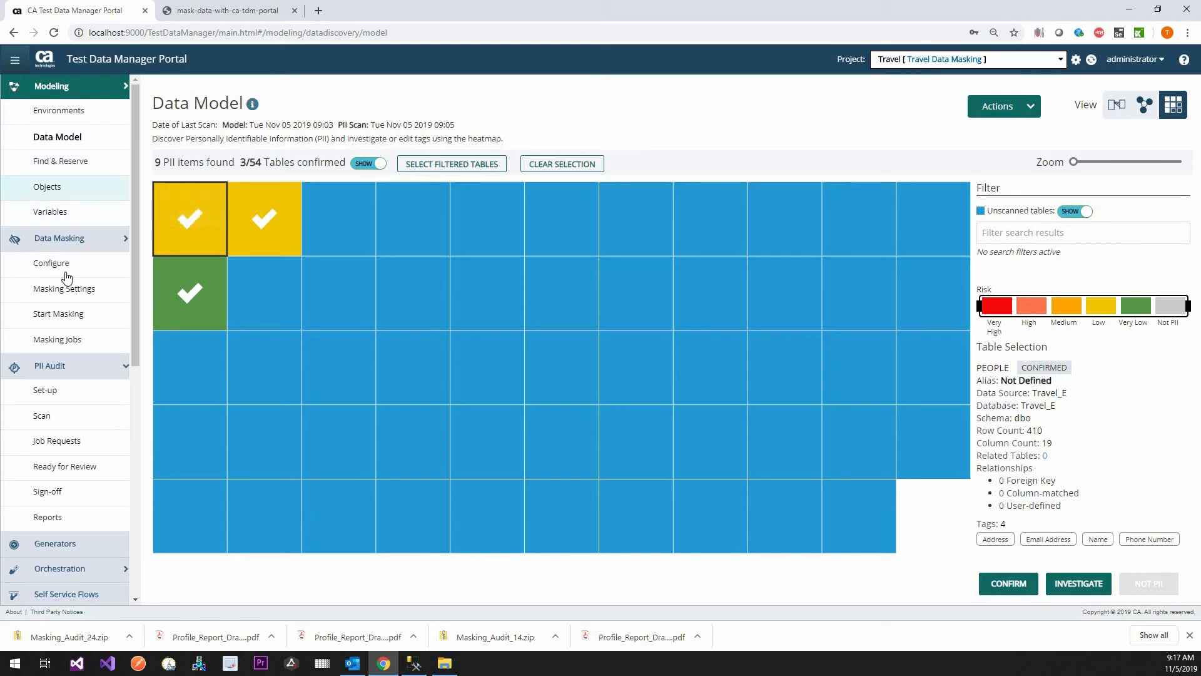
Step: In Configure, expand PEOPLE and view PHOTO_FILENAME's locked HASHLOV Last Names group, then cancel
{"action": "left_click", "coordinate": [50, 263]}
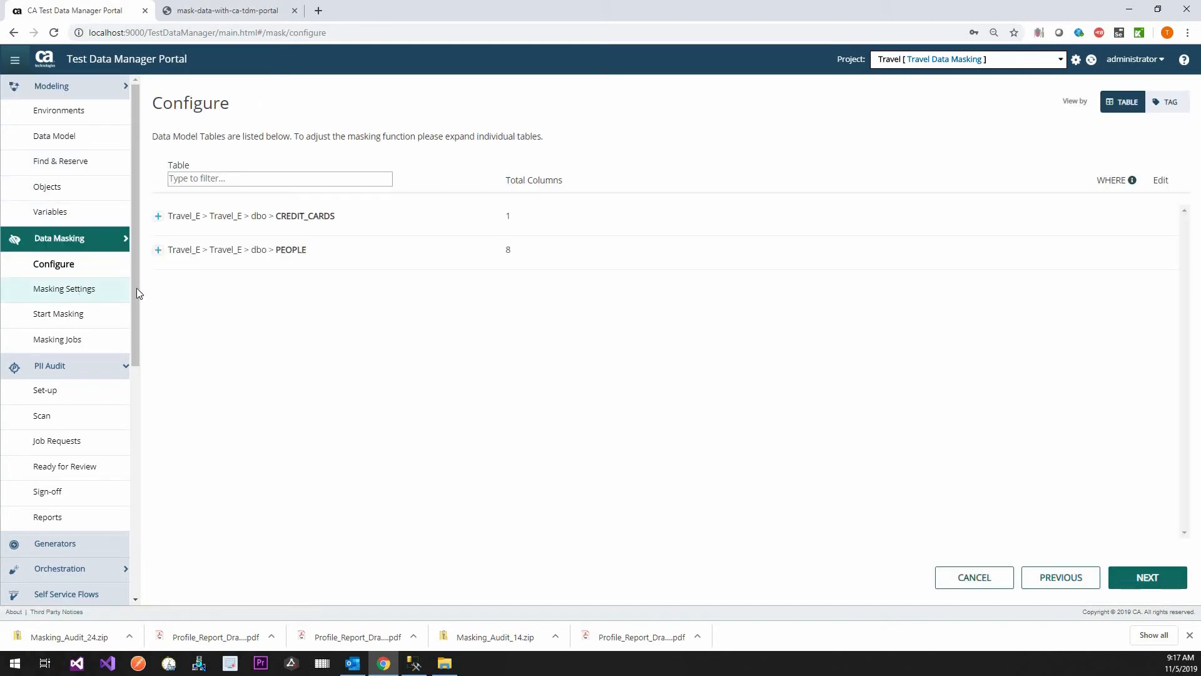
{"action": "left_click", "coordinate": [159, 249]}
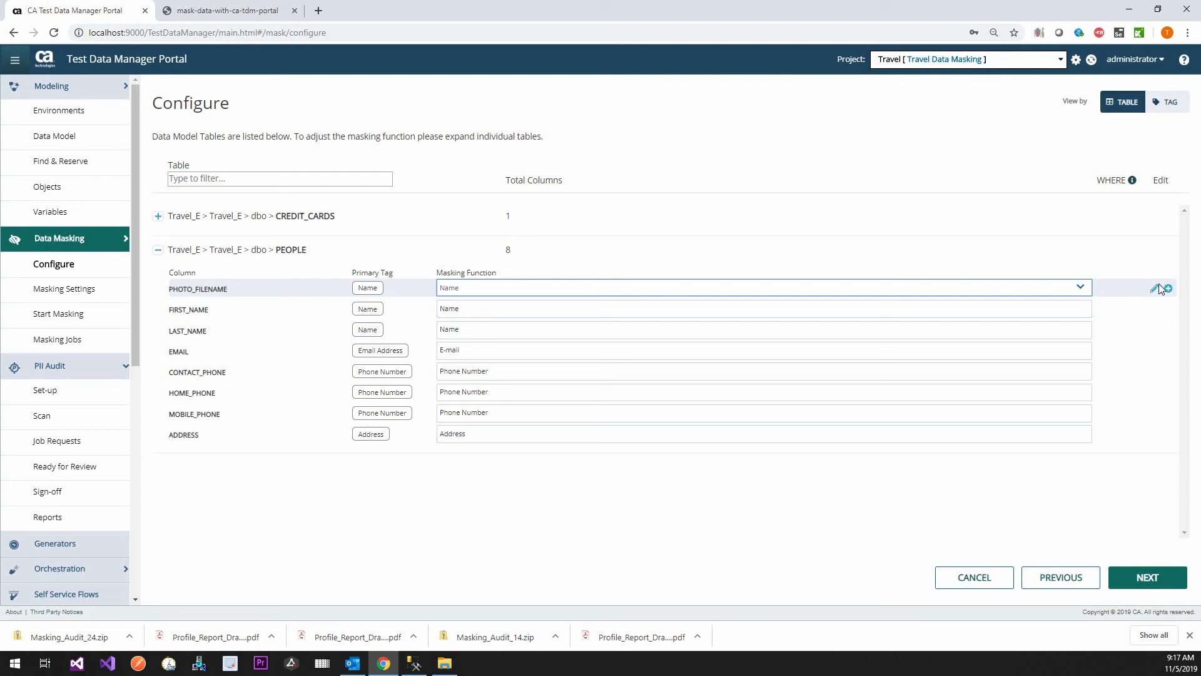
{"action": "left_click", "coordinate": [1155, 290]}
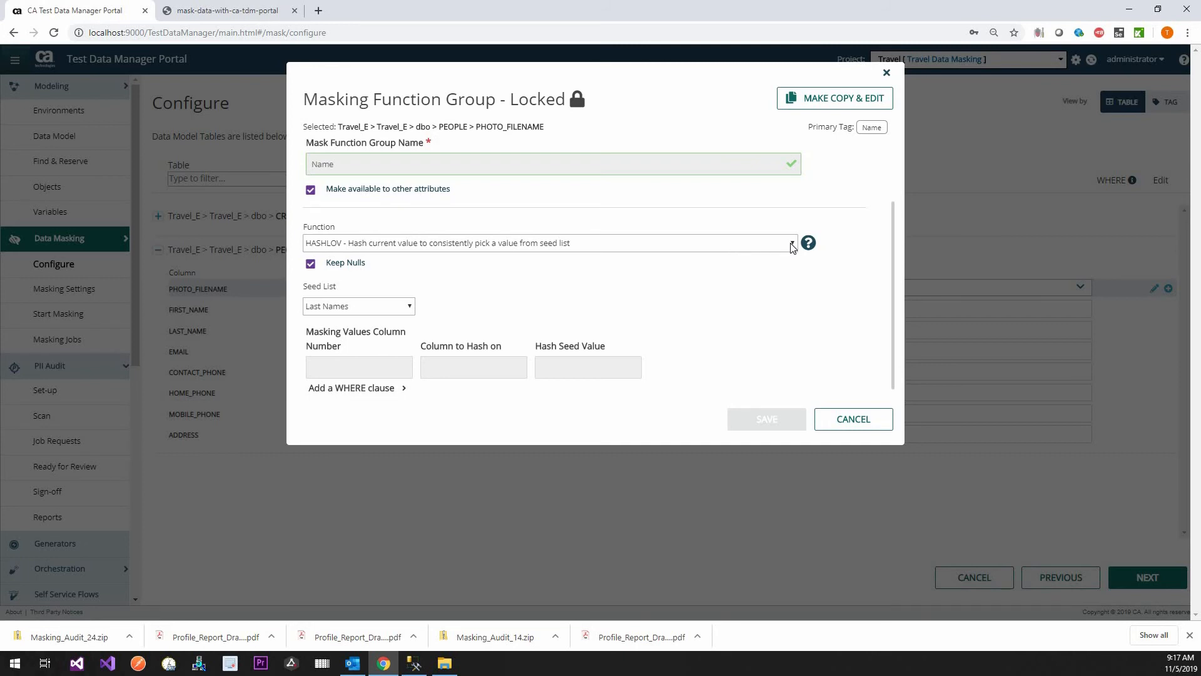
{"action": "mouse_move", "coordinate": [629, 244]}
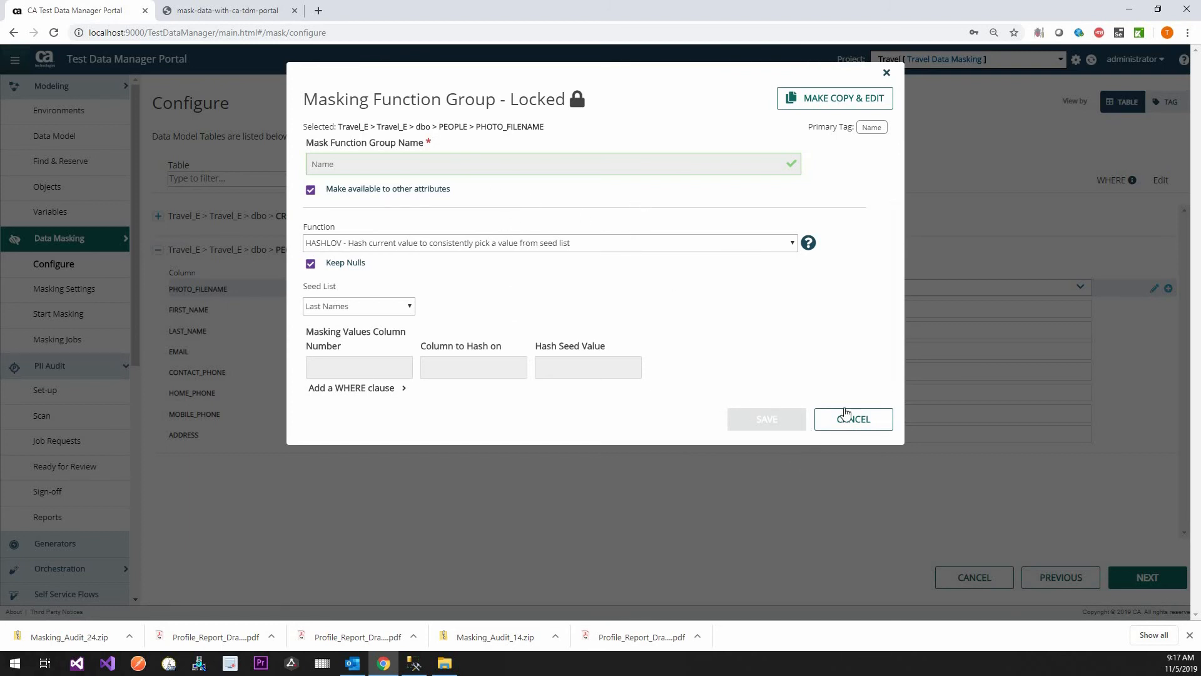
{"action": "left_click", "coordinate": [852, 420]}
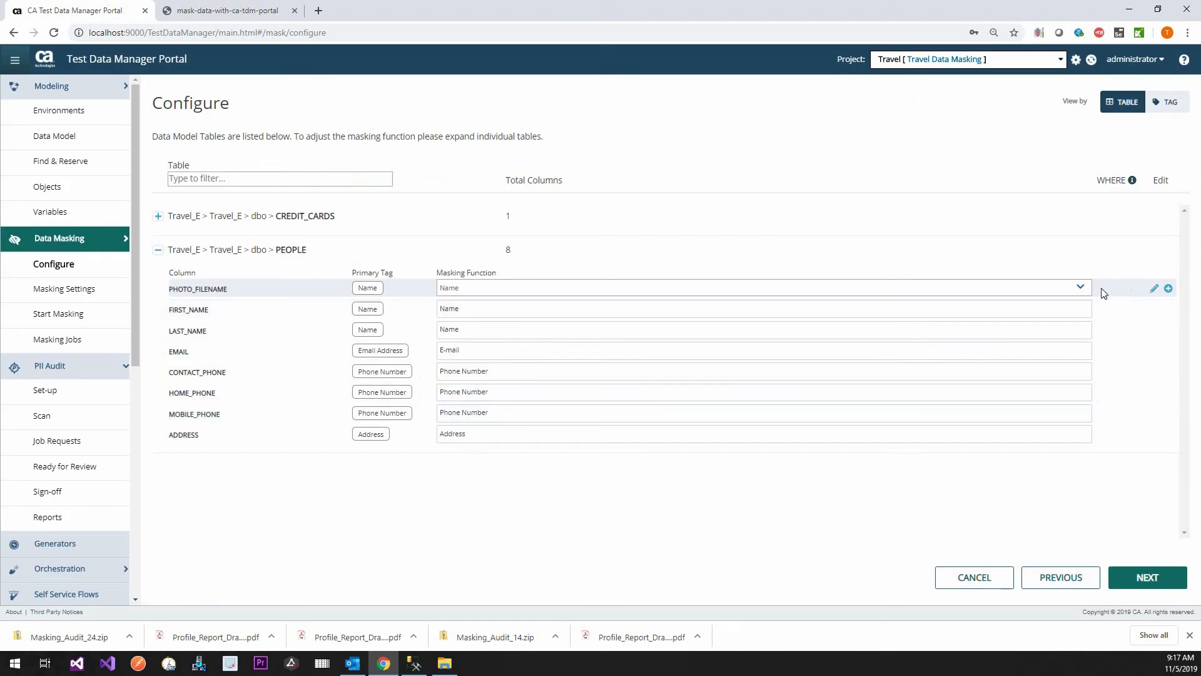
{"action": "mouse_move", "coordinate": [1138, 183]}
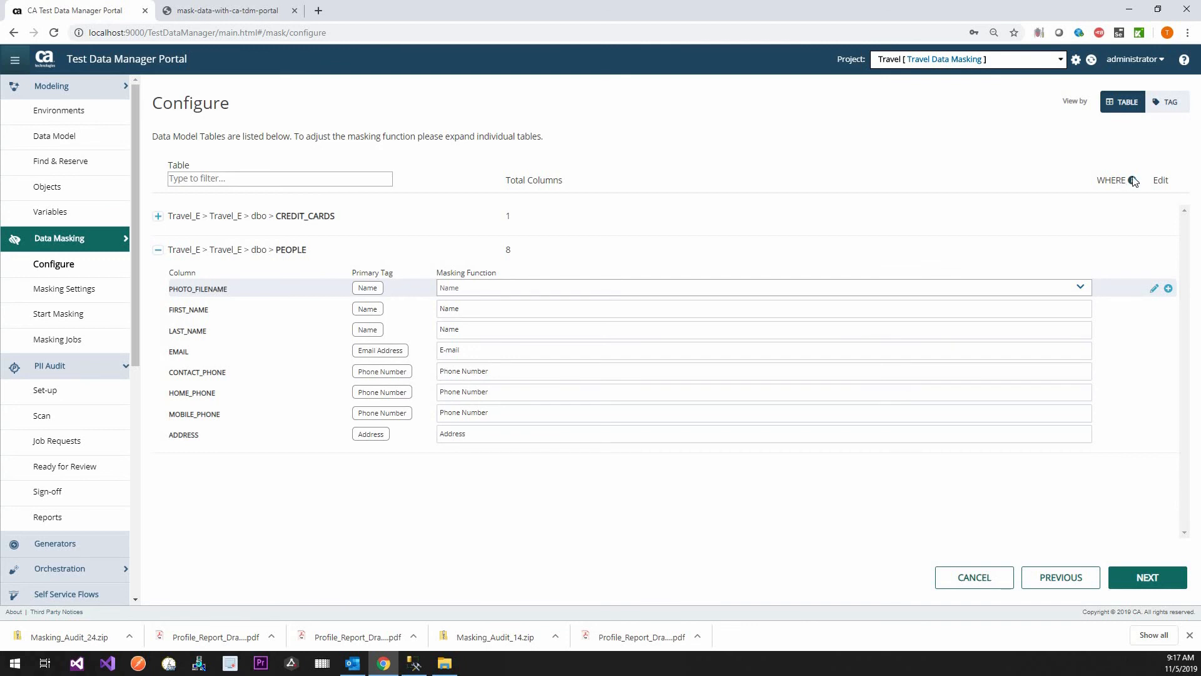
{"action": "mouse_move", "coordinate": [1164, 184]}
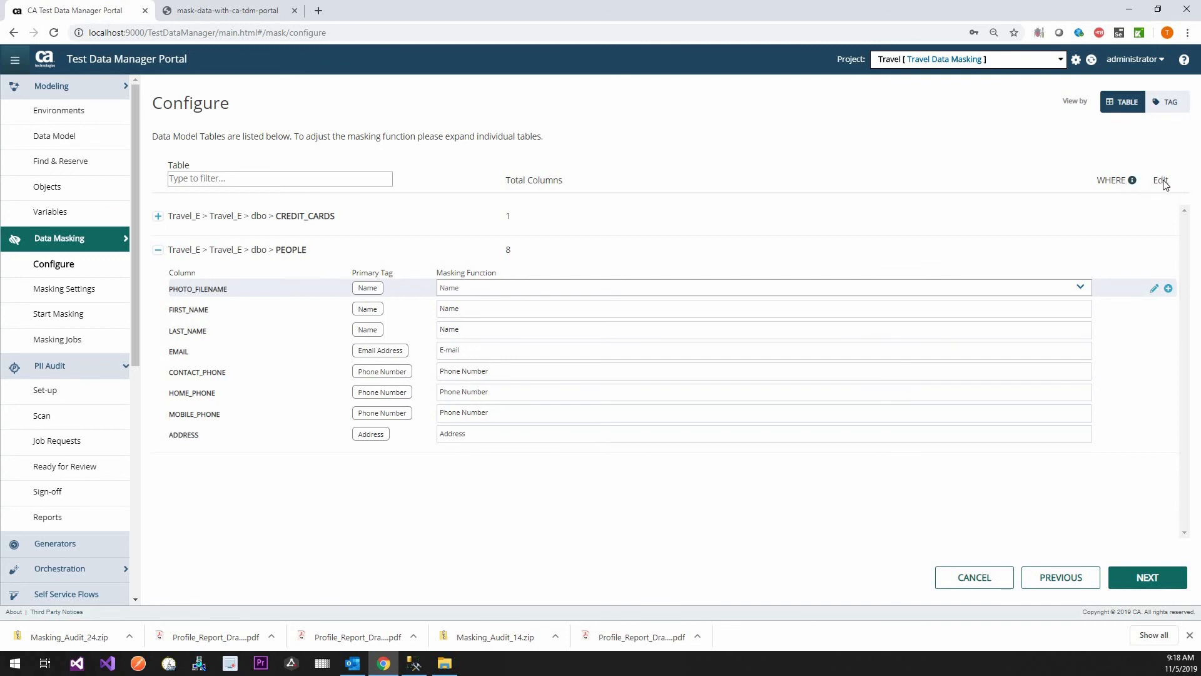
{"action": "mouse_move", "coordinate": [936, 187]}
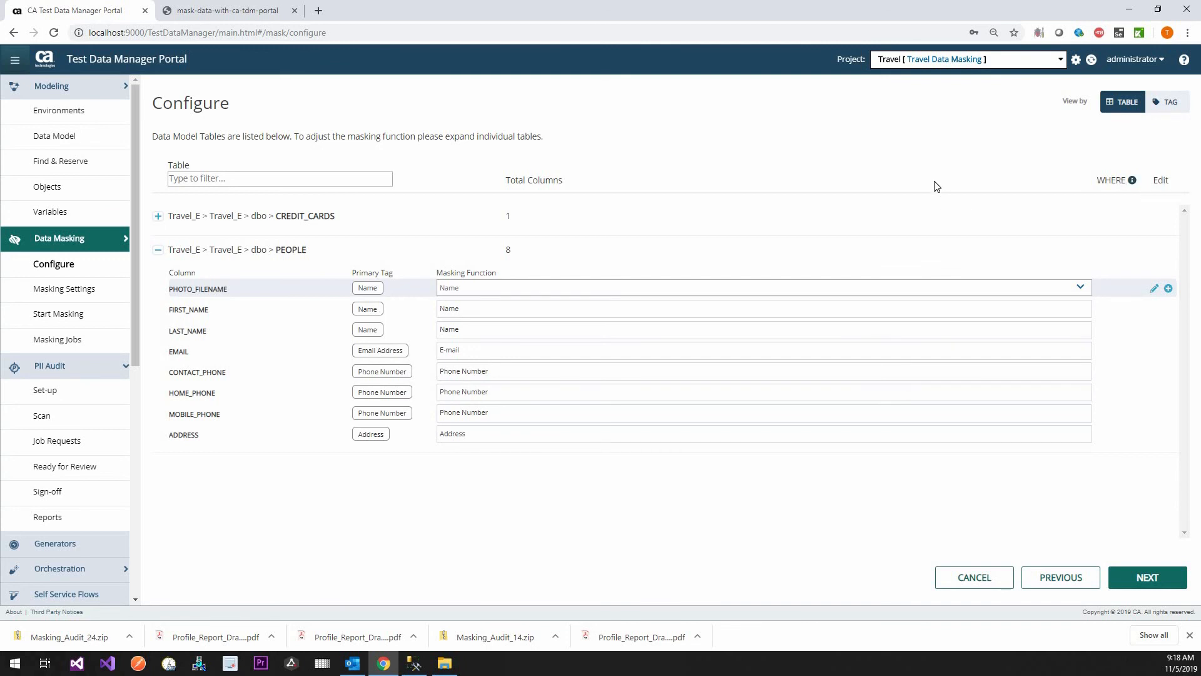
{"action": "mouse_move", "coordinate": [956, 167]}
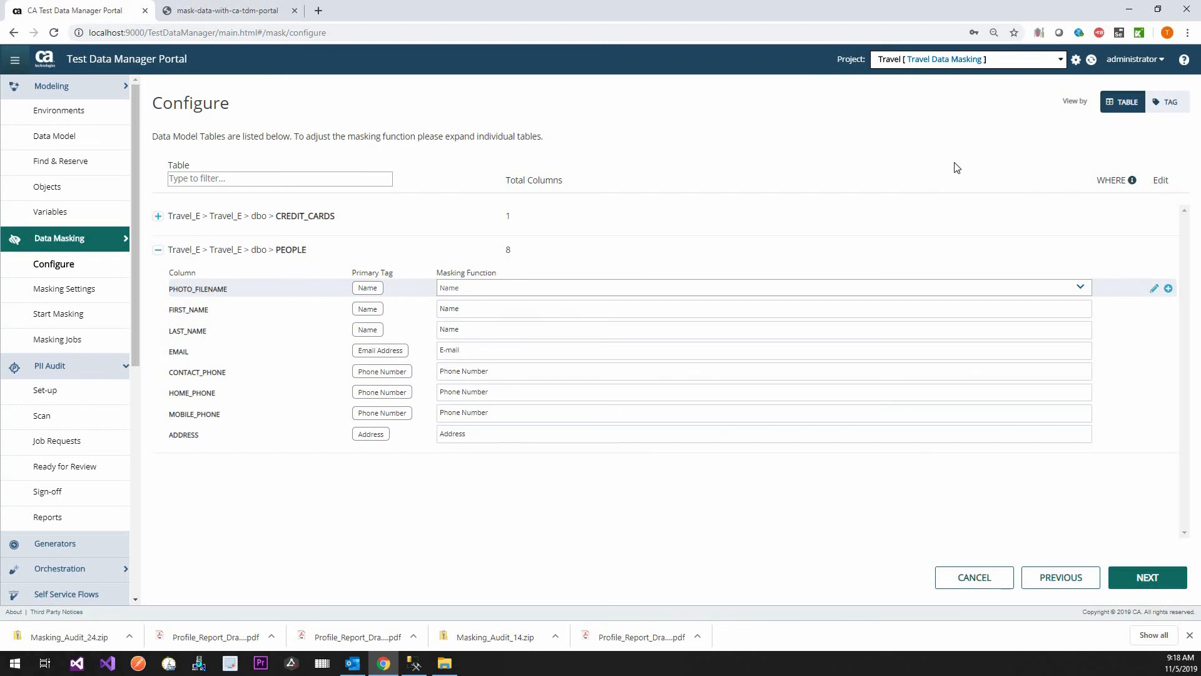